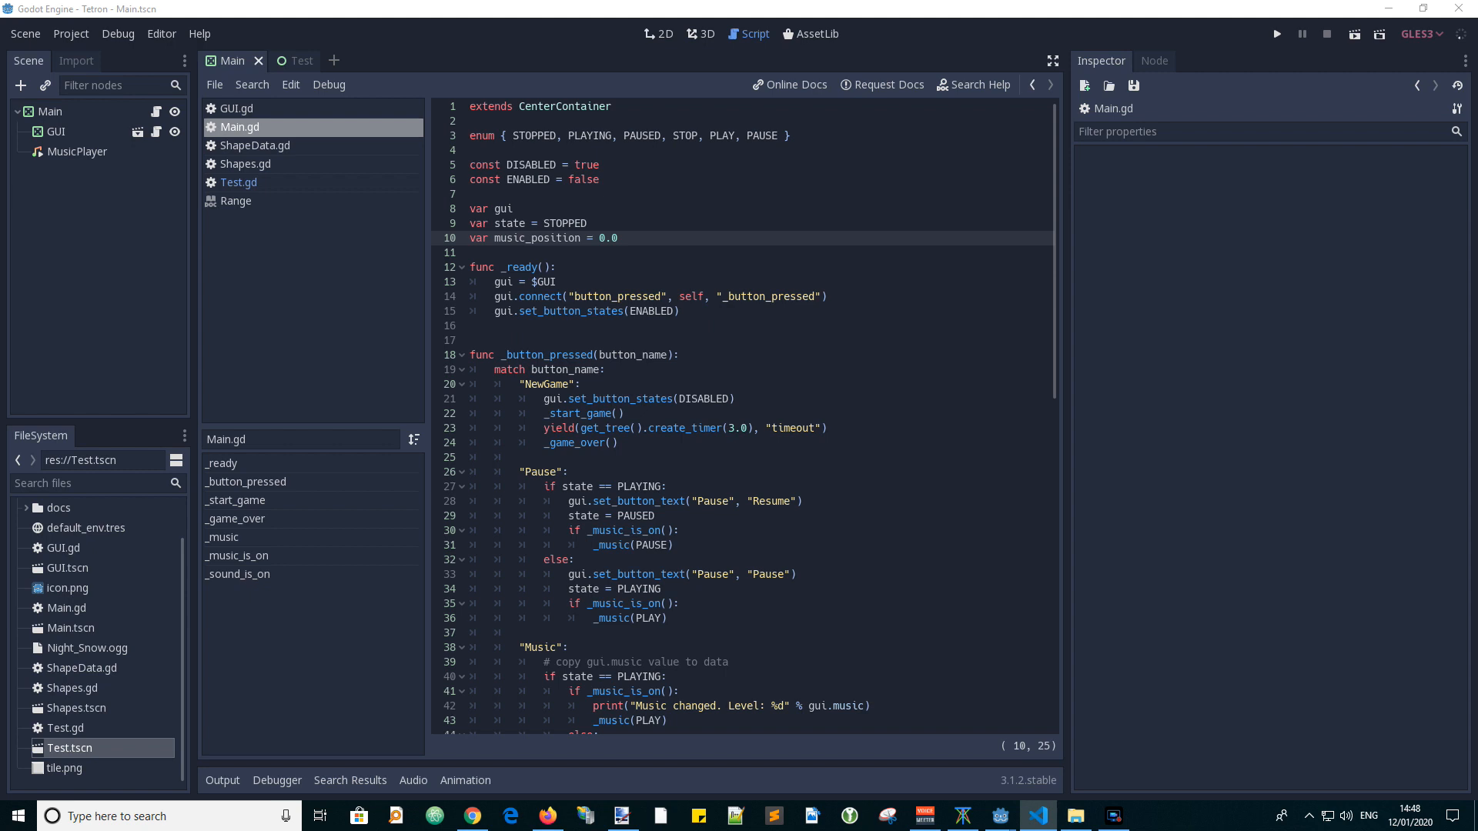
mouse_move(645, 252)
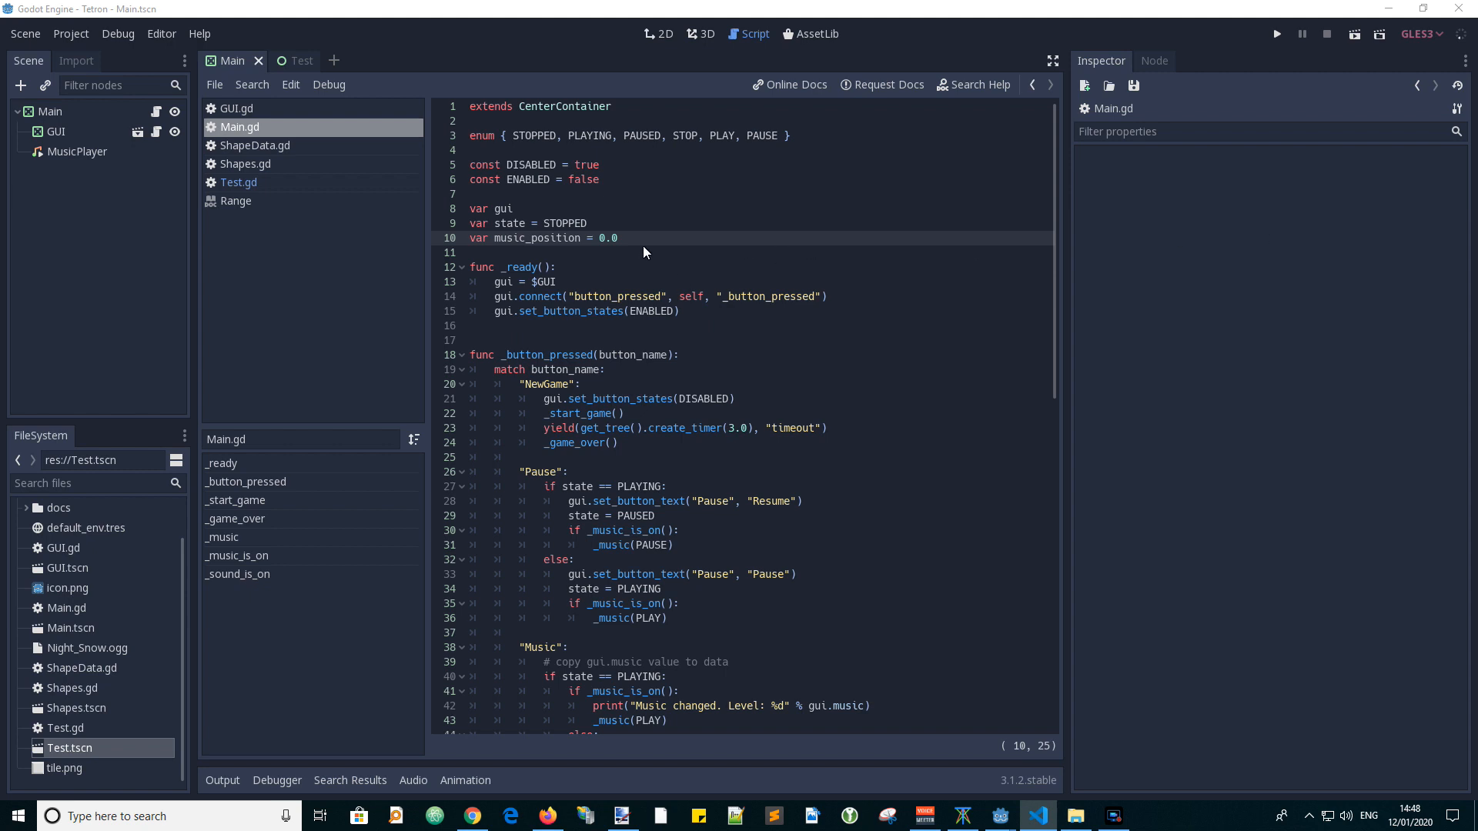
Declare var grid = [], var cols, var shape: ShapeData and var pos = 0 in Main.gd.
type("var grid = []")
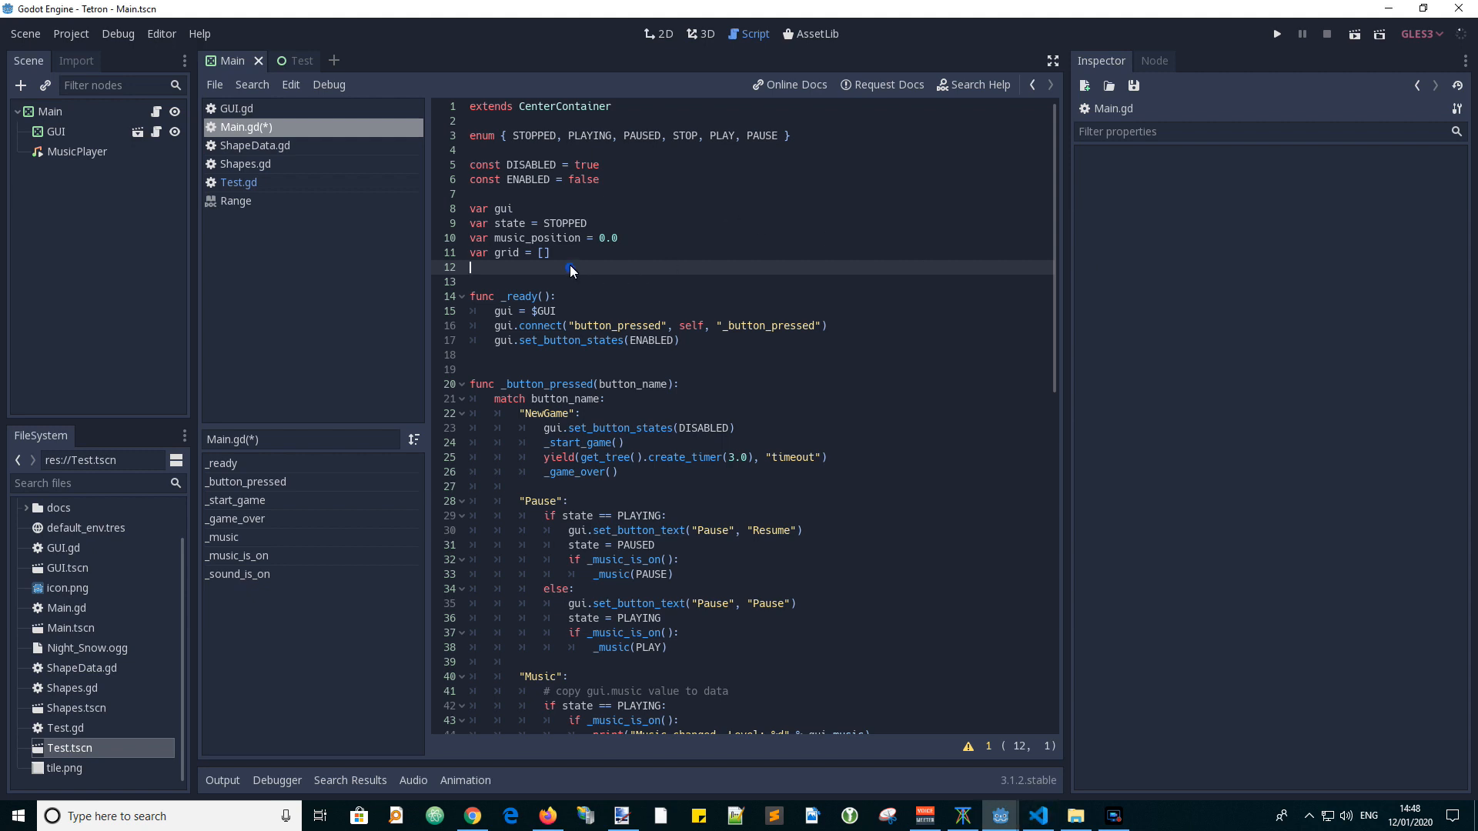
type("var cols")
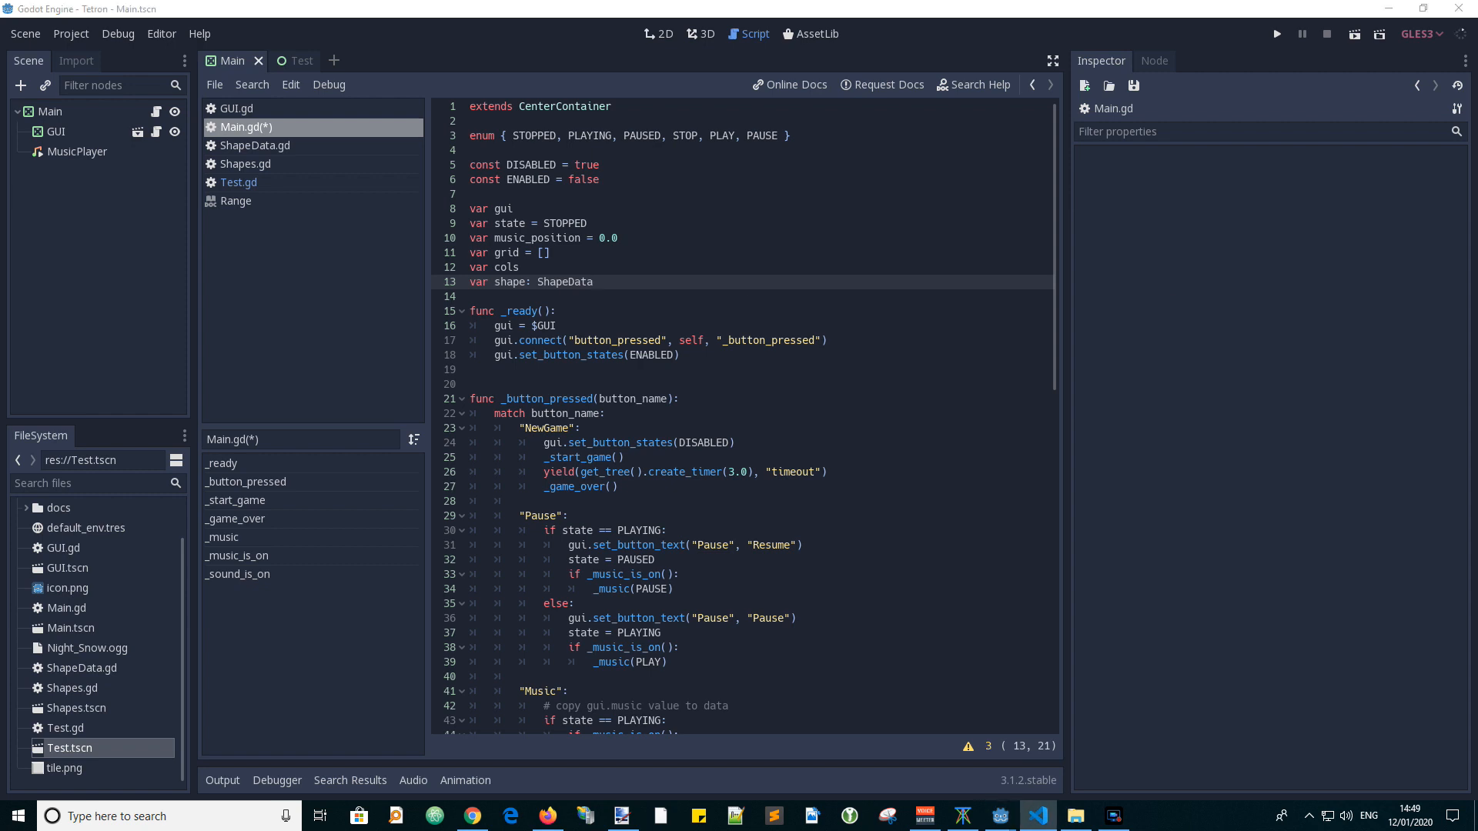
type("var pos = 0")
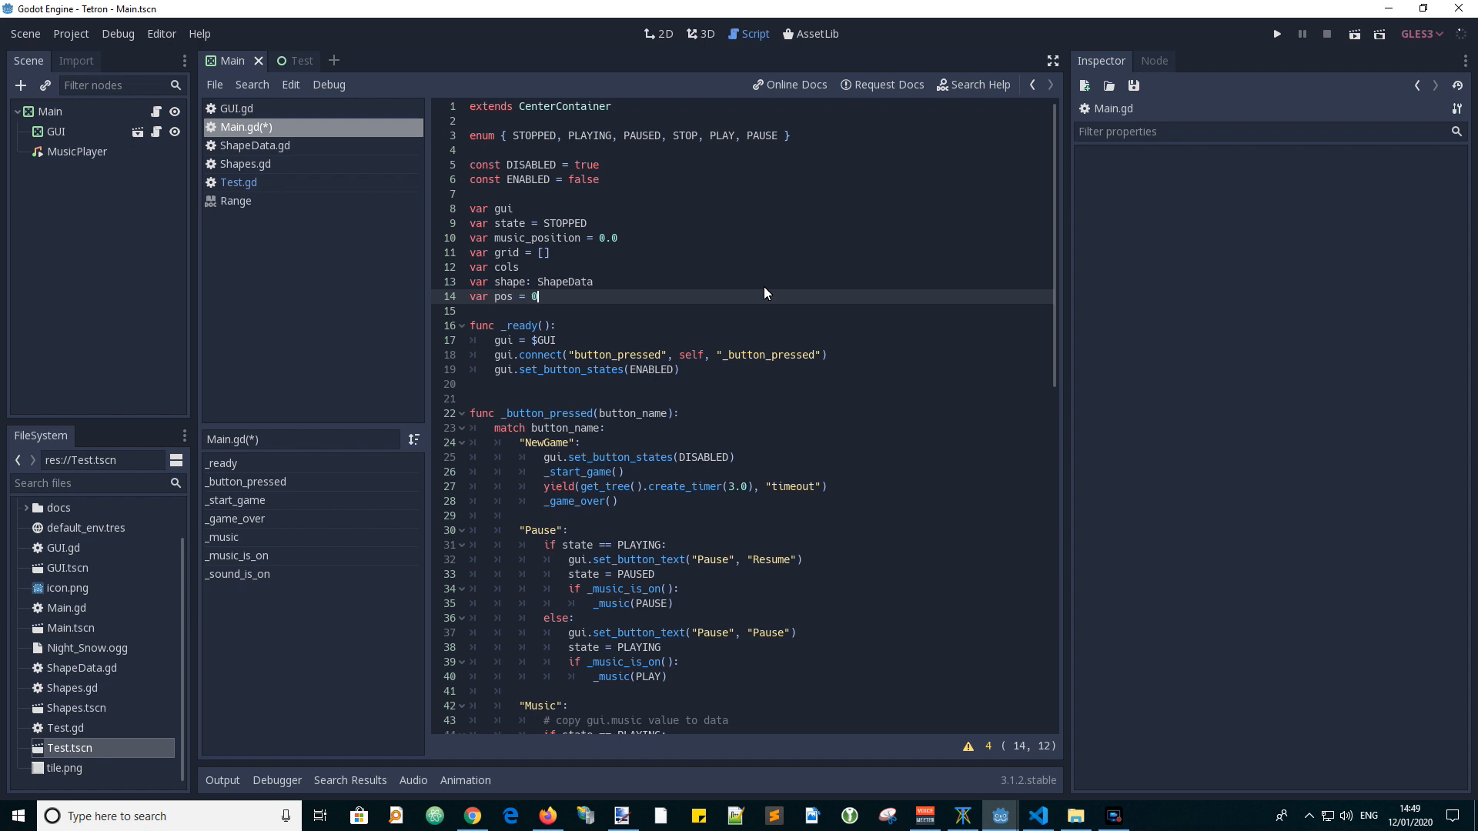
Write clear_grid() with grid.clear(), resize, a loop setting entries false, and gui.clear_all_cells().
type("func clear_grid():")
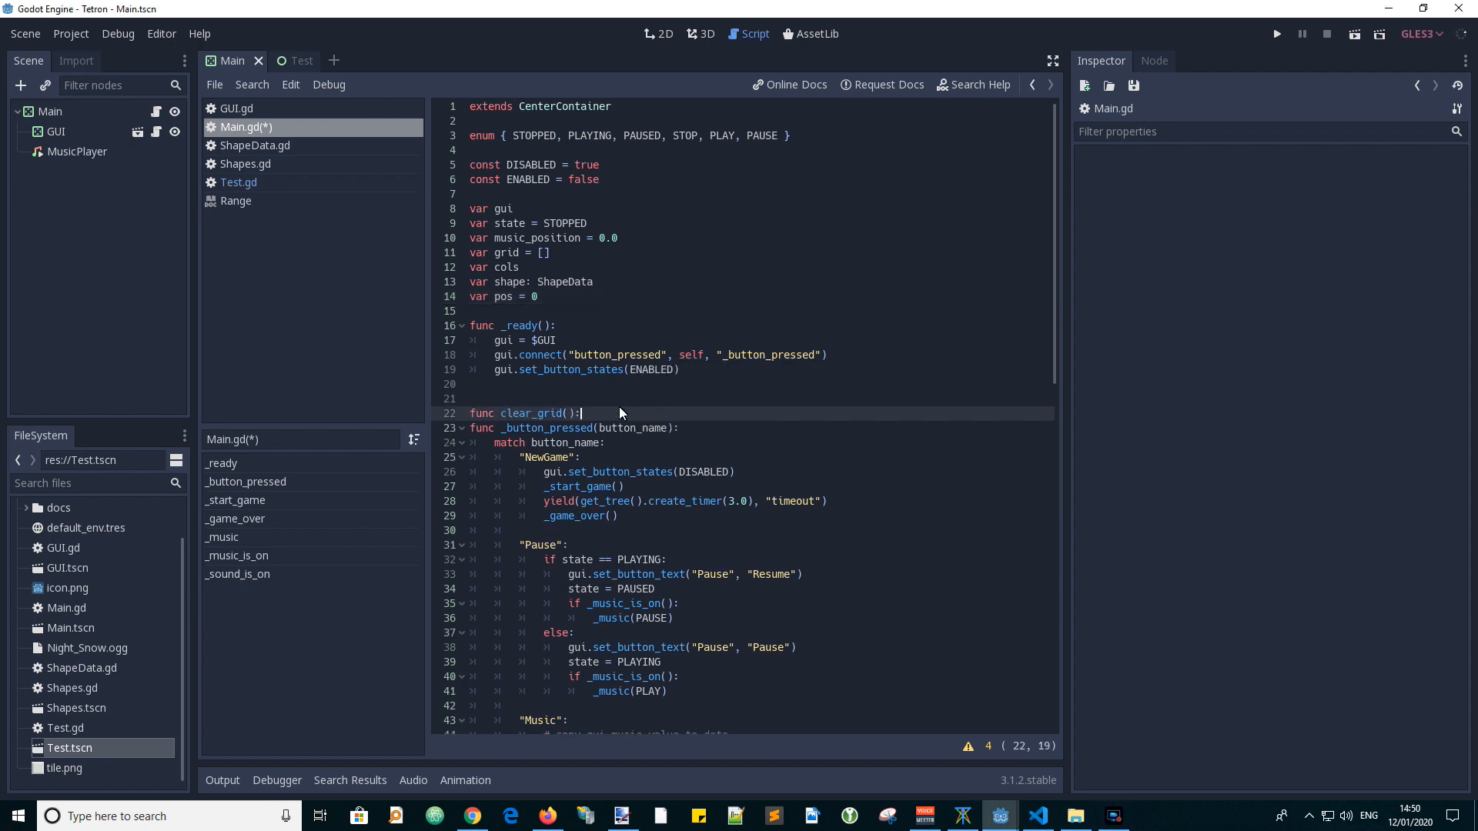
type("grid.clear()")
type("grid[i] = false")
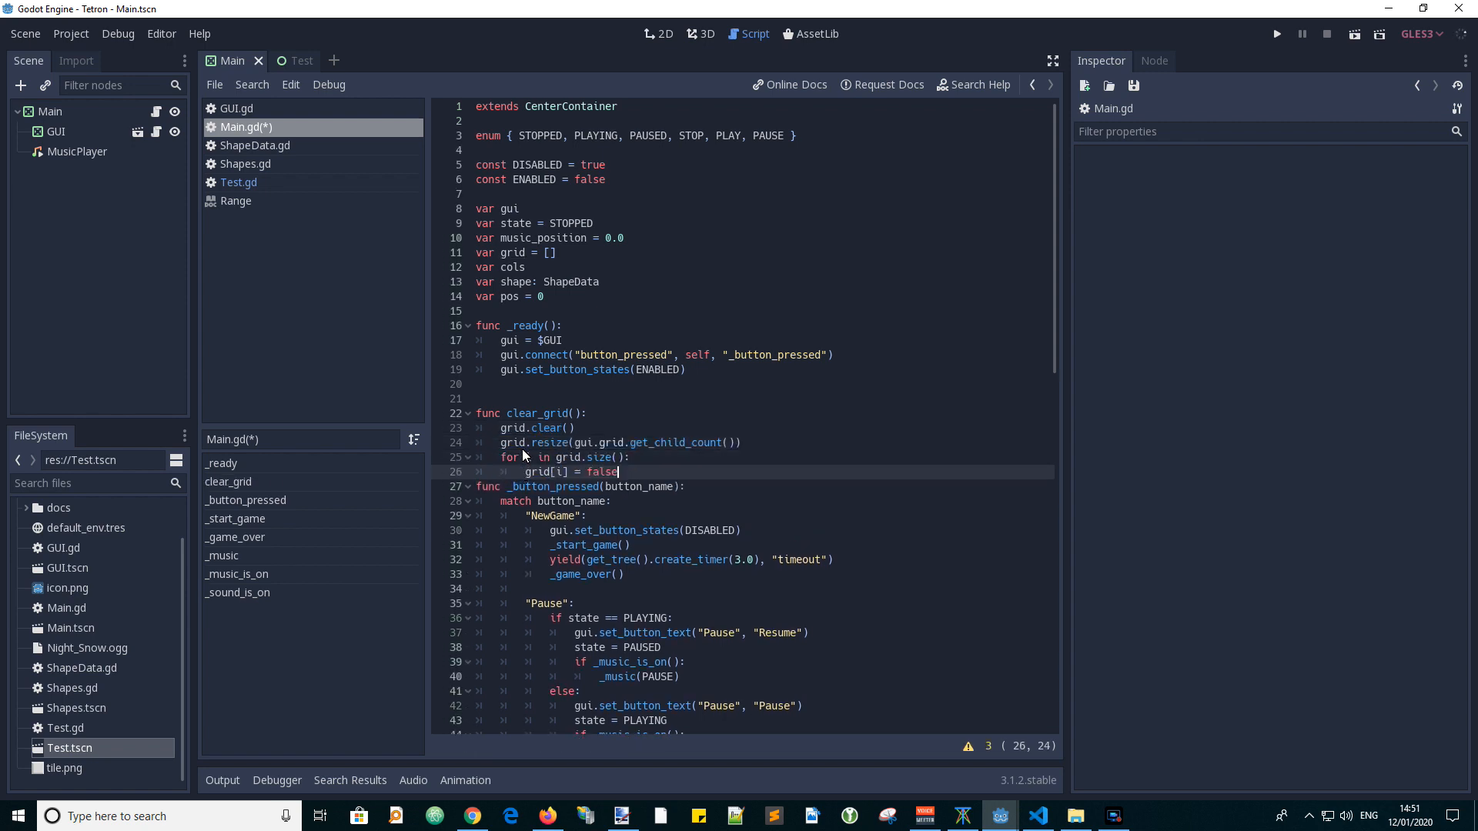
type("gui.clear_all_cells()")
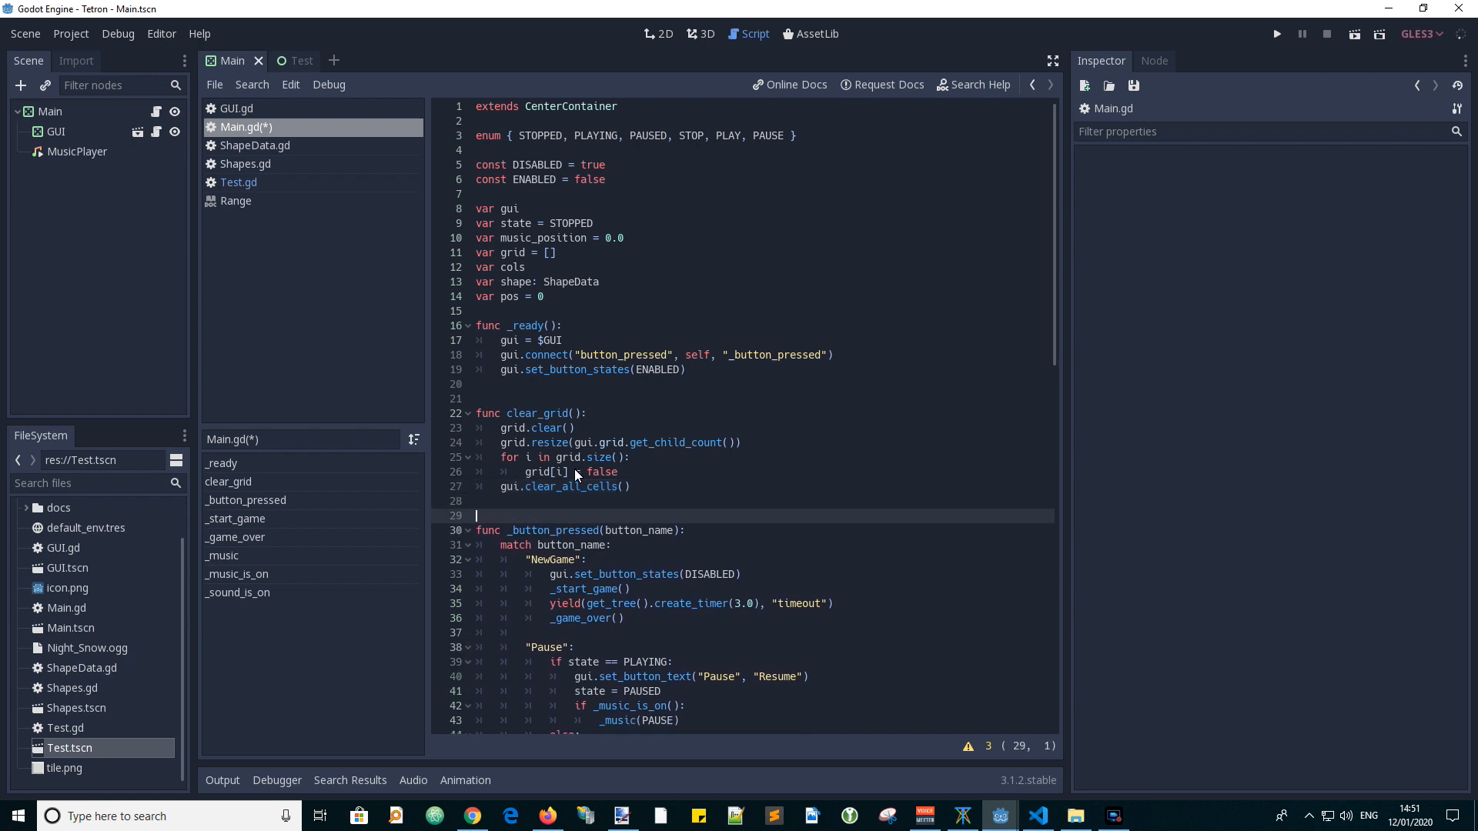
mouse_move(818, 474)
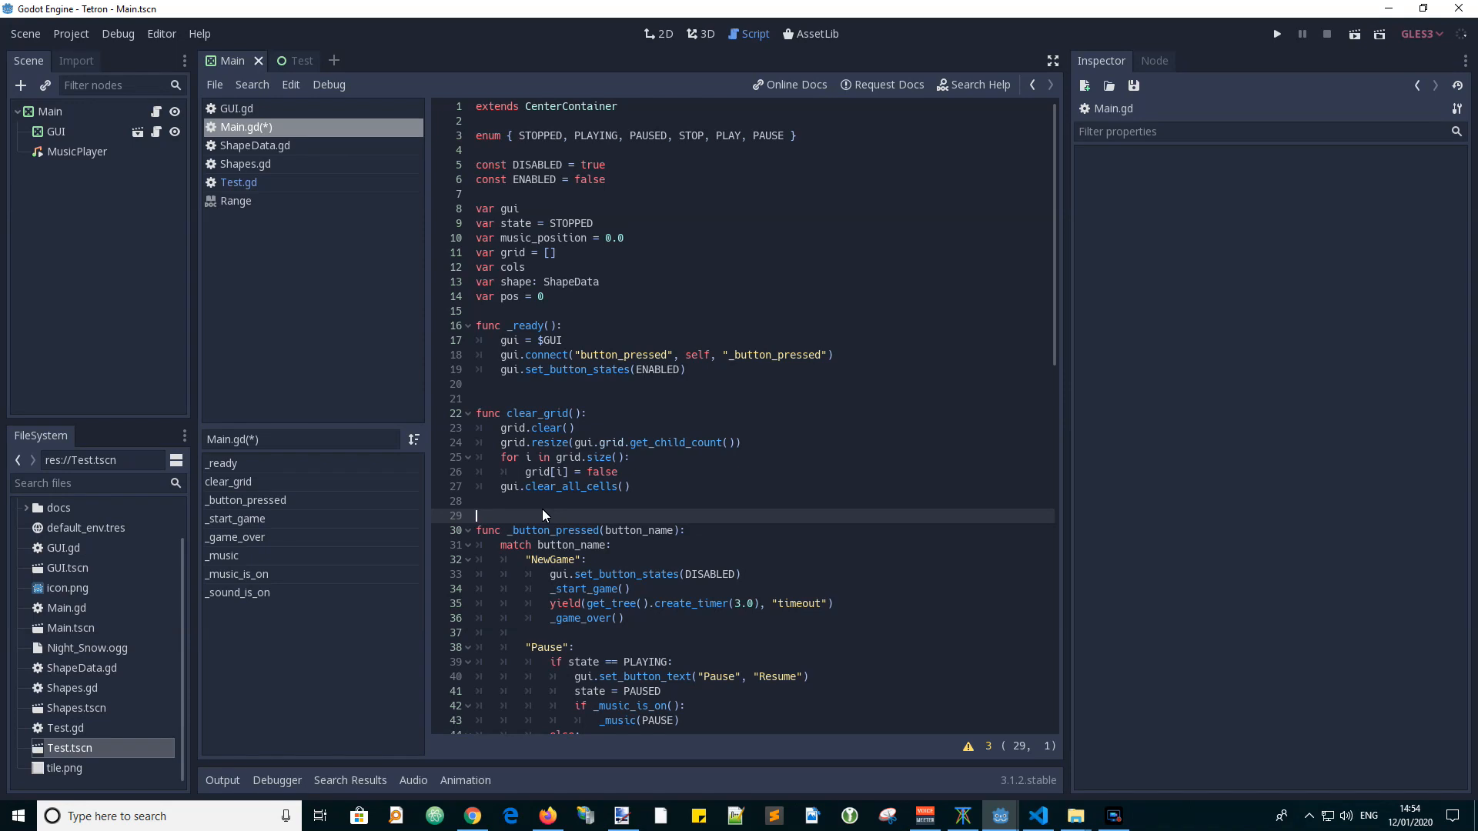
Review place_shape's add_tiles, color and lock parameters in Main.gd.
scroll("down", 3)
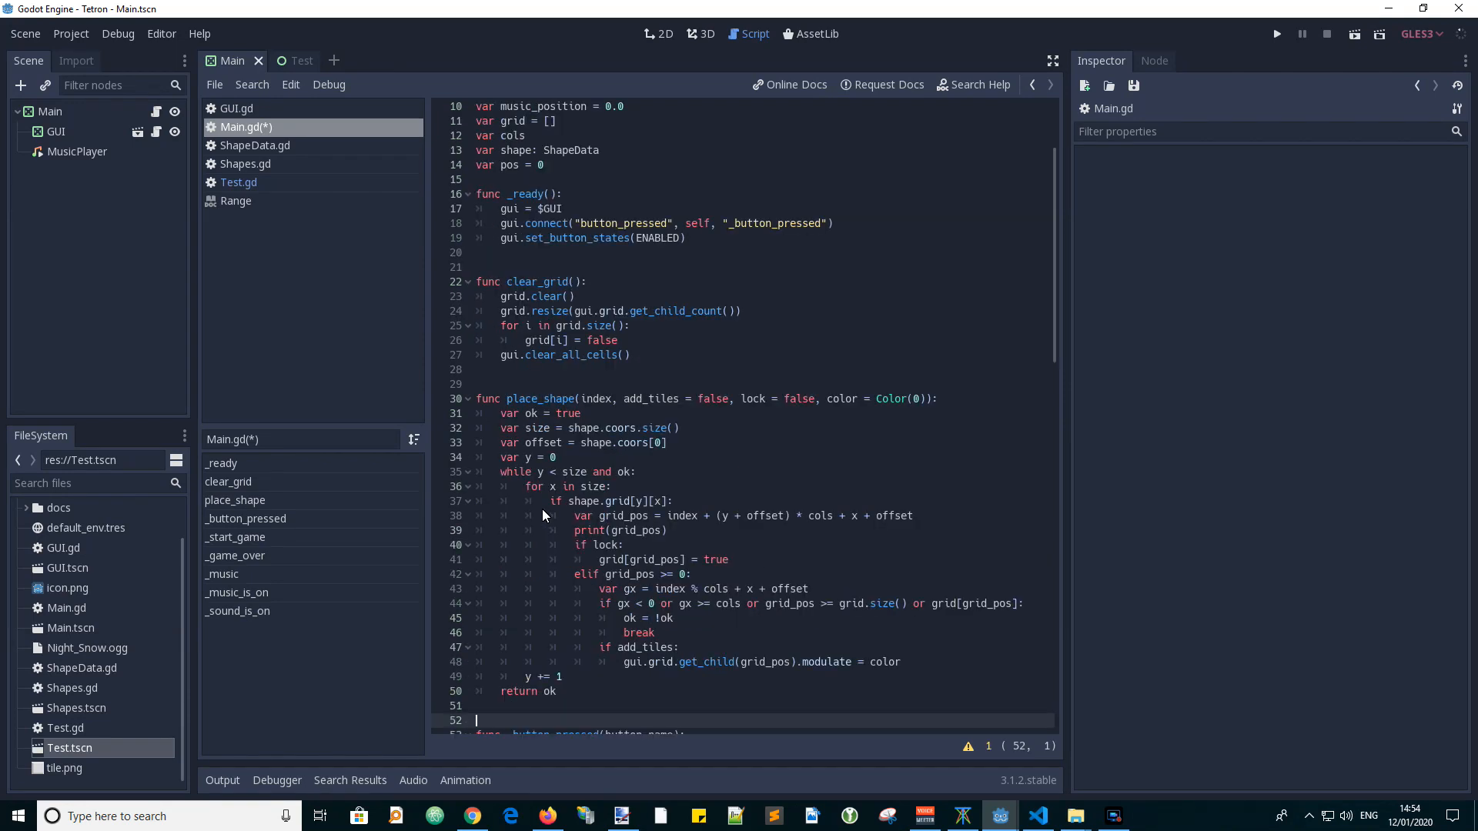
mouse_move(557, 404)
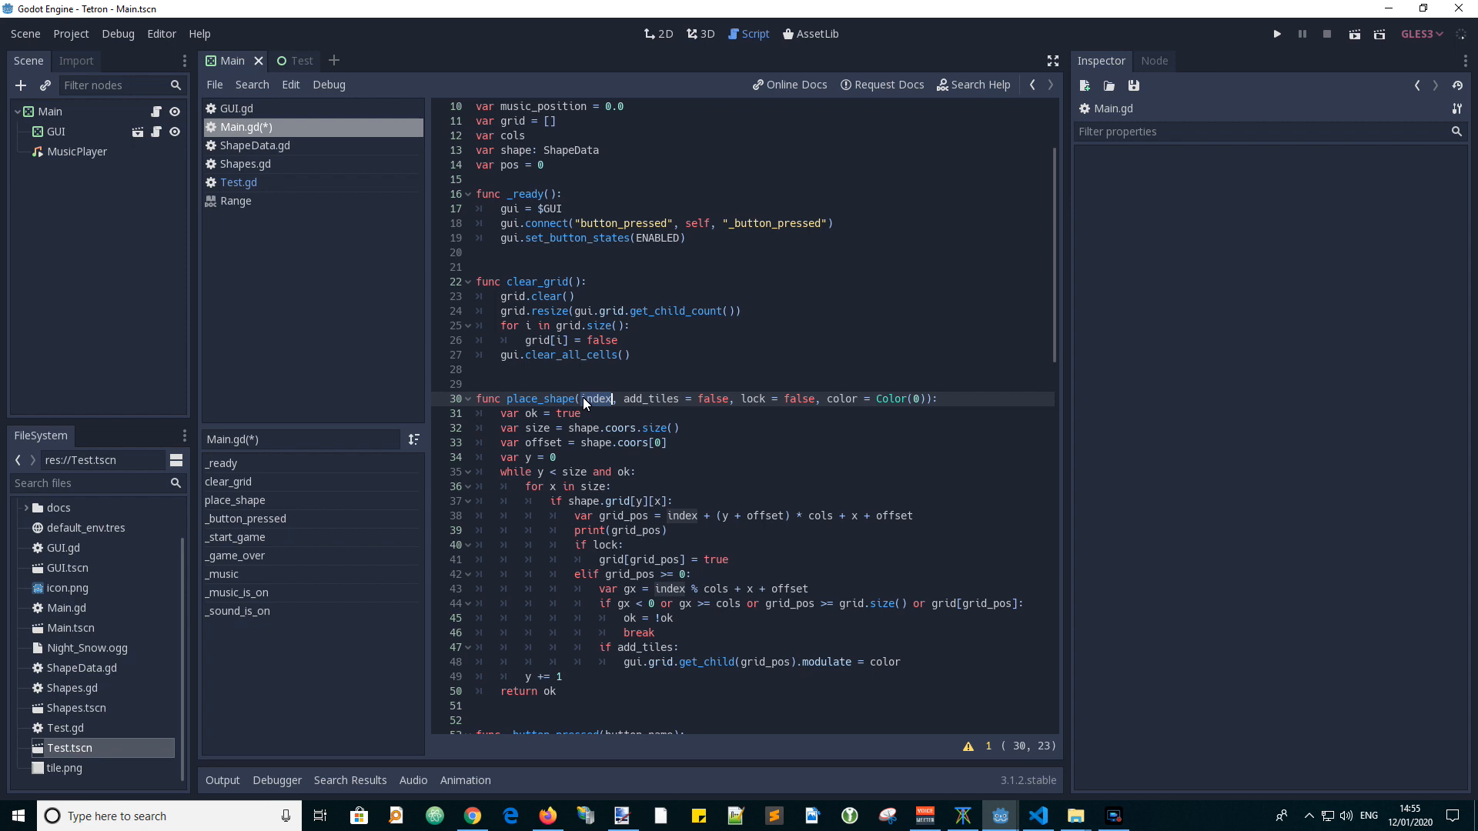
mouse_move(662, 389)
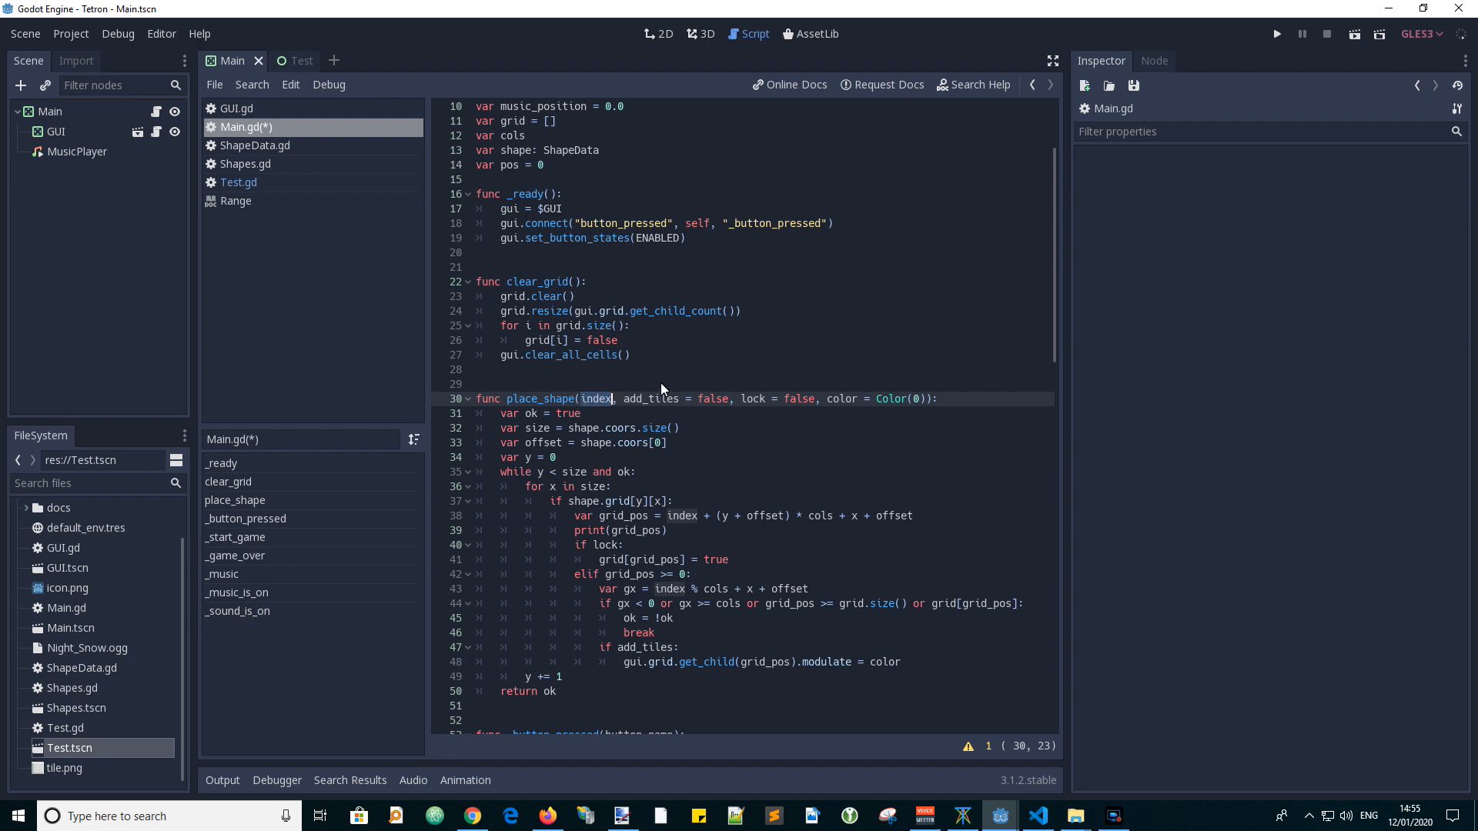
double_click(651, 399)
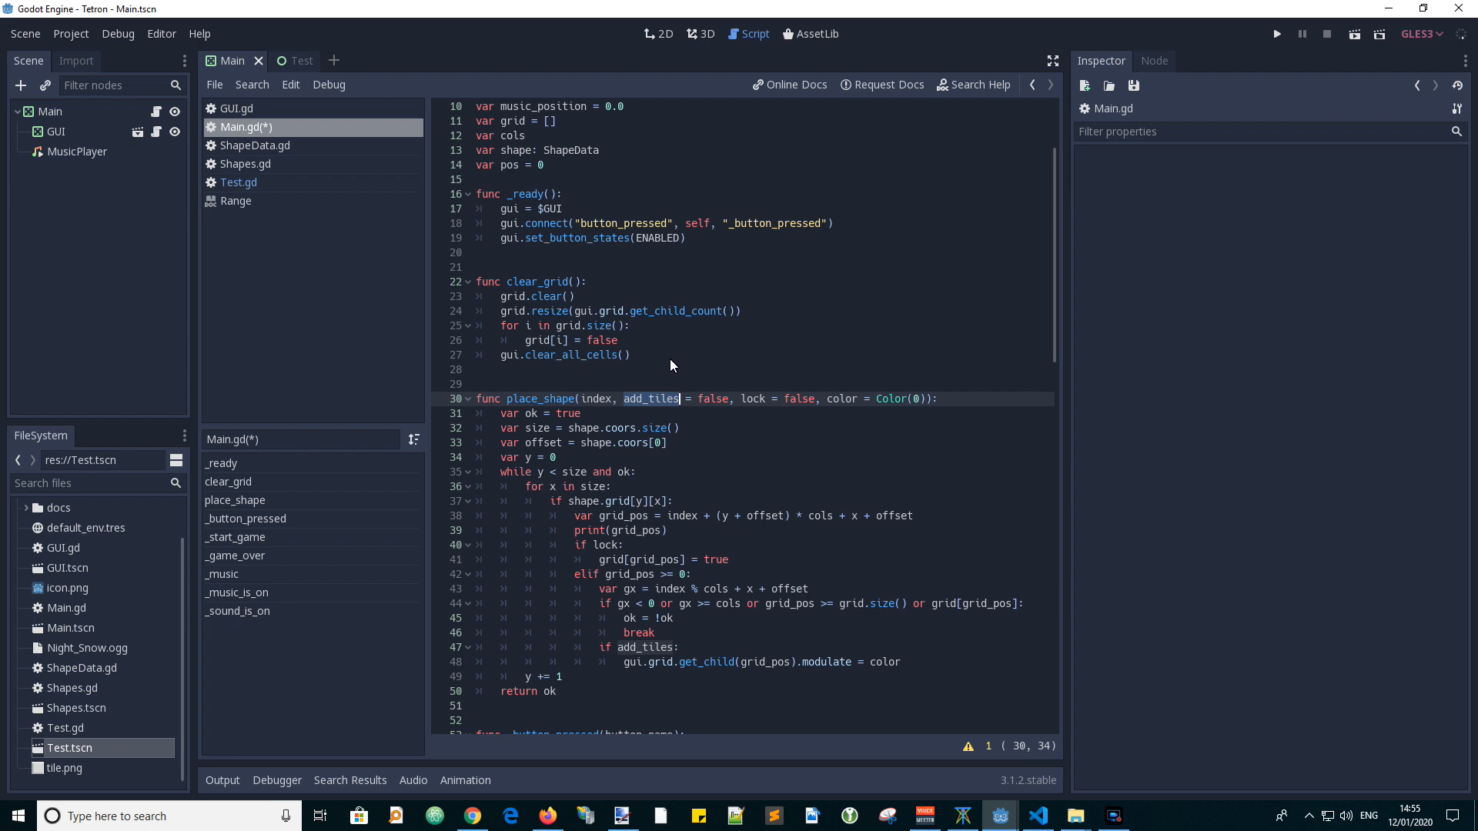
mouse_move(842, 406)
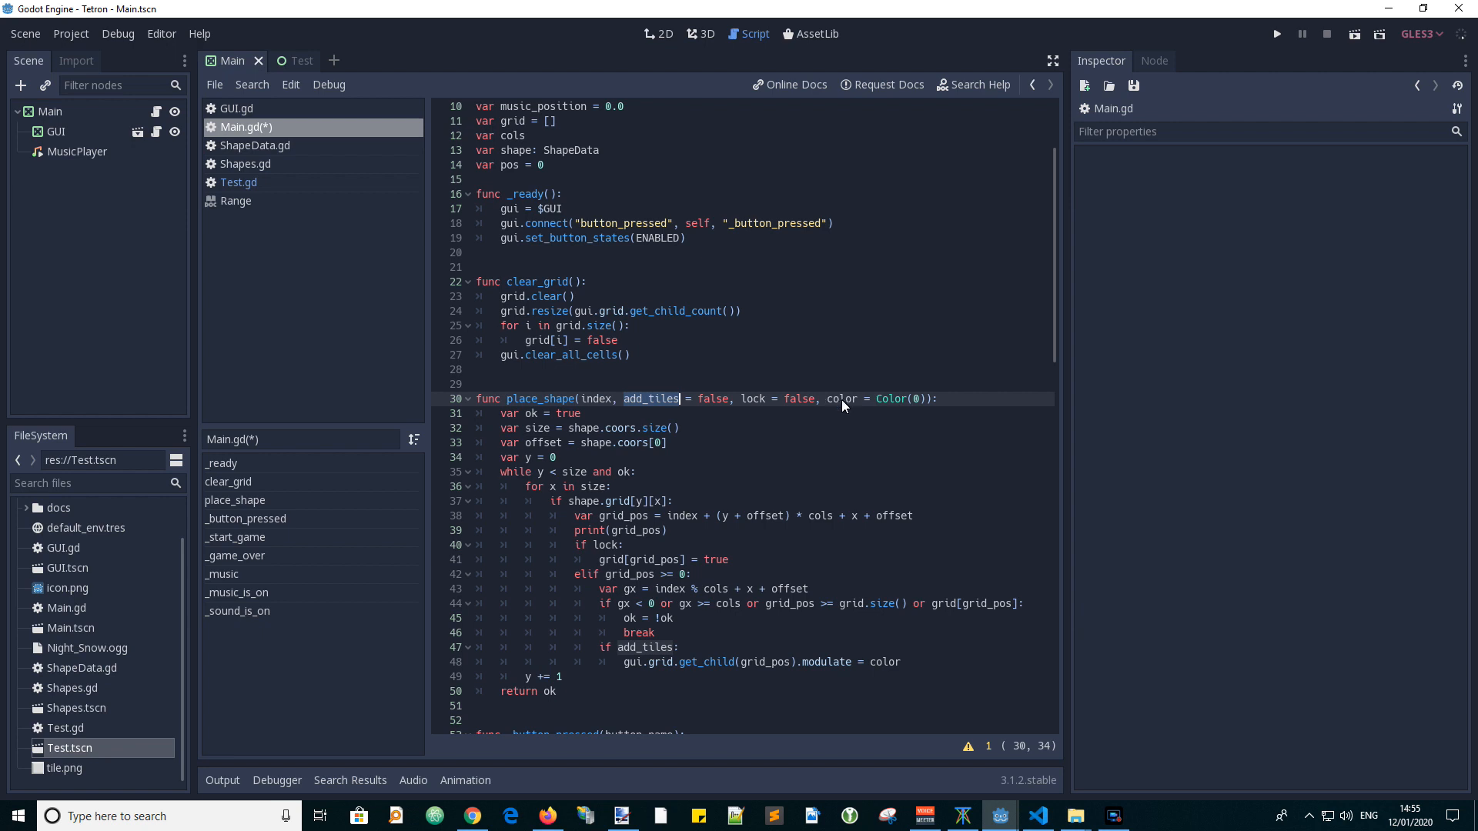
double_click(841, 398)
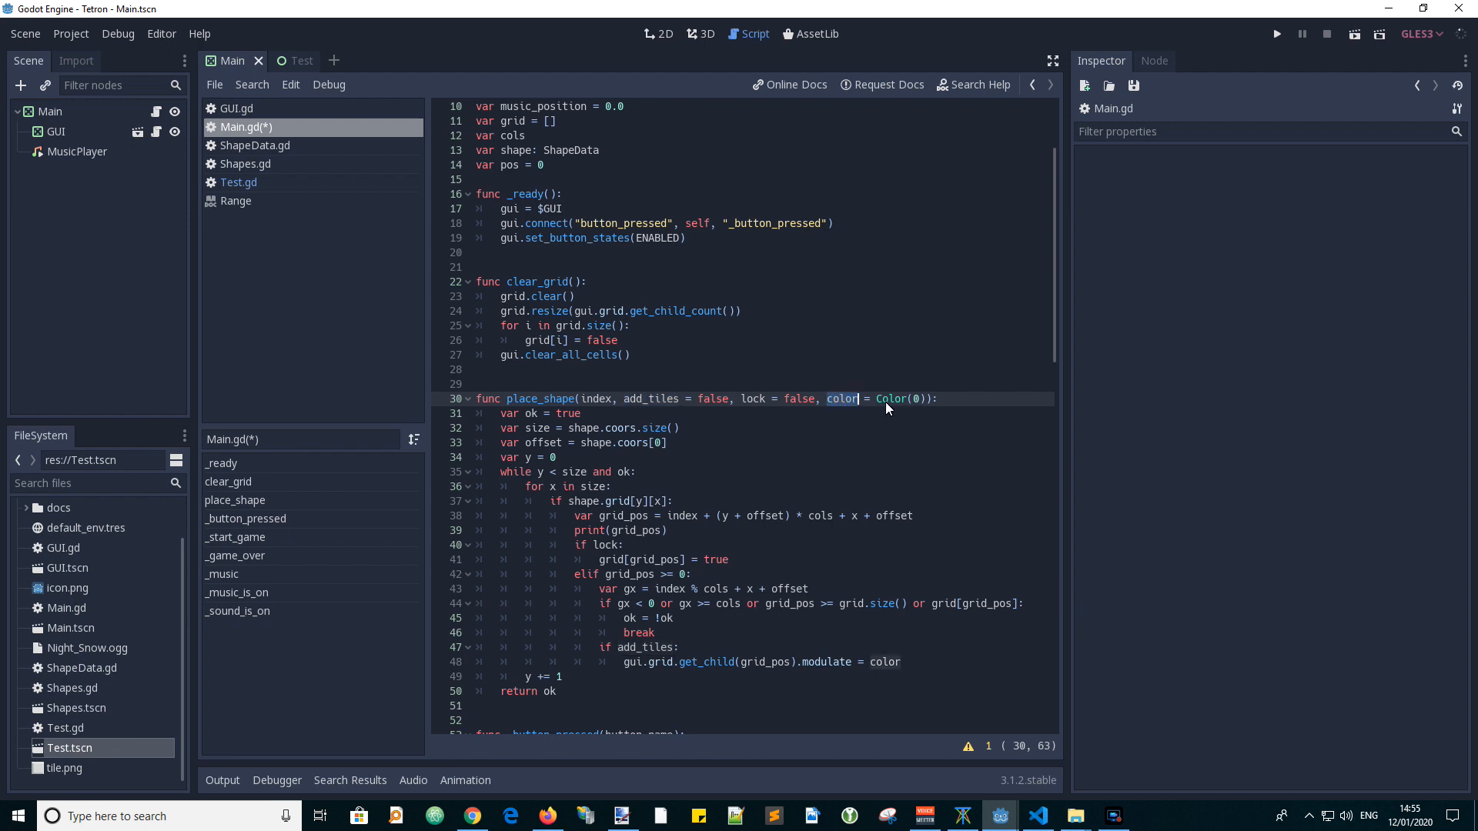
mouse_move(972, 399)
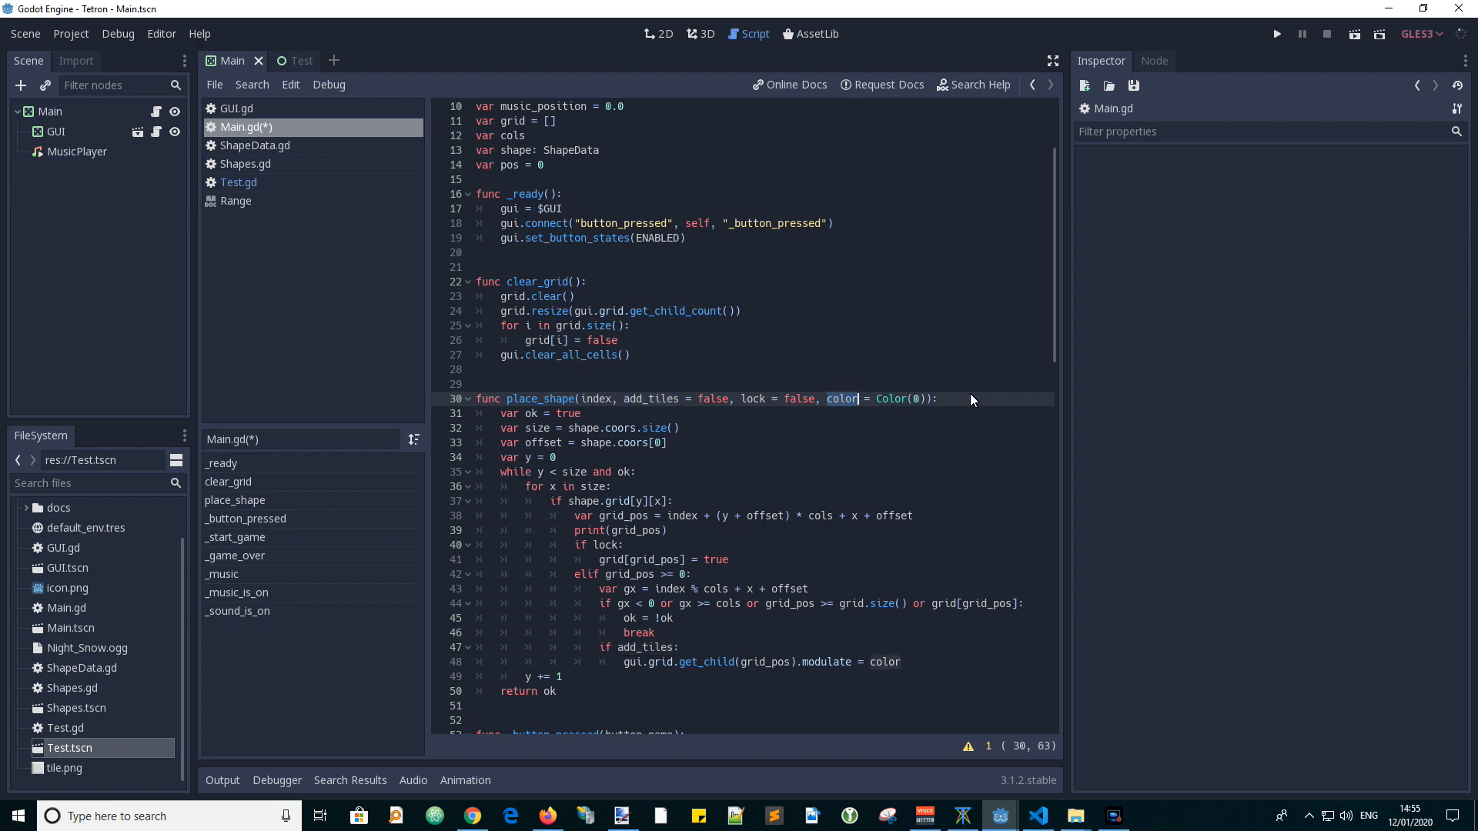
mouse_move(755, 403)
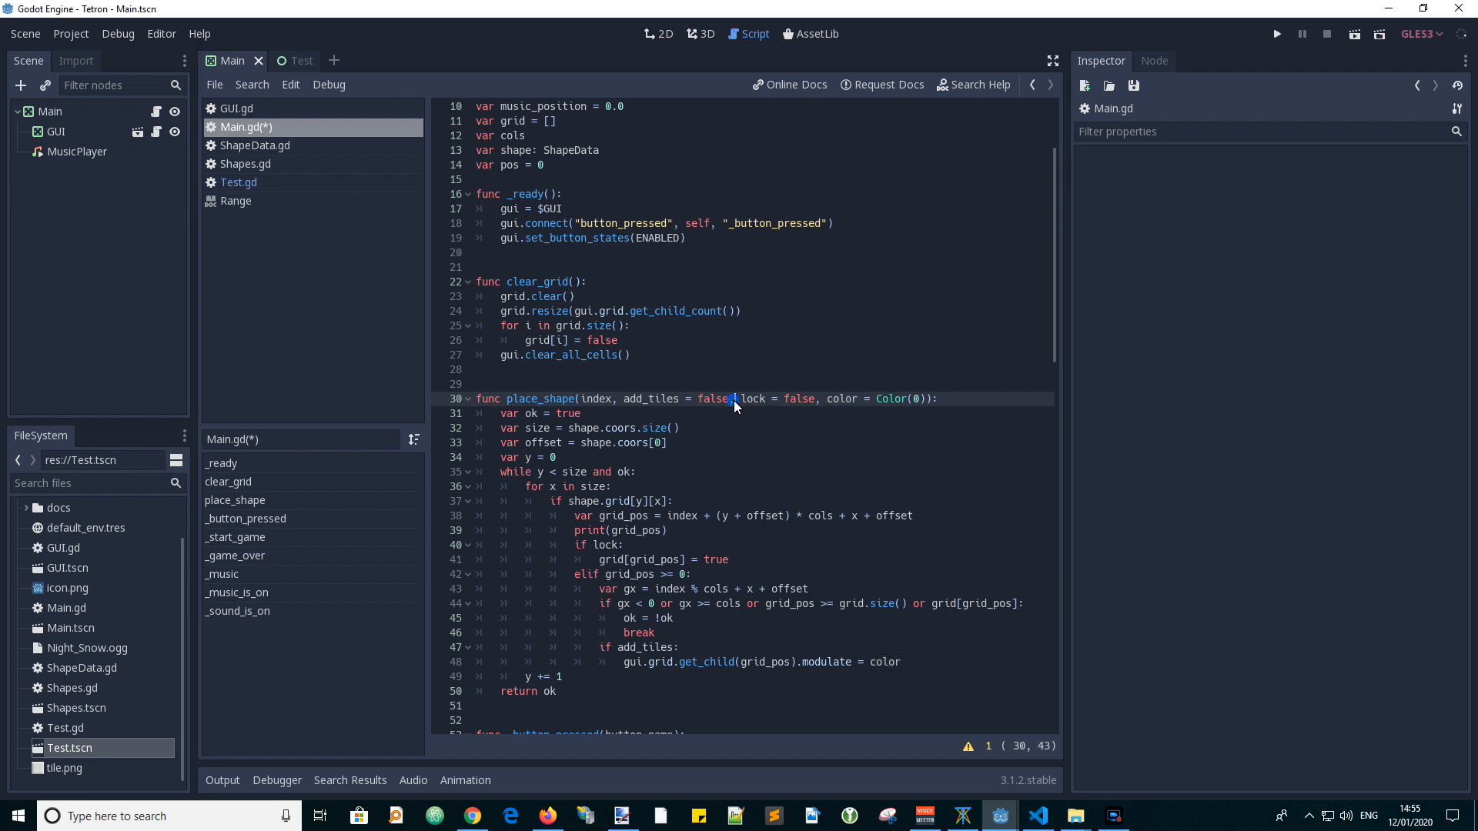
double_click(753, 397)
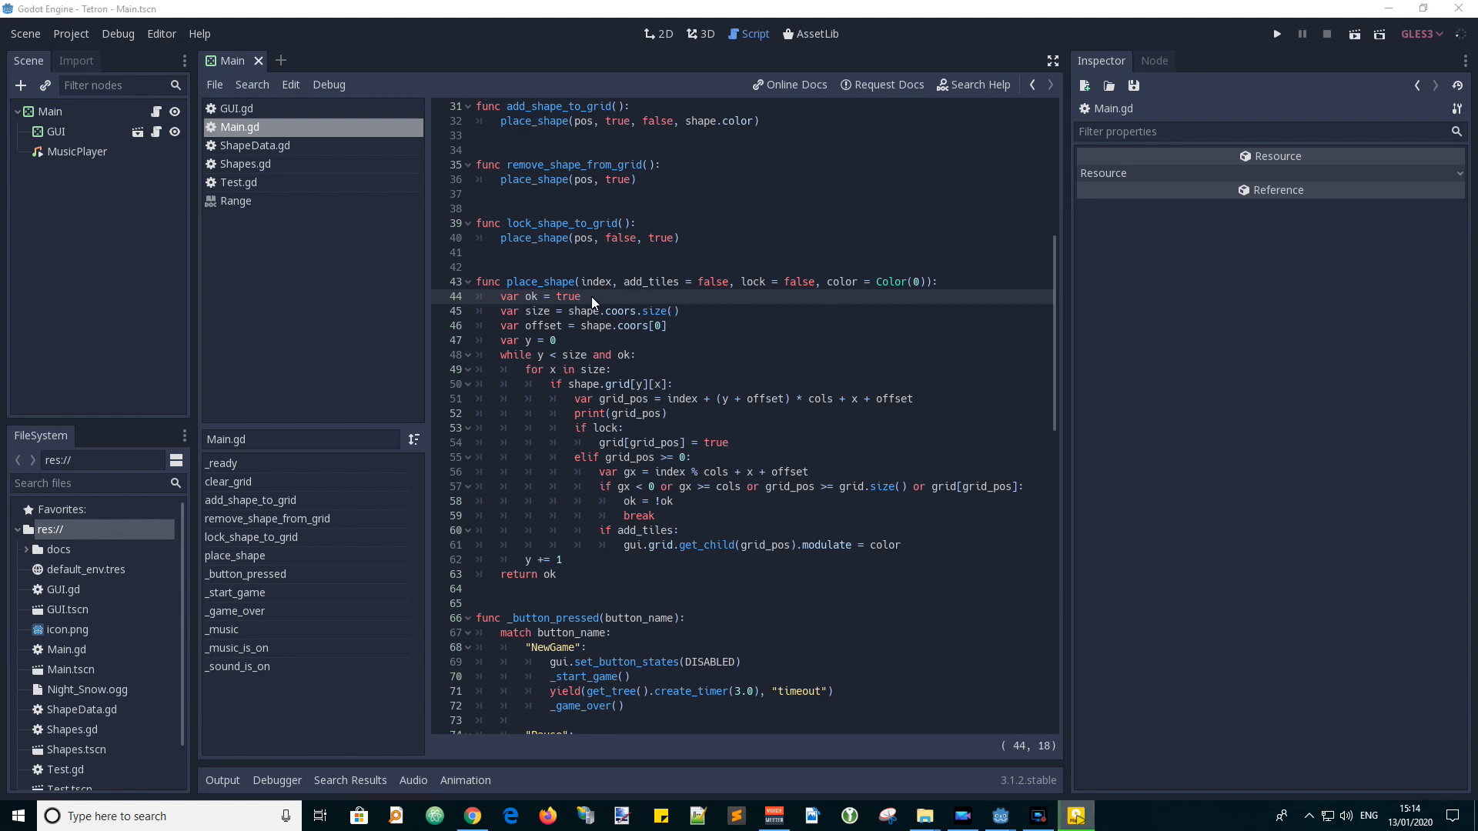
mouse_move(505, 305)
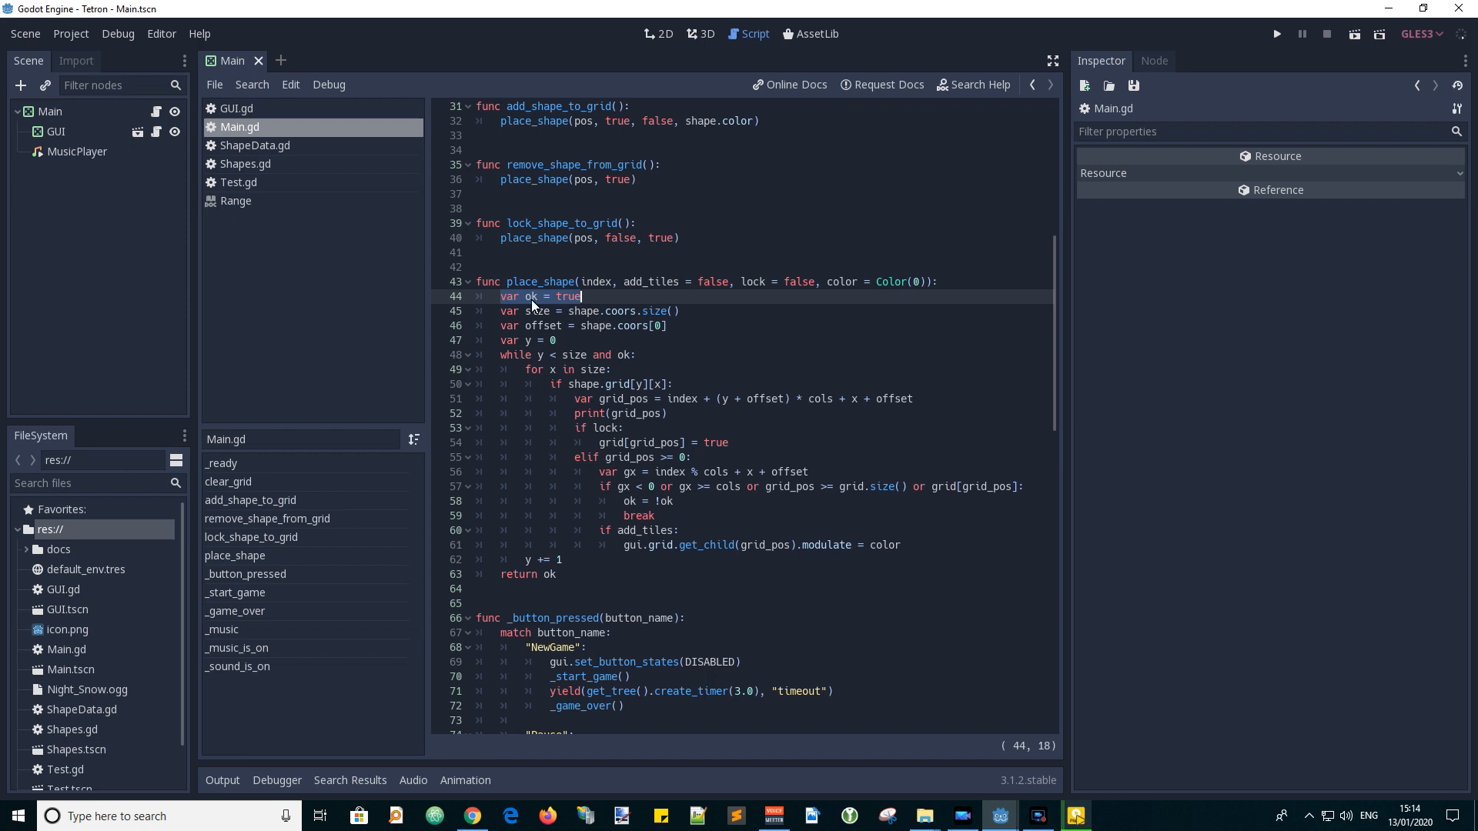
left_click(660, 311)
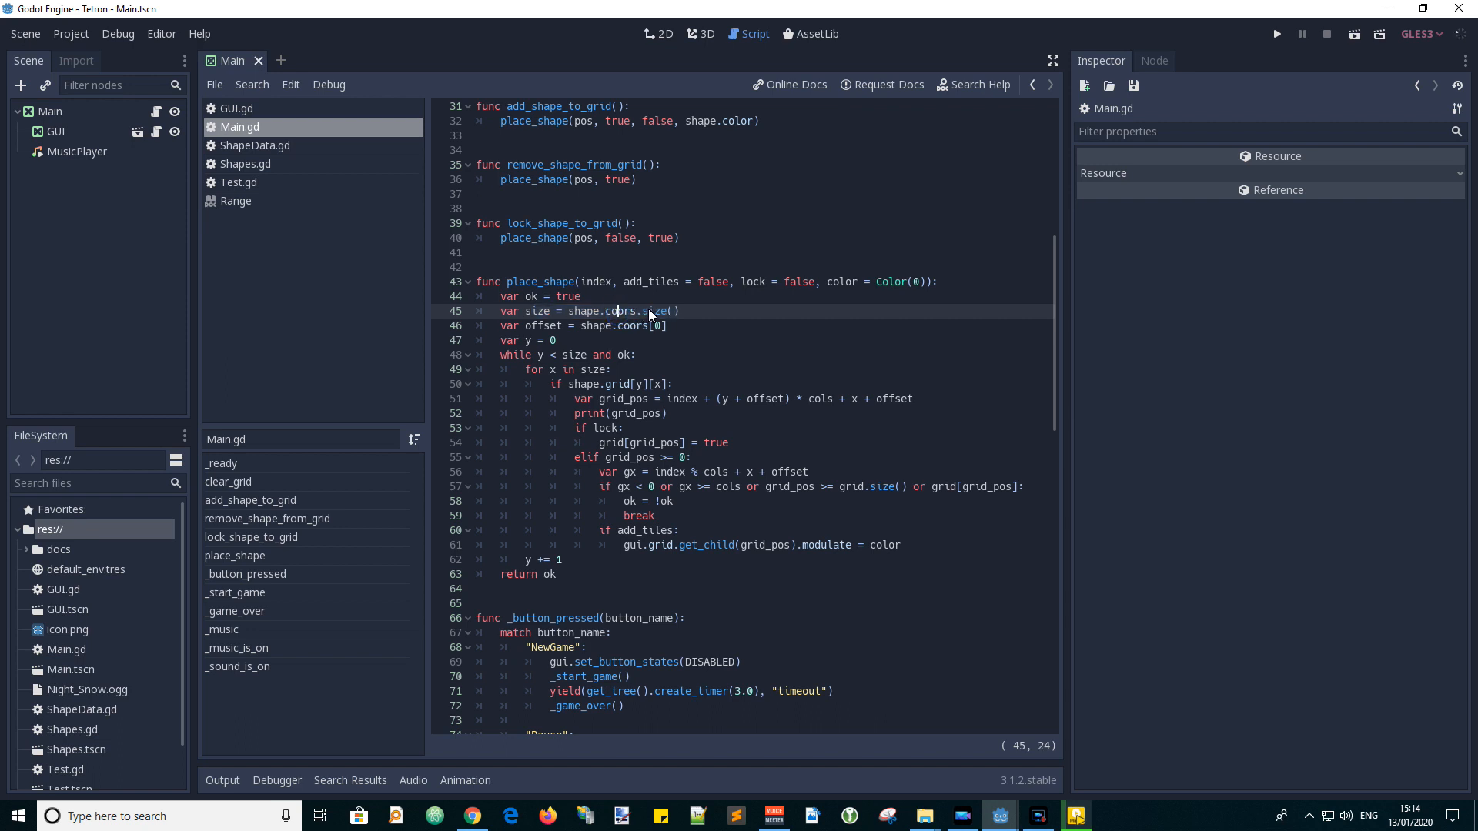
mouse_move(576, 334)
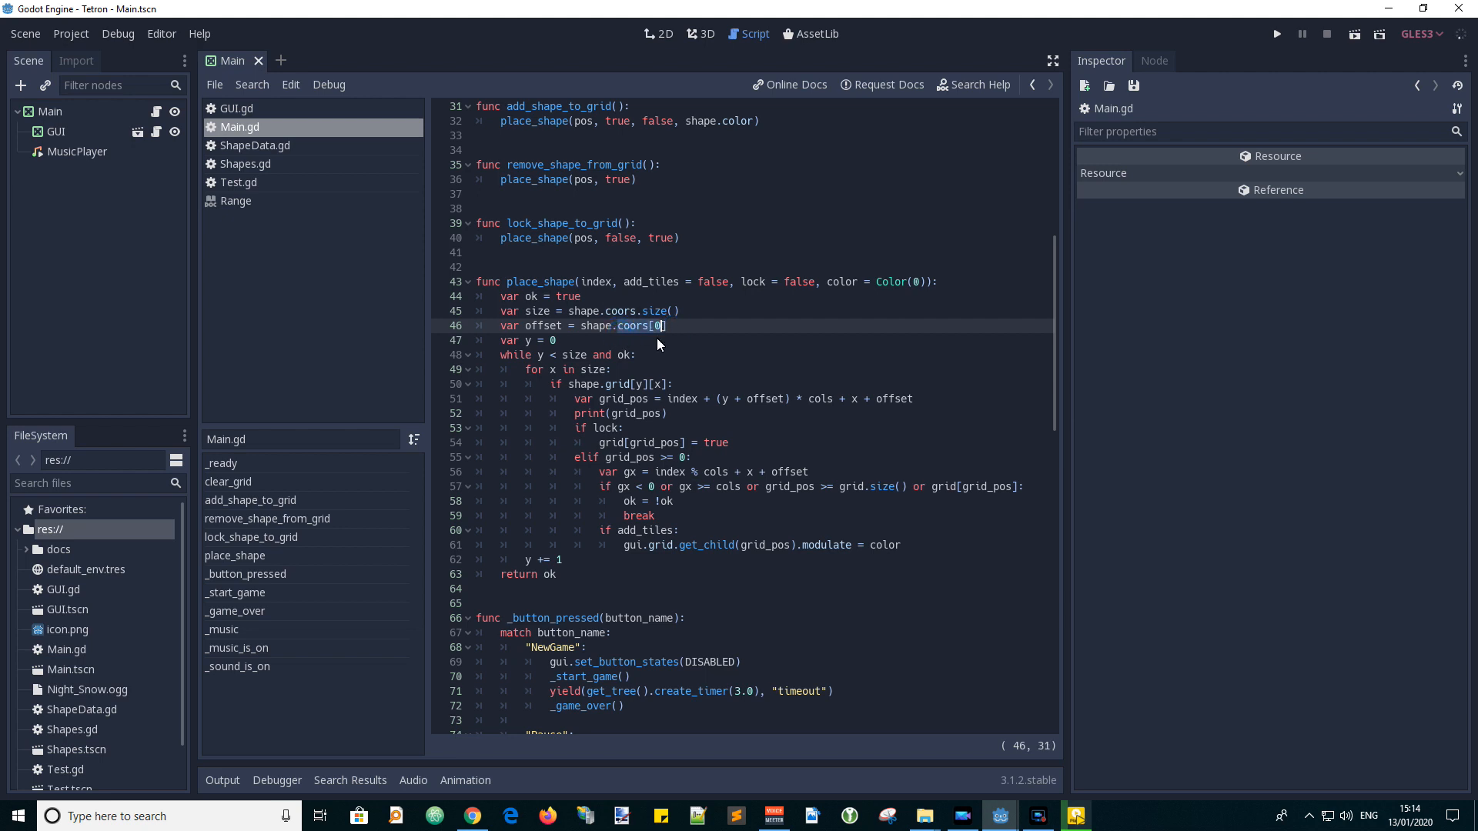
mouse_move(505, 341)
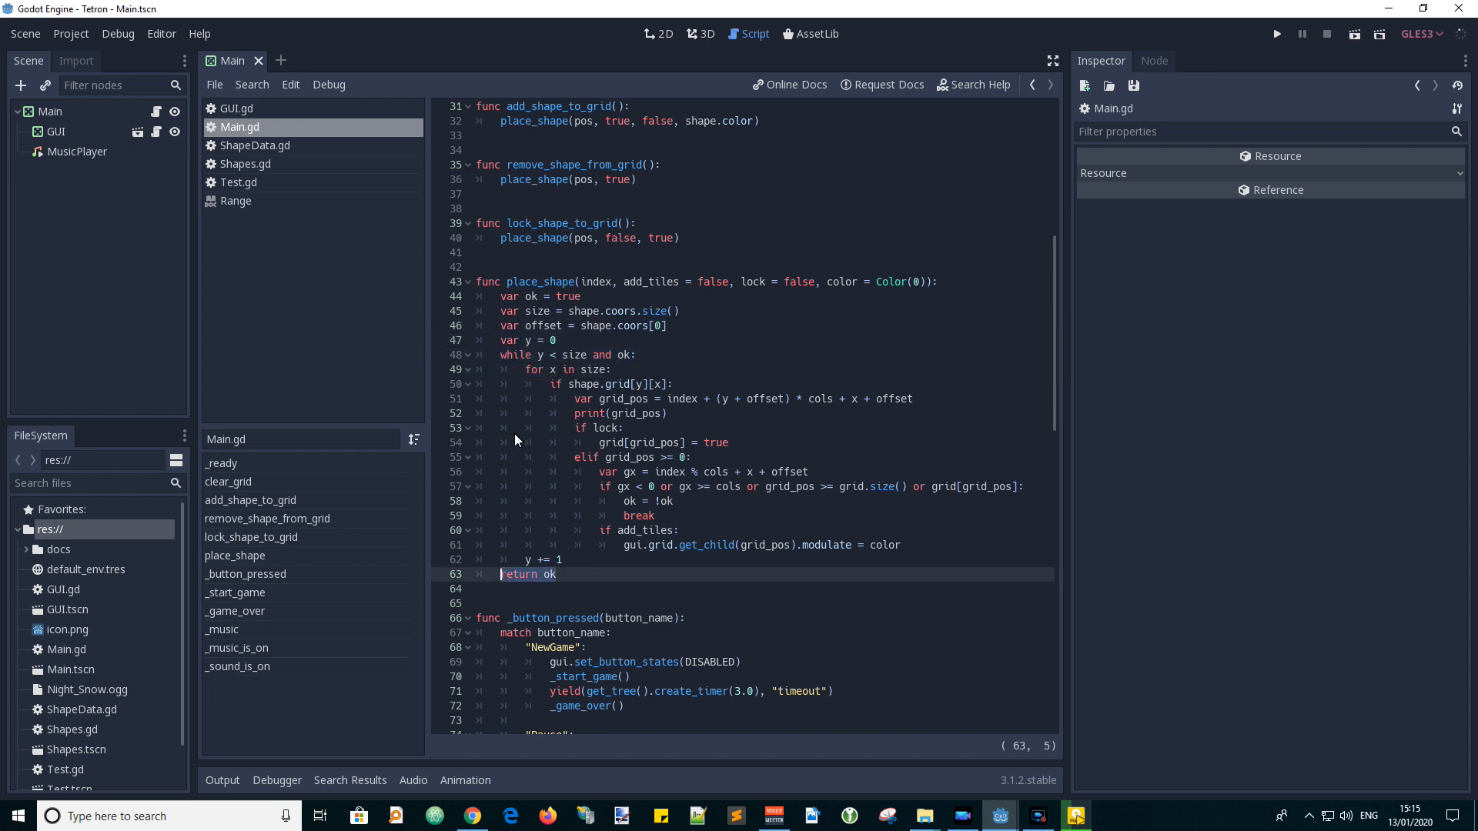
mouse_move(540, 382)
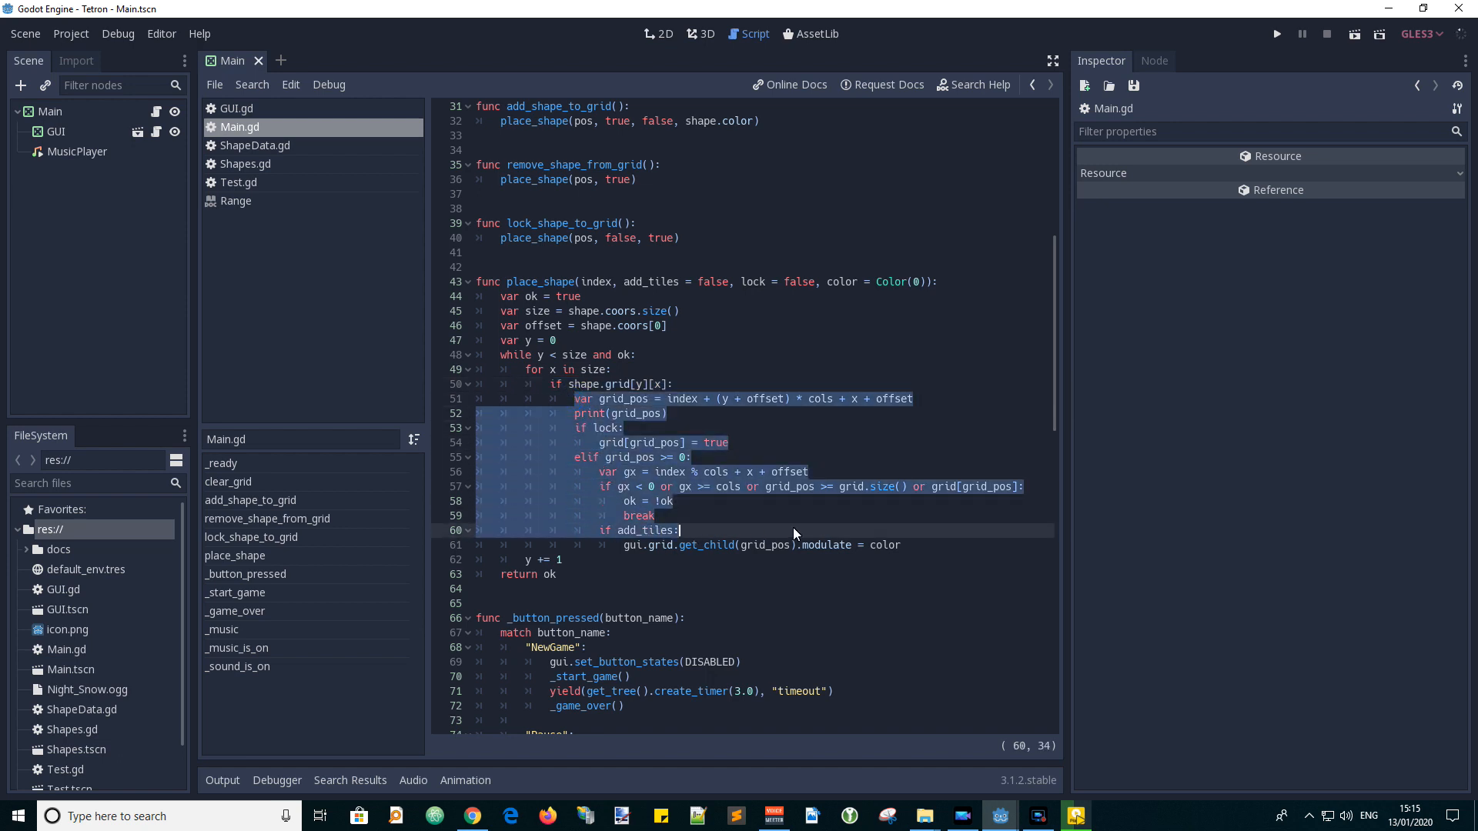
Review the loop in place_shape, highlighting the lock condition and the grid position check.
left_click(633, 413)
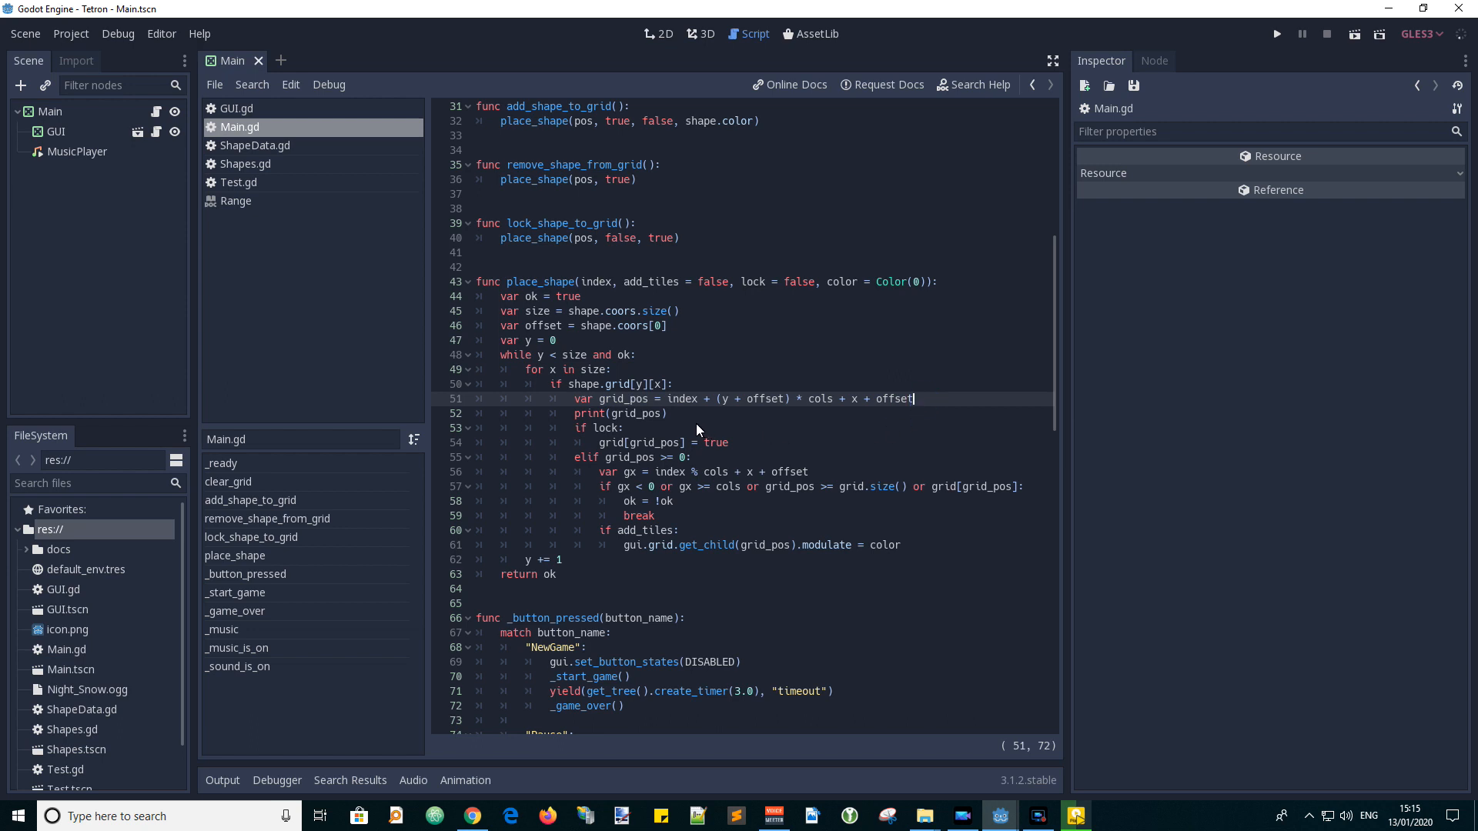
mouse_move(682, 427)
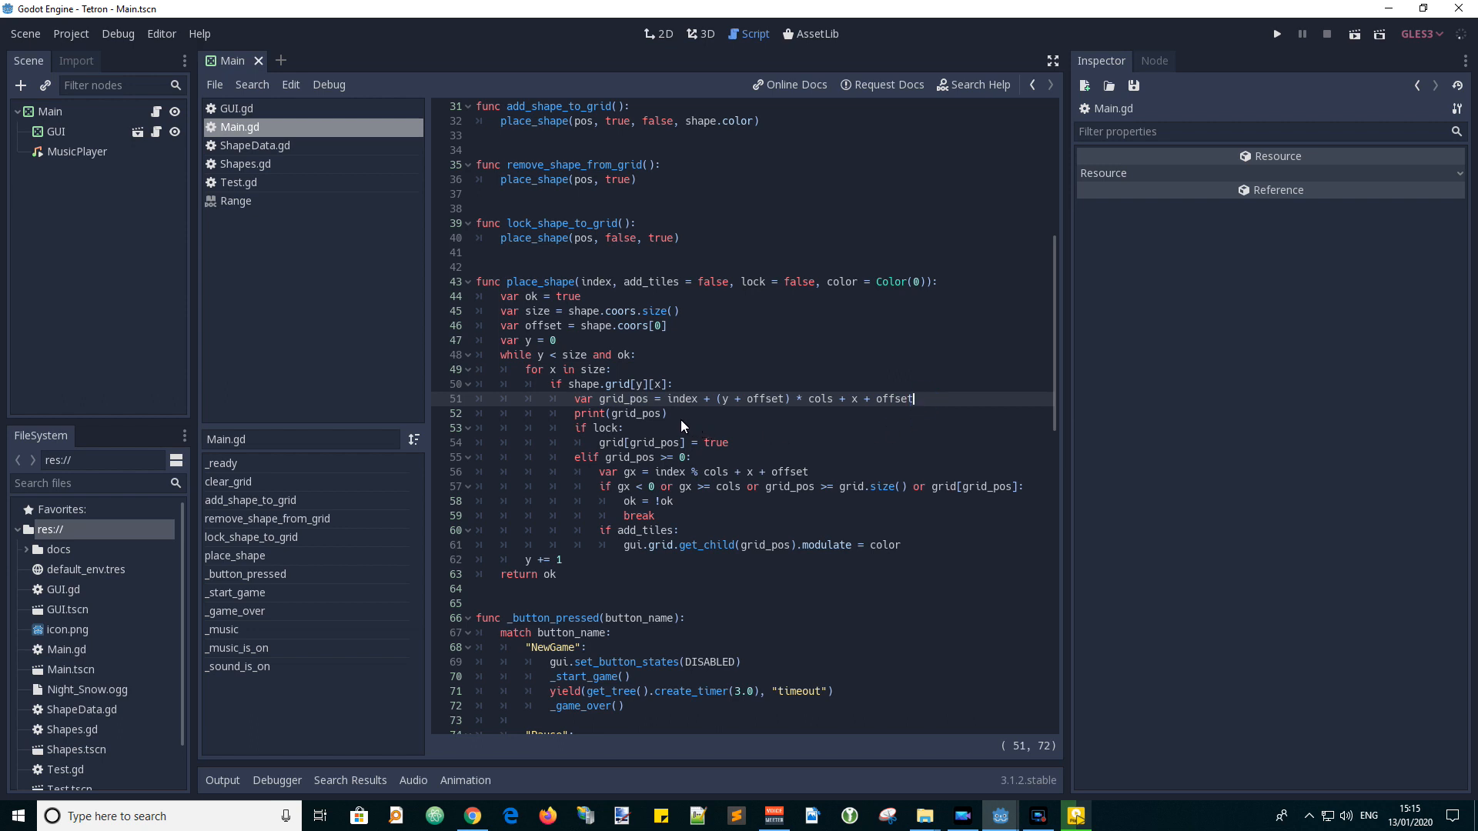
double_click(588, 414)
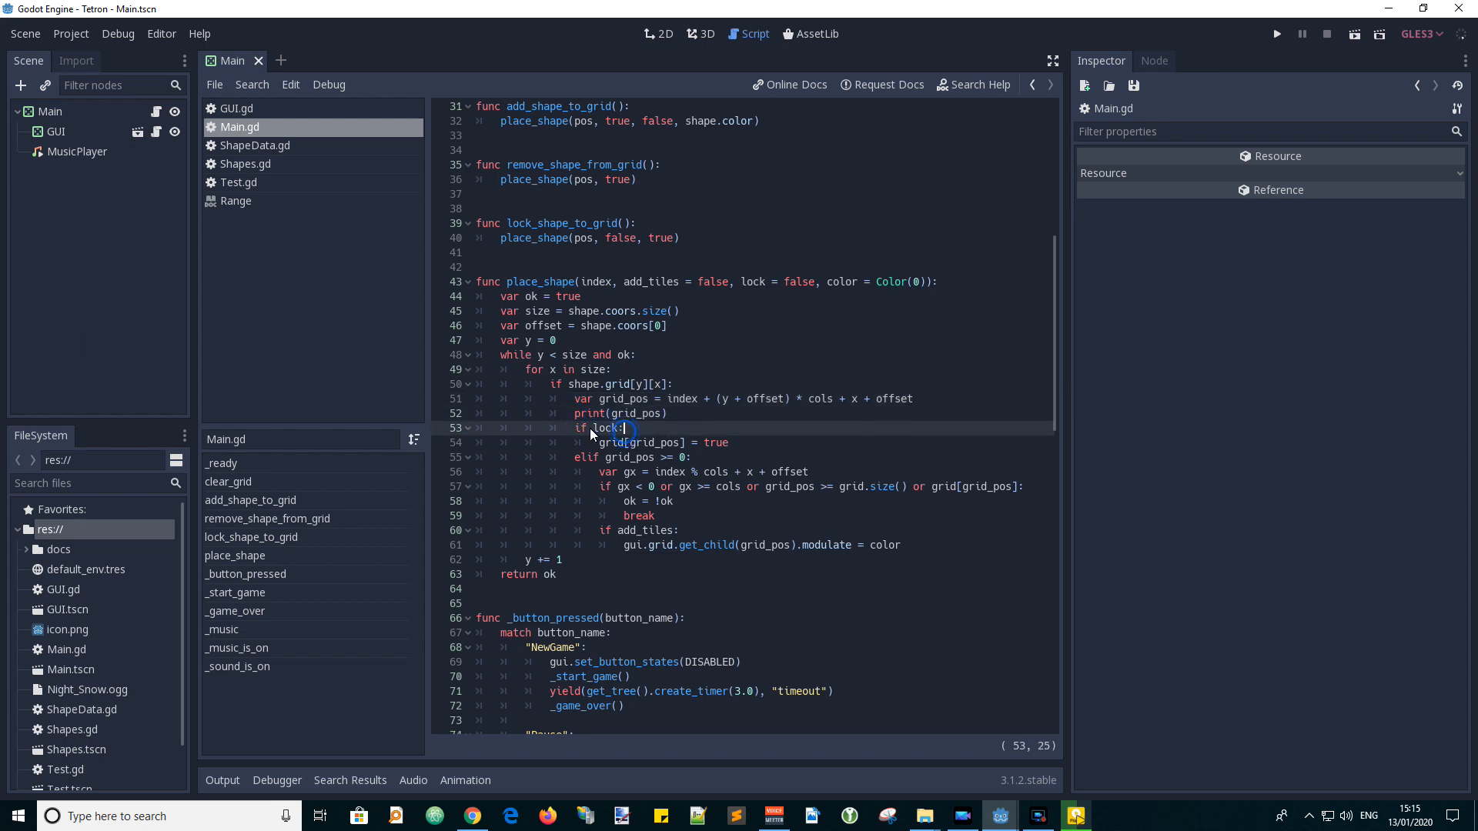
double_click(596, 428)
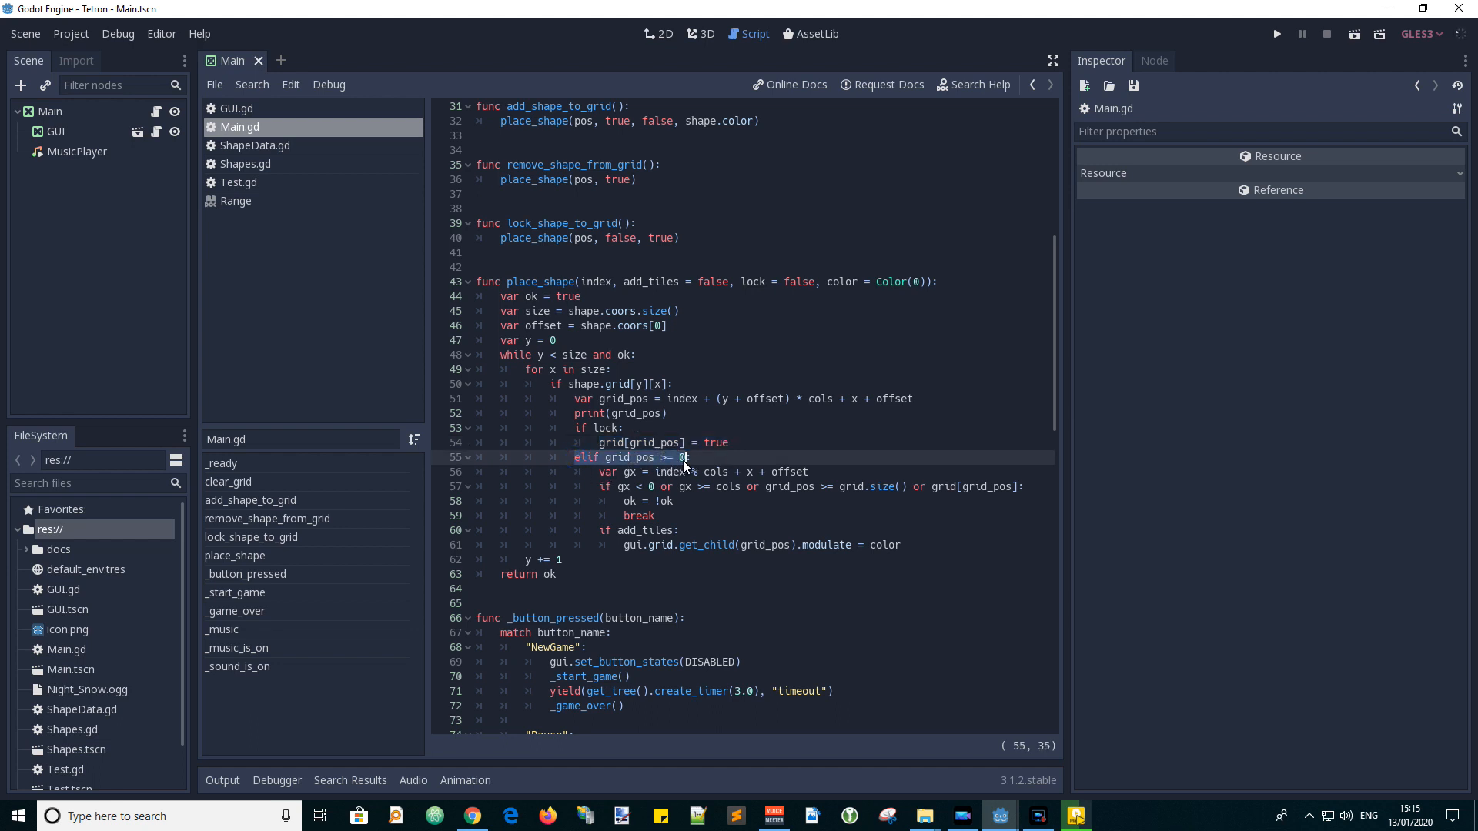
mouse_move(672, 494)
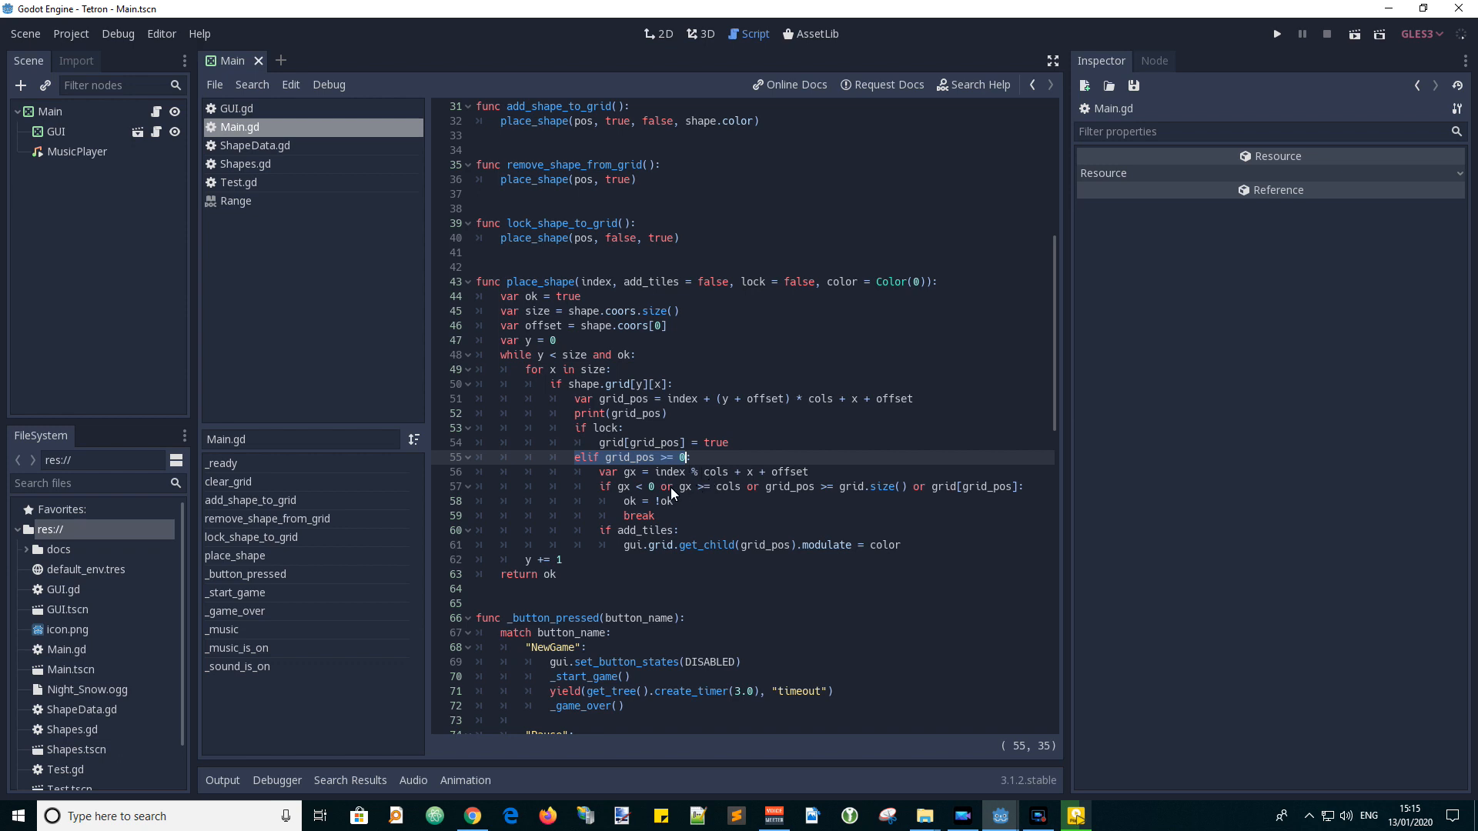
mouse_move(599, 477)
type(":")
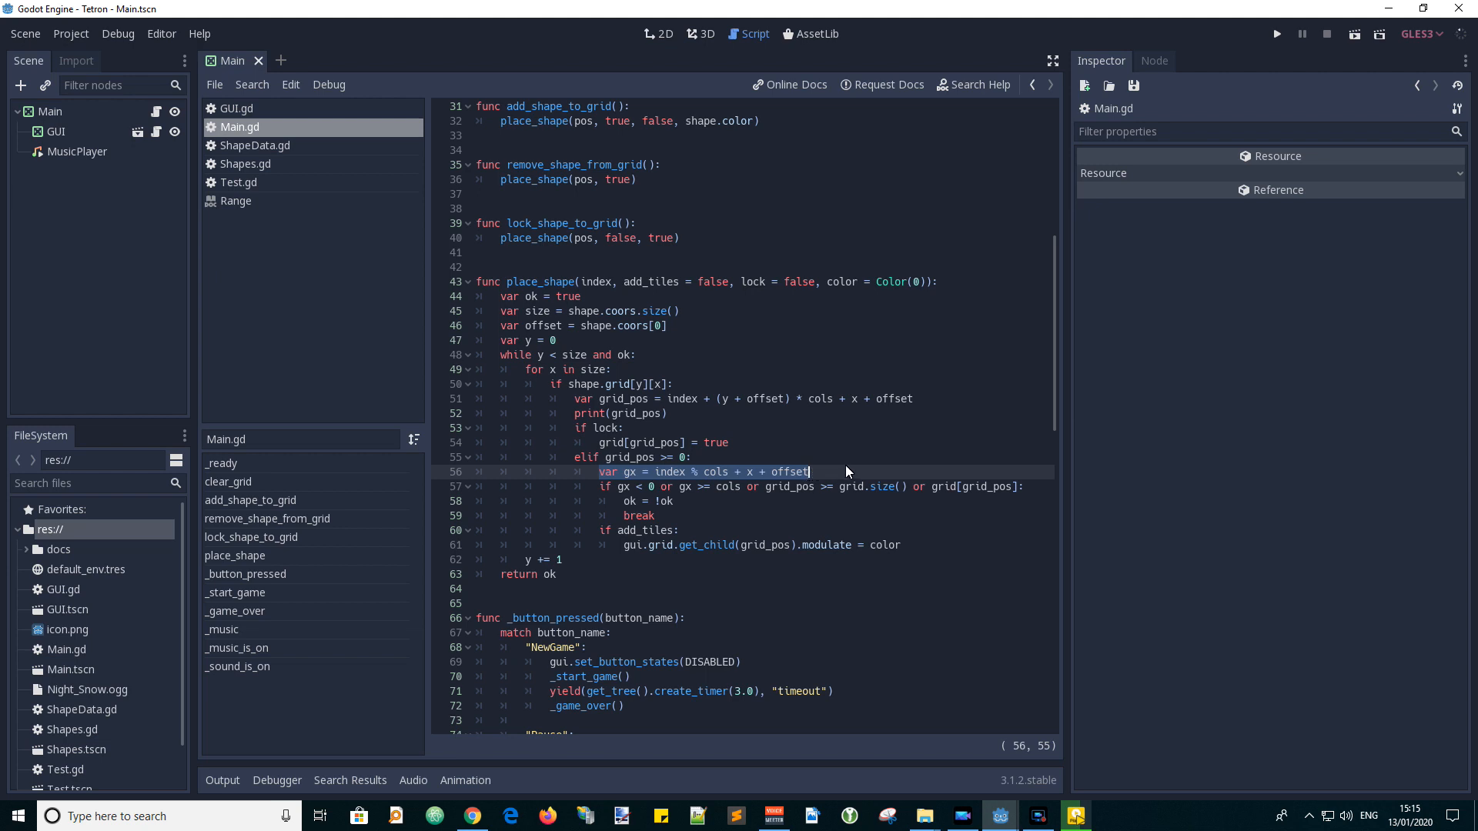
mouse_move(602, 495)
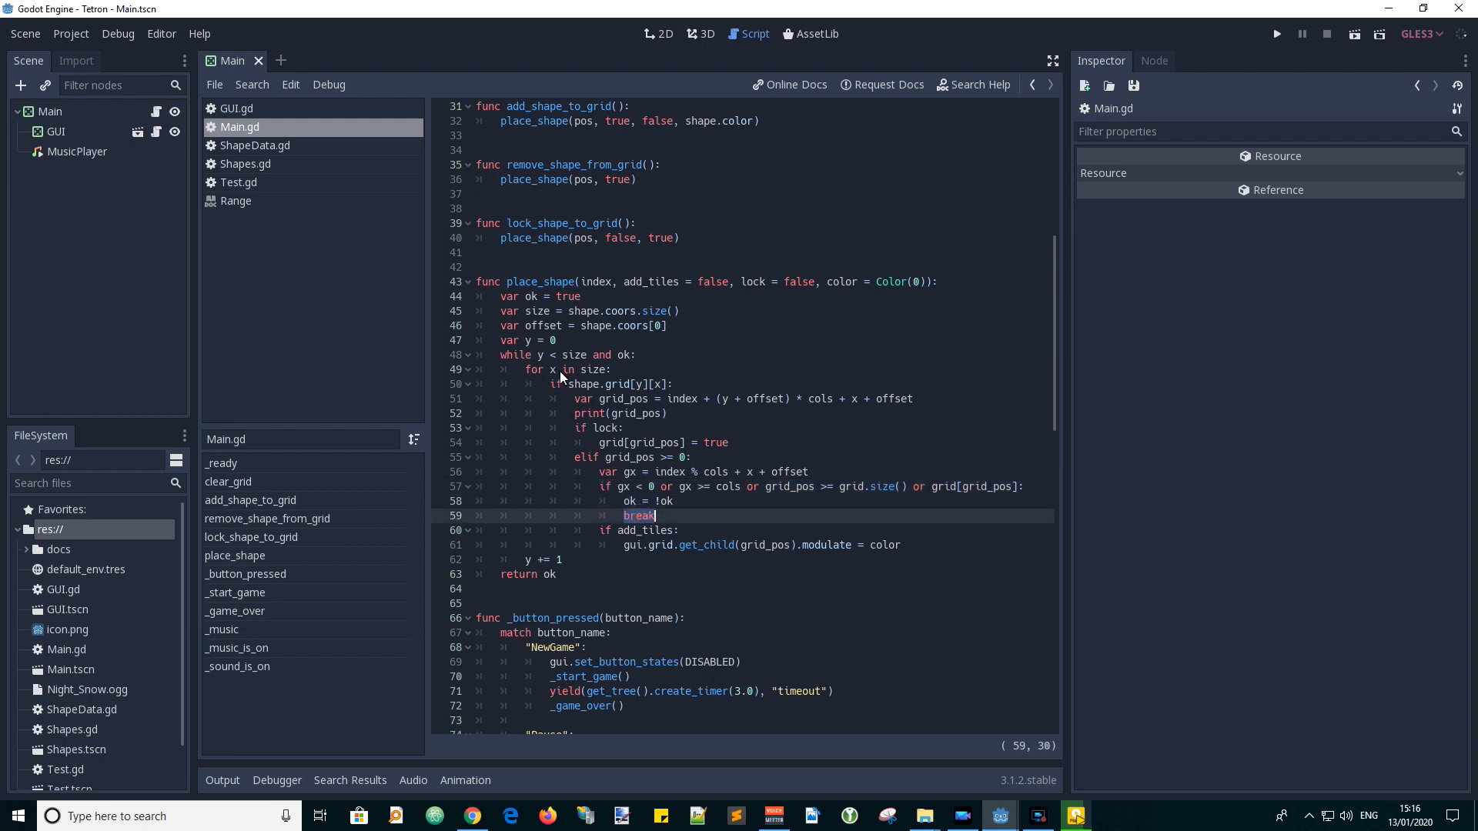
mouse_move(507, 360)
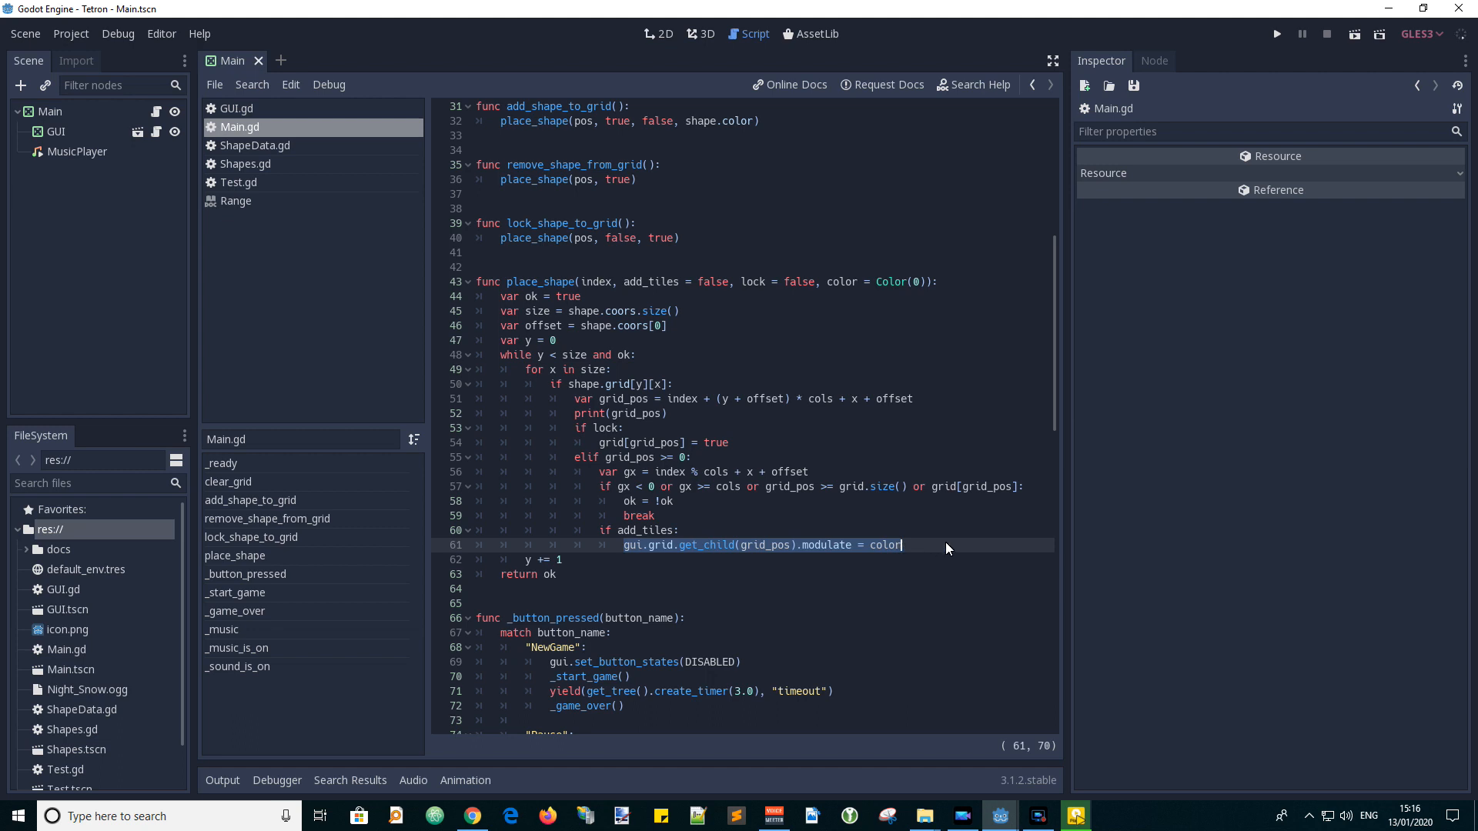
mouse_move(922, 554)
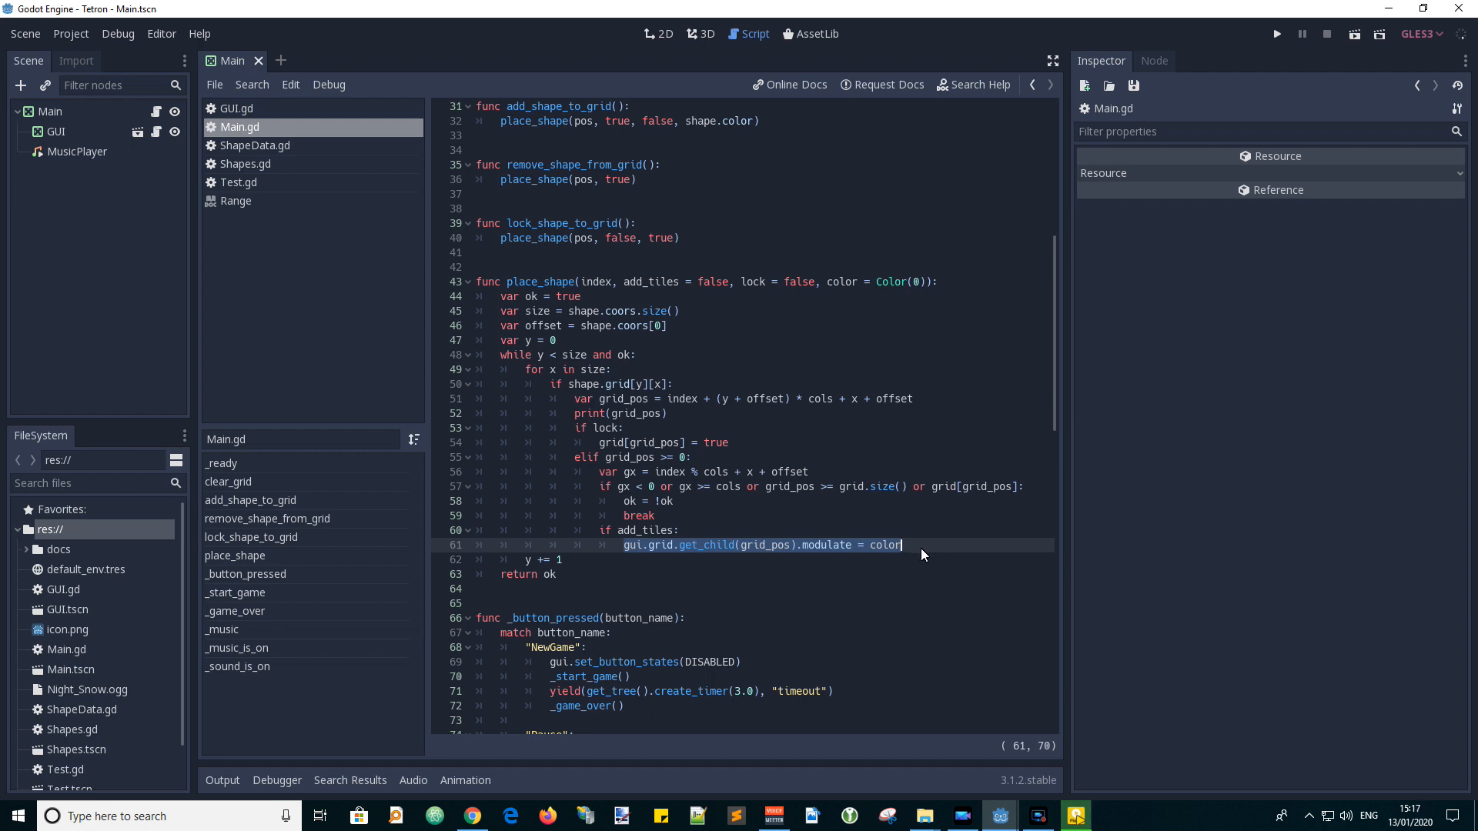
mouse_move(919, 555)
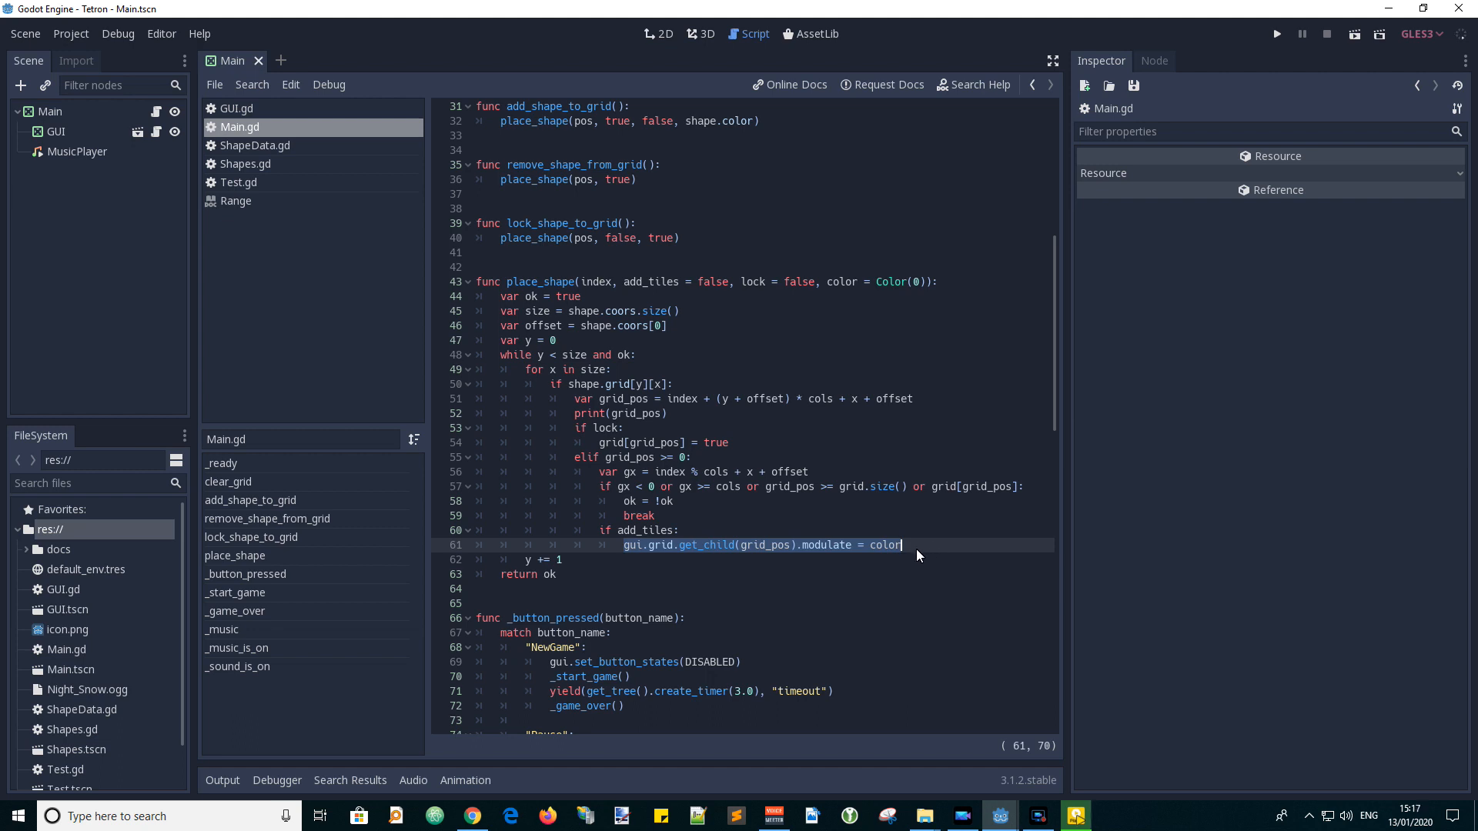
mouse_move(630, 582)
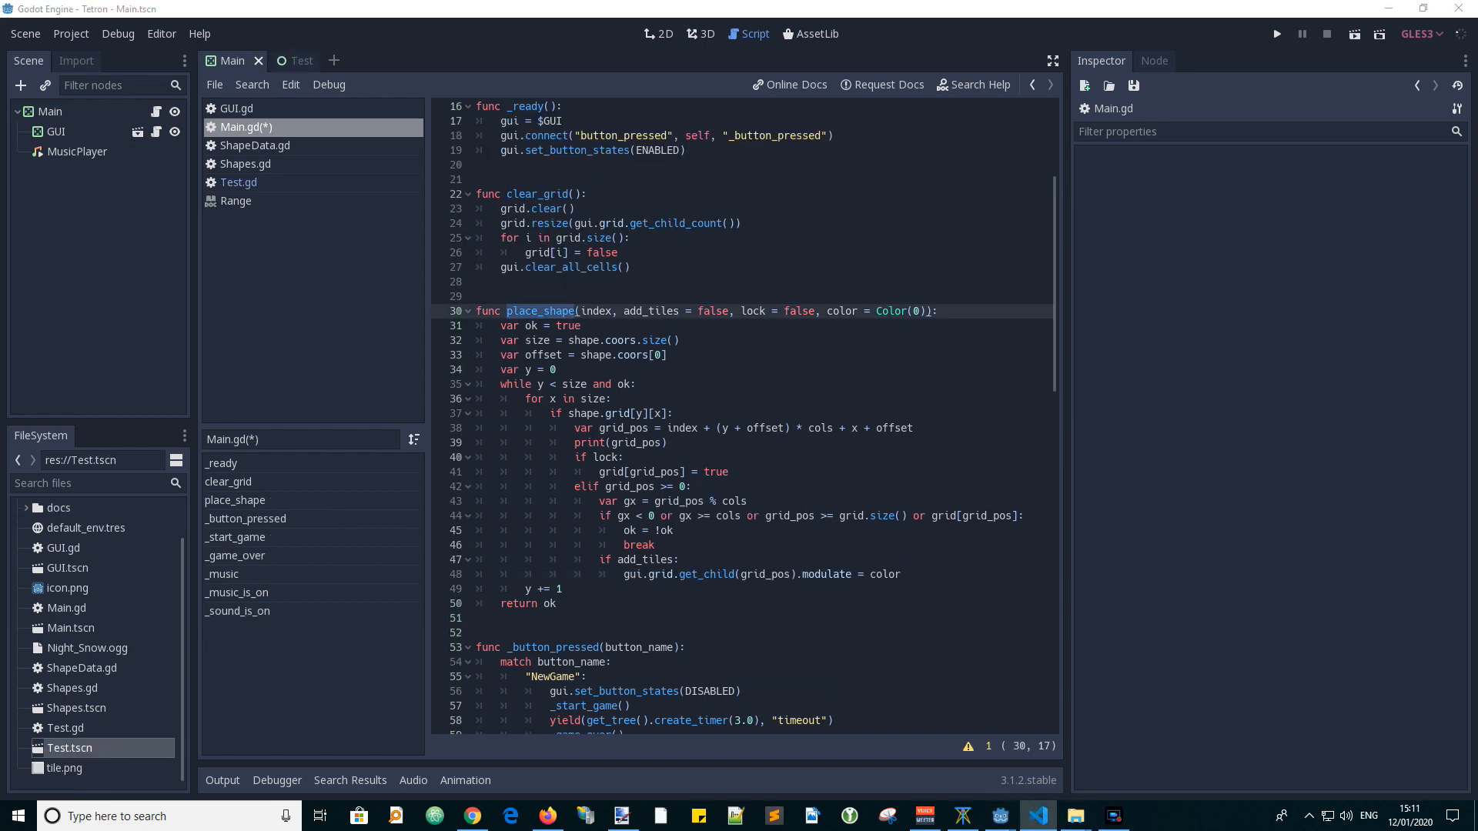
mouse_move(559, 263)
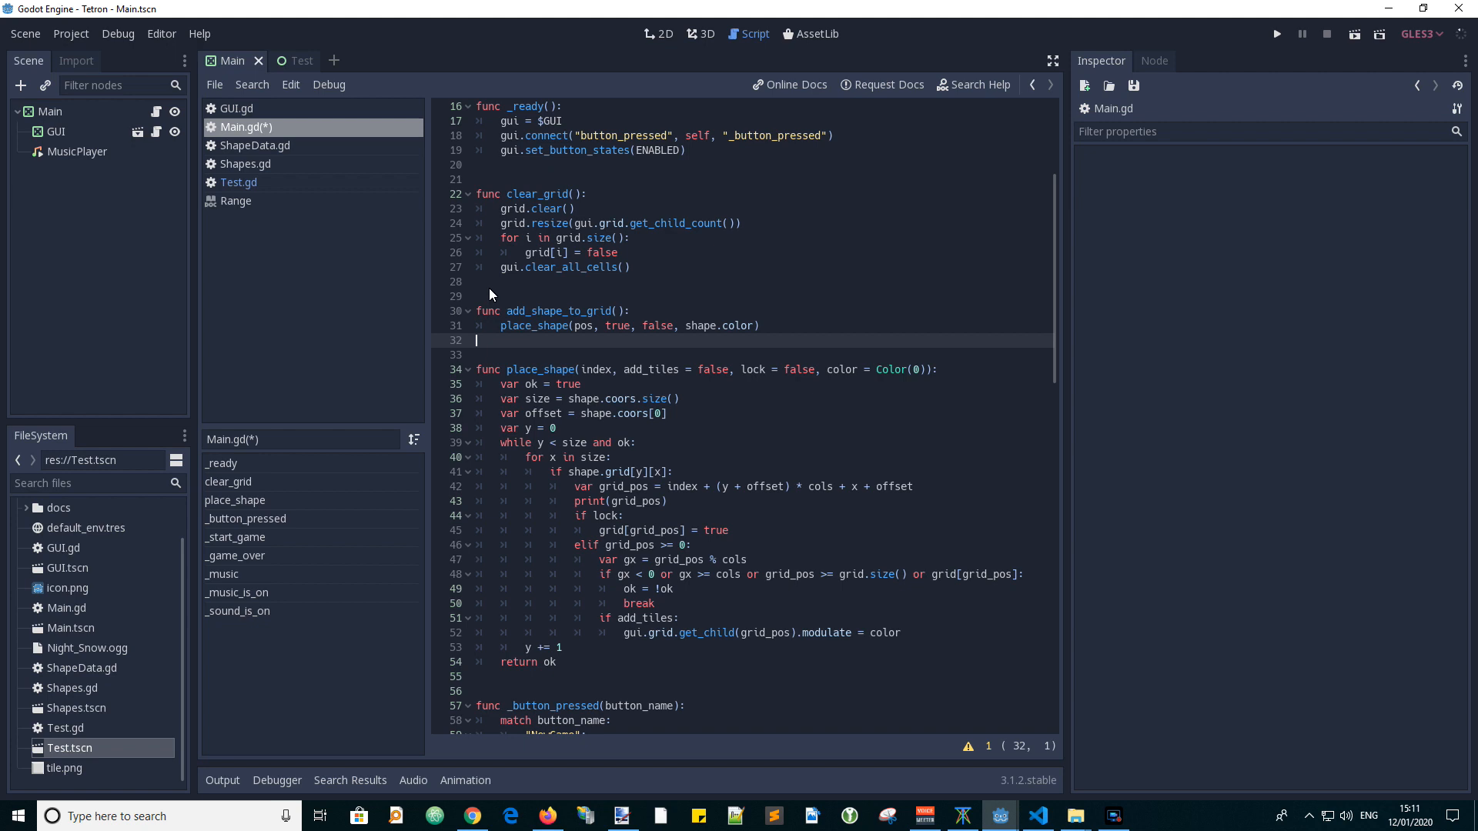
Review add_shape_to_grid's place_shape call with its true and false arguments.
double_click(559, 311)
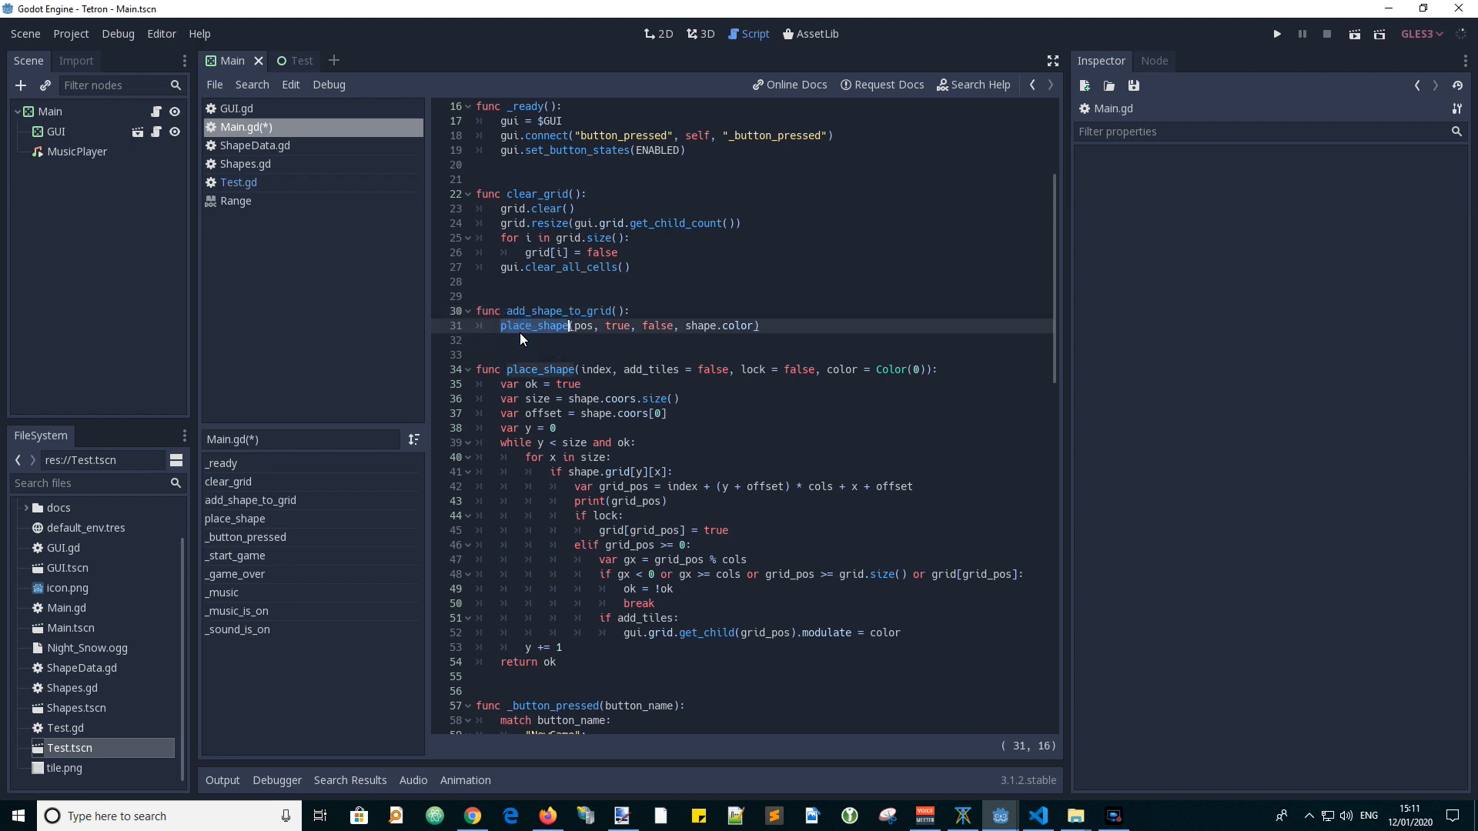
mouse_move(594, 339)
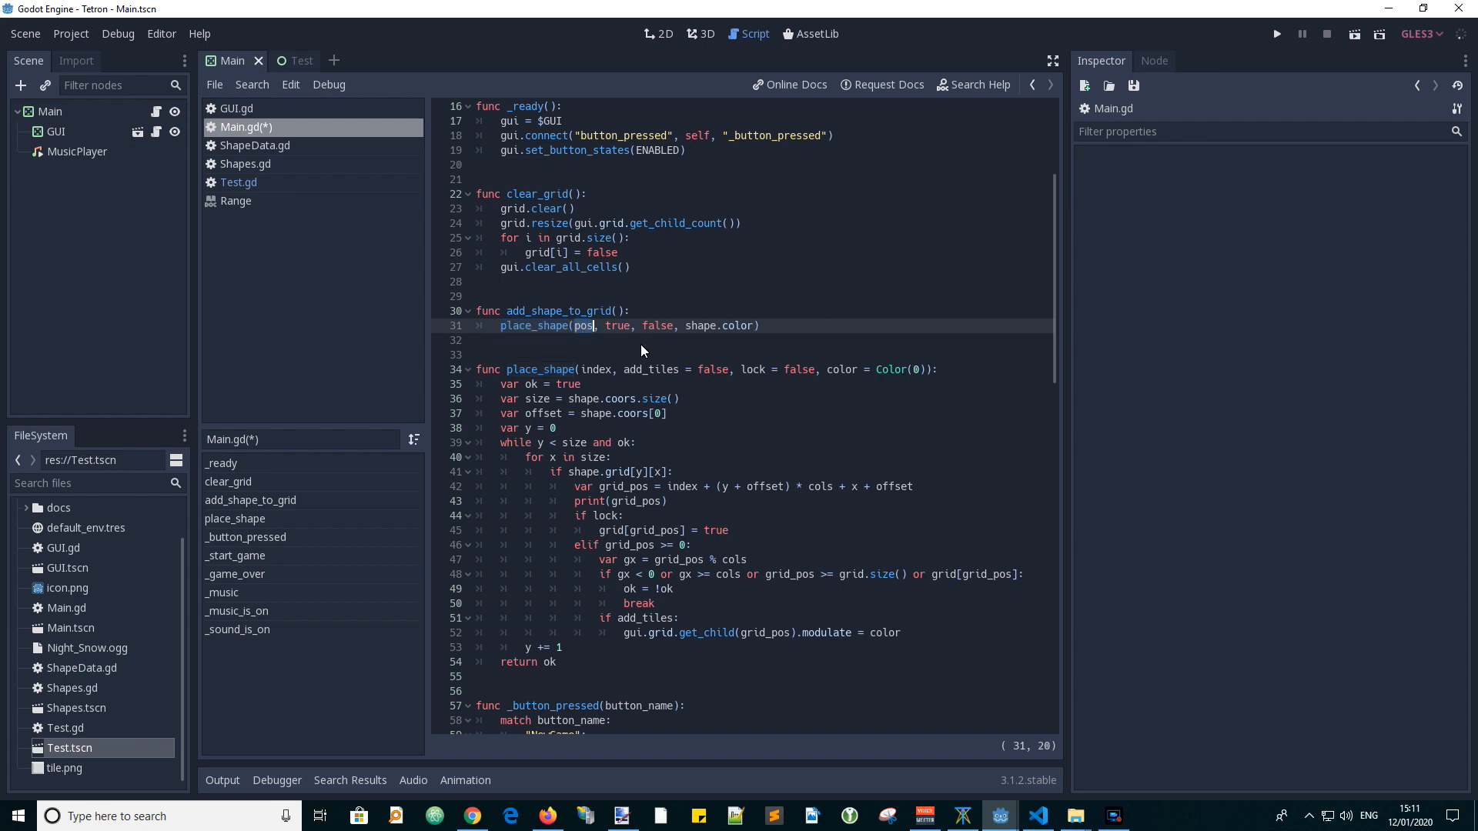
double_click(619, 325)
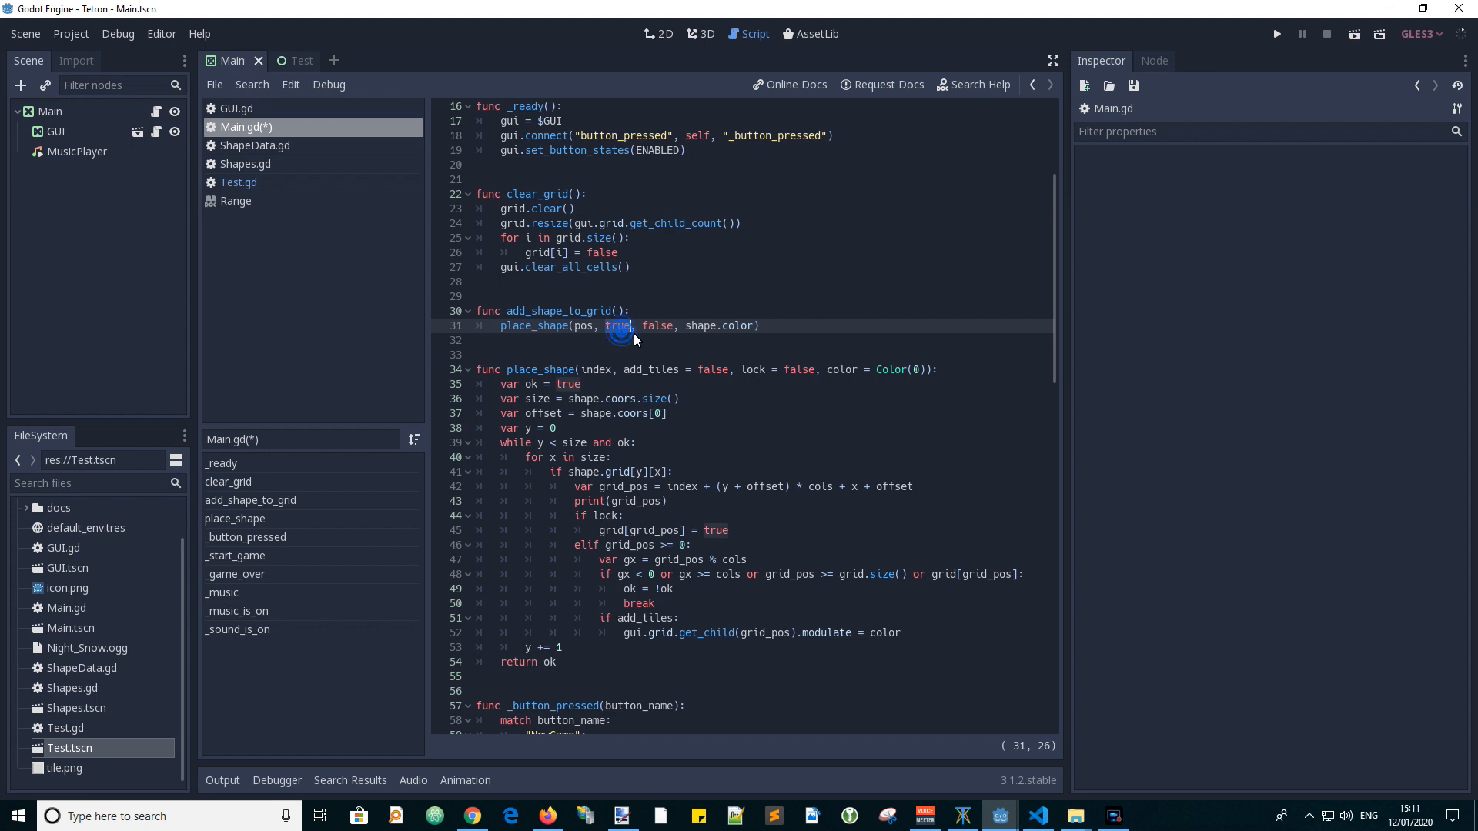
double_click(657, 325)
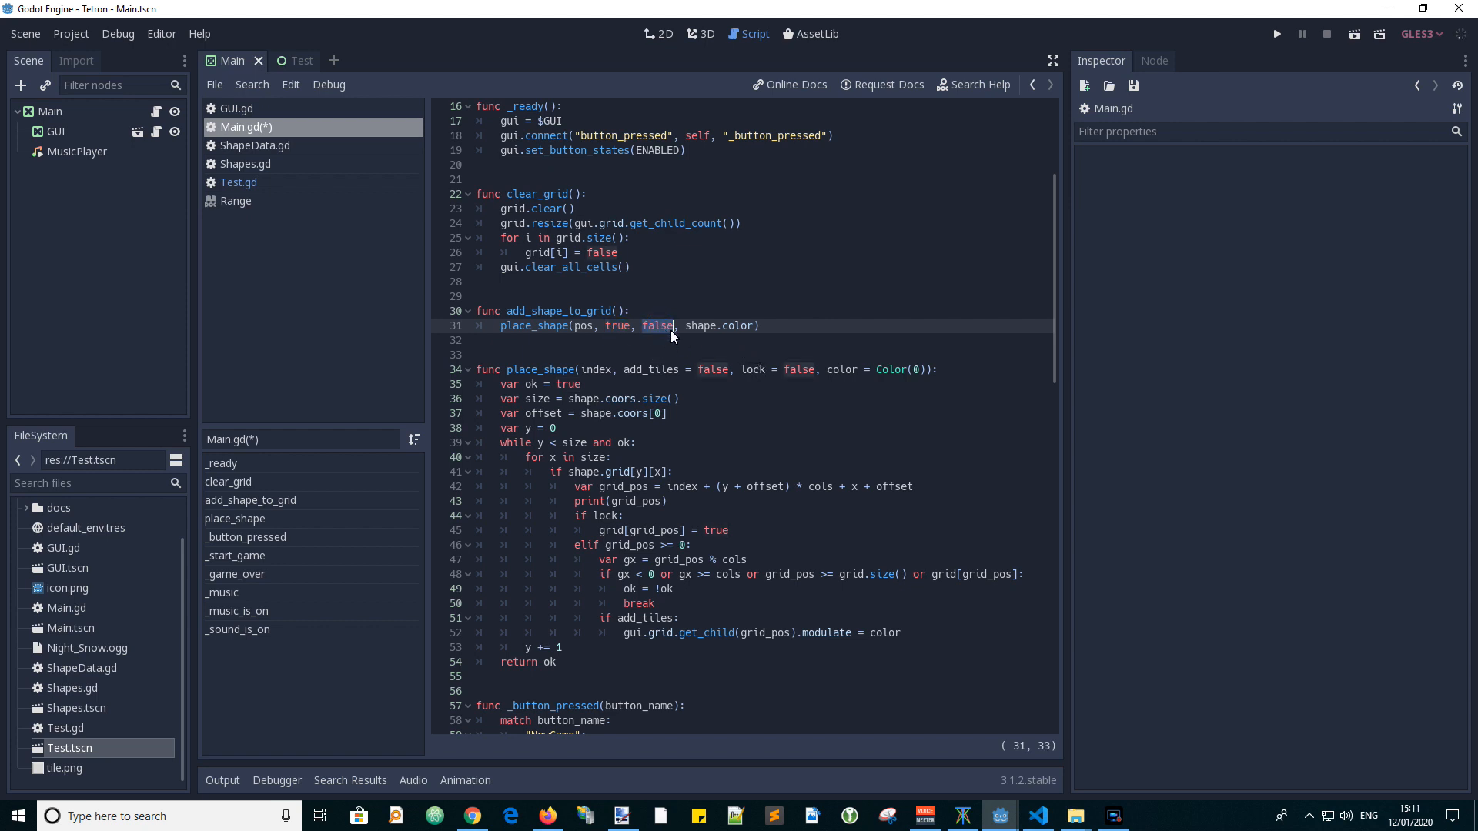
mouse_move(690, 342)
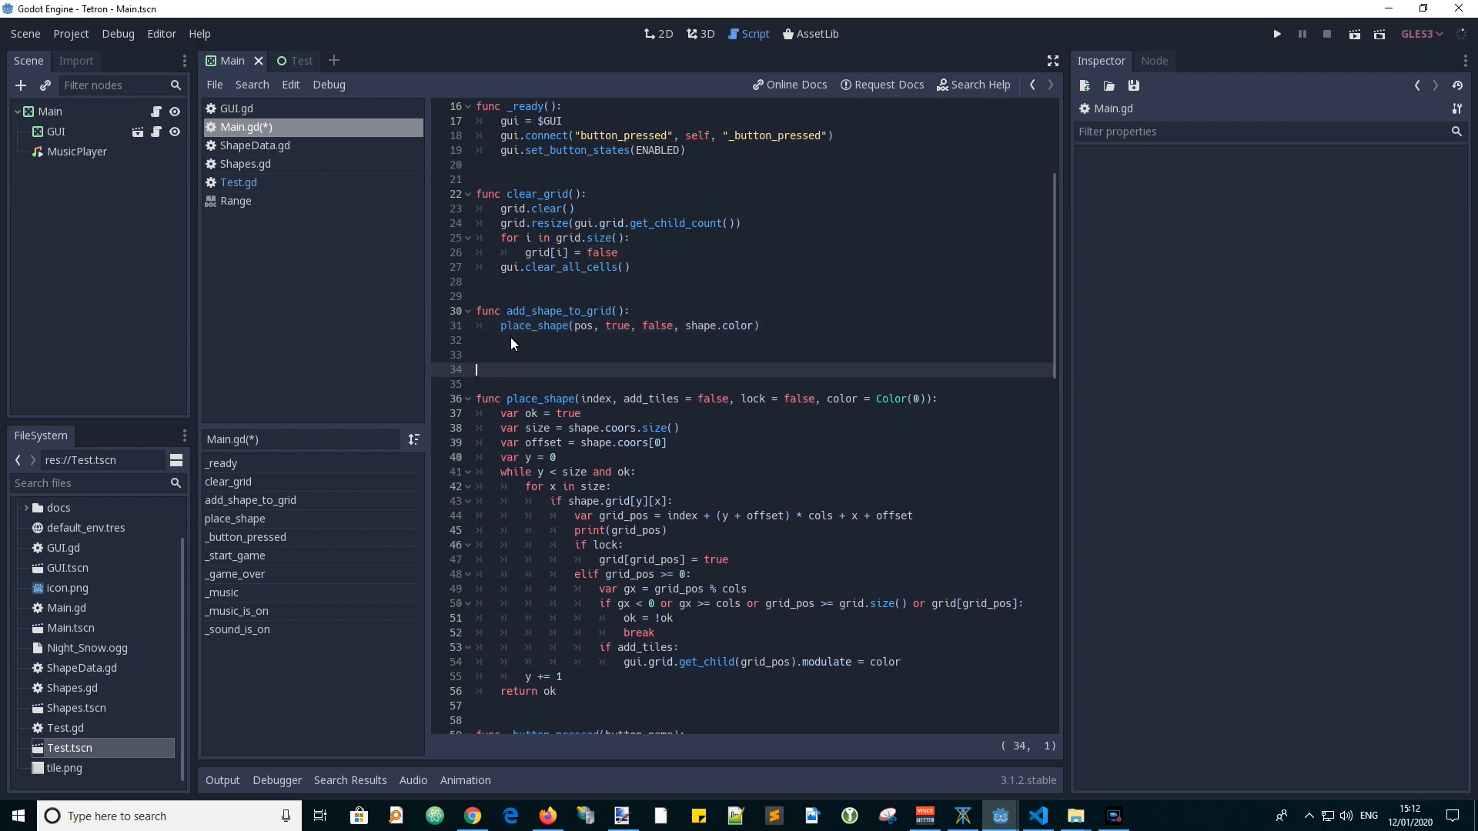
Add remove_shape_from_grid and lock_shape_to_grid wrappers calling place_shape with their own true/false flags.
type("func remove_shape_from_grid():")
left_click(761, 383)
type("place_shape(pos, true)")
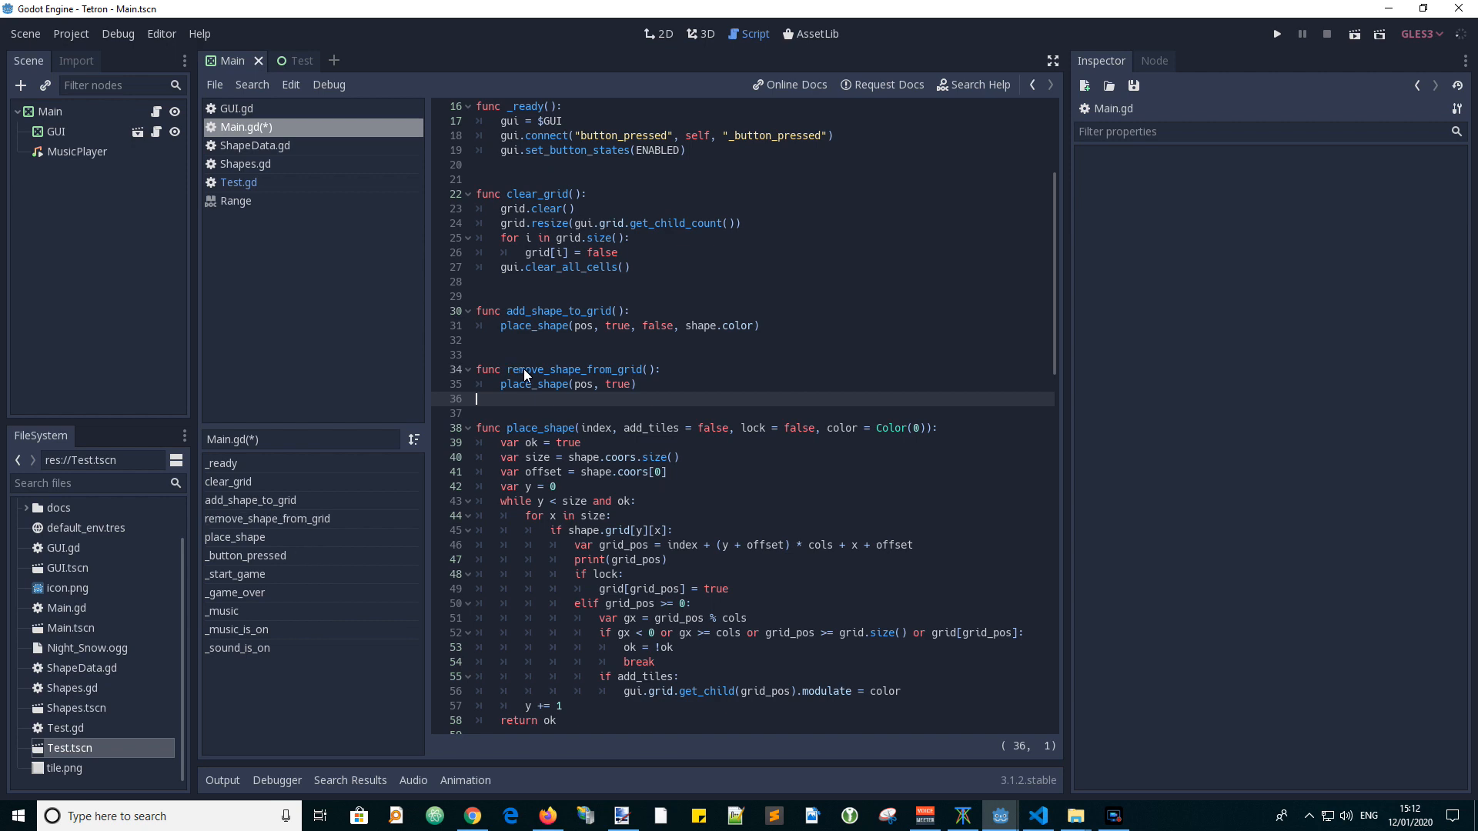
double_click(535, 385)
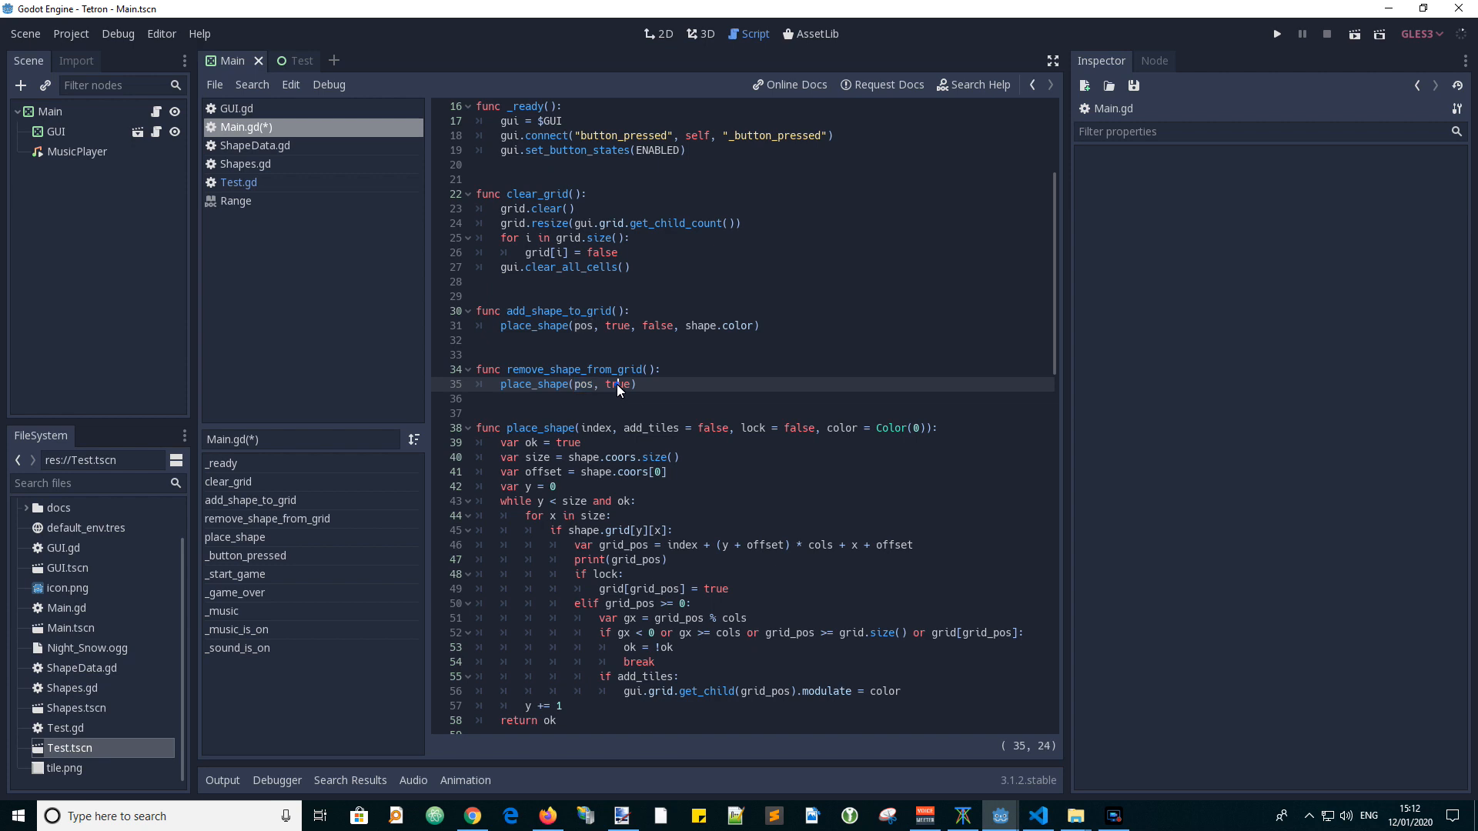
double_click(617, 385)
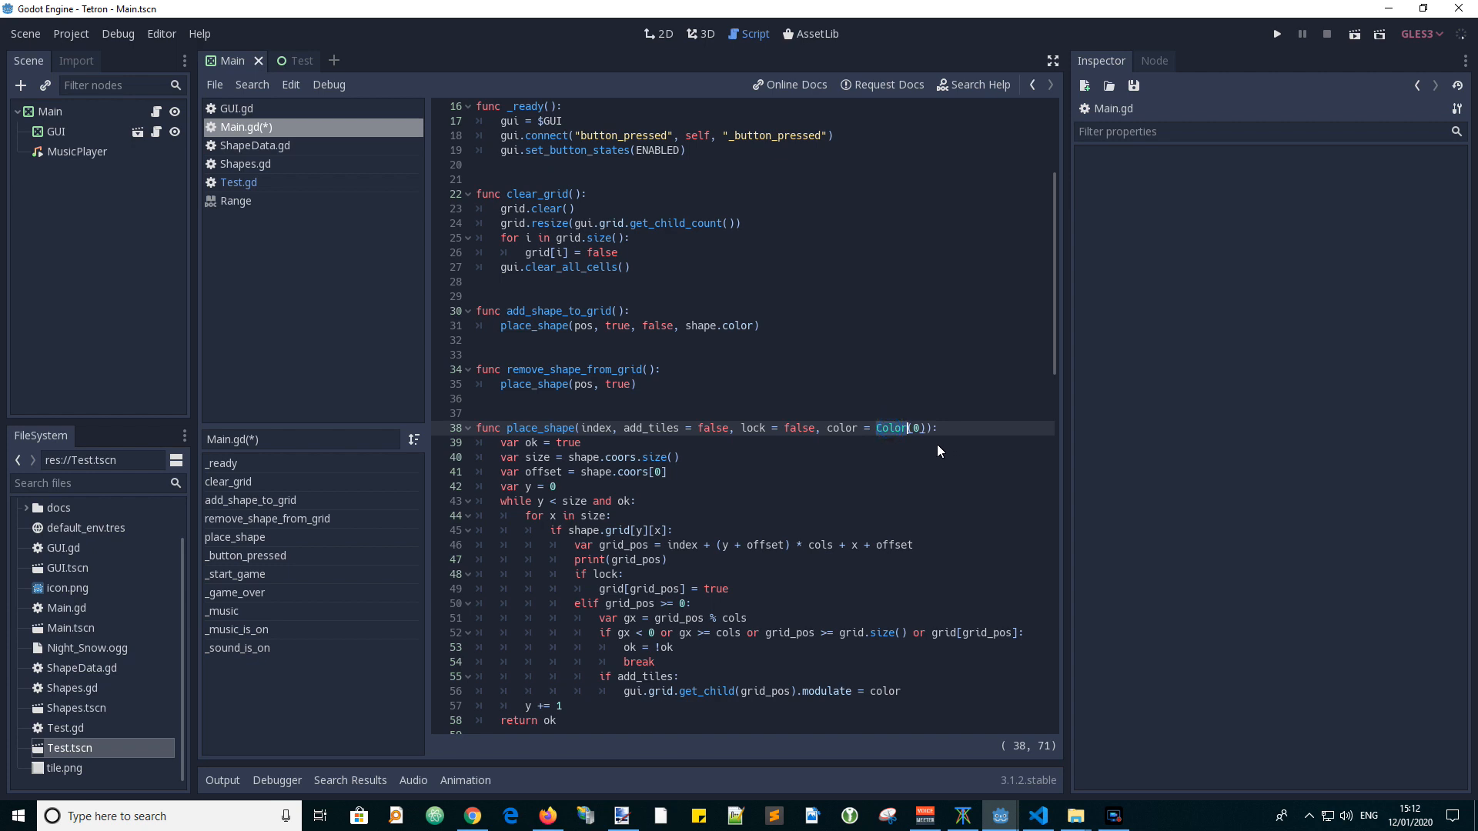
mouse_move(904, 443)
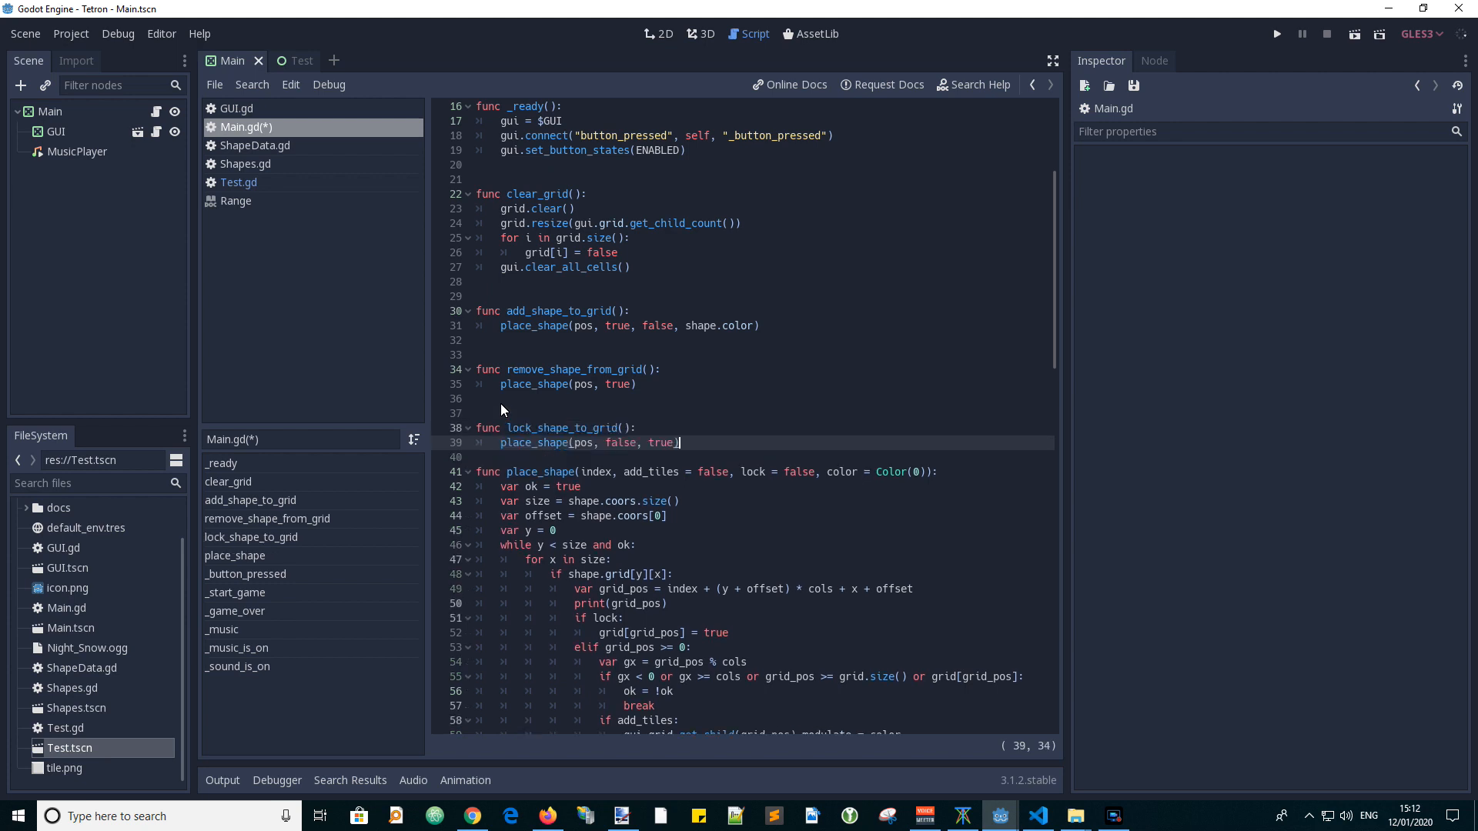
double_click(534, 443)
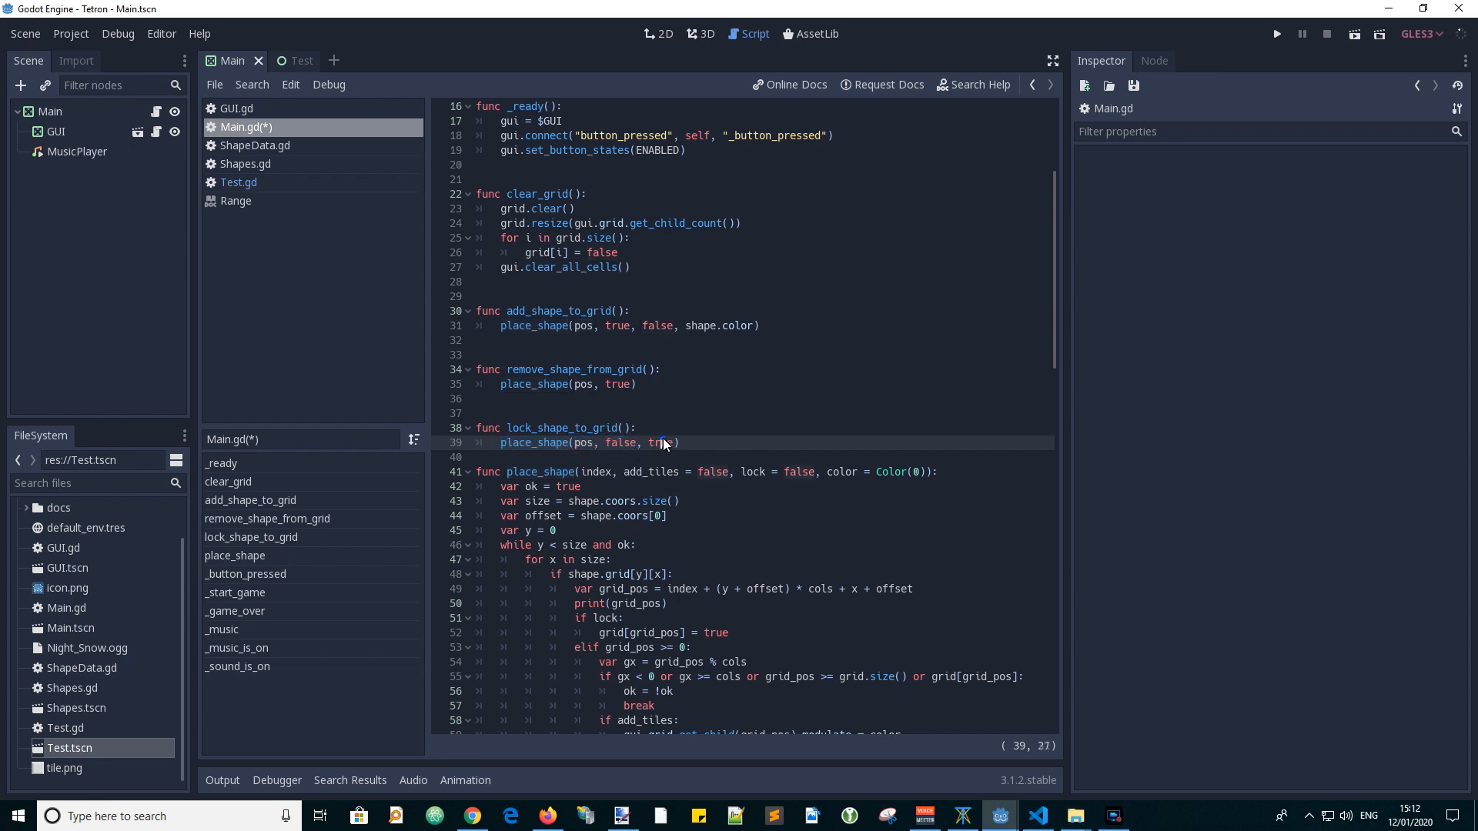
double_click(661, 442)
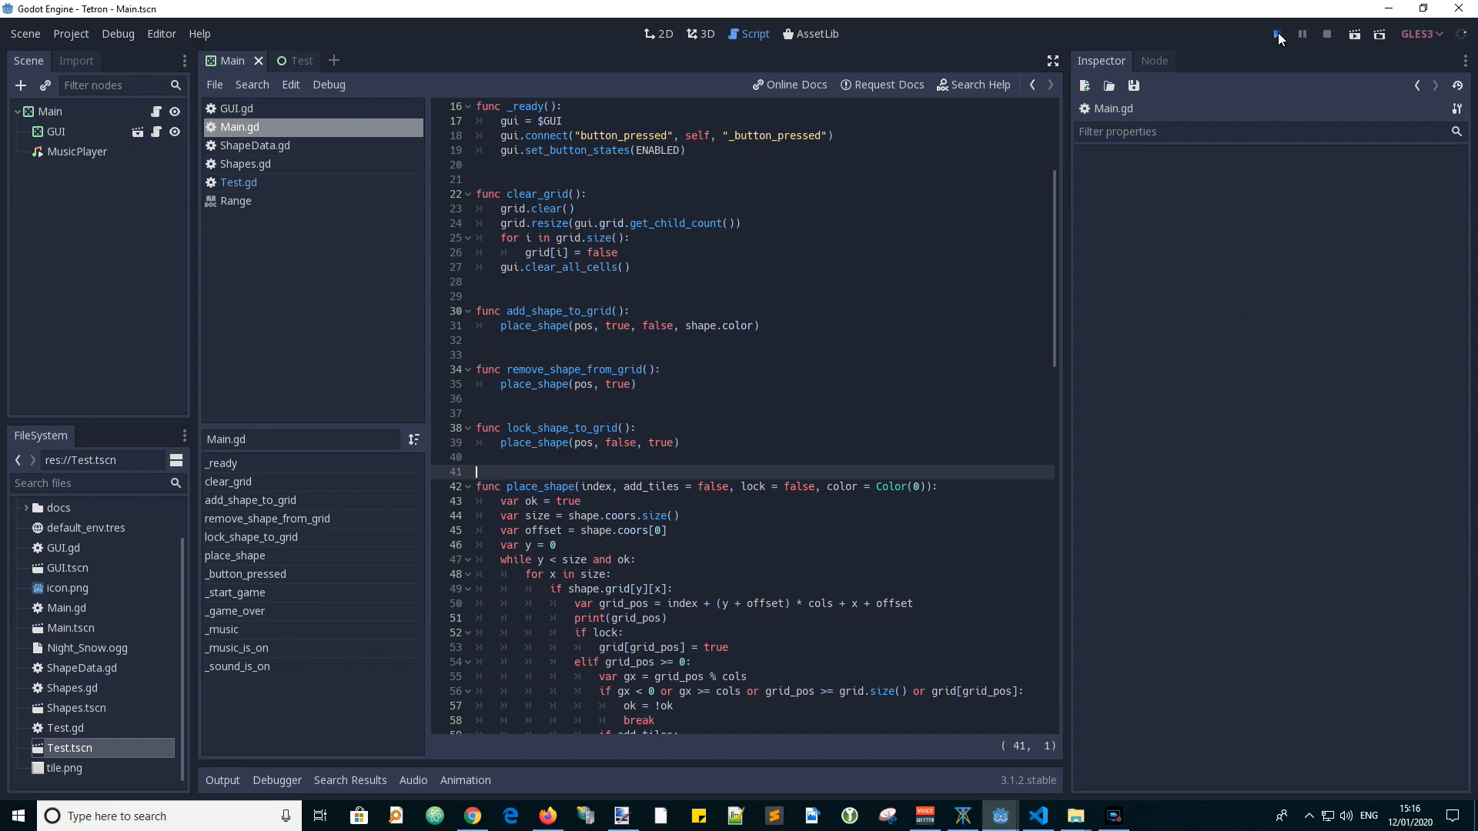
Run the Tetron project and toggle the music setting in the game window.
left_click(1278, 34)
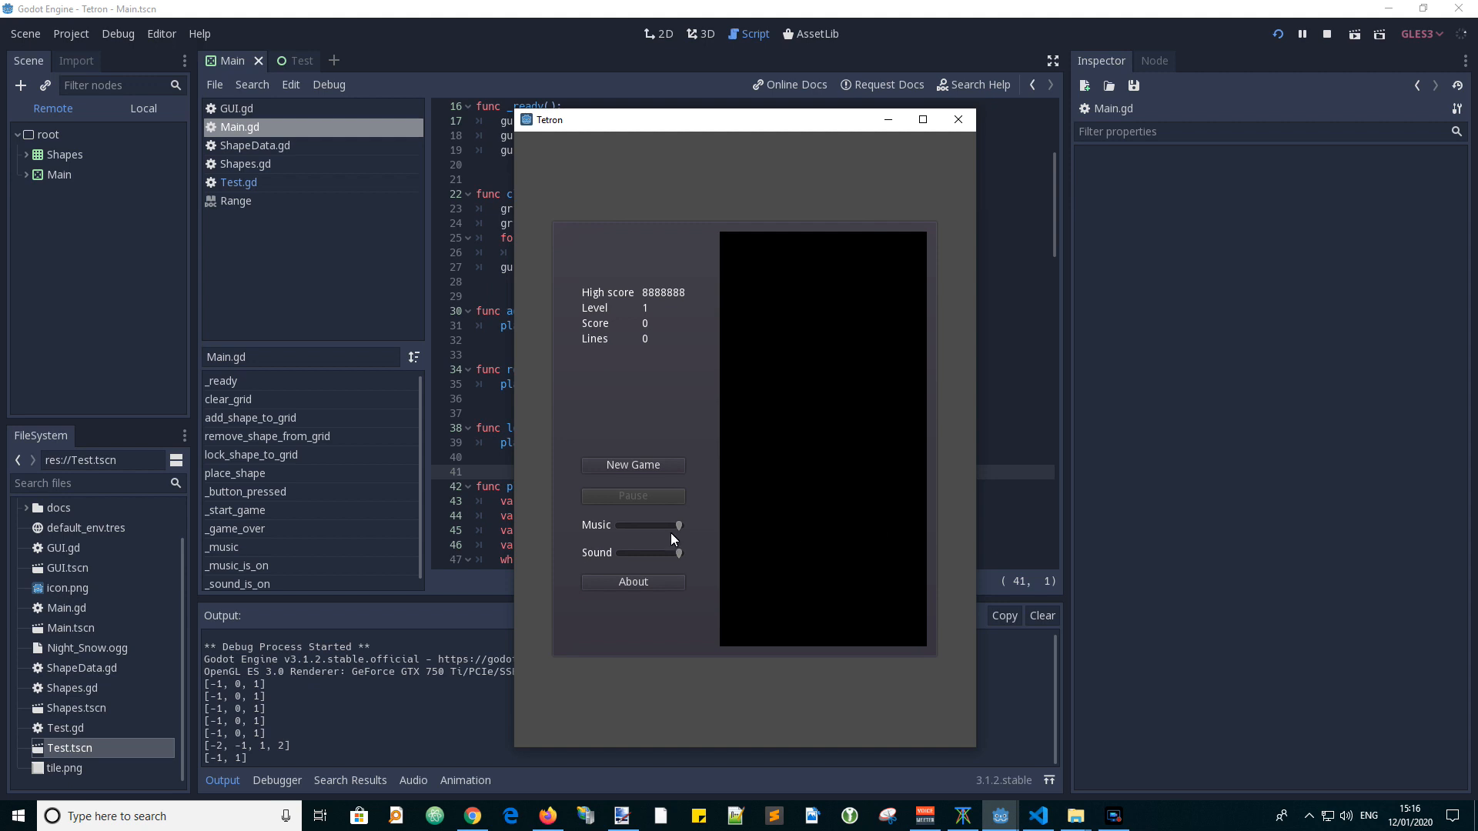
left_click(633, 465)
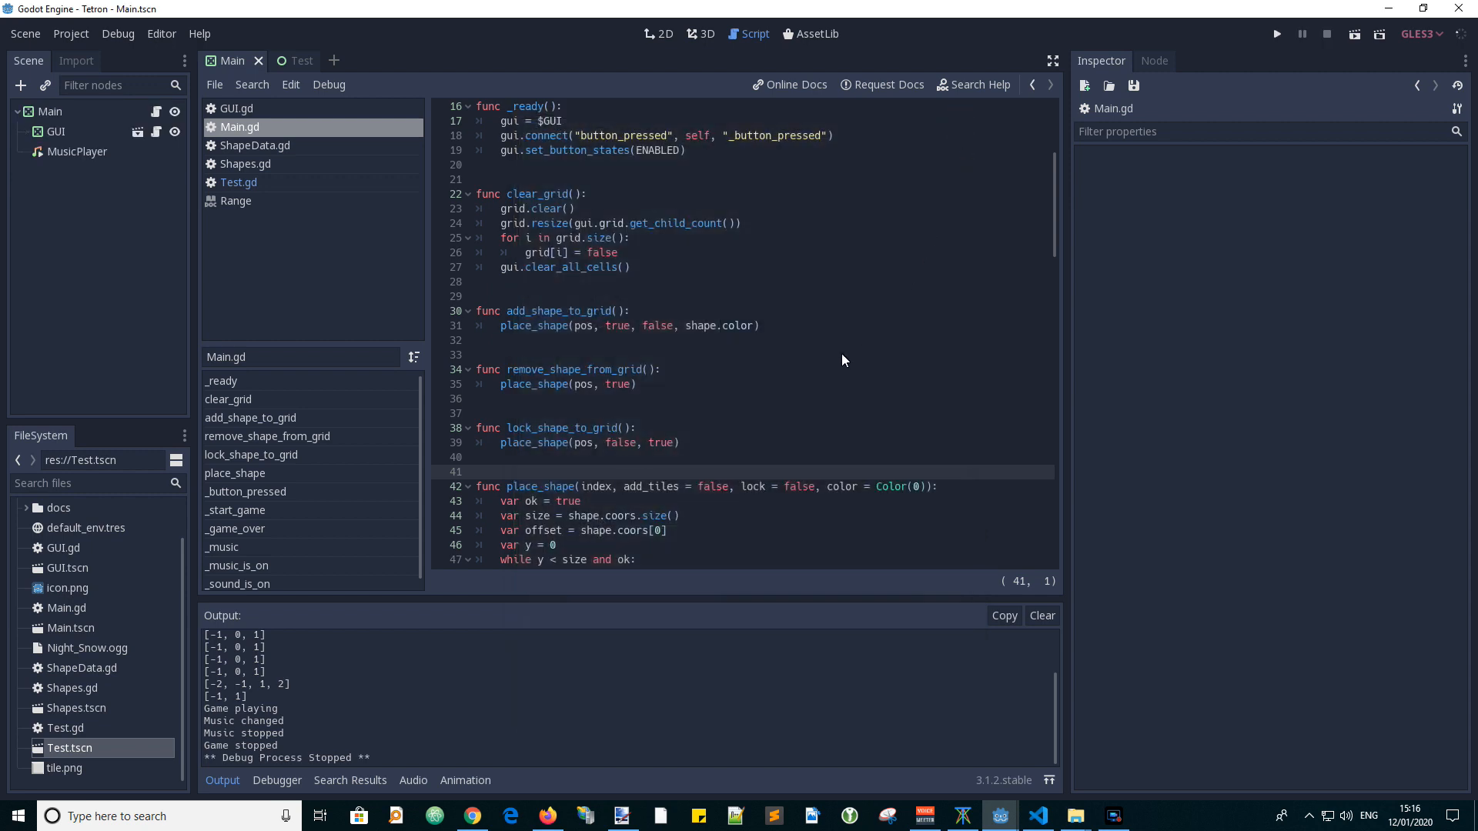
mouse_move(813, 410)
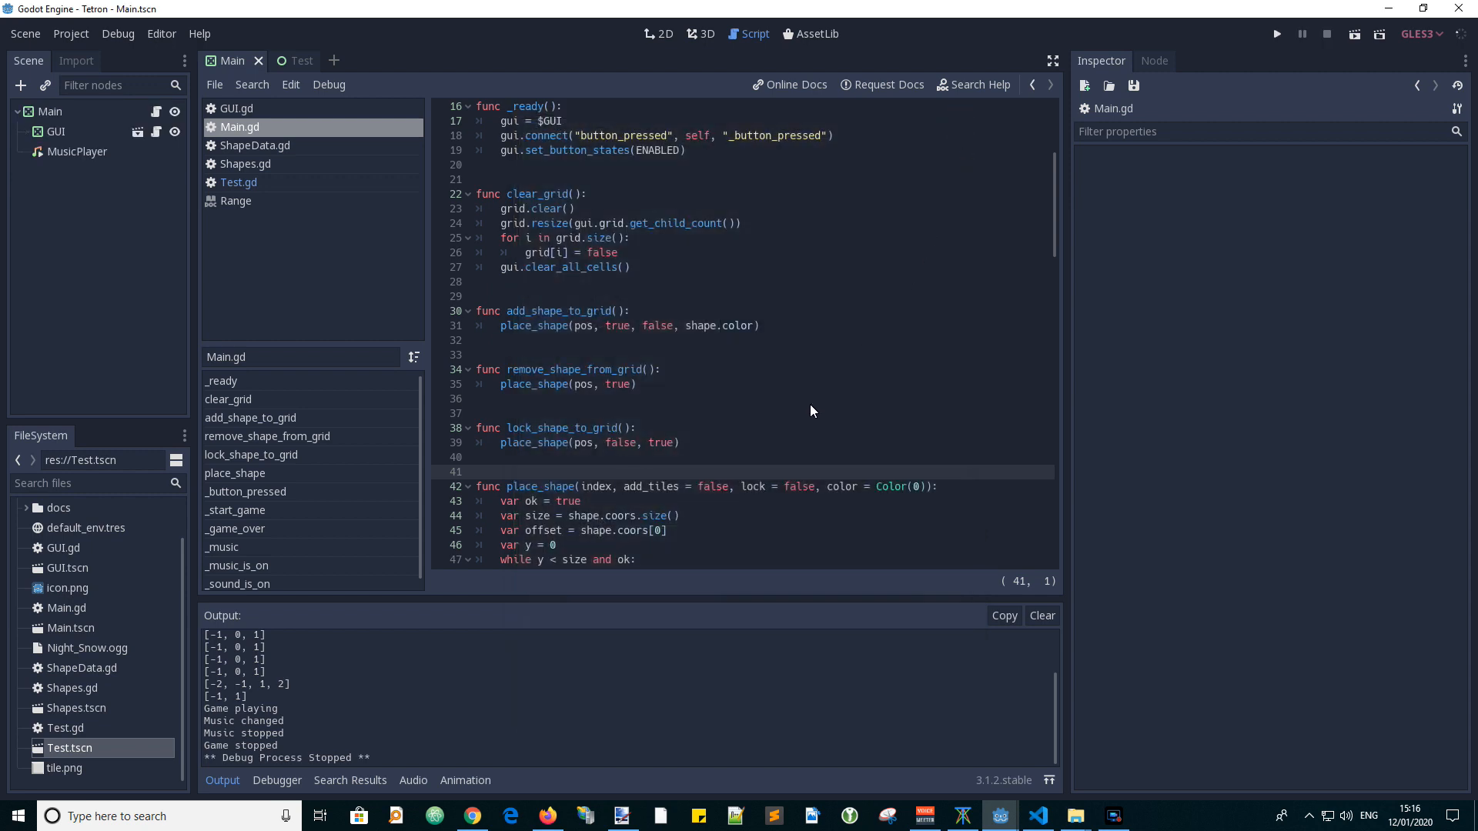
mouse_move(296, 71)
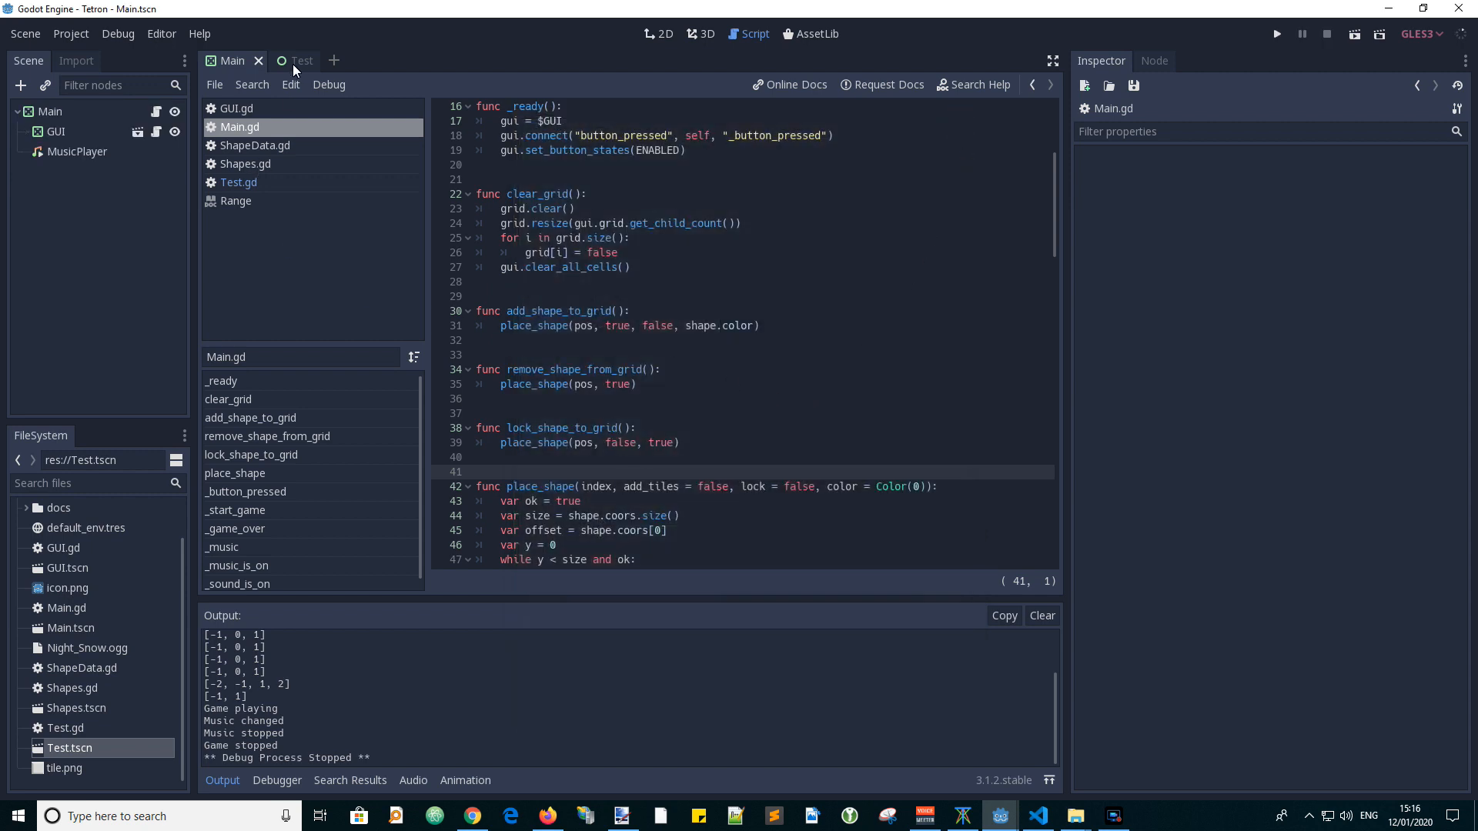
Switch to the Test scene in the 2D workspace and select its Test root node.
left_click(292, 60)
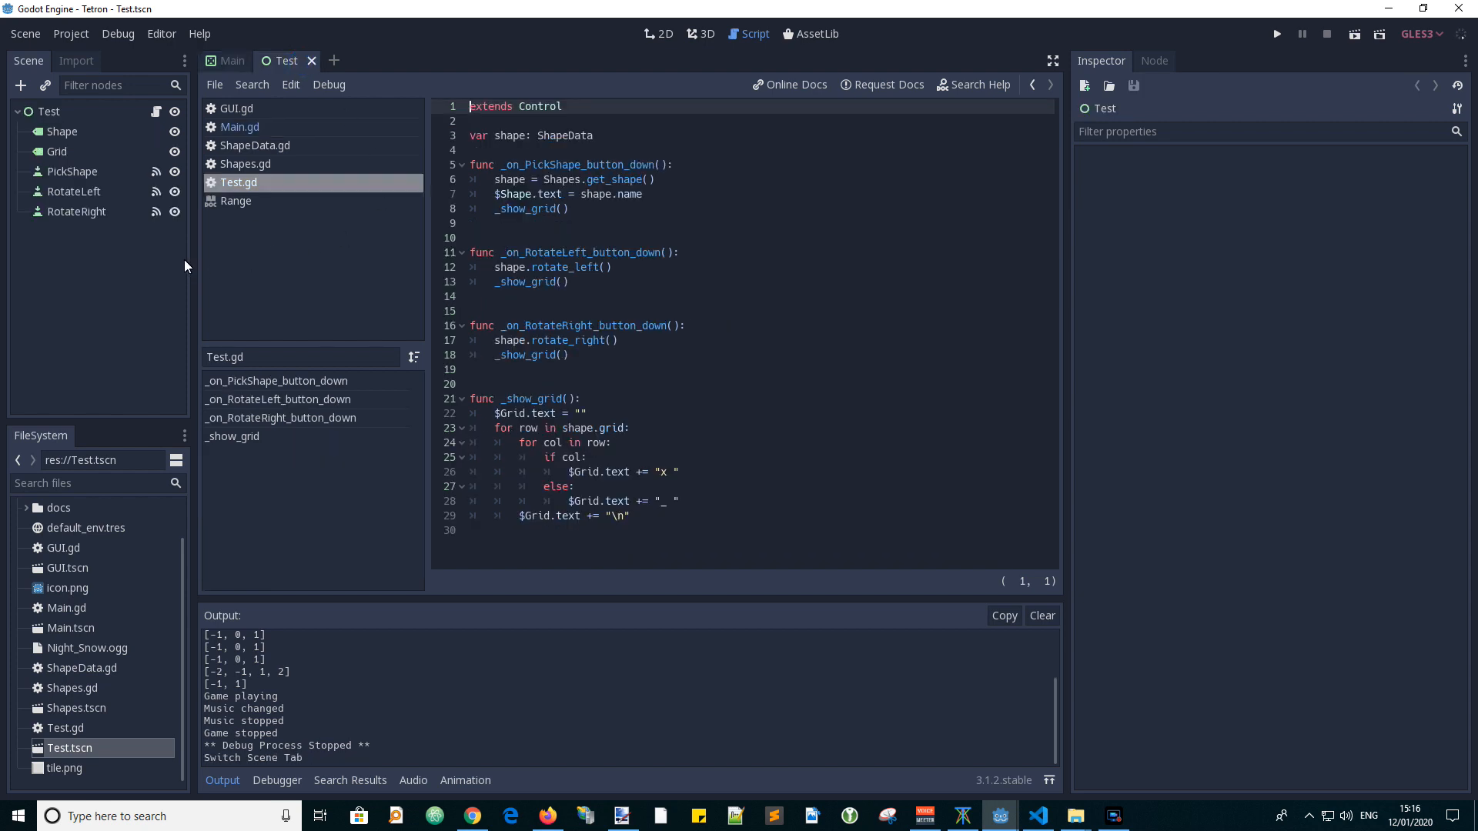
mouse_move(564, 57)
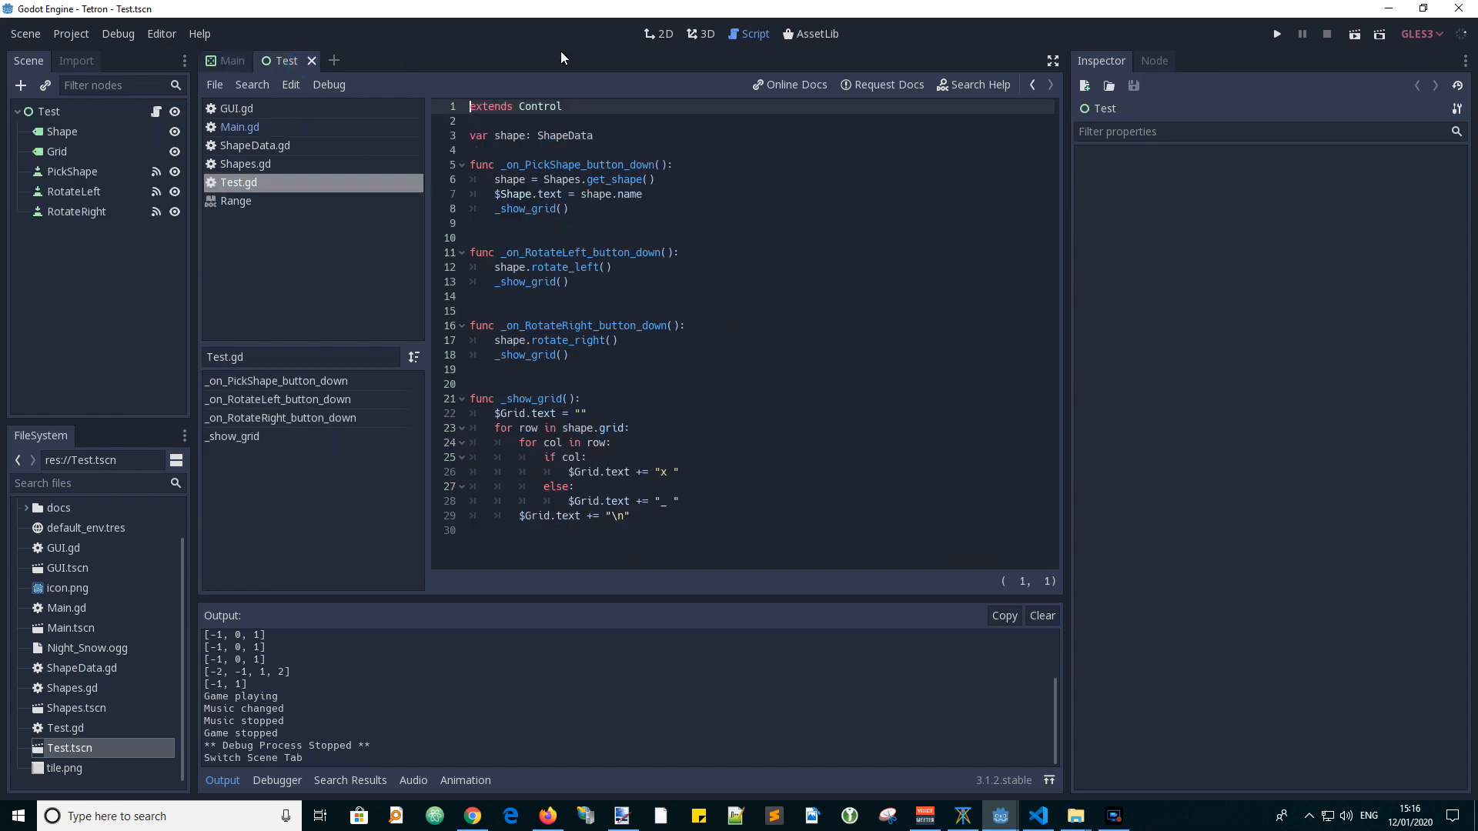
left_click(657, 34)
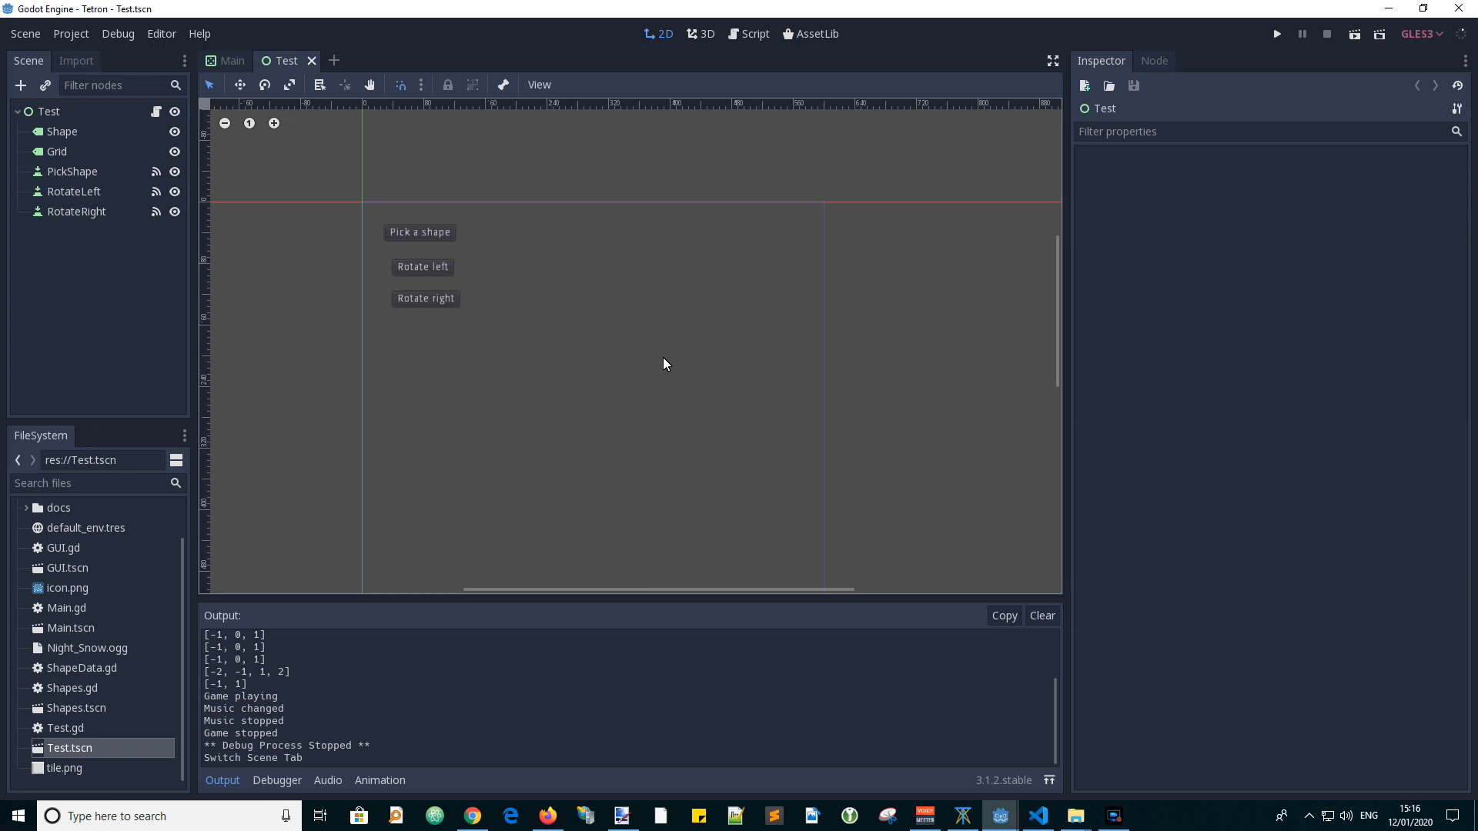
mouse_move(419, 366)
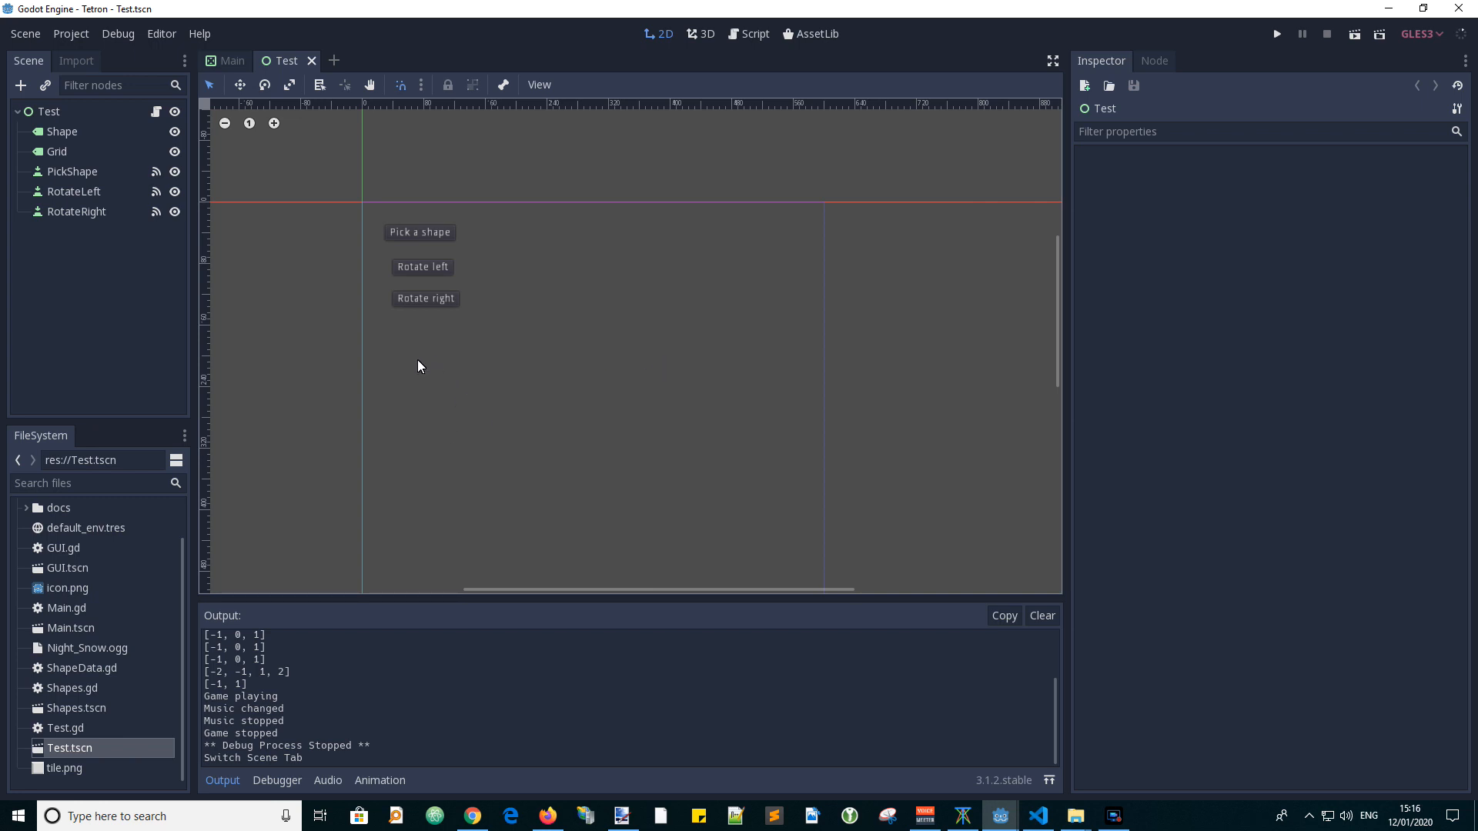
mouse_move(544, 366)
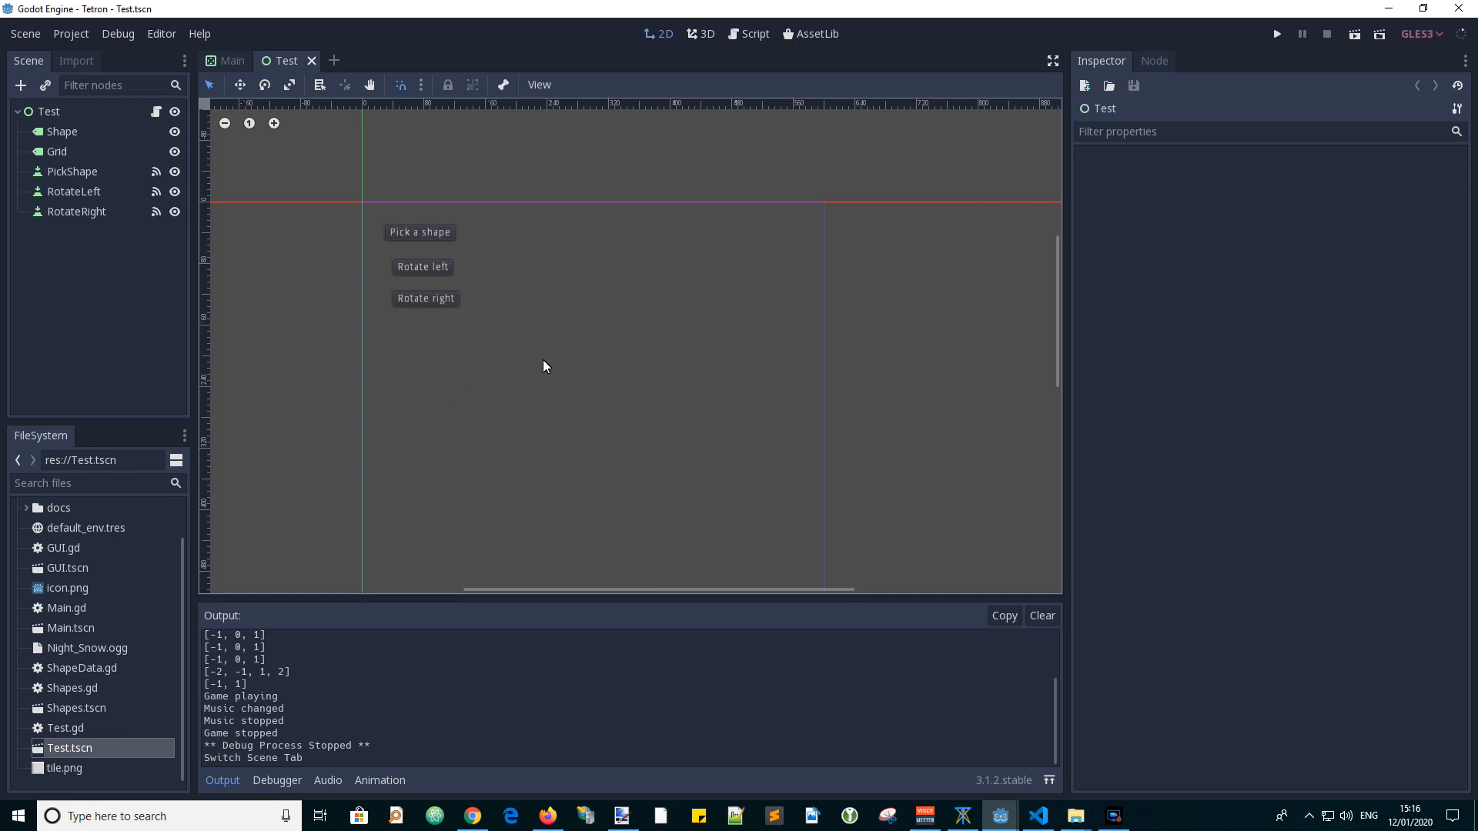
mouse_move(545, 338)
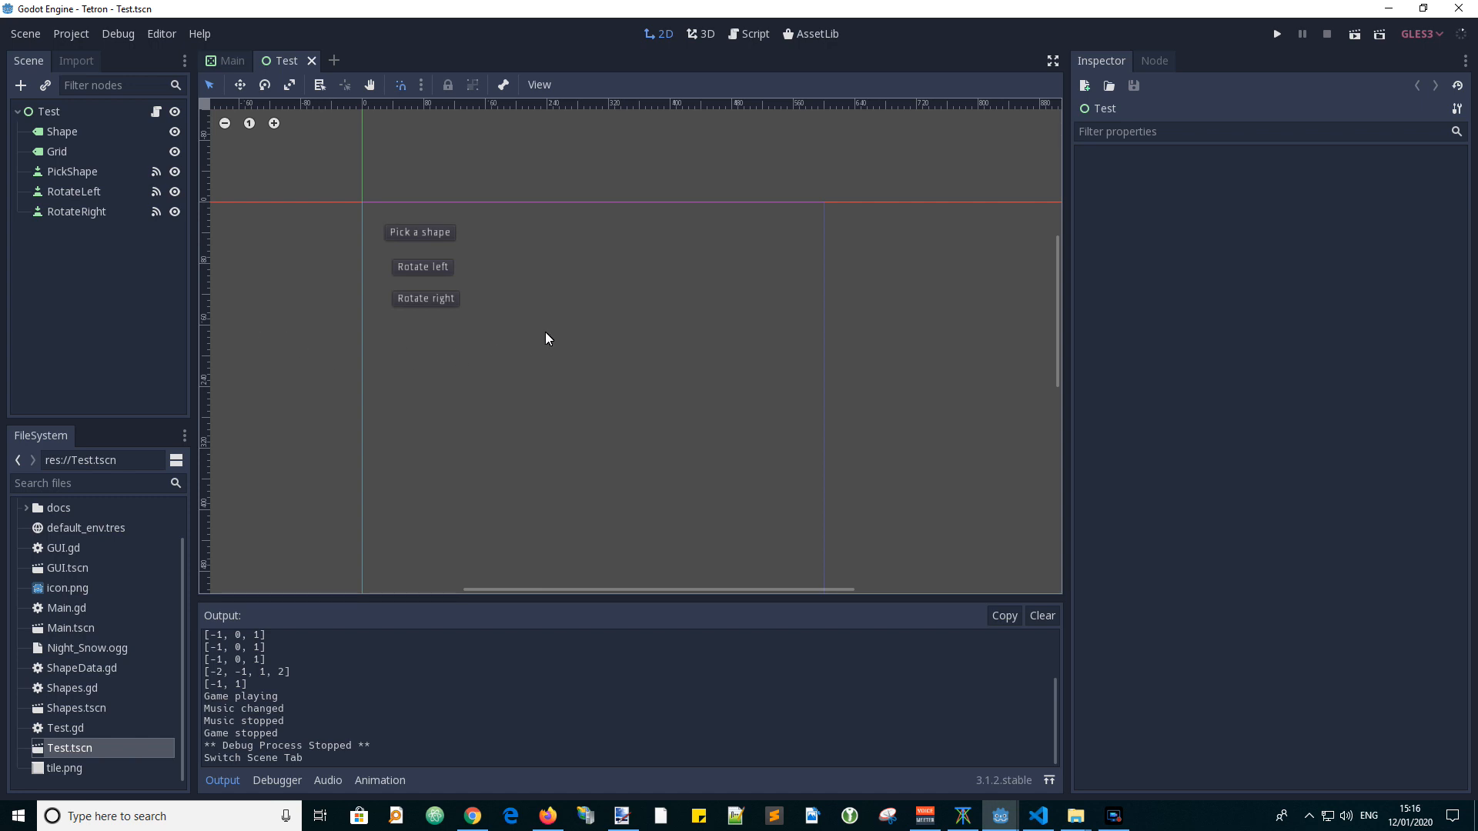
mouse_move(85, 111)
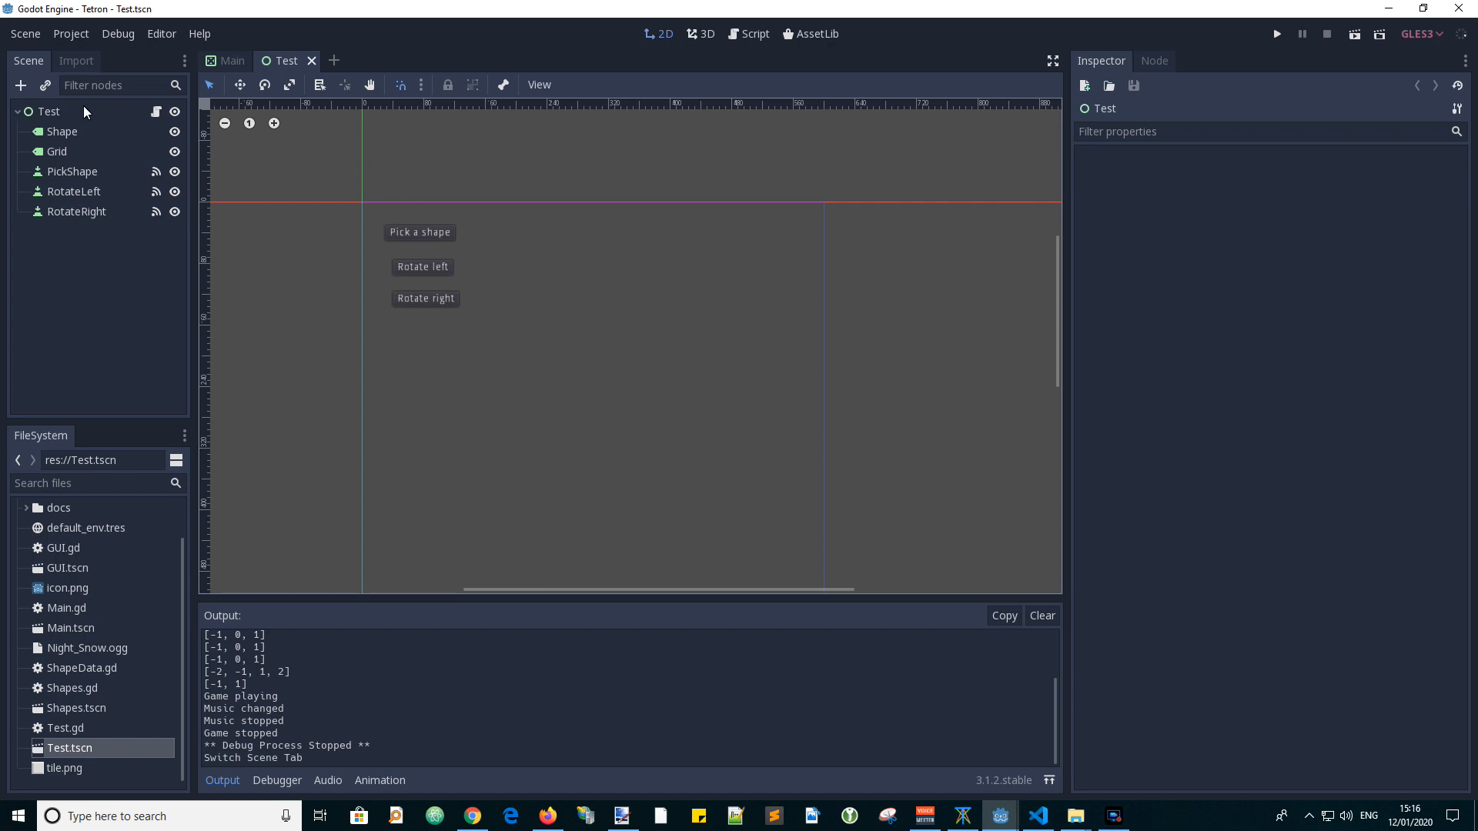
left_click(47, 110)
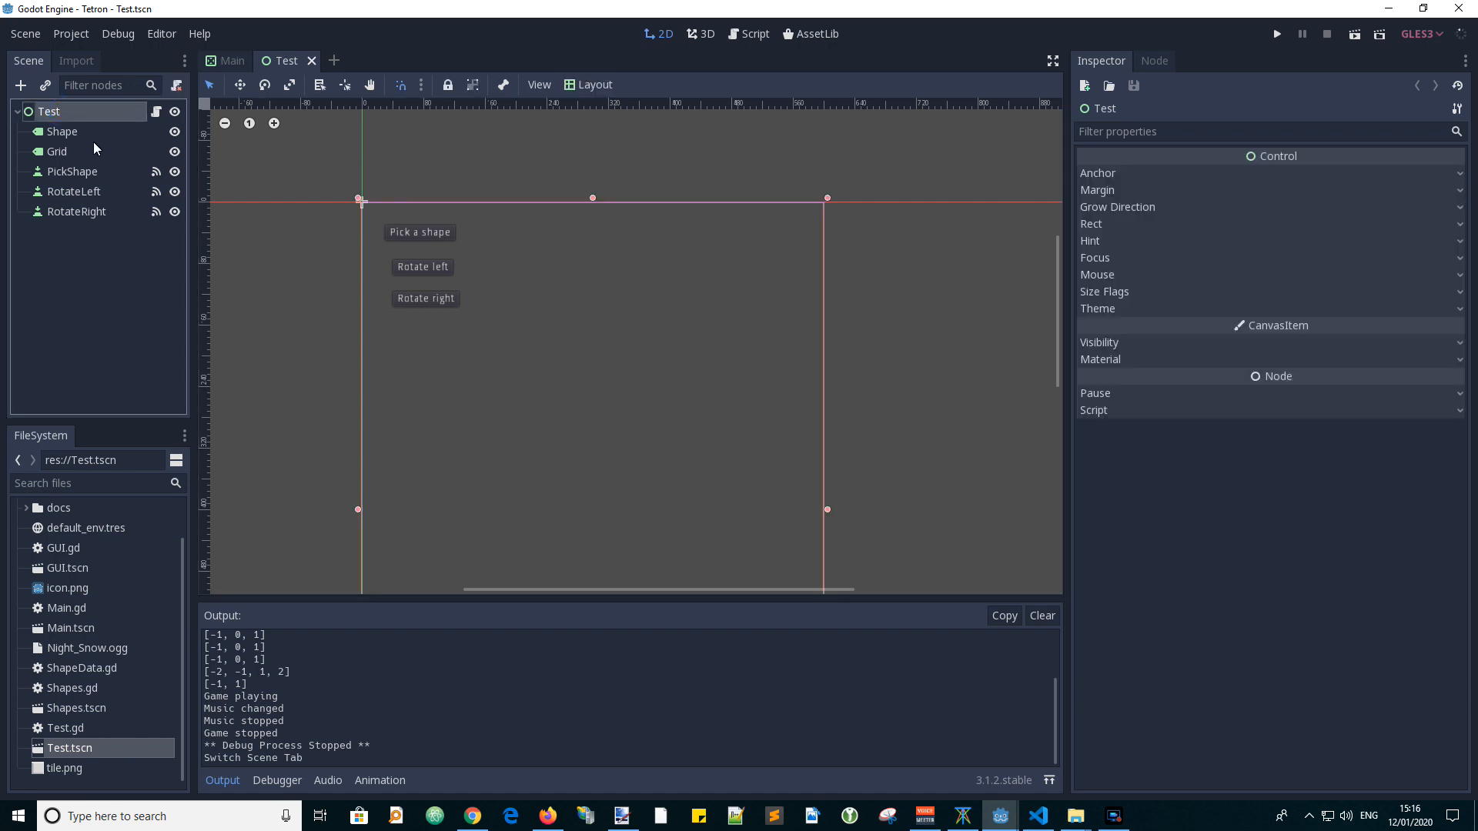
Instance Main.tscn as a child of the Test node and run the Test scene.
right_click(48, 111)
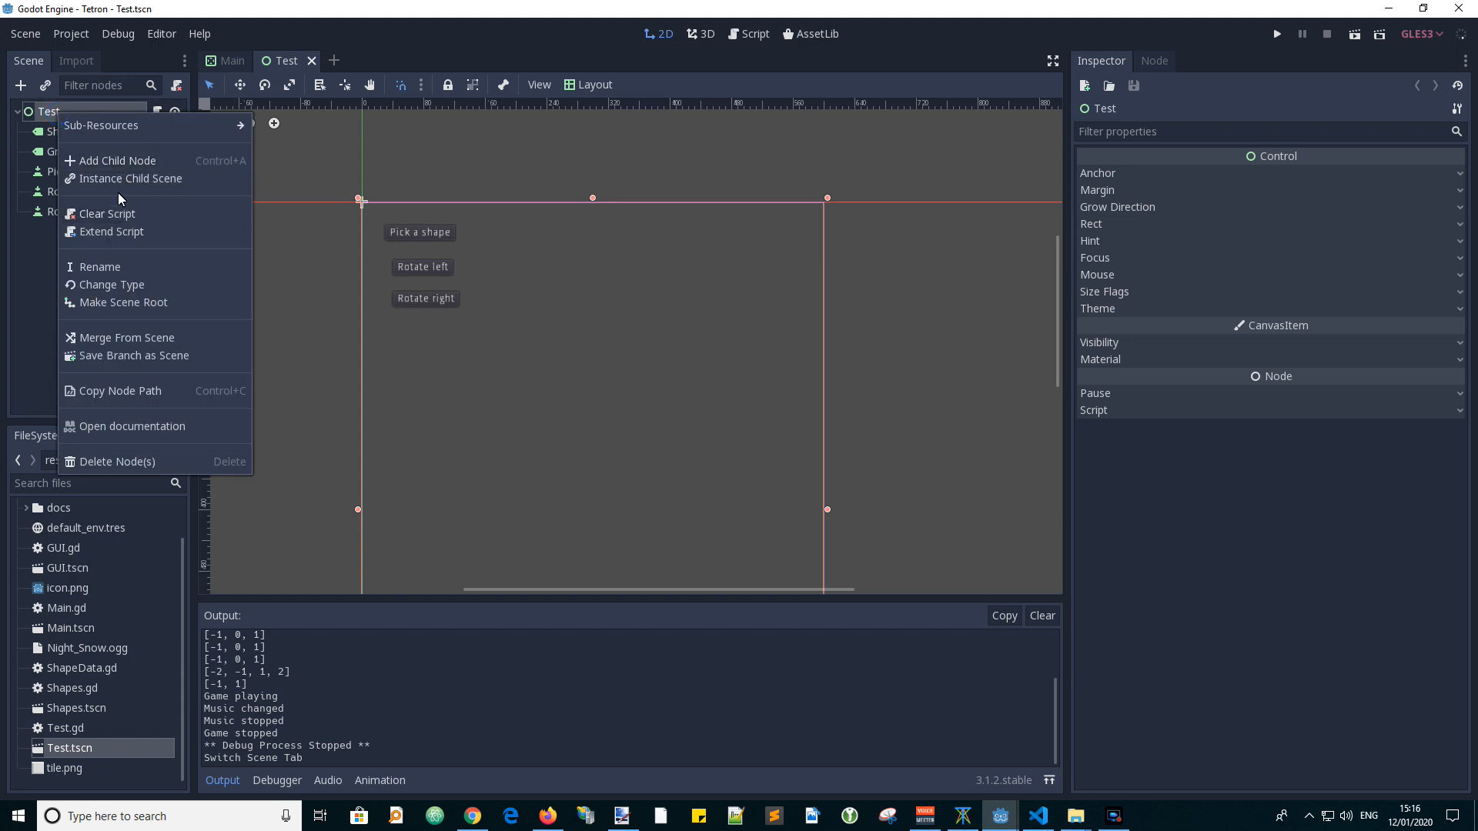
left_click(130, 178)
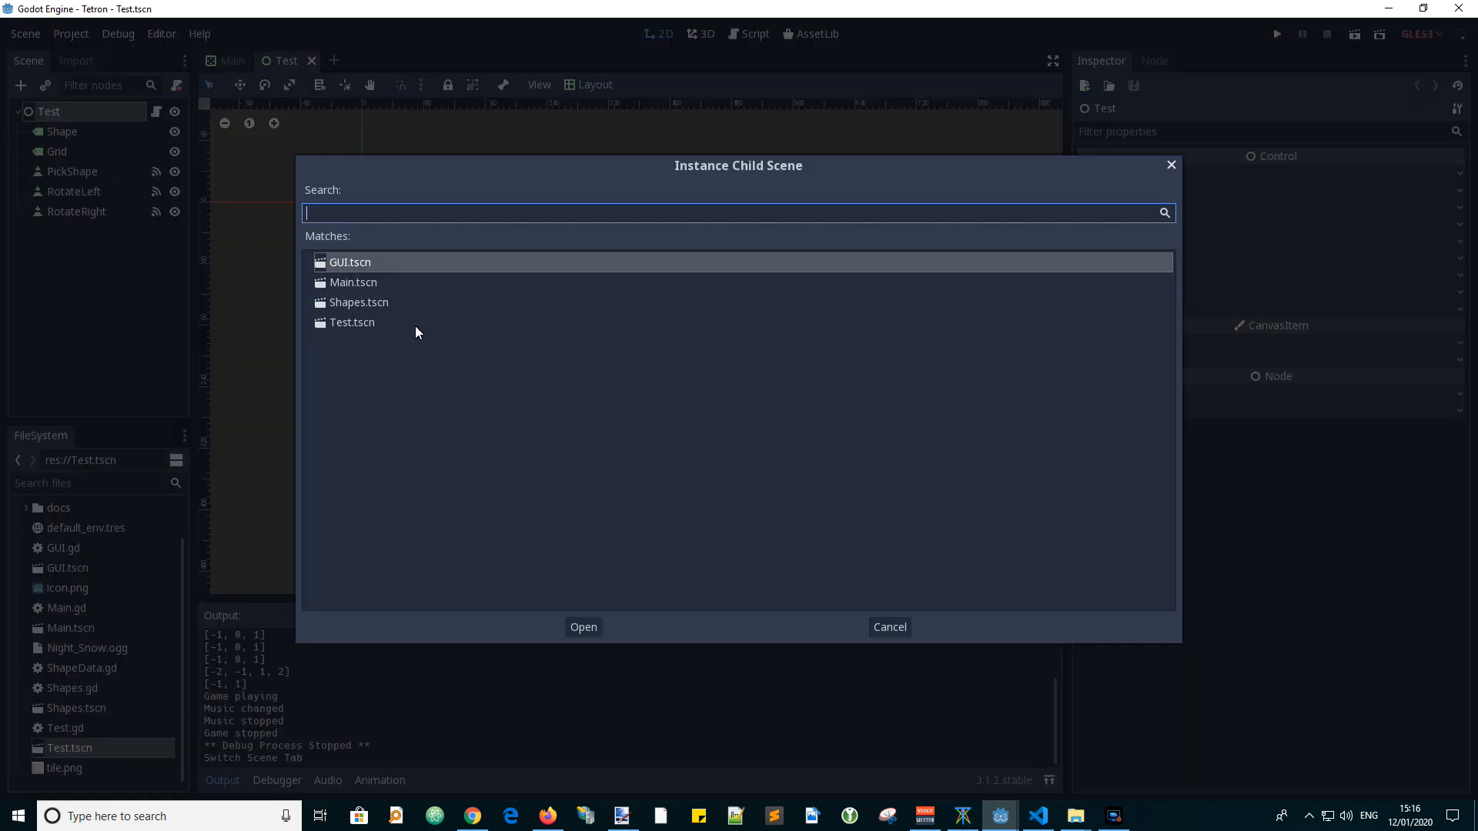
left_click(355, 281)
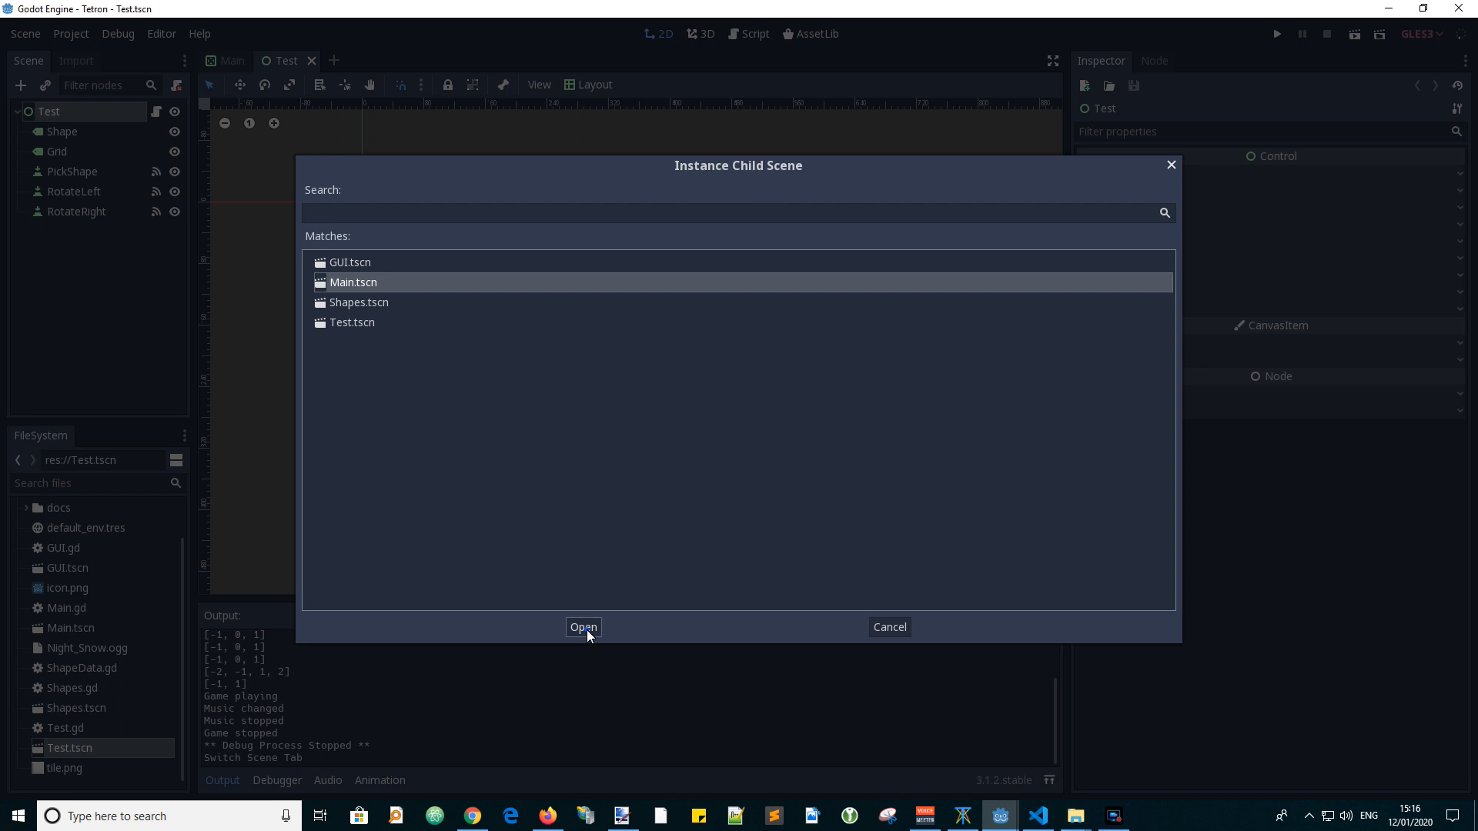
left_click(582, 627)
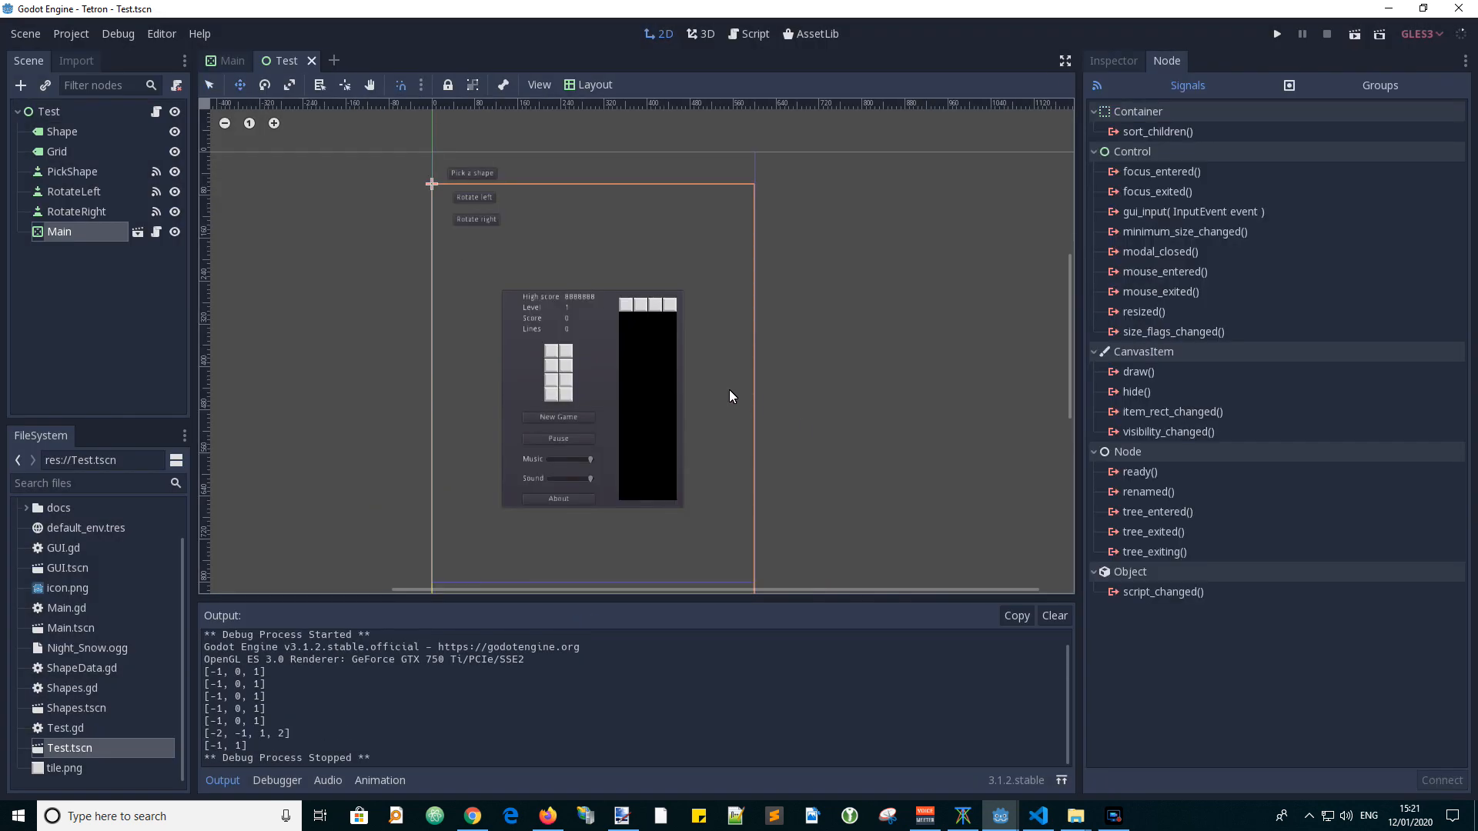
mouse_move(514, 216)
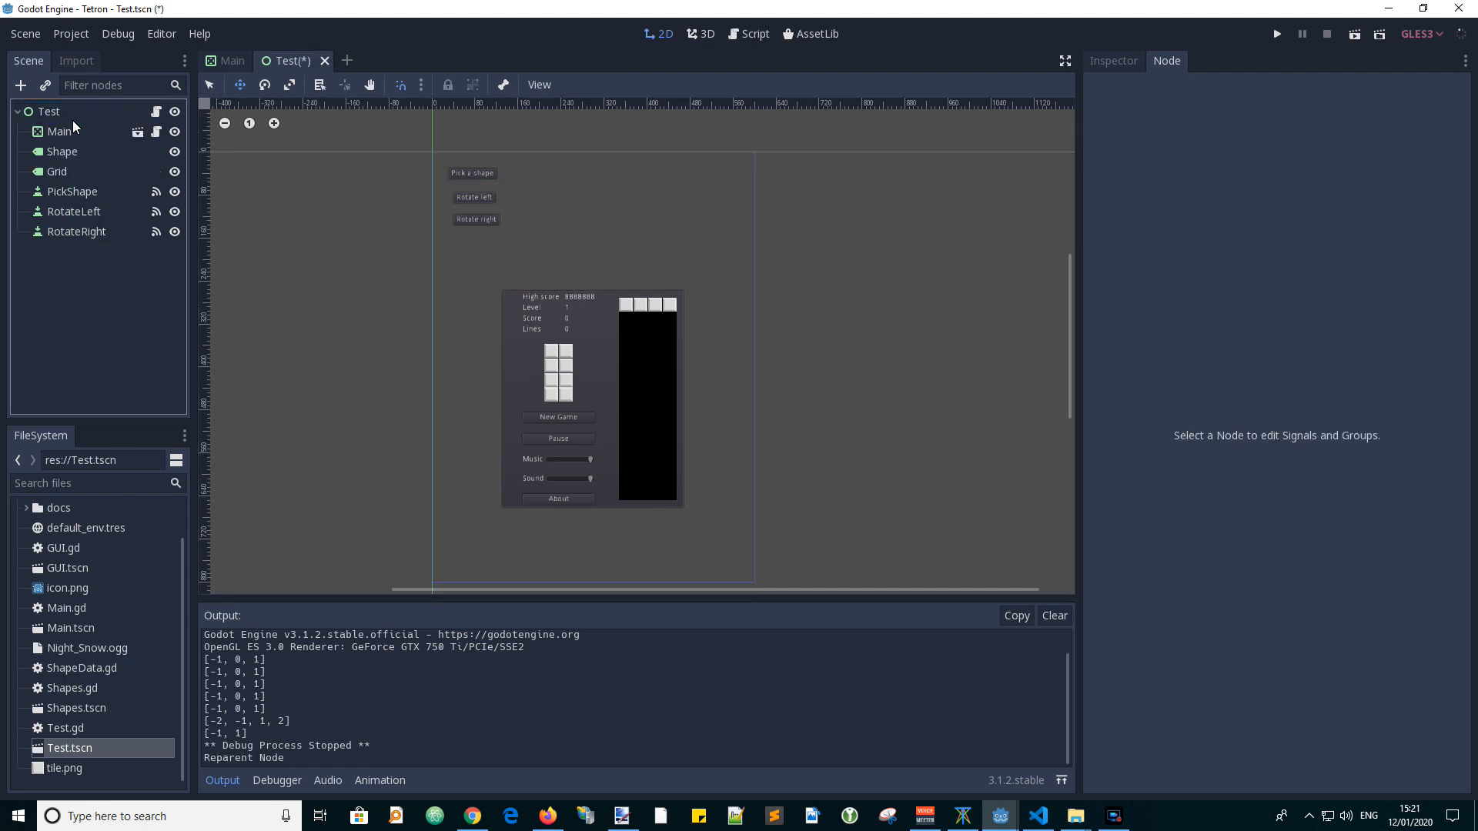
mouse_move(54, 132)
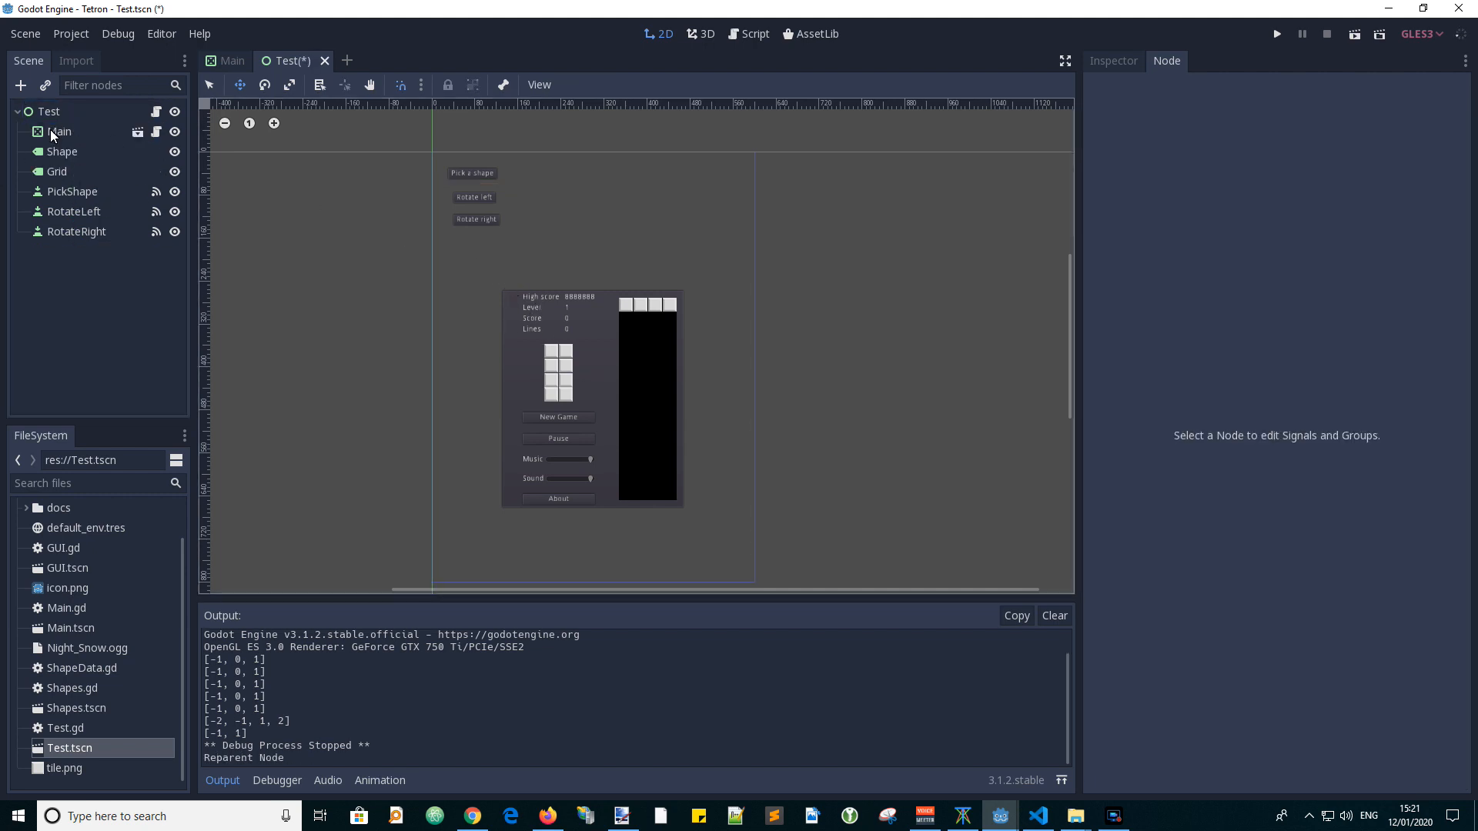
left_click(60, 131)
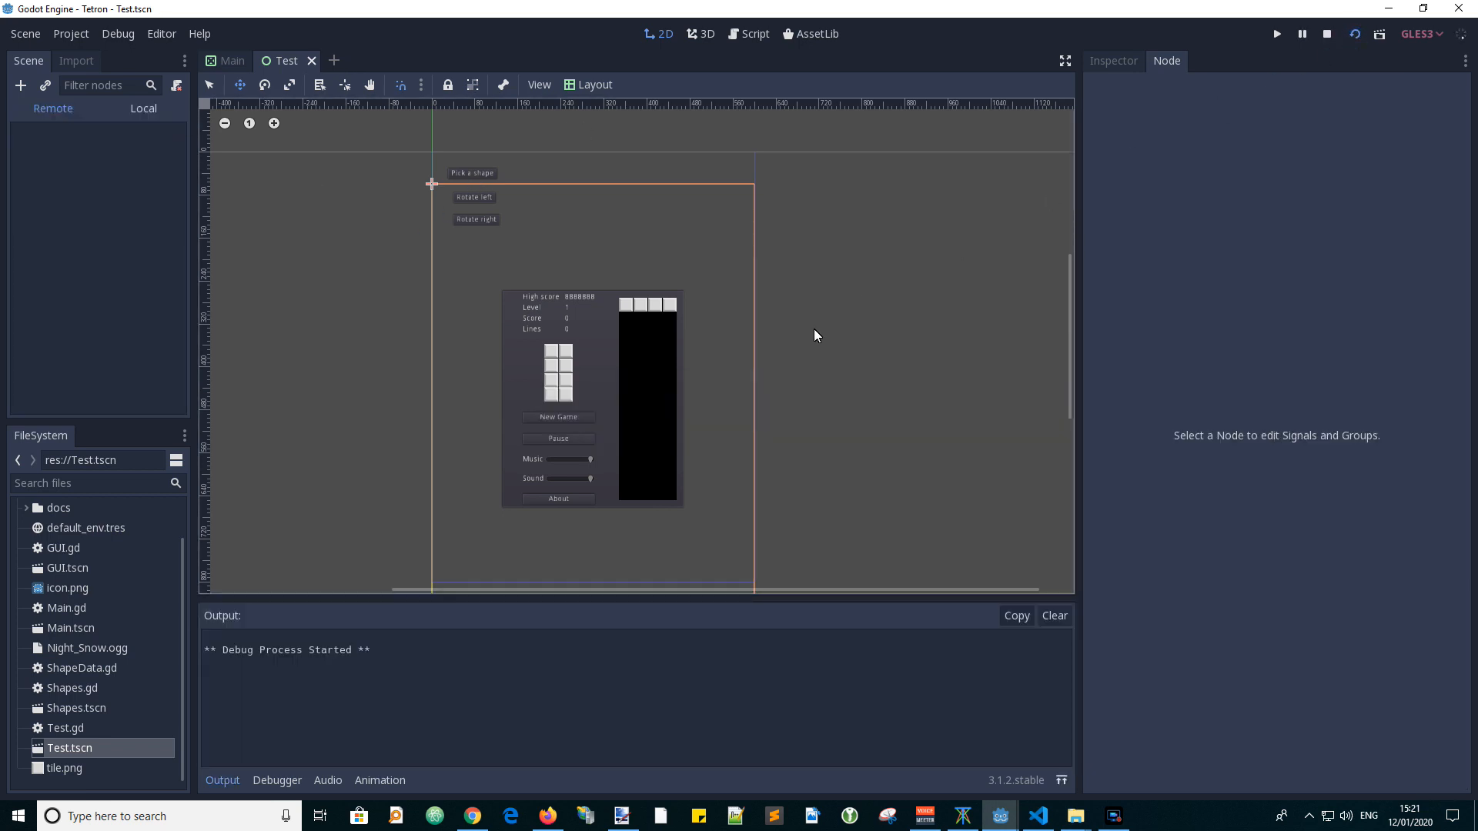
In the running Test scene, pick a shape and rotate it left and right.
left_click(1276, 34)
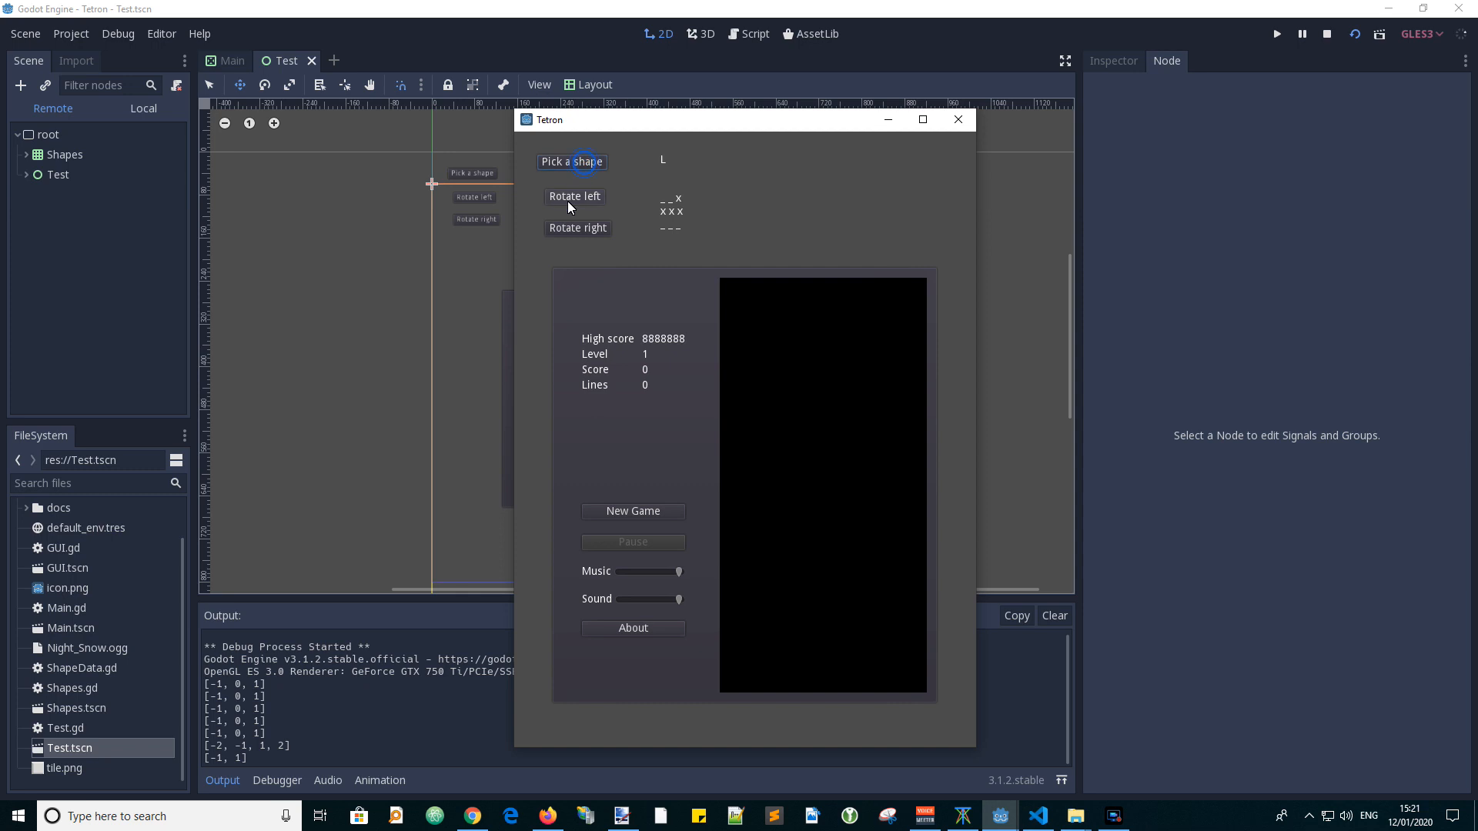
left_click(577, 228)
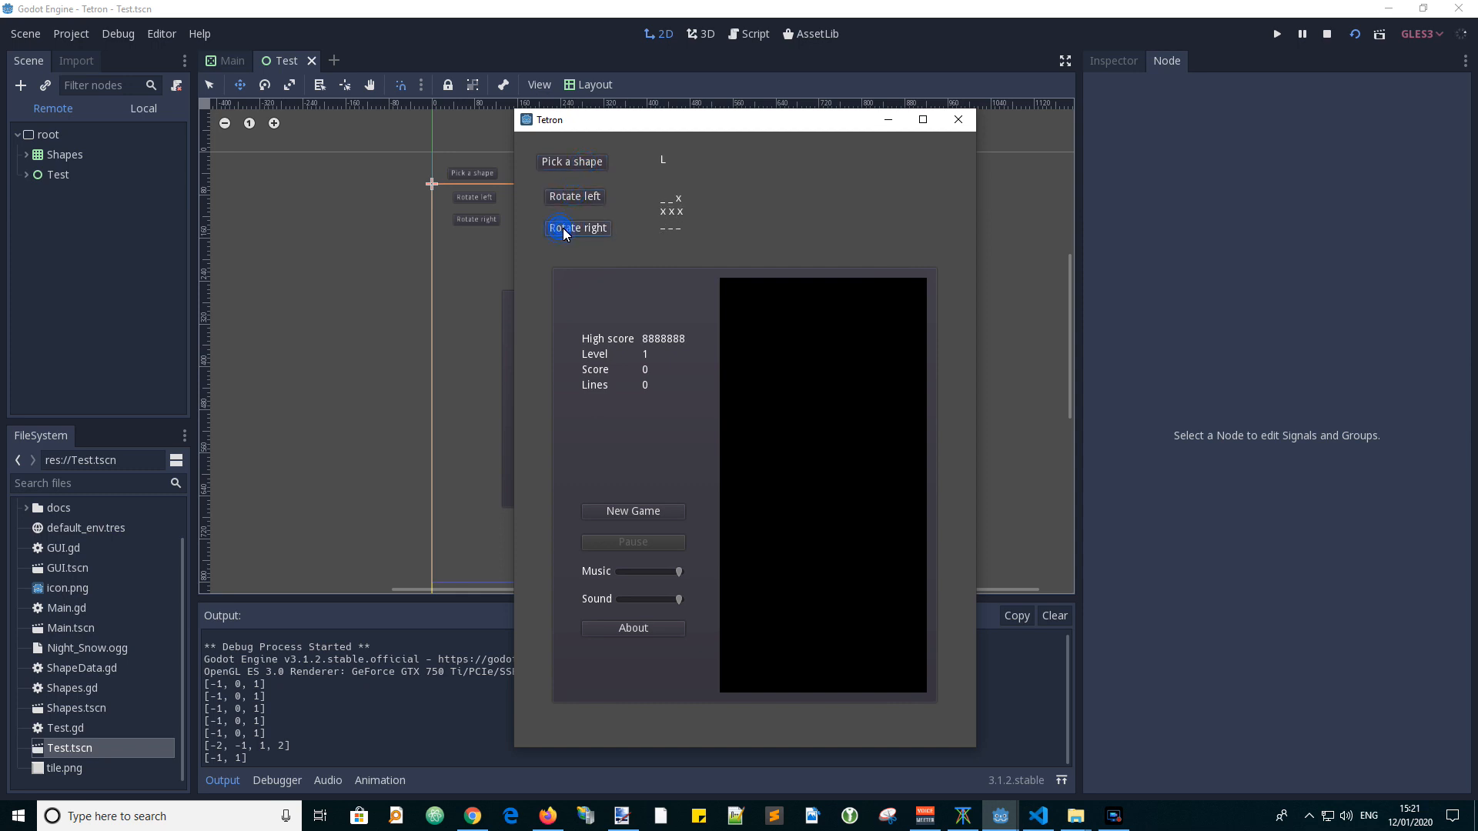
left_click(1328, 34)
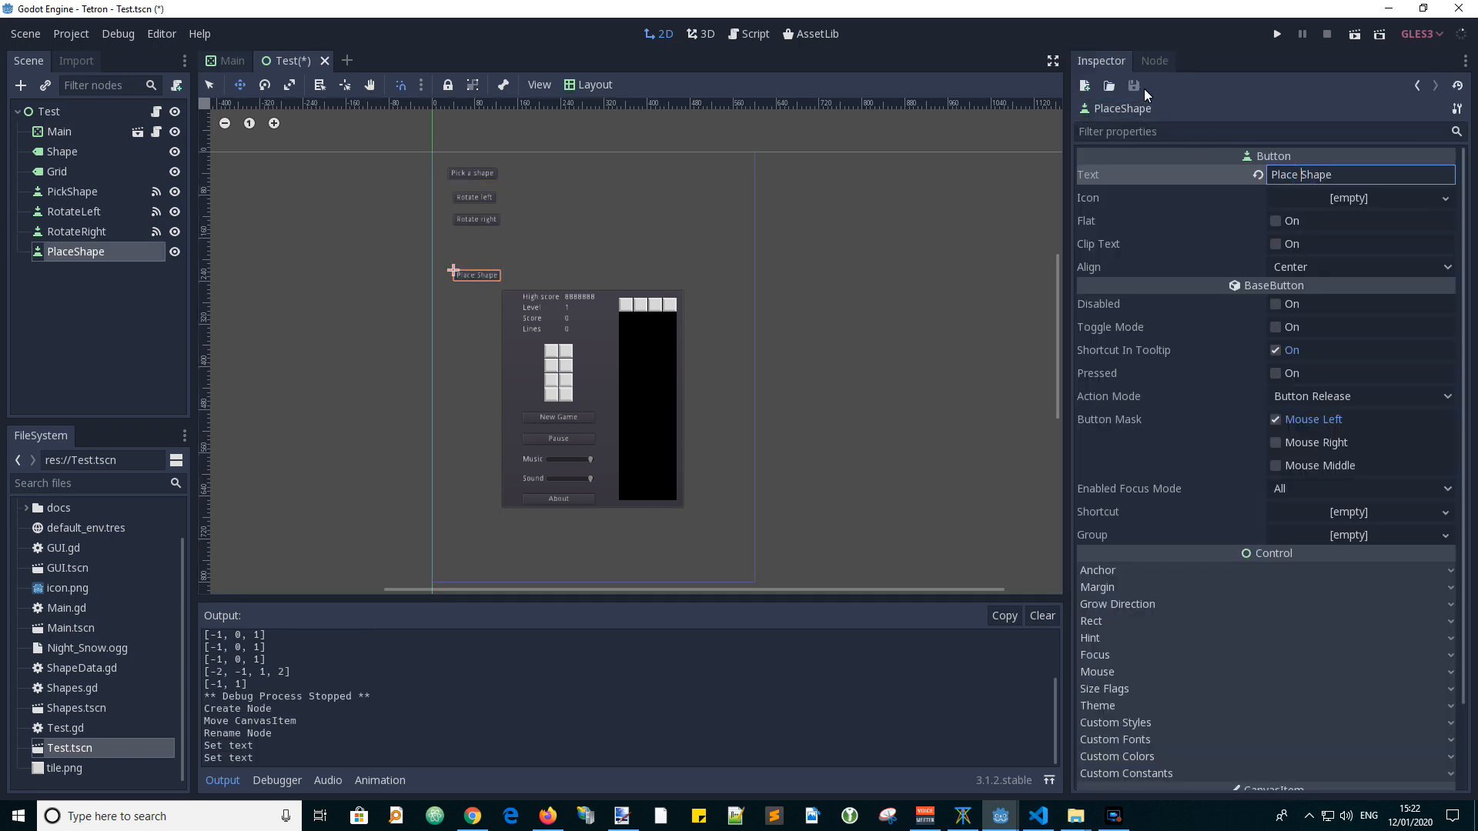
Connect the PlaceShape button's button_down signal to a new _on_PlaceShape_button_down handler in Test.gd.
left_click(1166, 60)
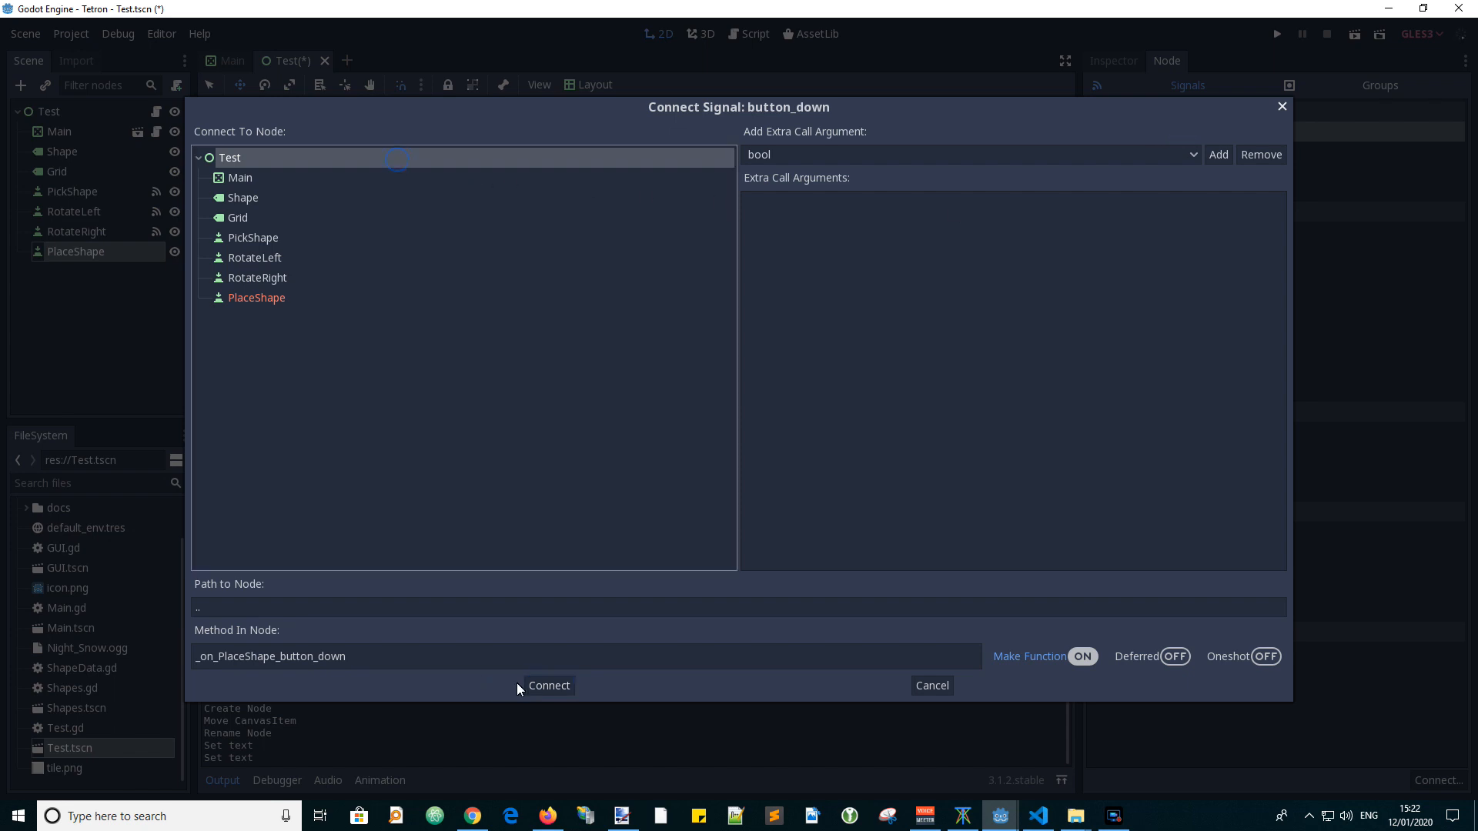
left_click(549, 685)
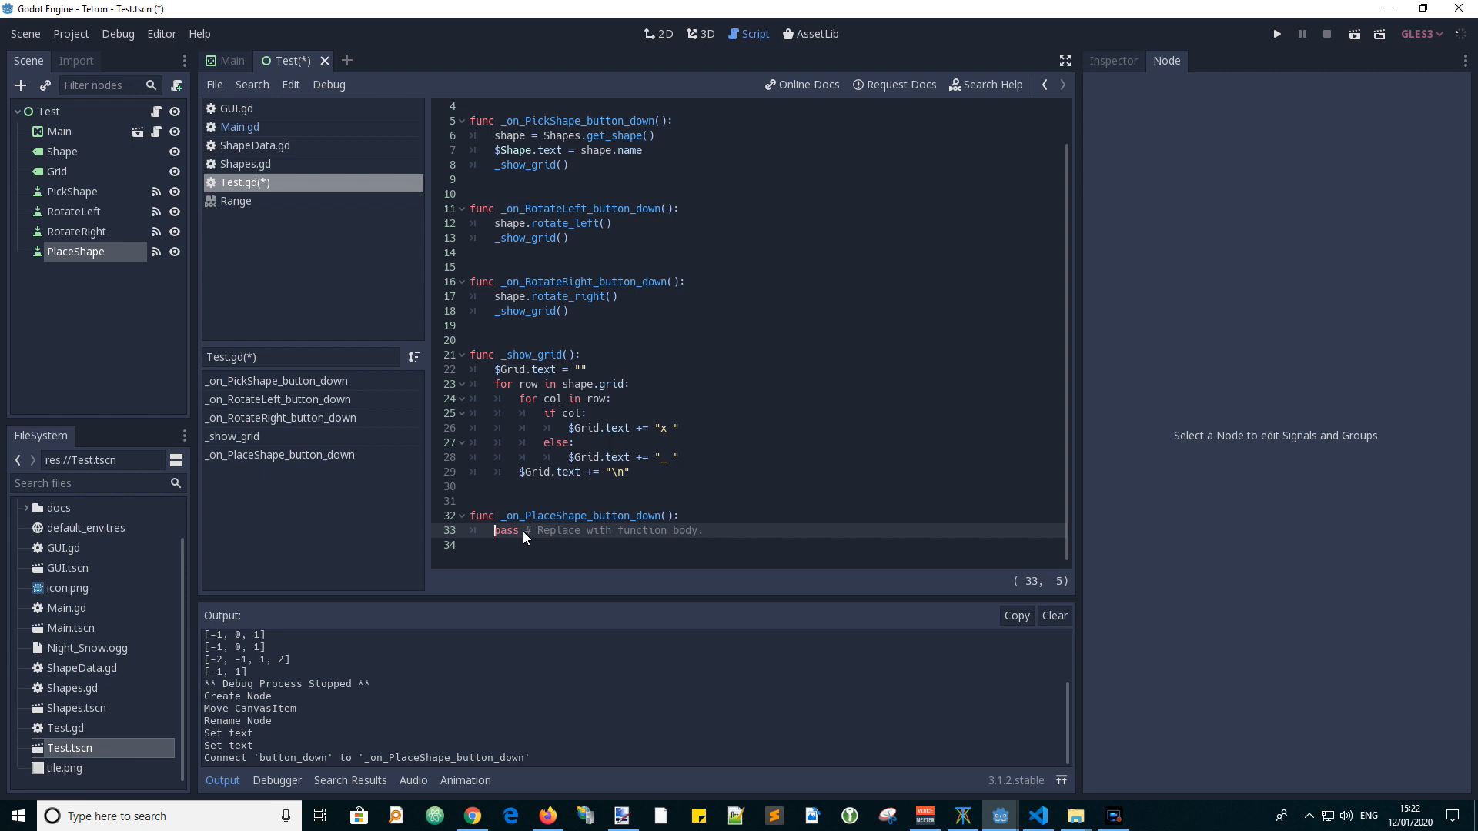
mouse_move(674, 540)
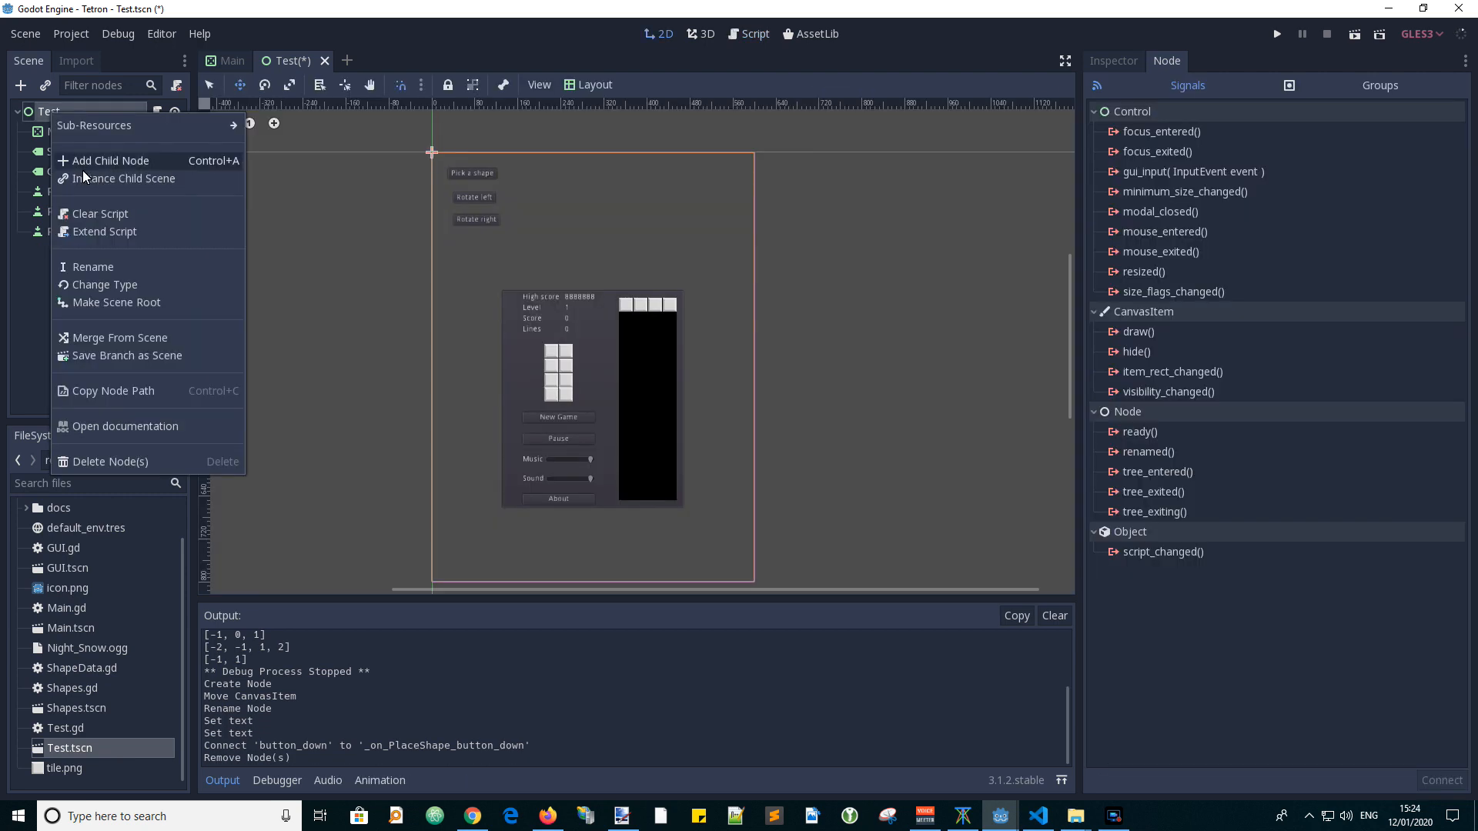
Add an AddShapeToGrid button labelled 'Add Shape To Grid' and connect its button_down to a new Test.gd handler.
left_click(111, 160)
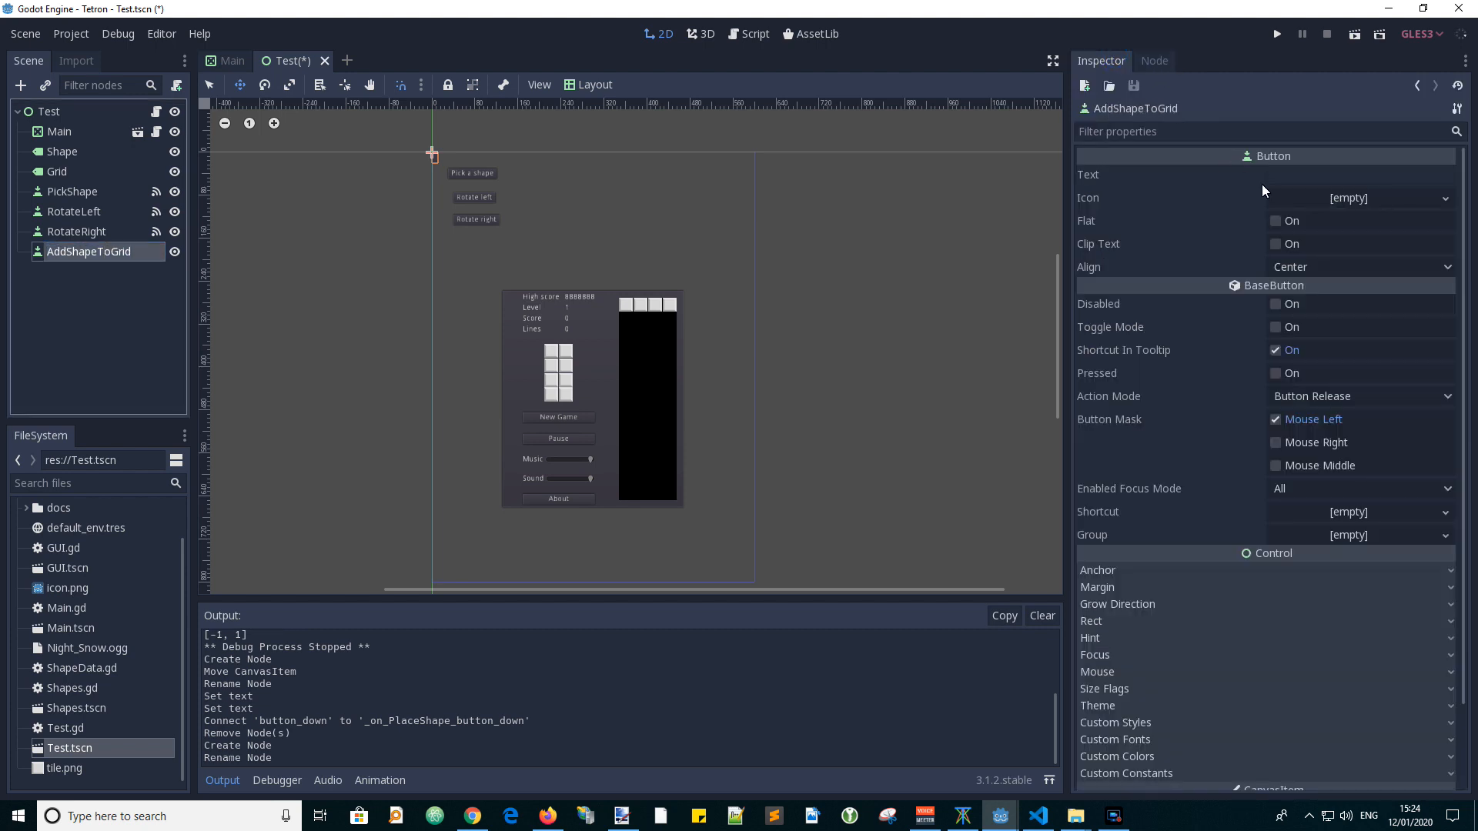
type("Add Shape To Grid")
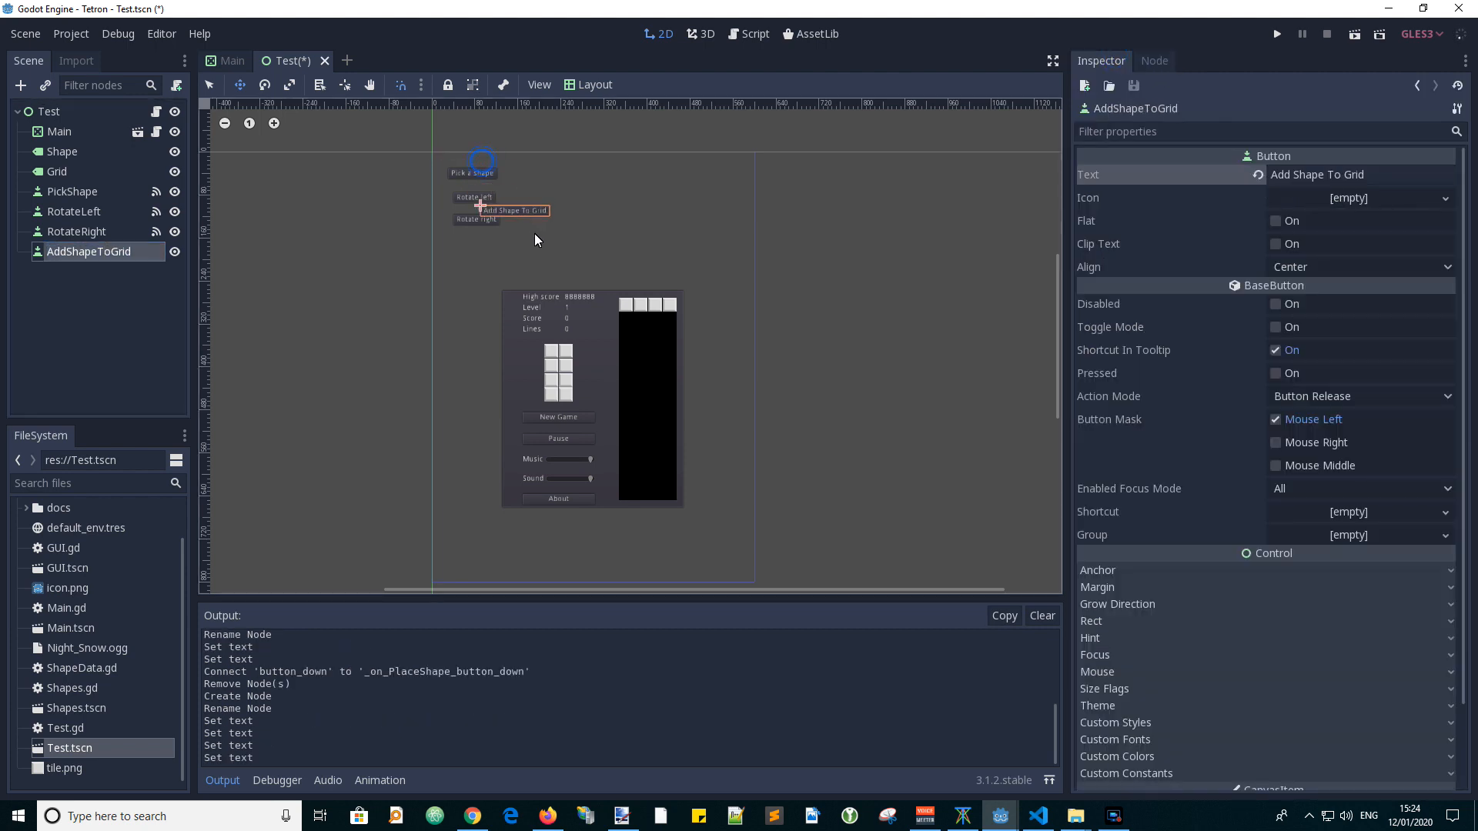
left_click_drag(499, 209, 476, 274)
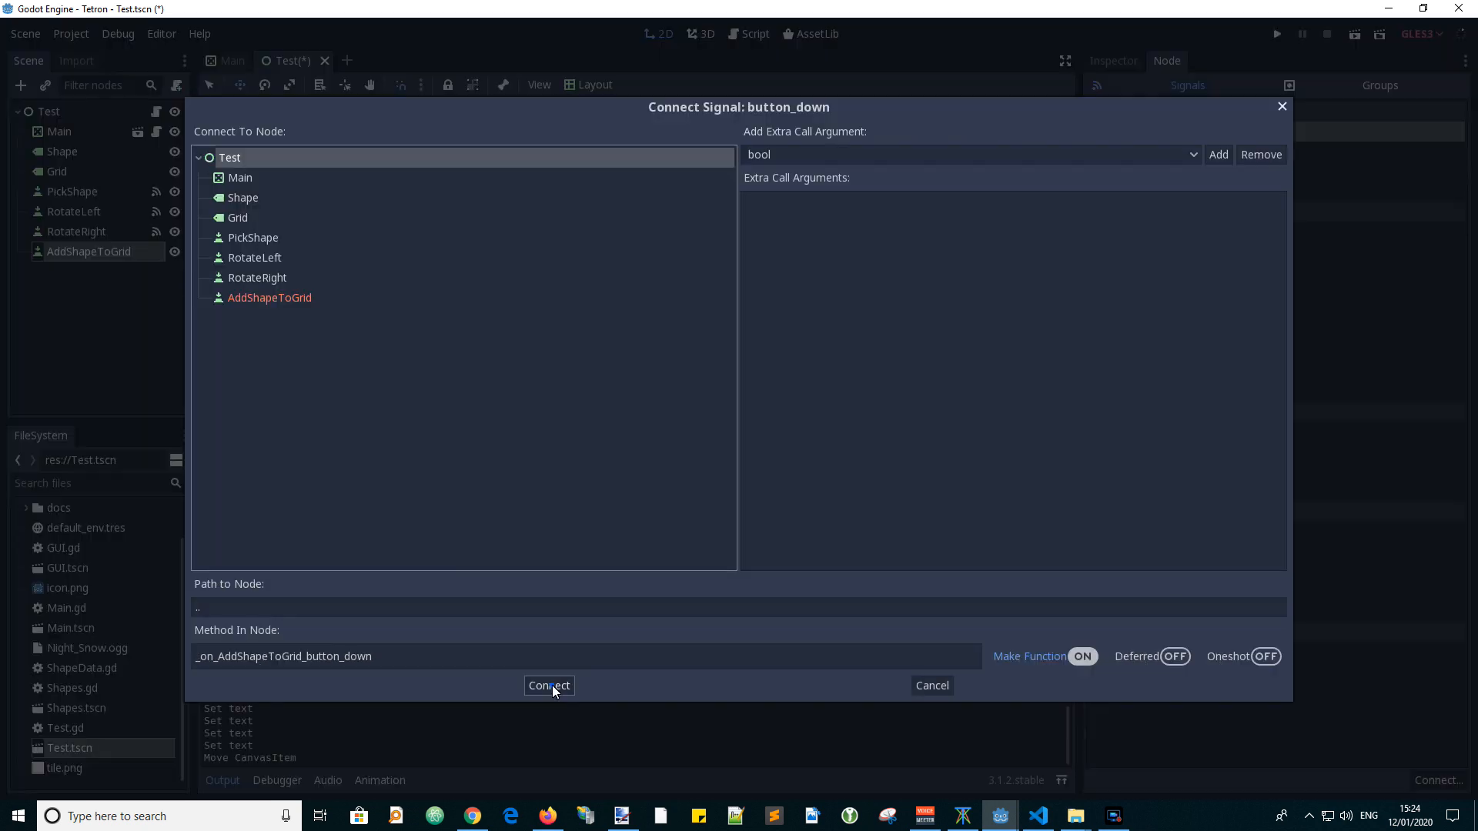
left_click(549, 685)
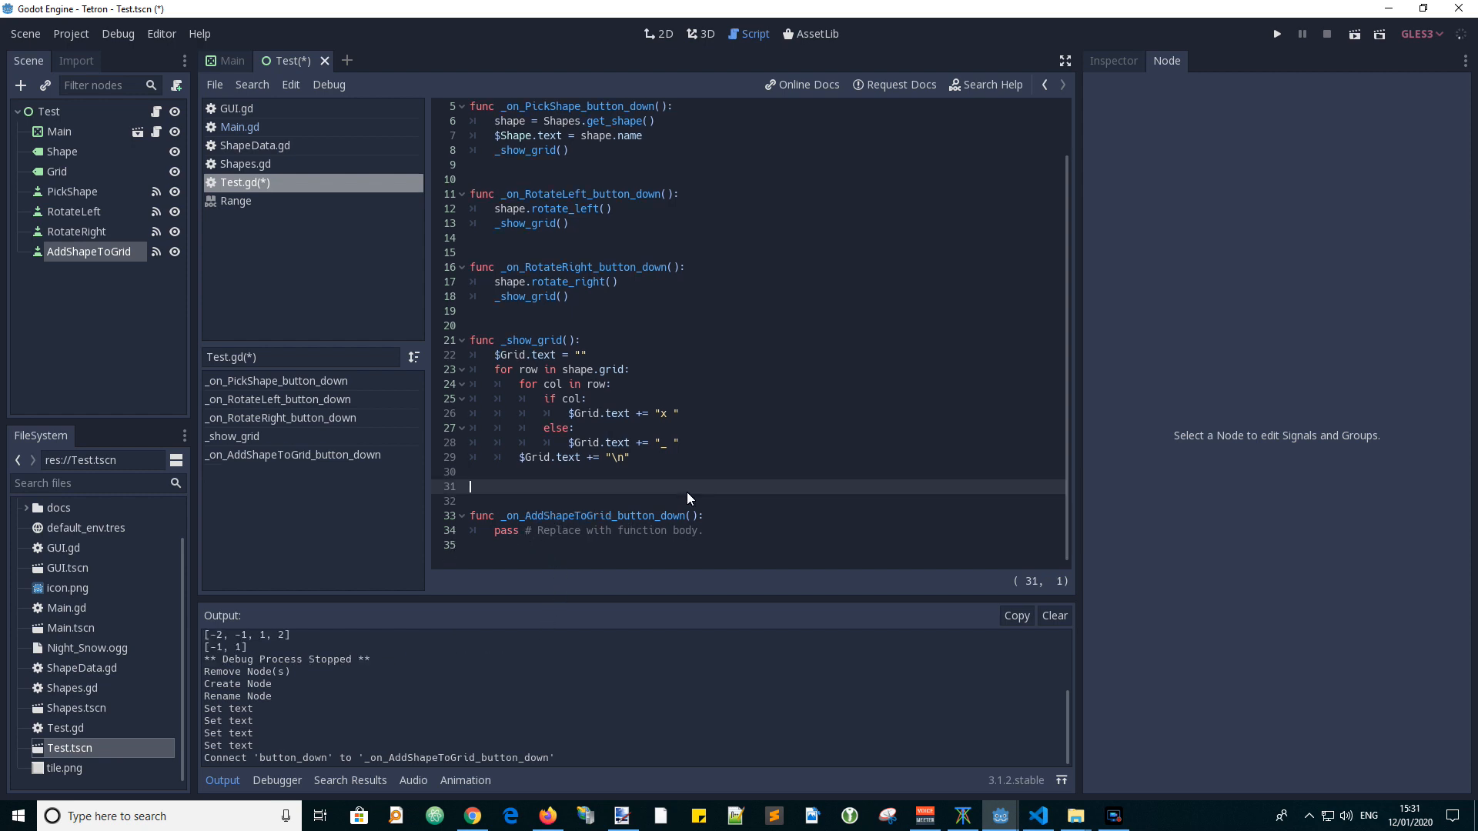
Declare var m, set m = $Main in the handler and call m.clear_grid().
type("var m")
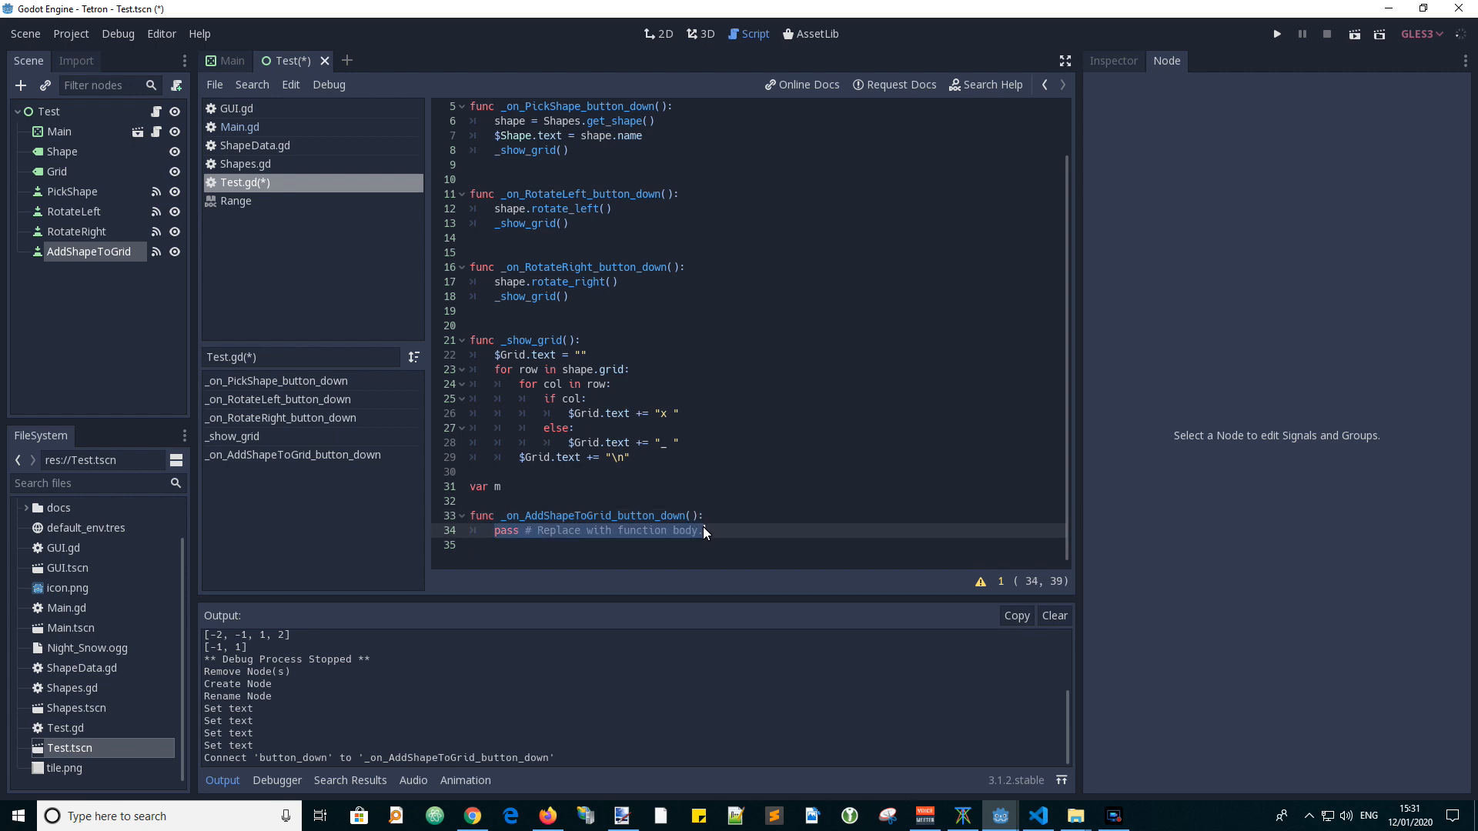
type("m =")
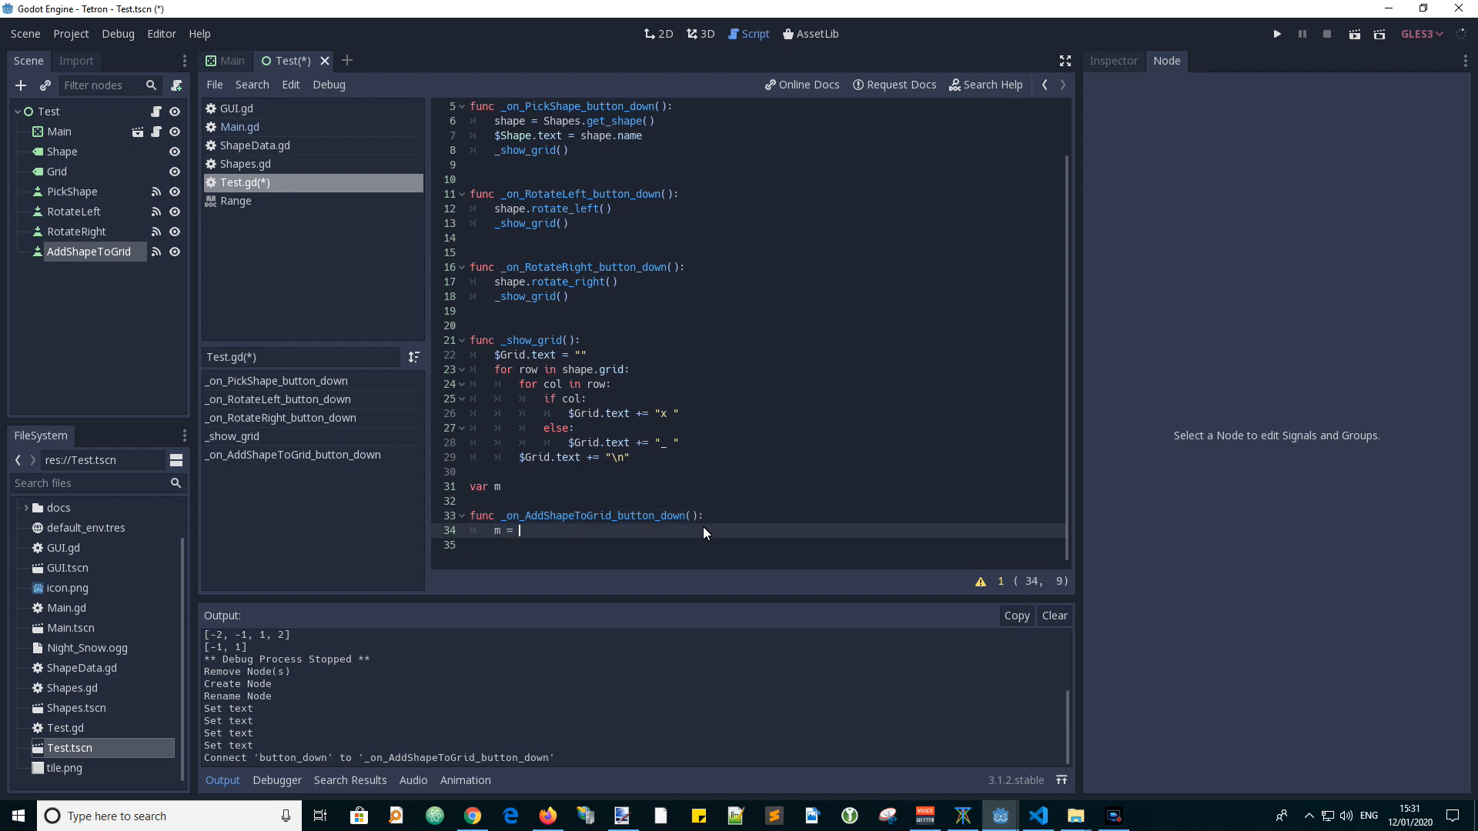
type("$Main")
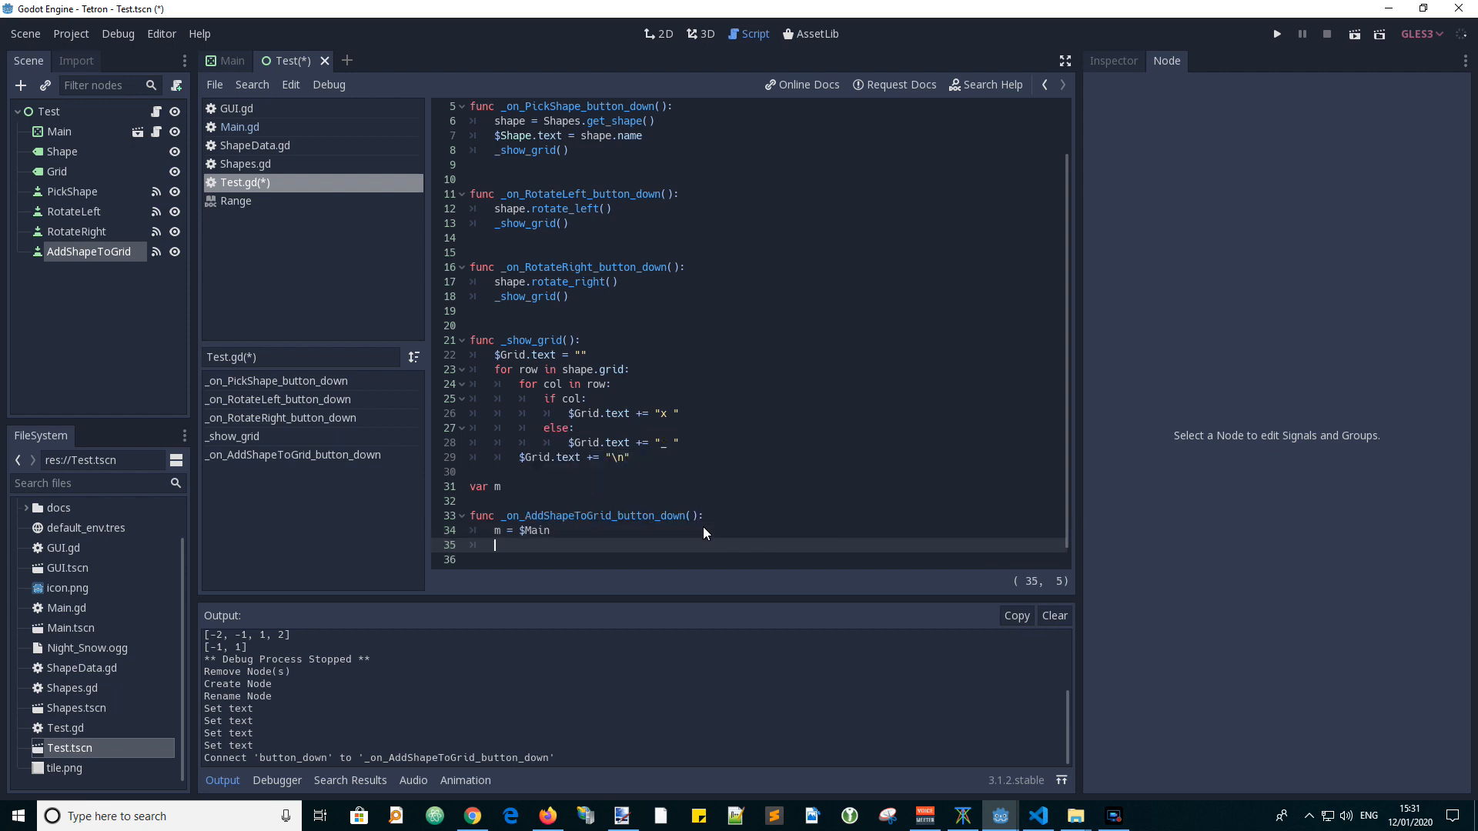
type("m.clear_grid()")
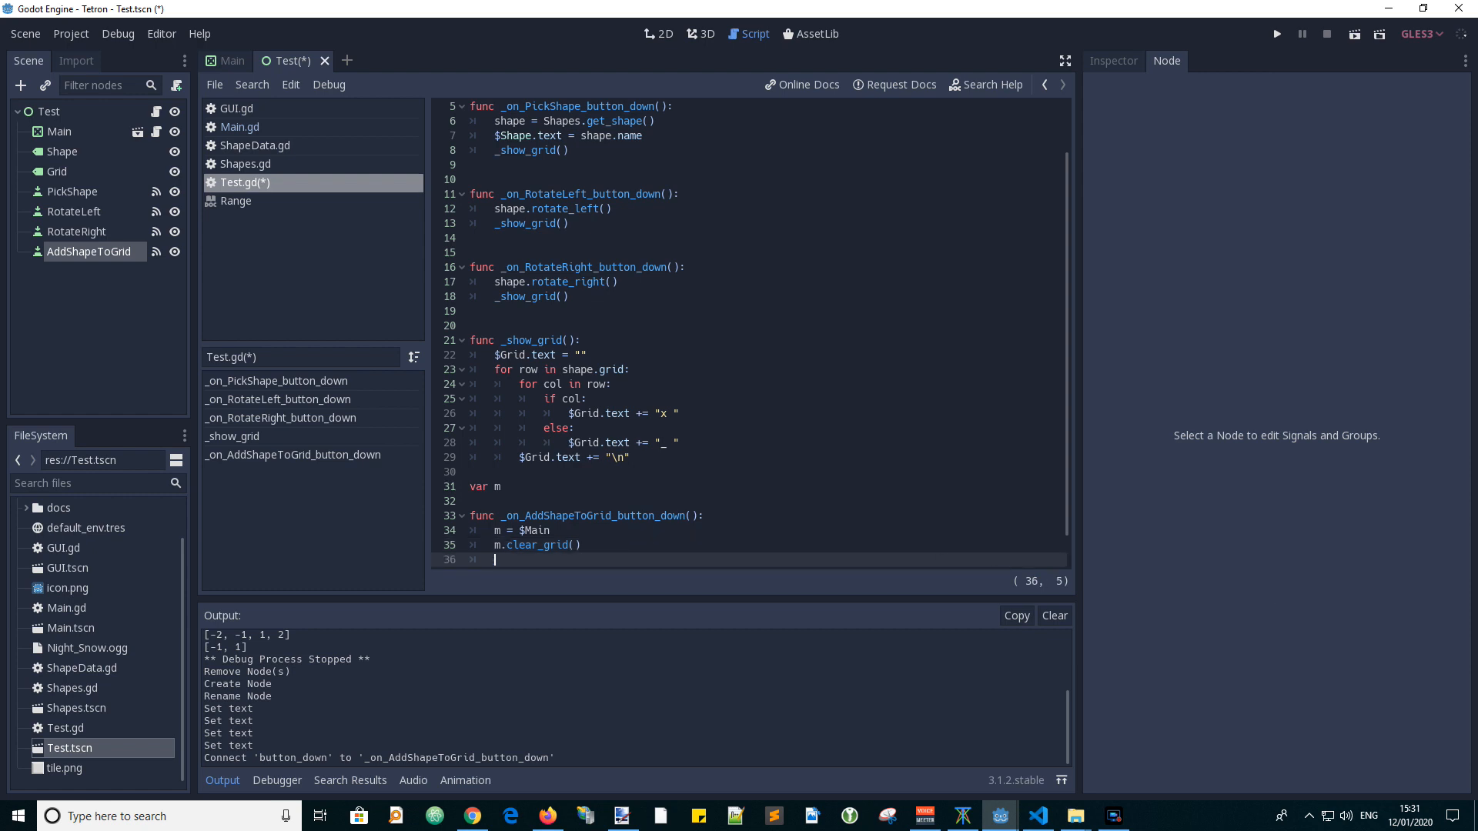
Give m a new shape from Shapes.get_shape(), set pos to 35 and call add_shape_to_grid().
type("m.shape = Shapes.get_shape()")
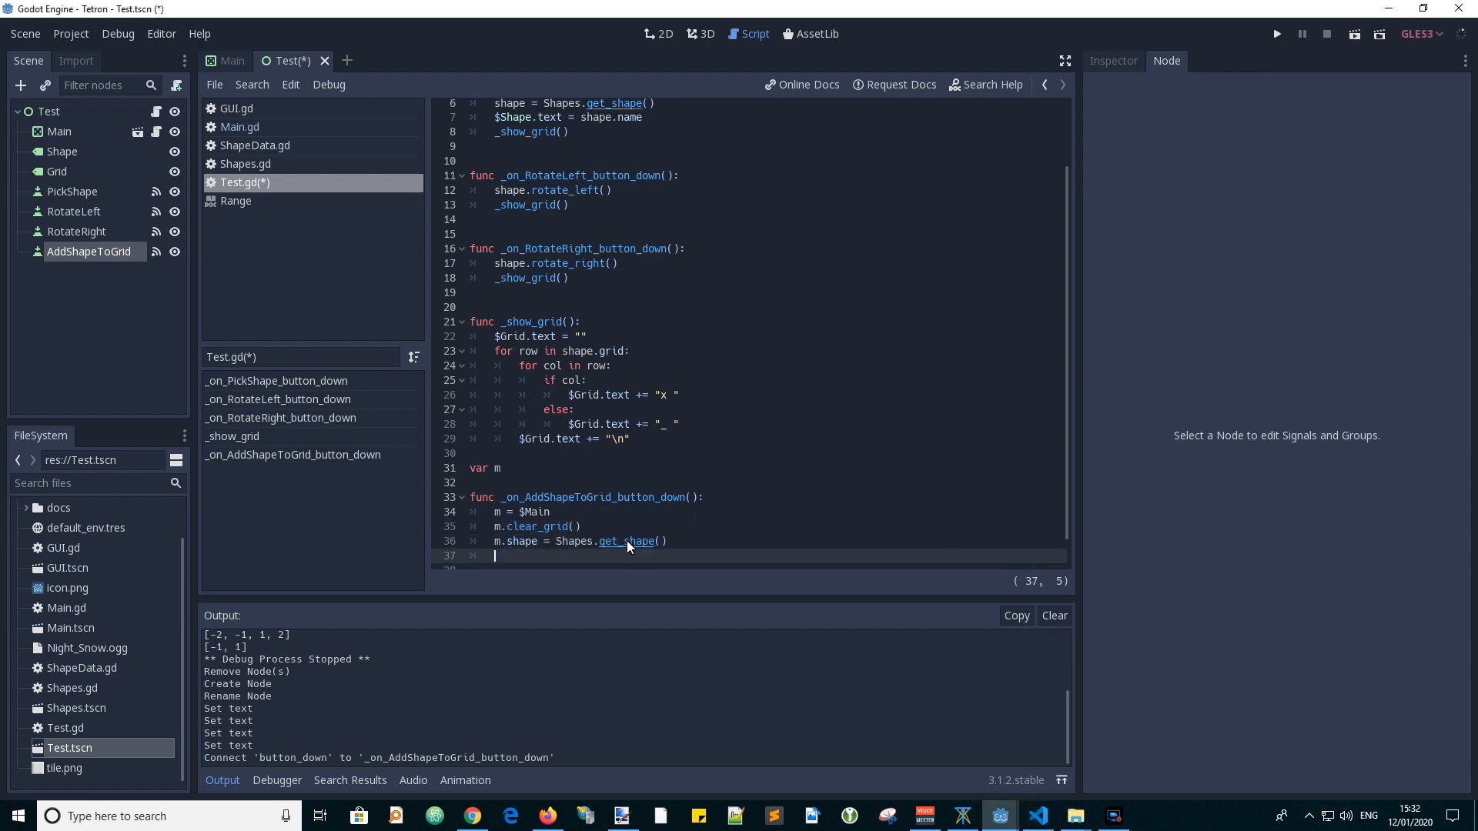
type("m.pos =")
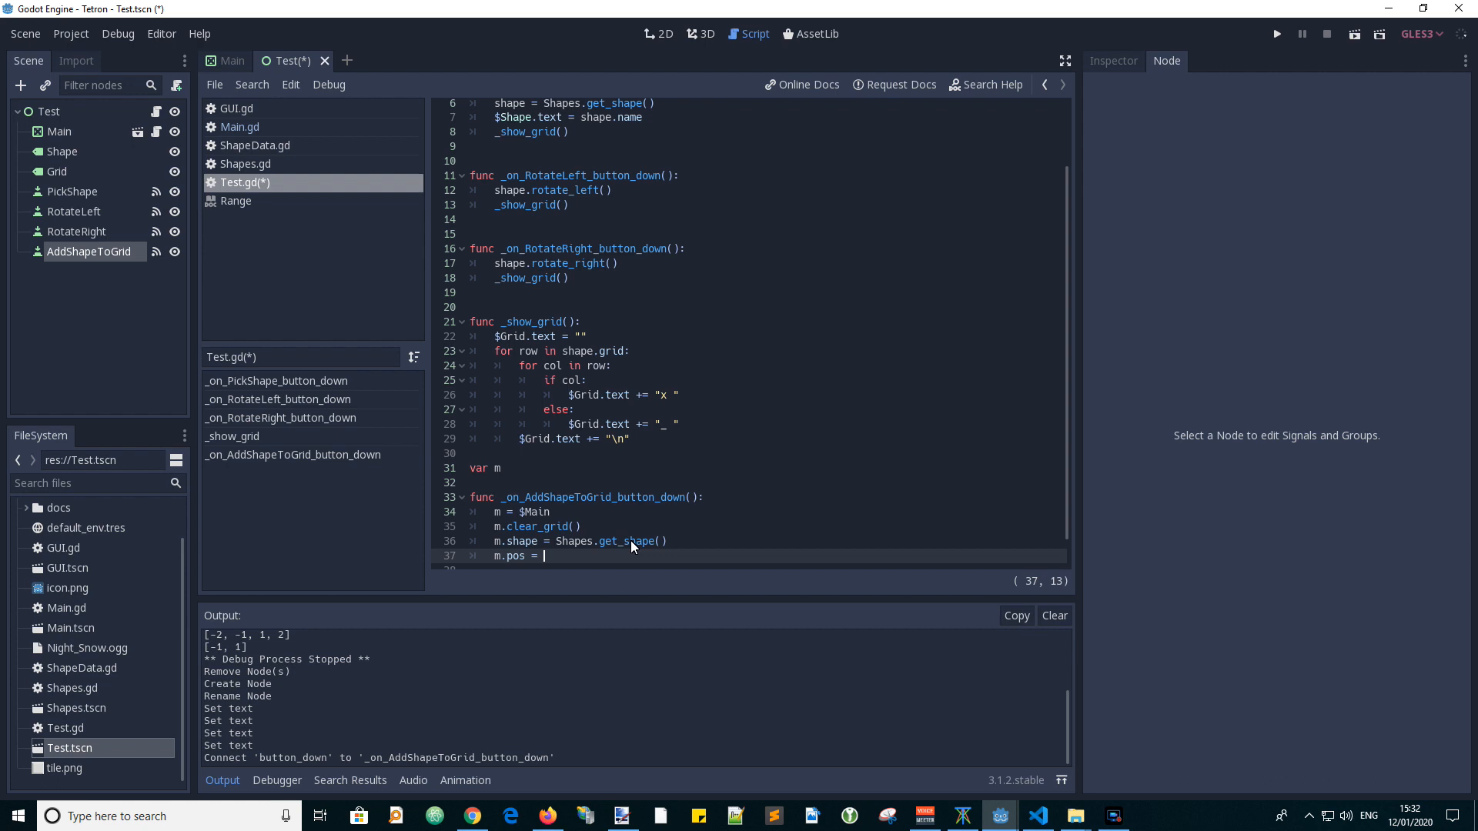
type("35")
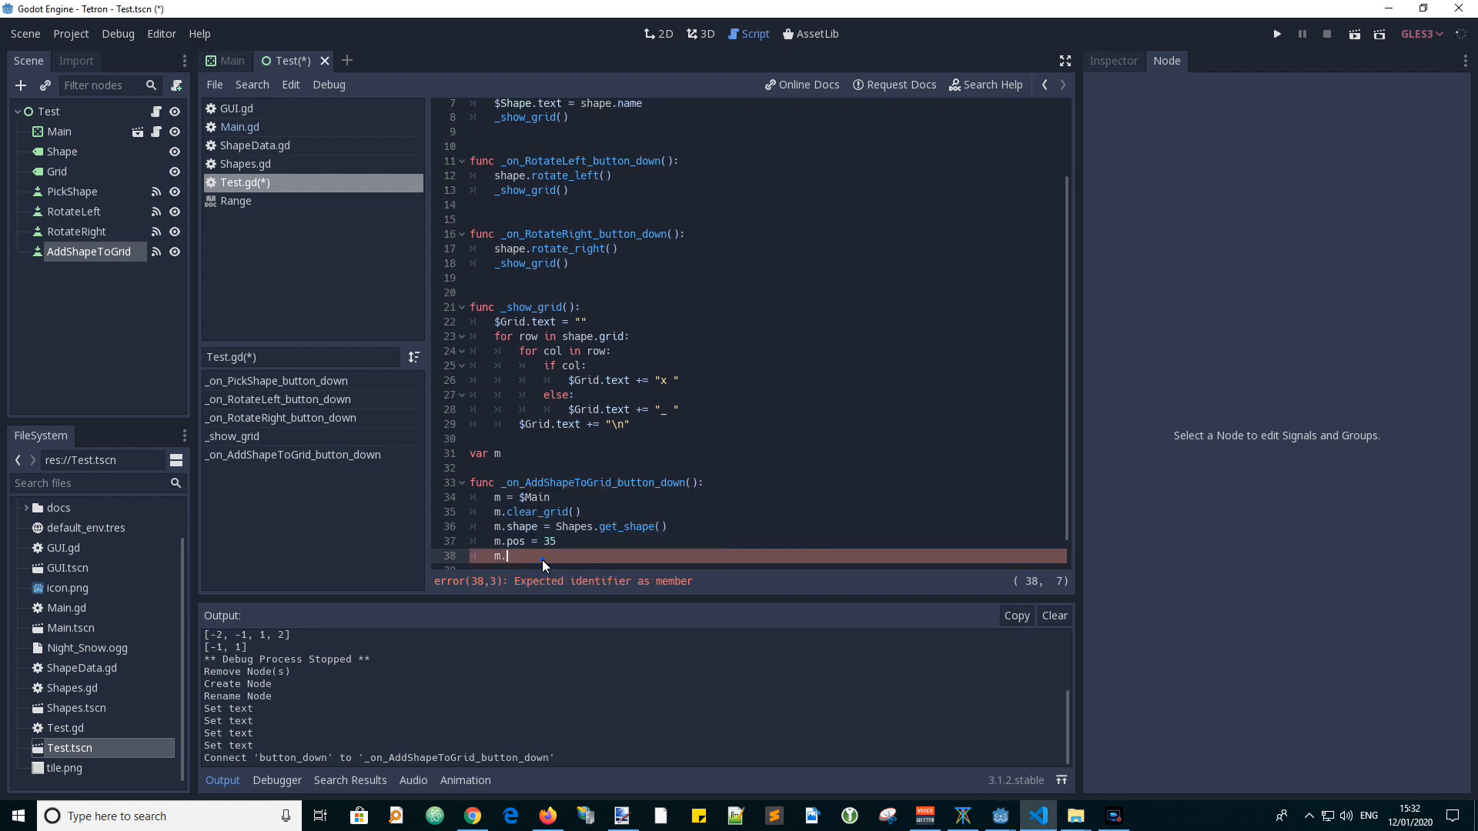
type("add_shape_to_grid()")
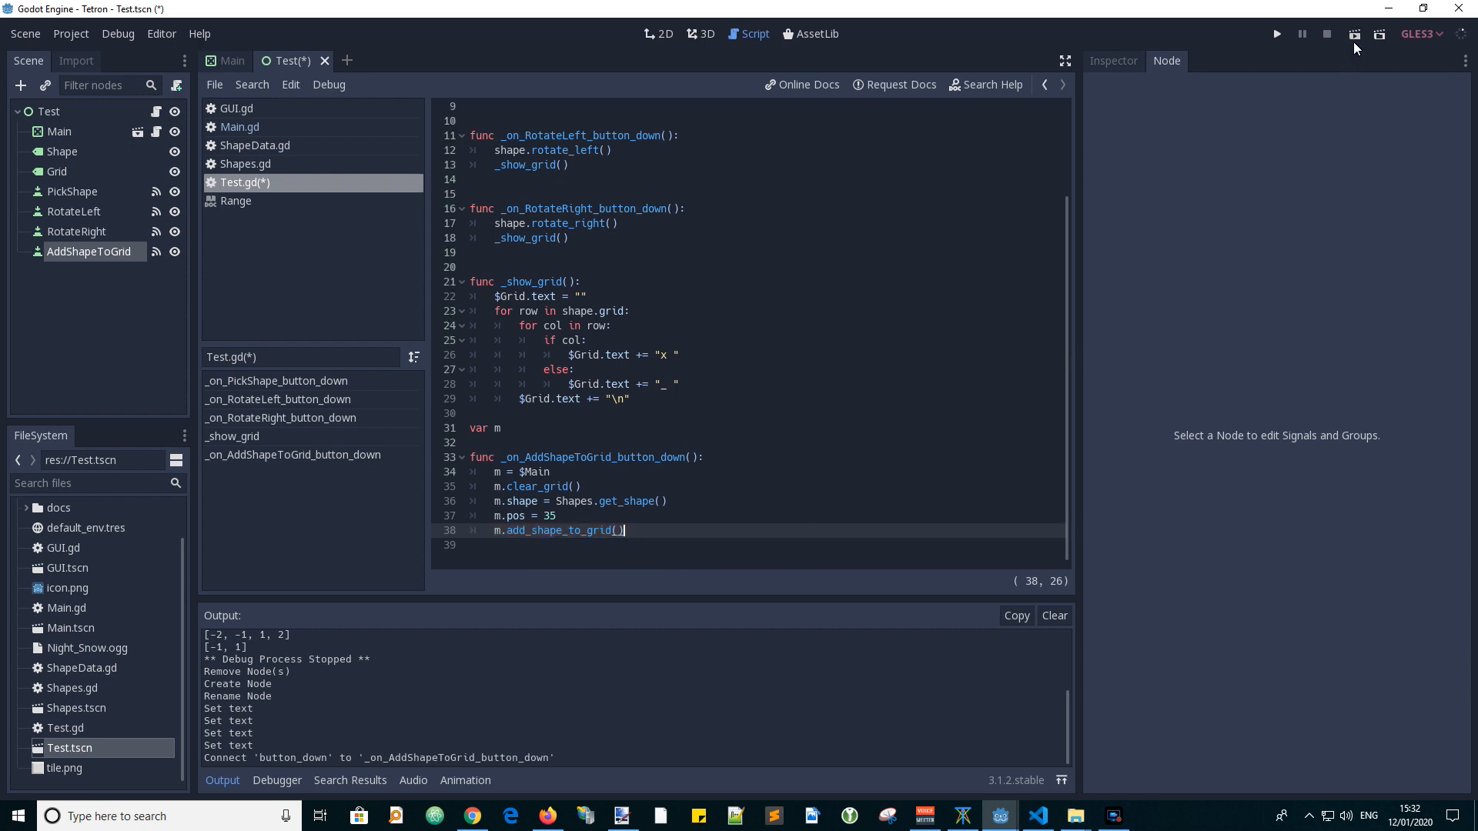
Run the Test scene, add a shape, and inspect the missing clear_all_cells error, opening GUI.gd.
left_click(1276, 34)
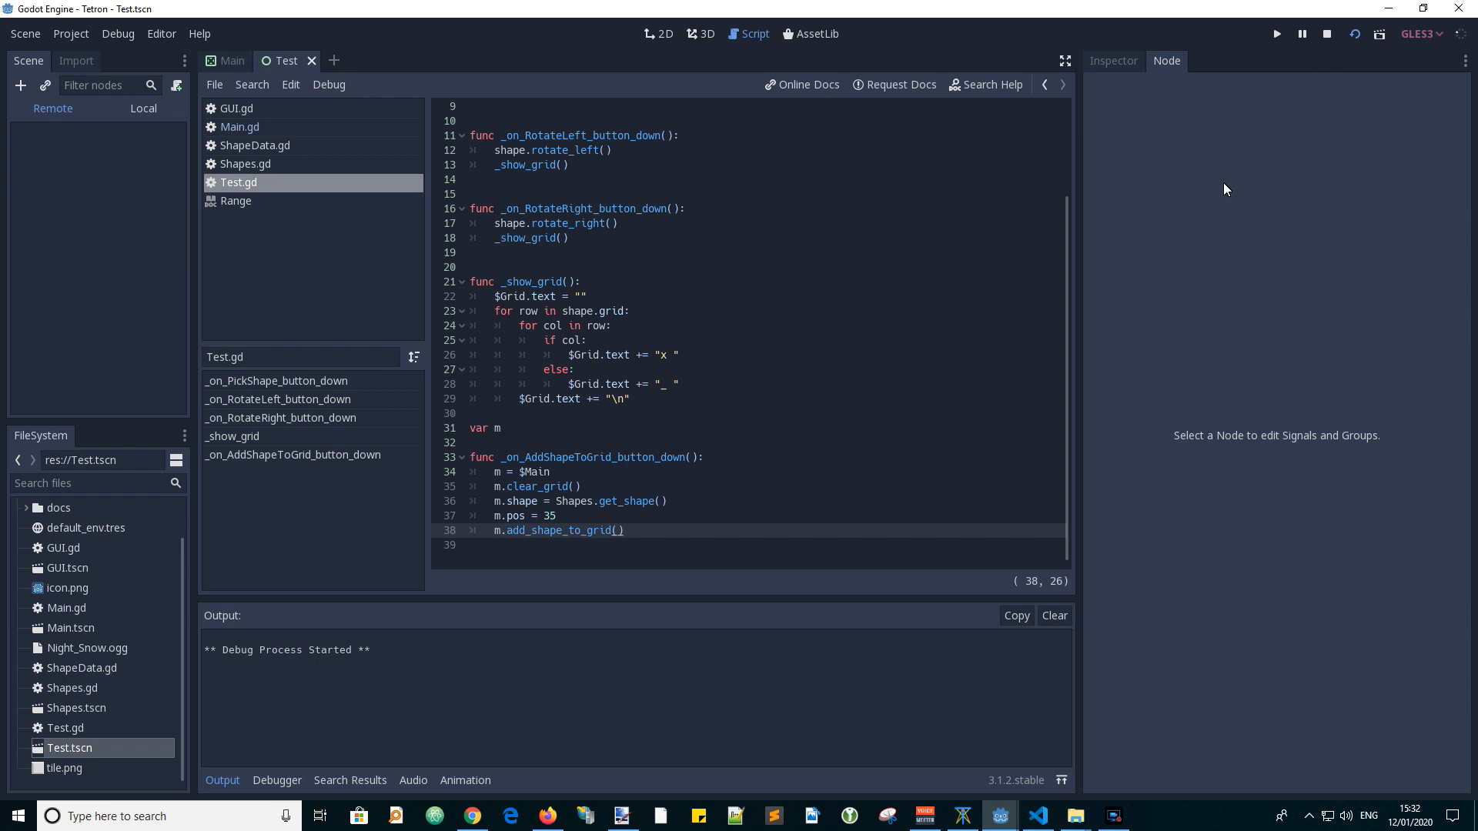
left_click(1277, 34)
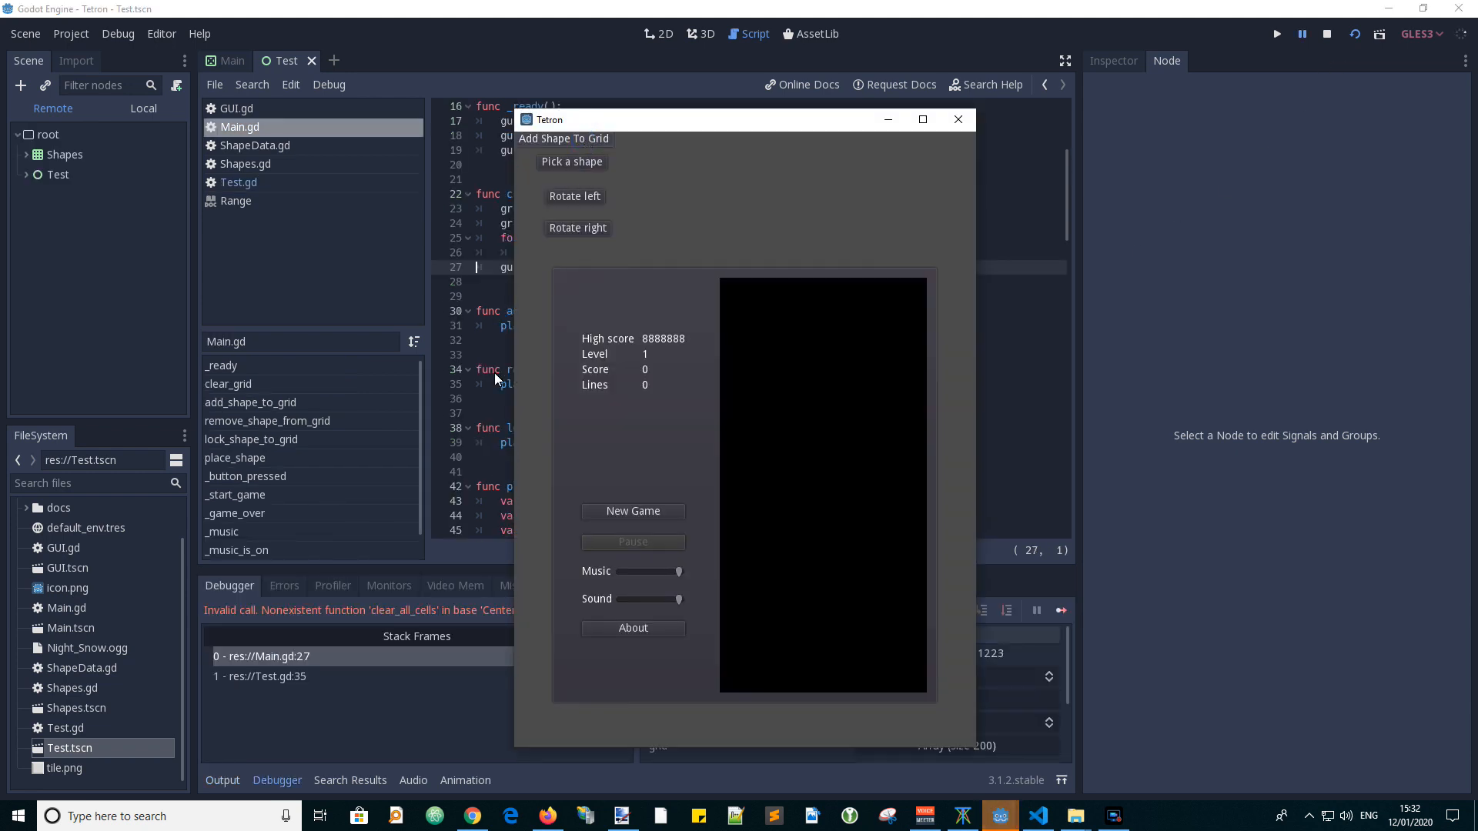
left_click(958, 120)
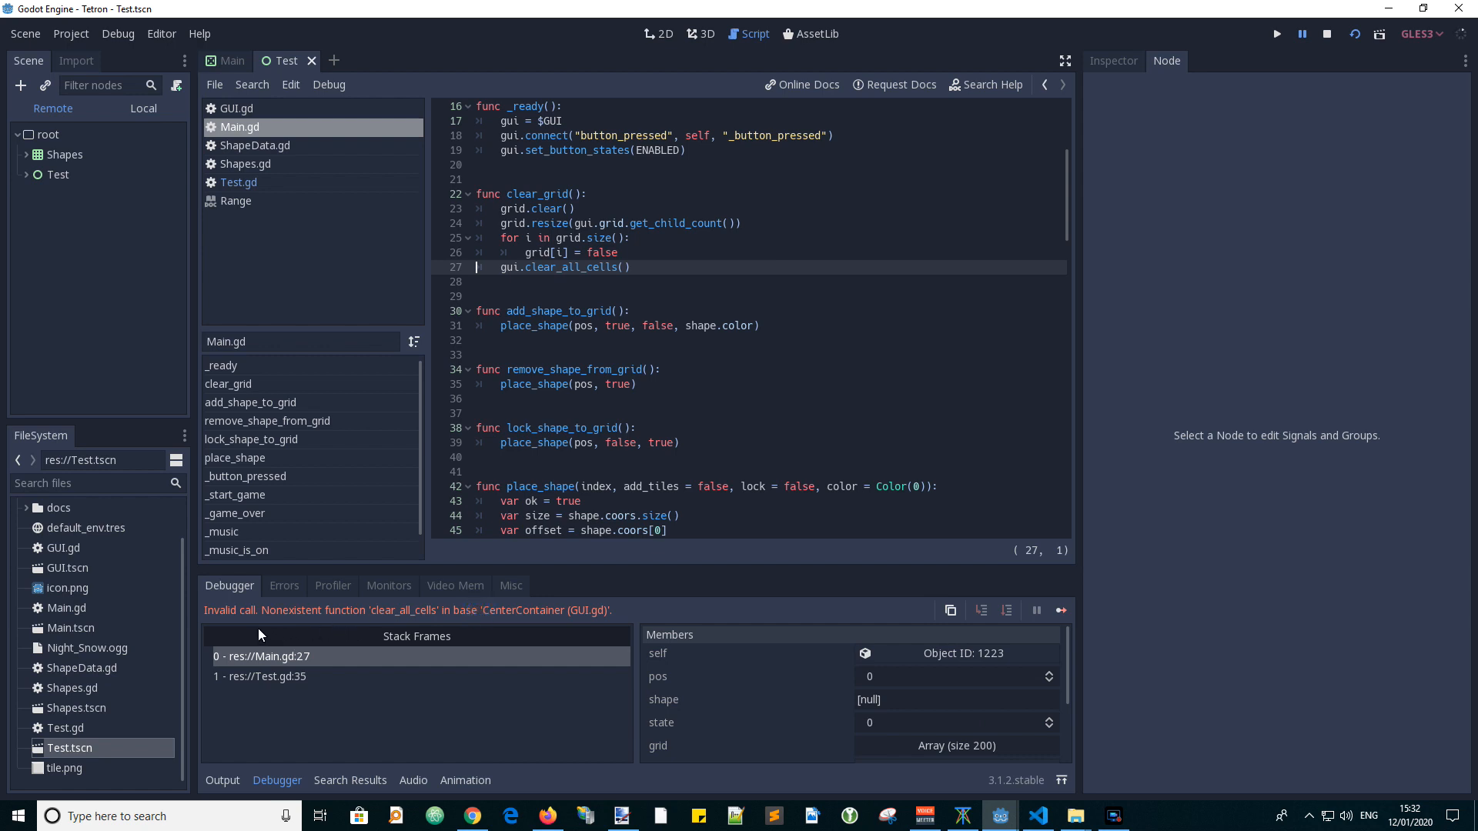
mouse_move(359, 622)
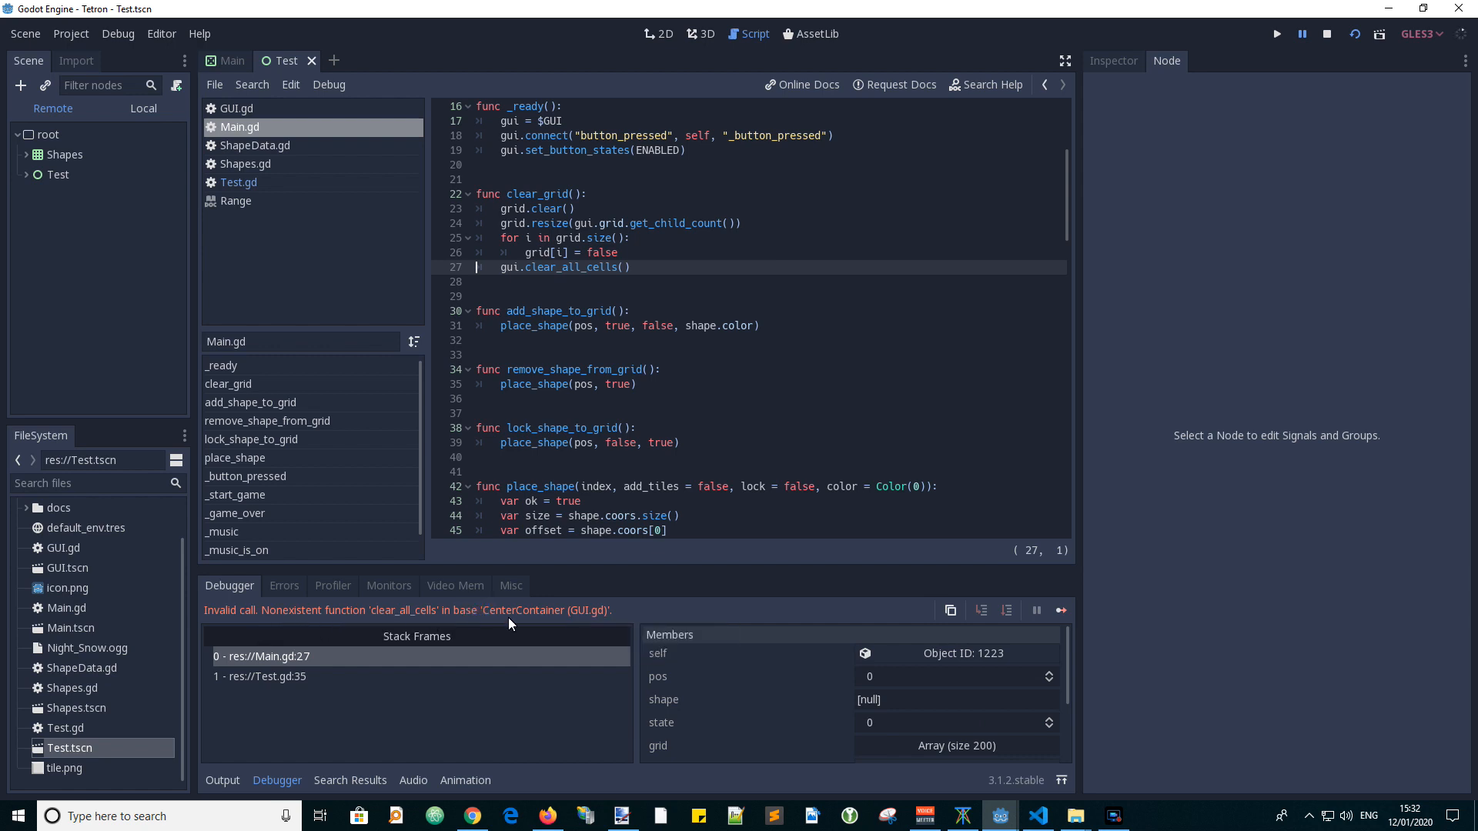
mouse_move(597, 621)
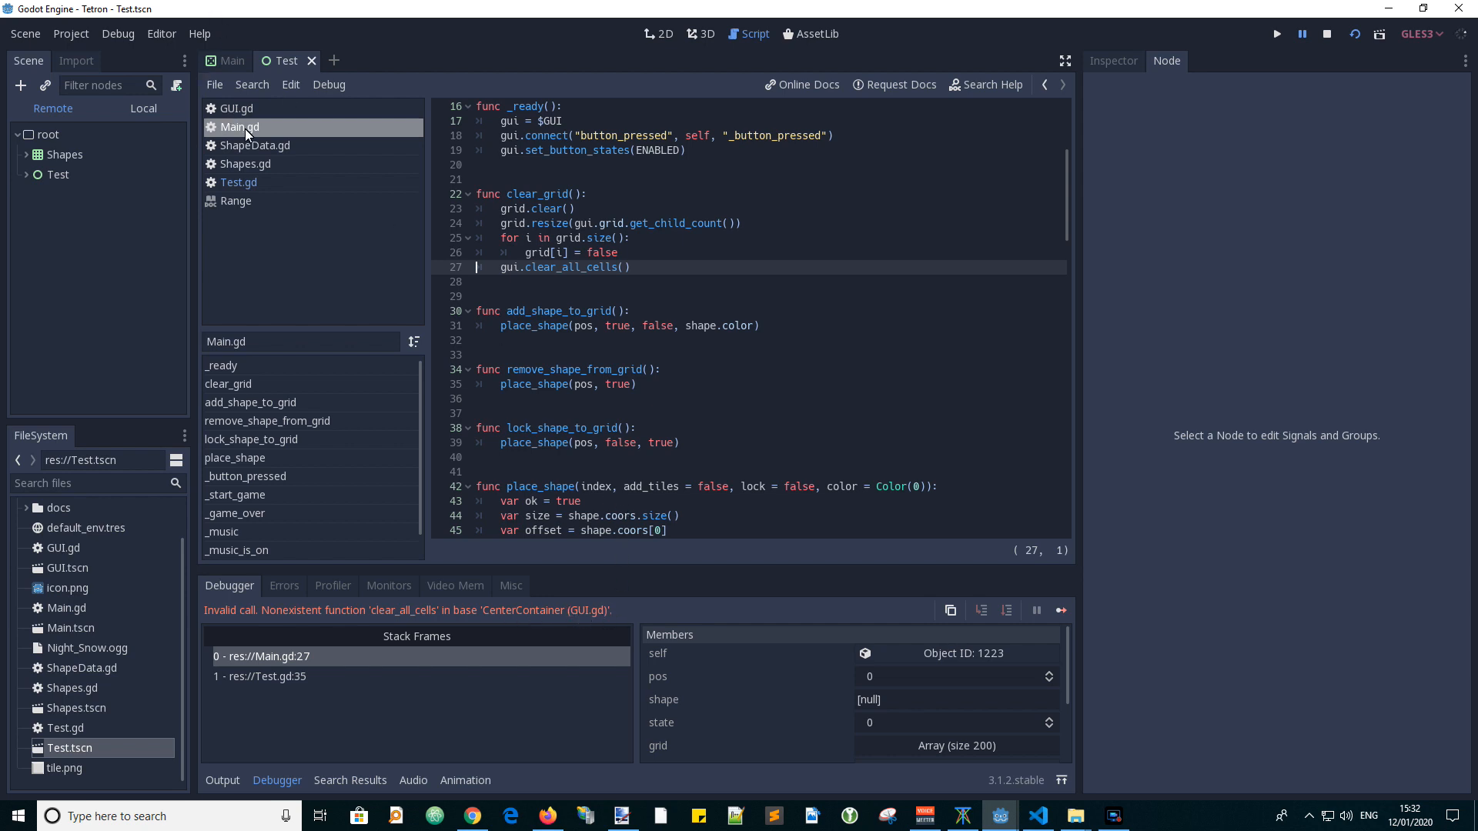
left_click(235, 108)
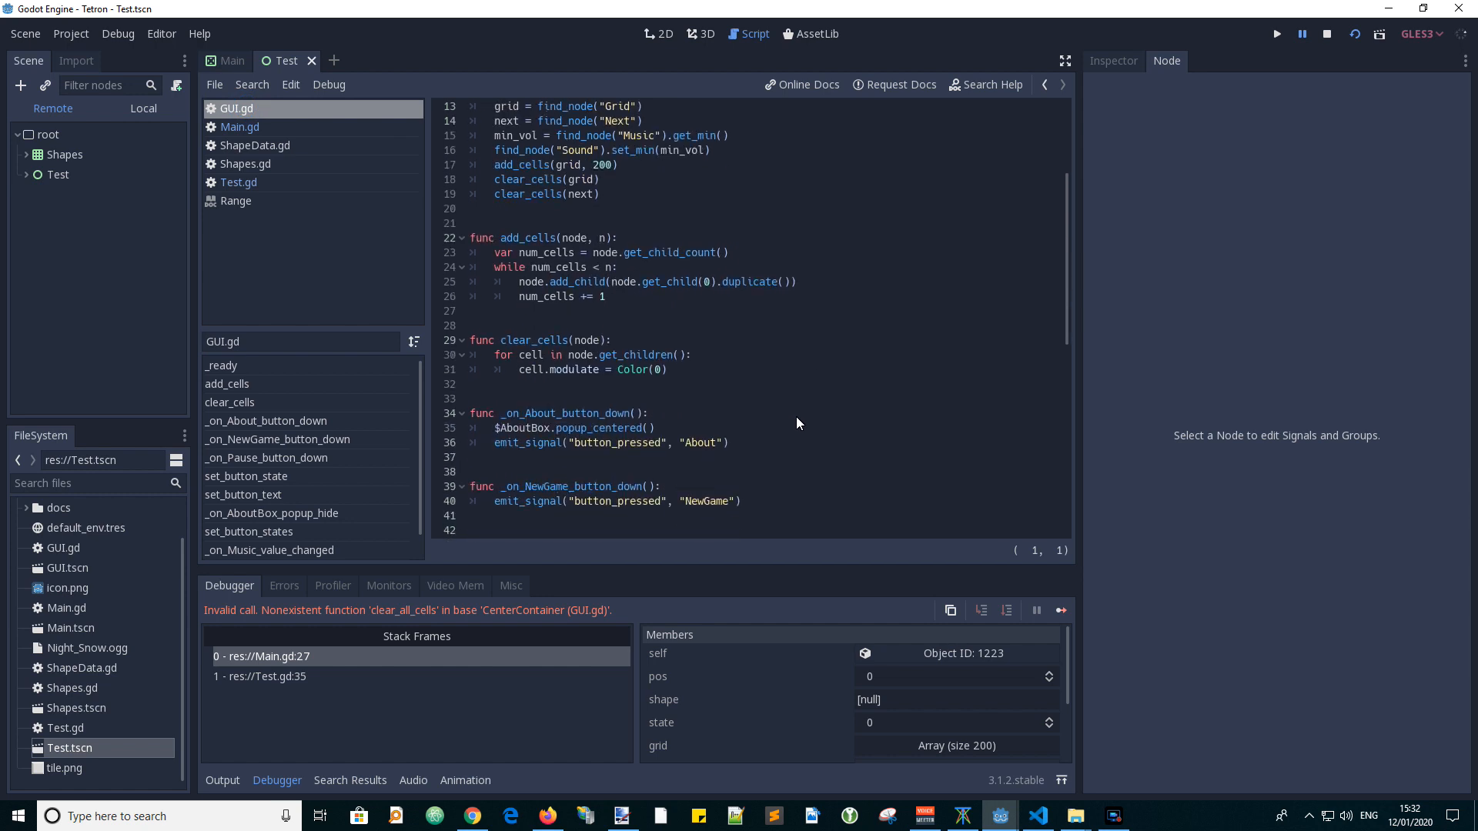
mouse_move(609, 352)
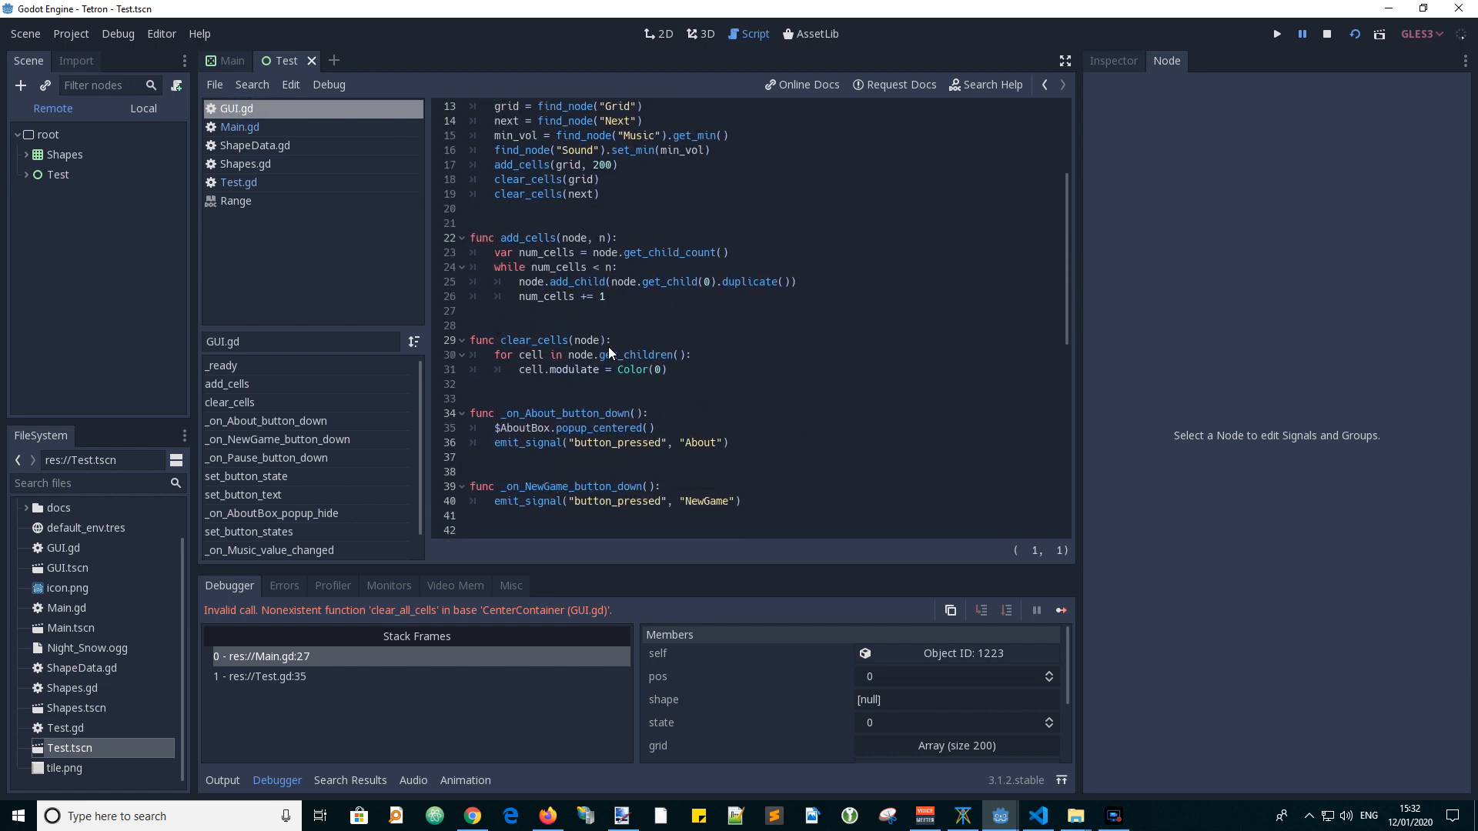
mouse_move(629, 340)
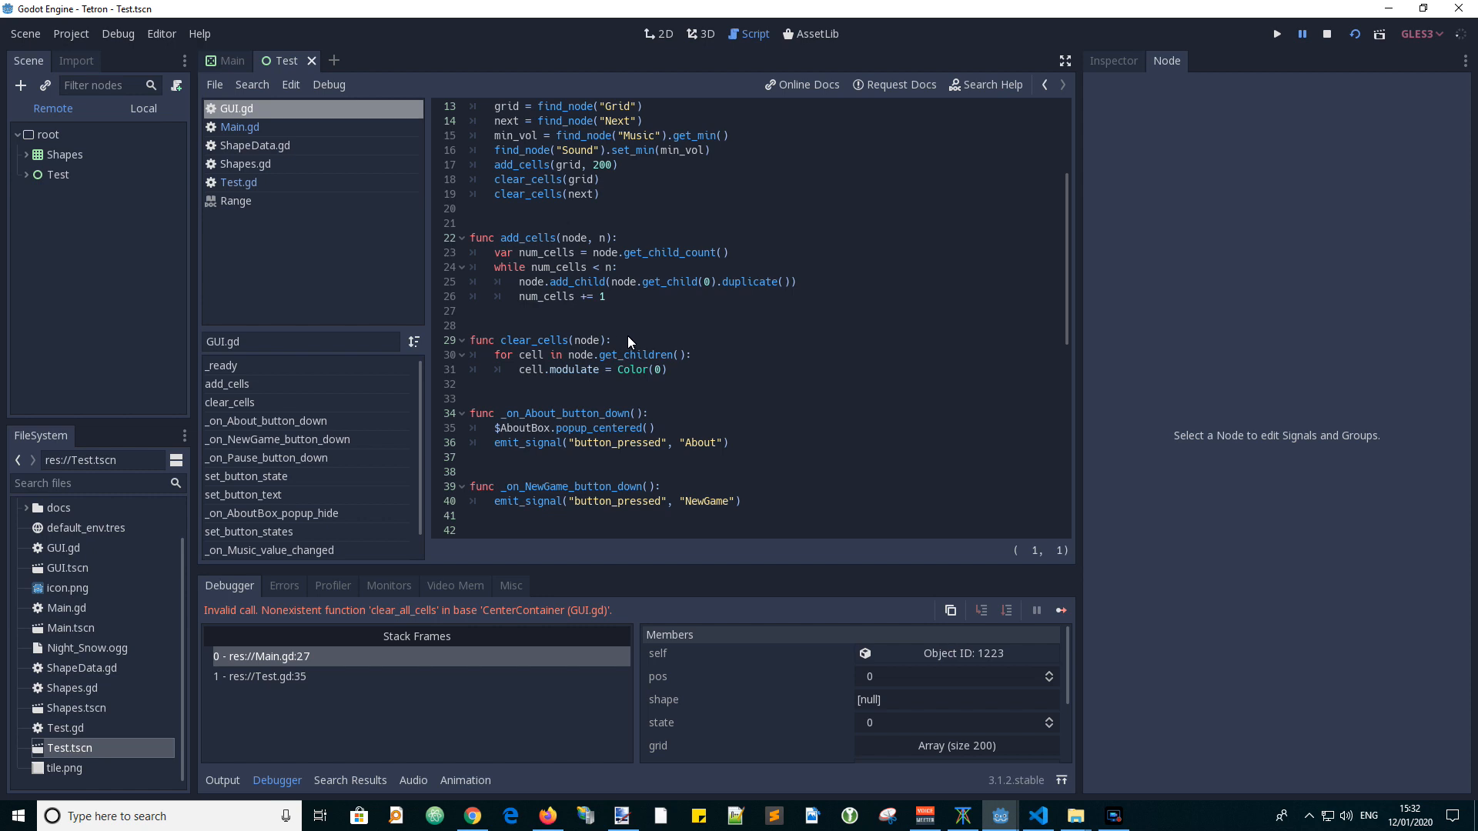
mouse_move(623, 343)
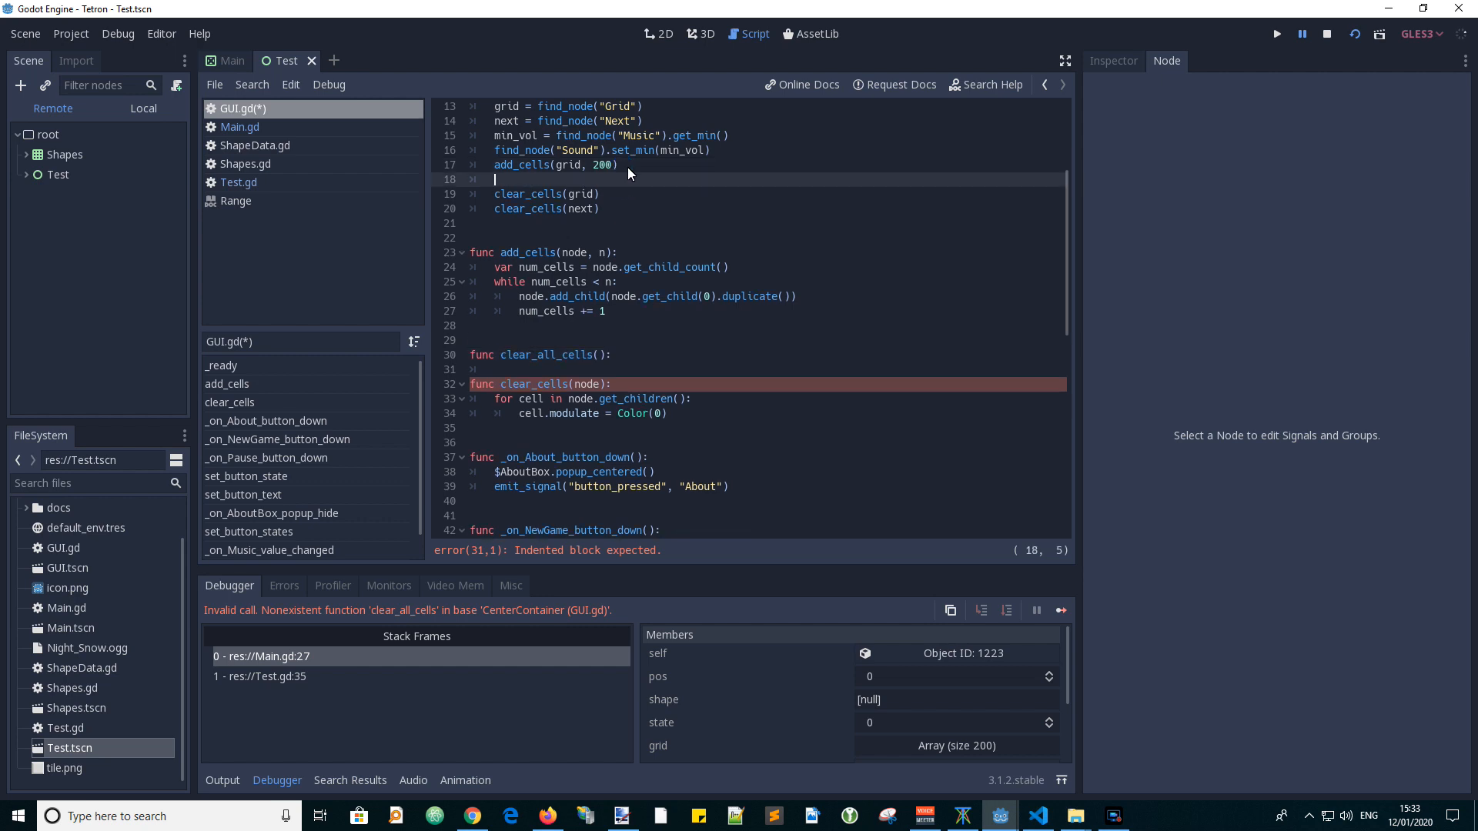
Define a clear_all_cells() function in GUI.gd so Main's grid-clearing call works.
type("clear_all_cells()")
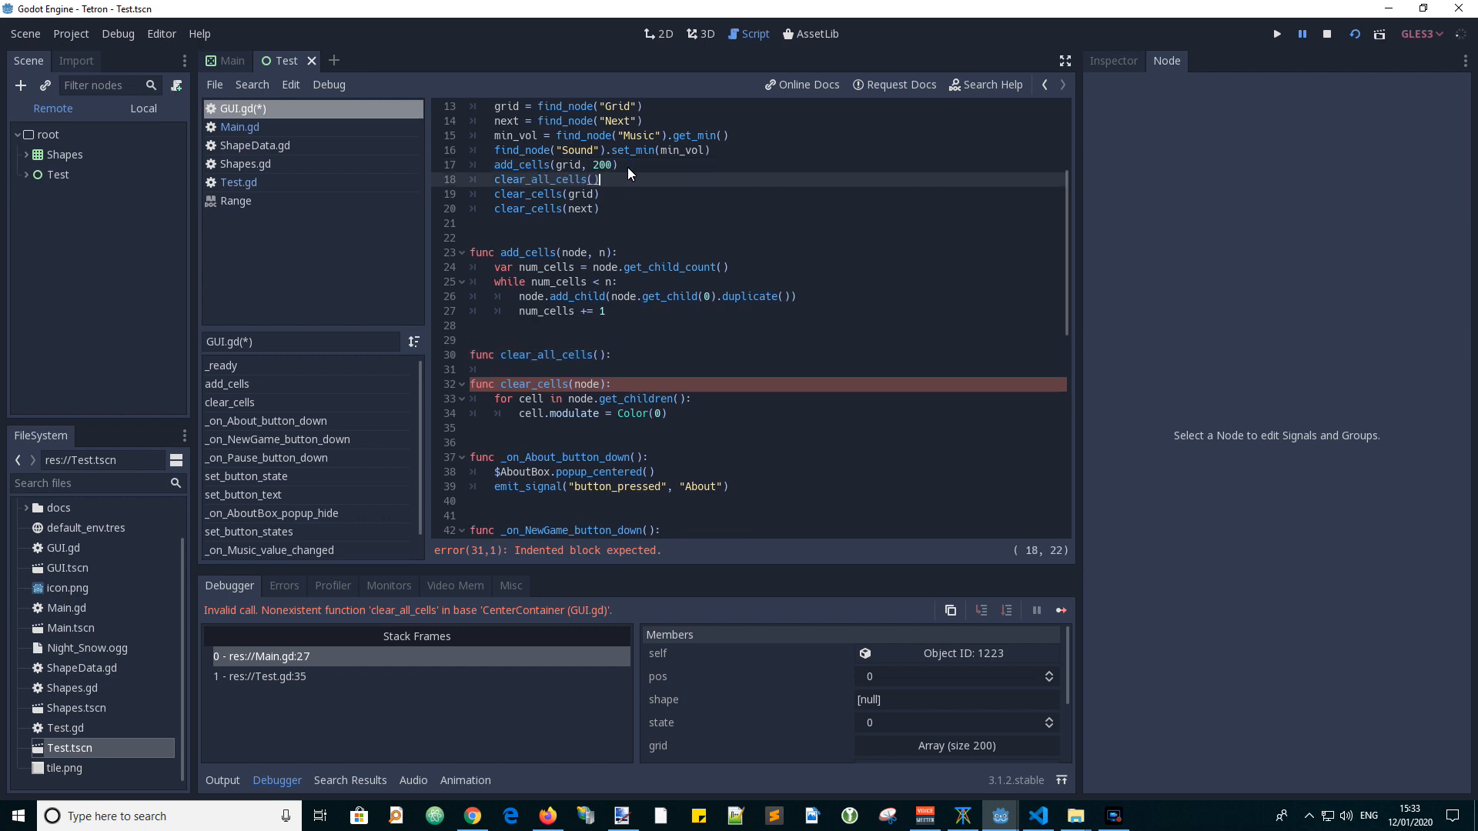
left_click(603, 208)
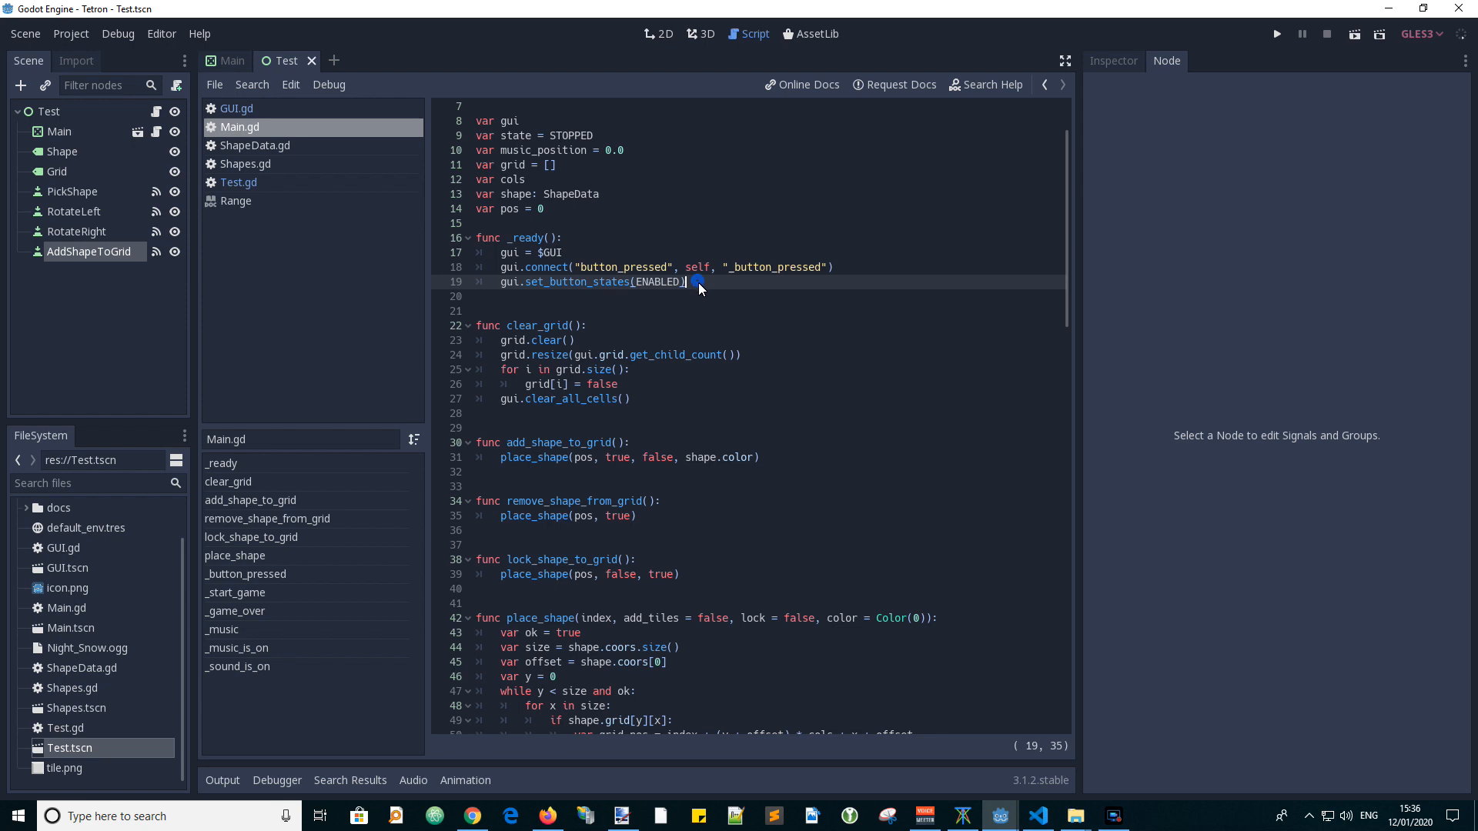
Set cols = gui.grid.get_columns() in Main.gd's _ready and return to the Test scene's 2D layout.
type("cols = gui.grid.get_columns()")
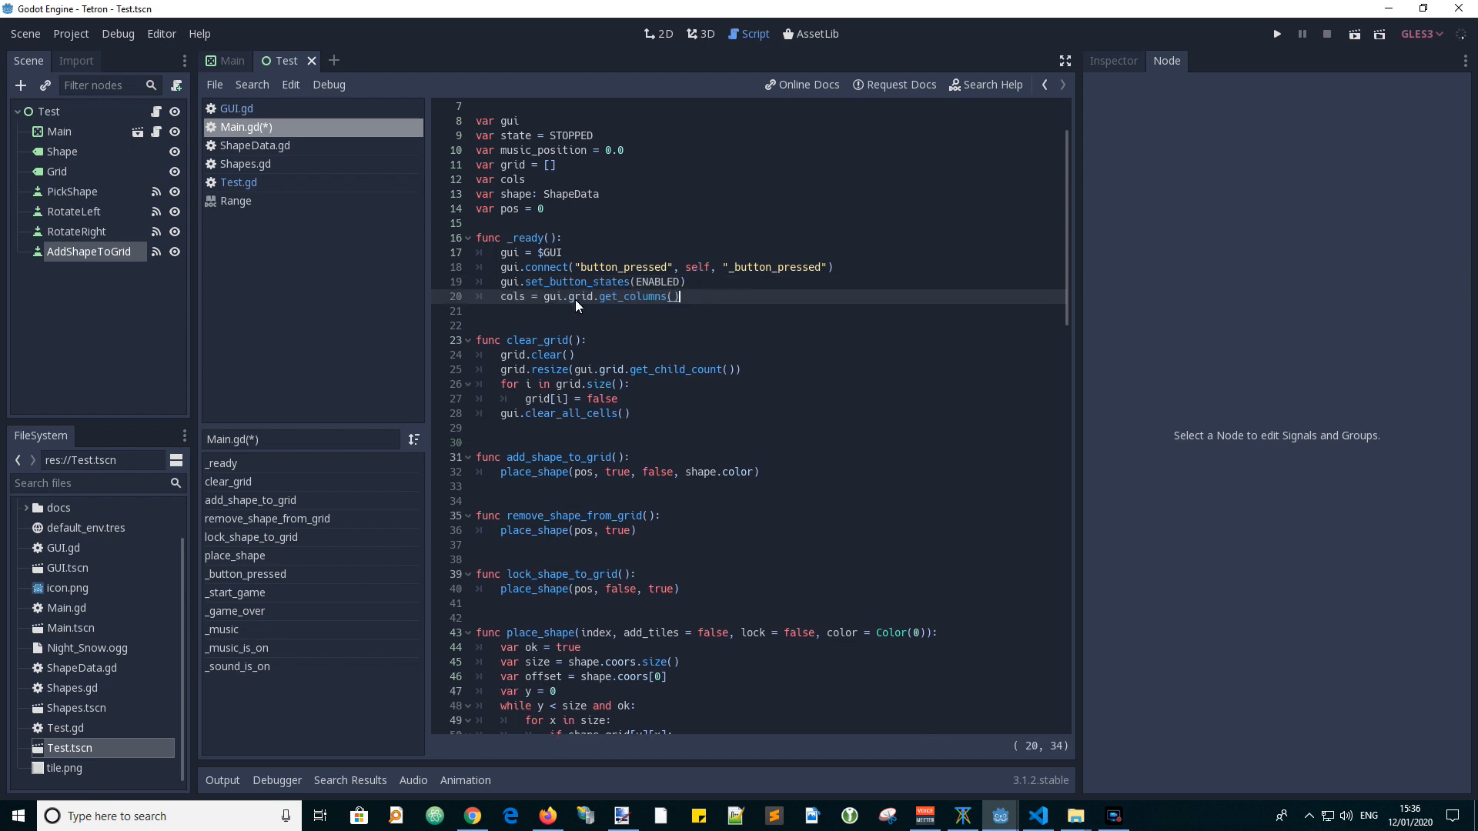
mouse_move(684, 321)
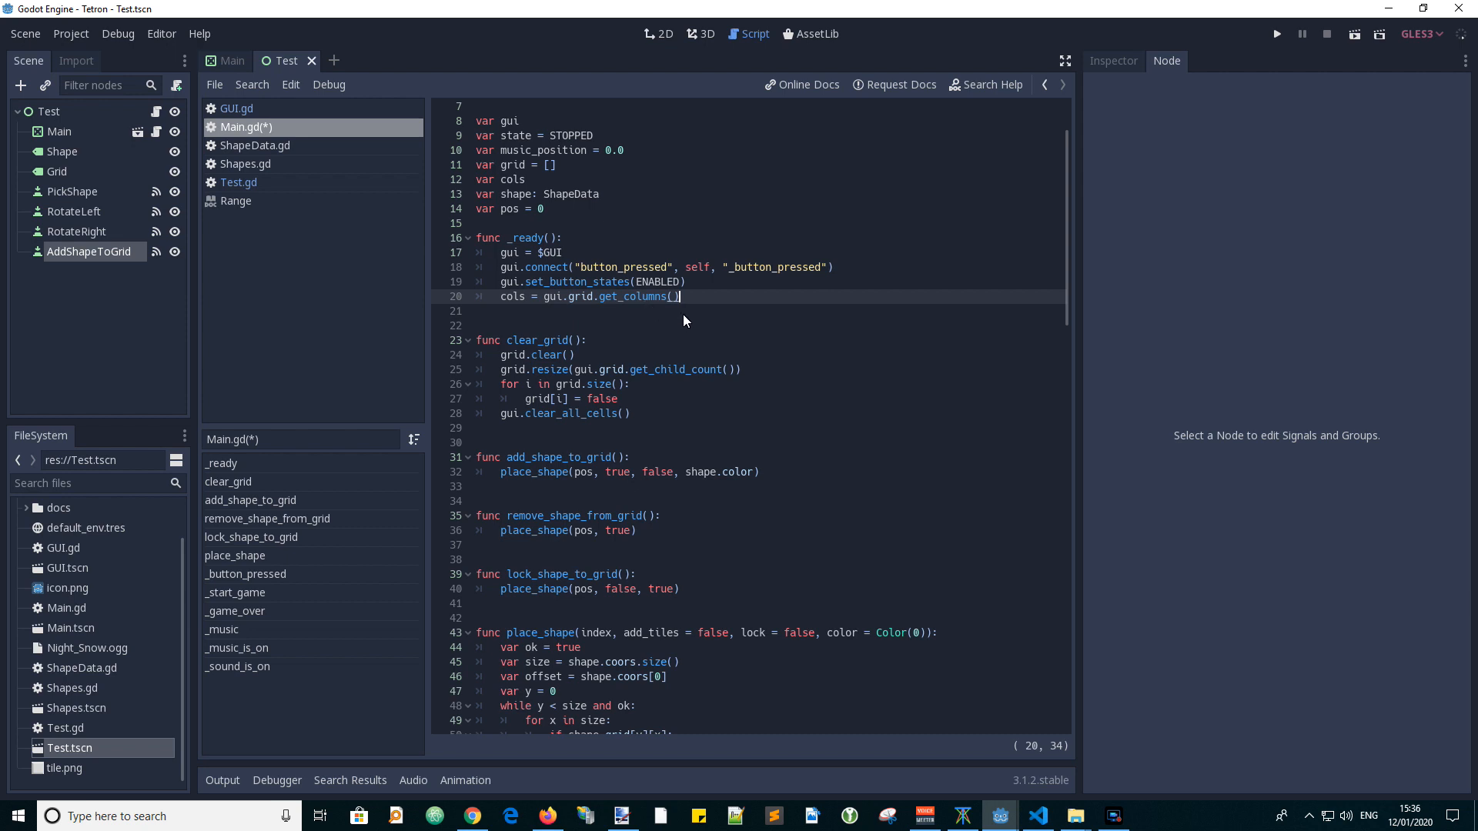
mouse_move(721, 311)
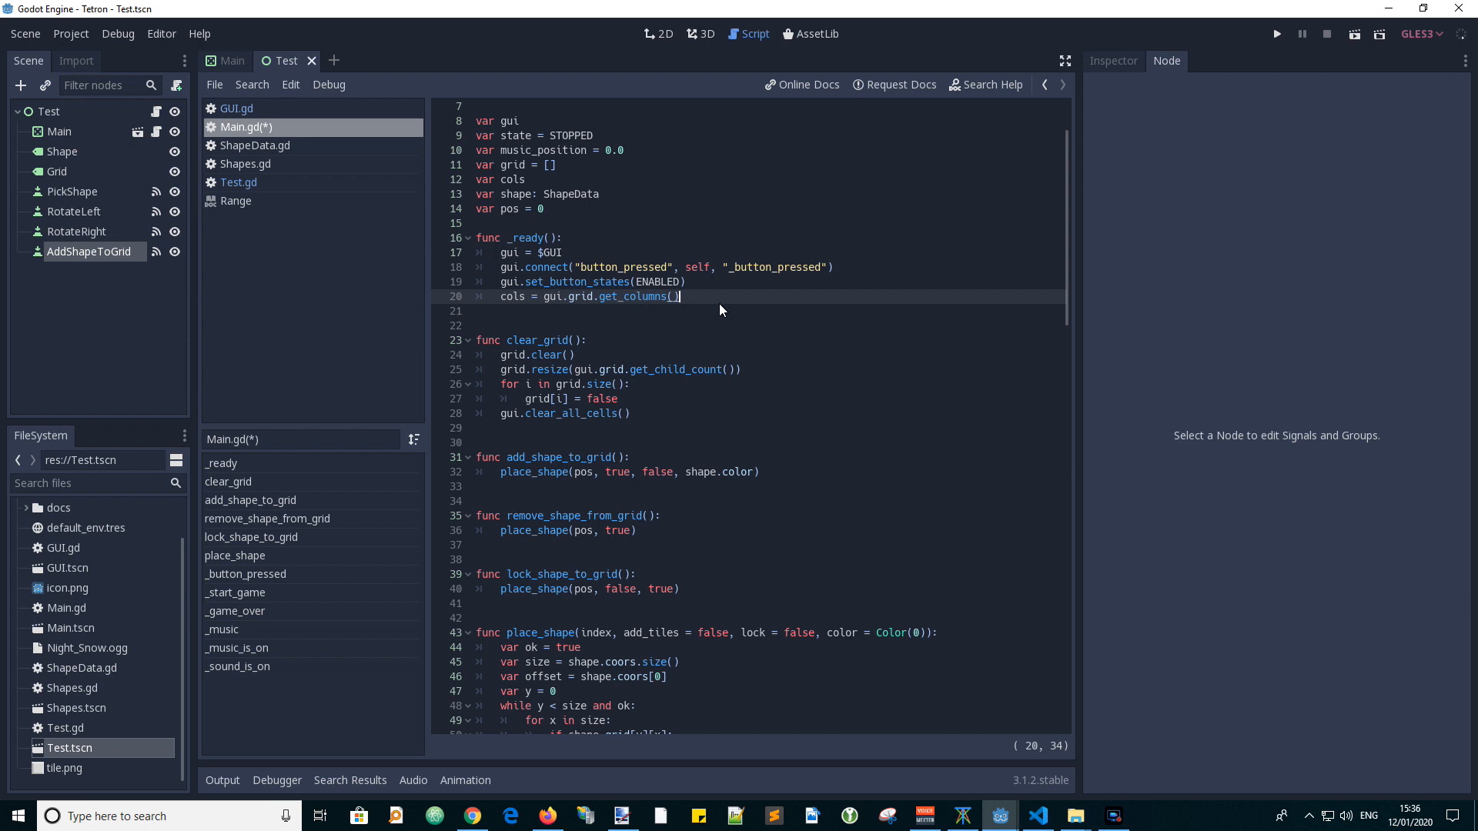
left_click(657, 34)
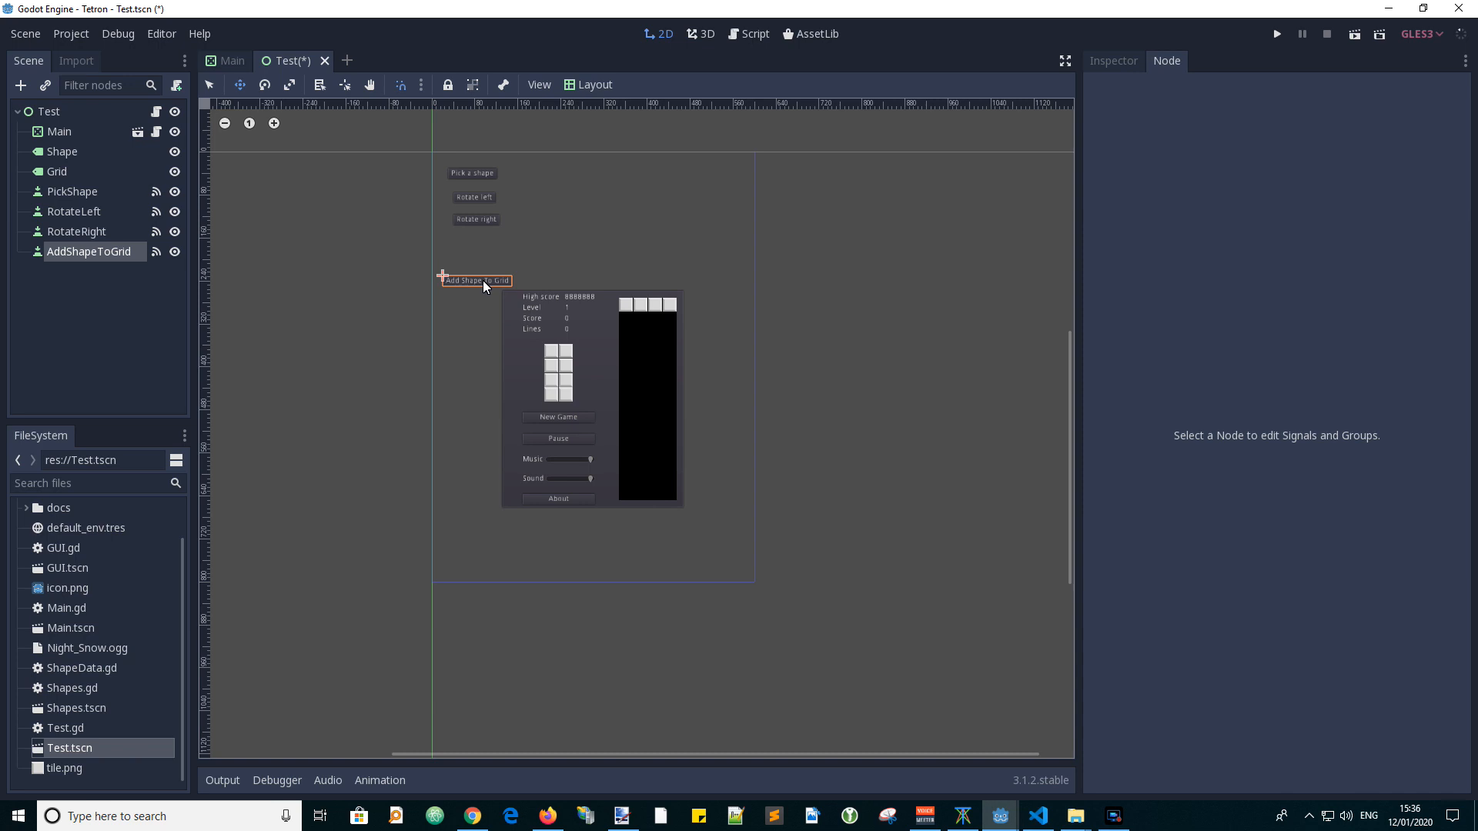
left_click(1275, 34)
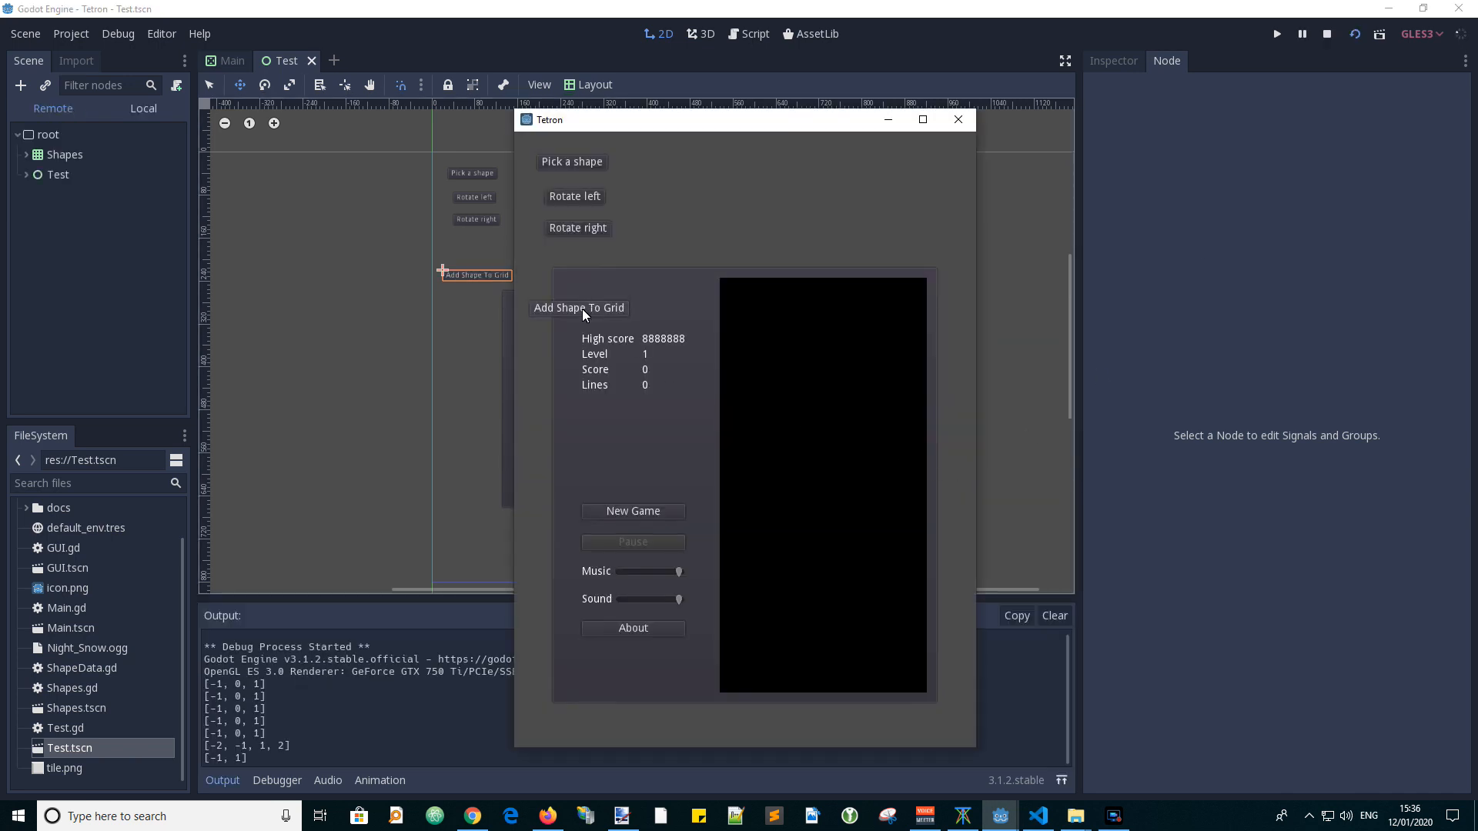
left_click(579, 308)
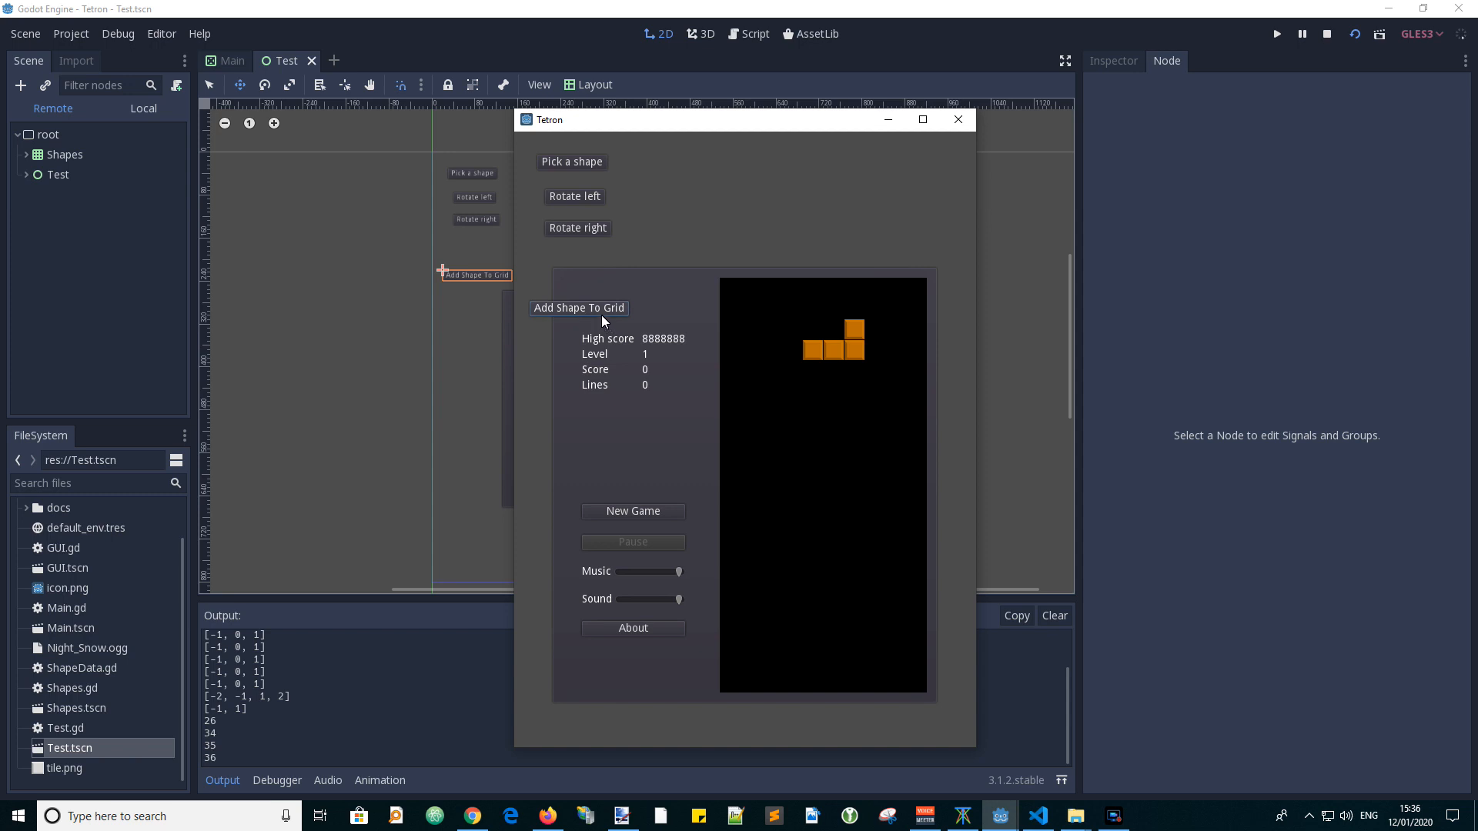
left_click(579, 308)
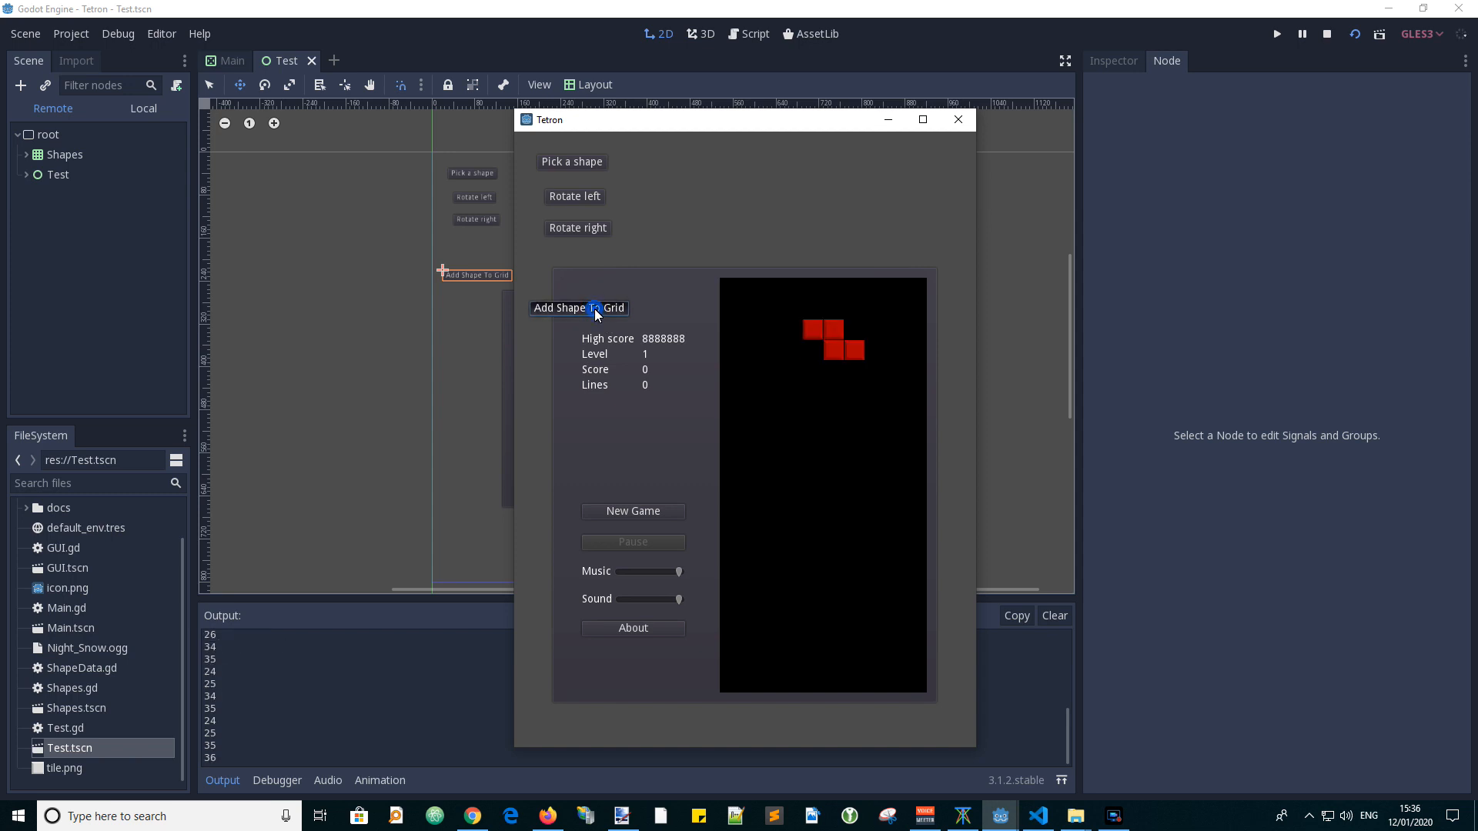
left_click(579, 308)
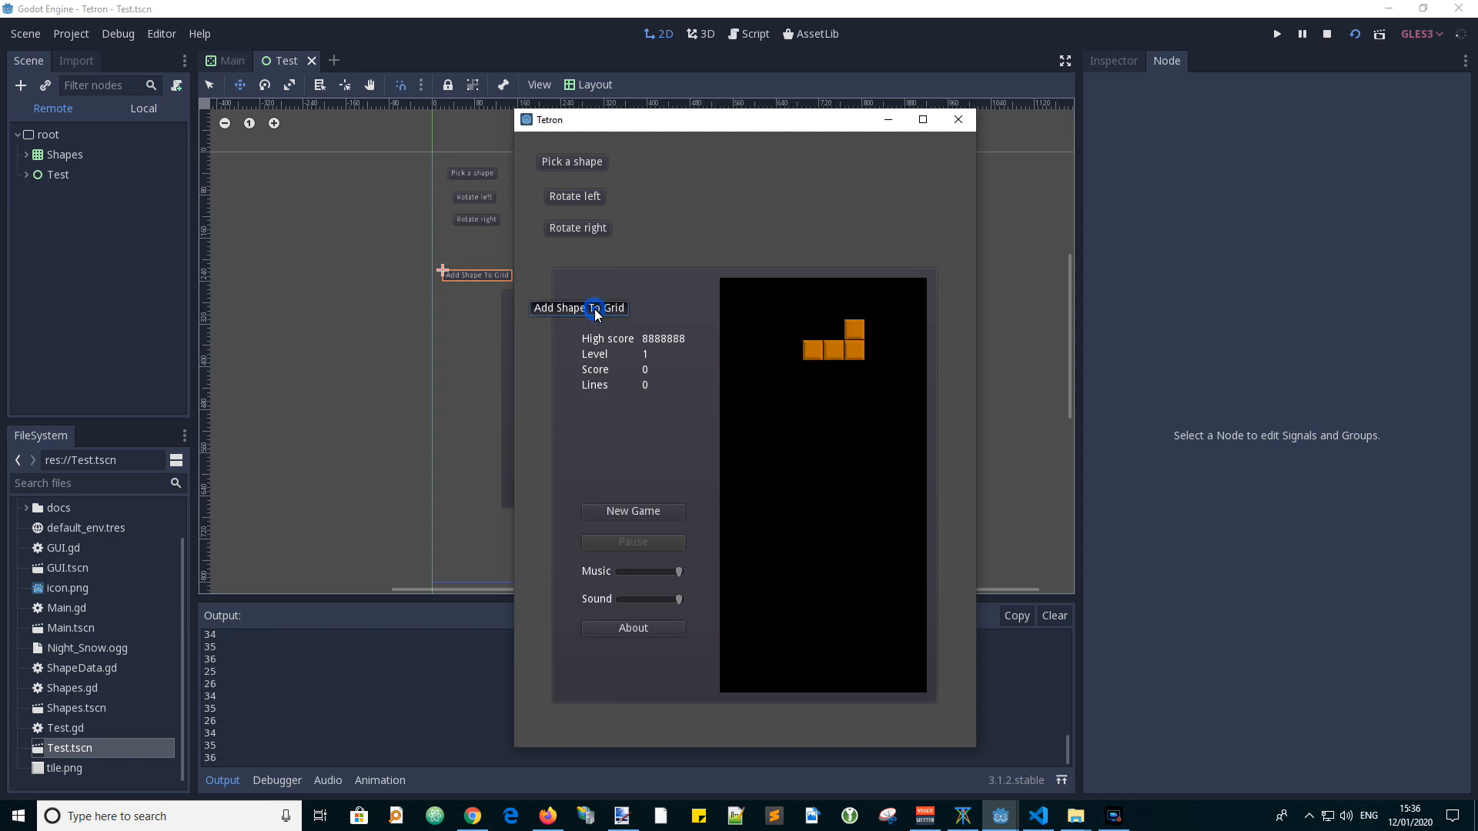
left_click(1328, 32)
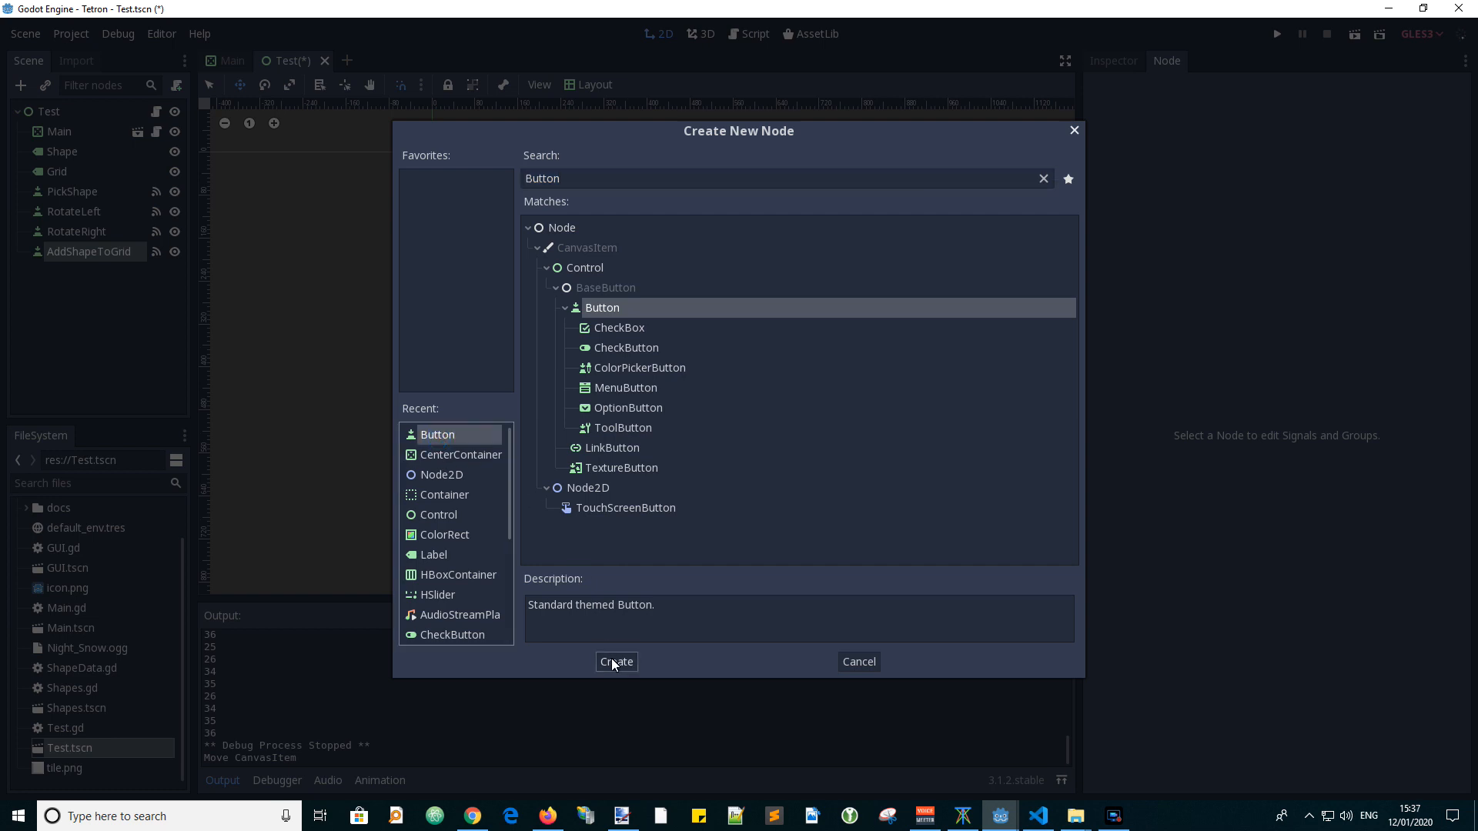
Create a Button node named RemoveShapeFromGrid and connect its button_down to a new Test handler.
left_click(616, 660)
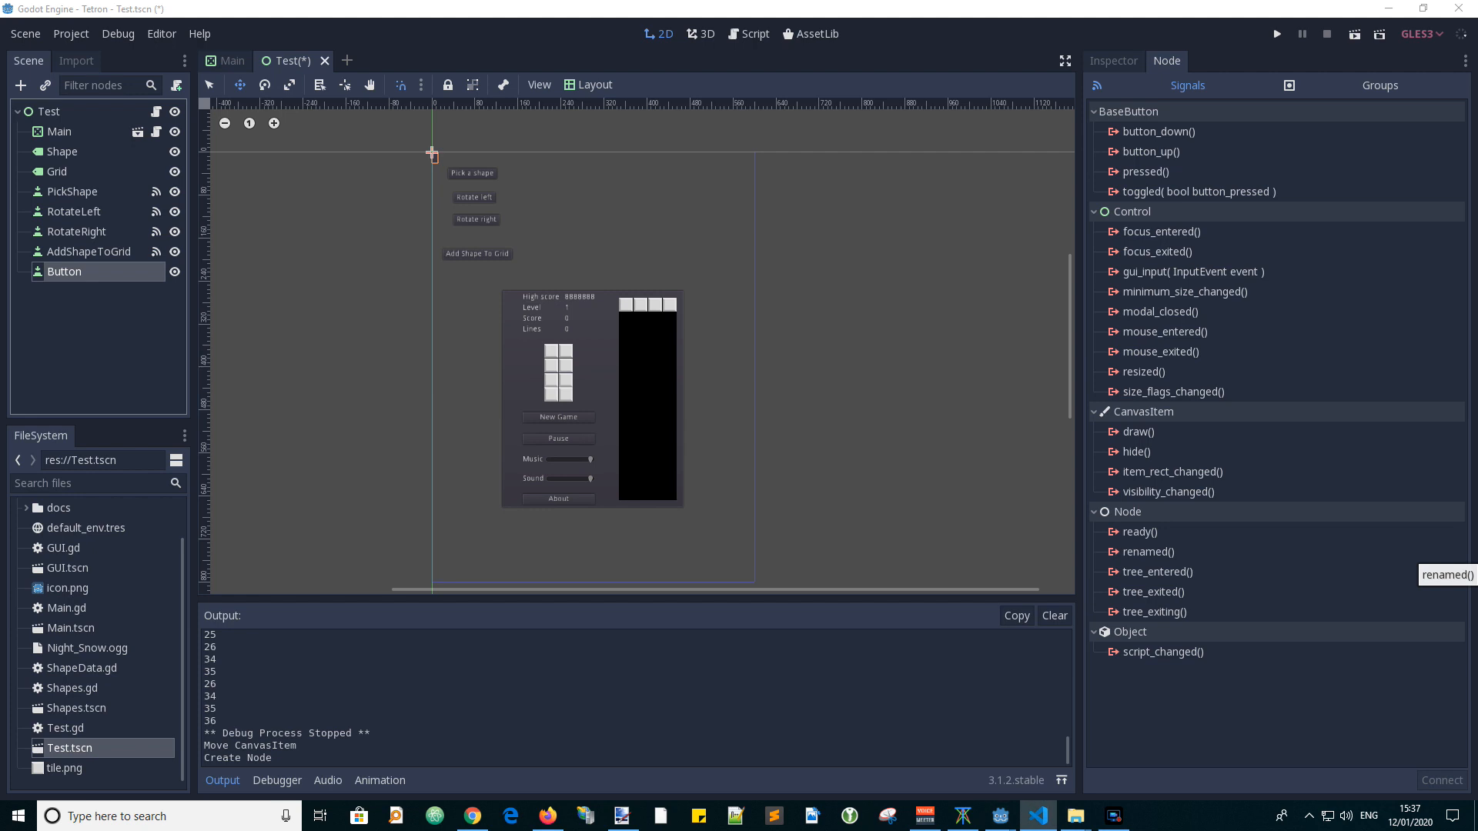
mouse_move(355, 539)
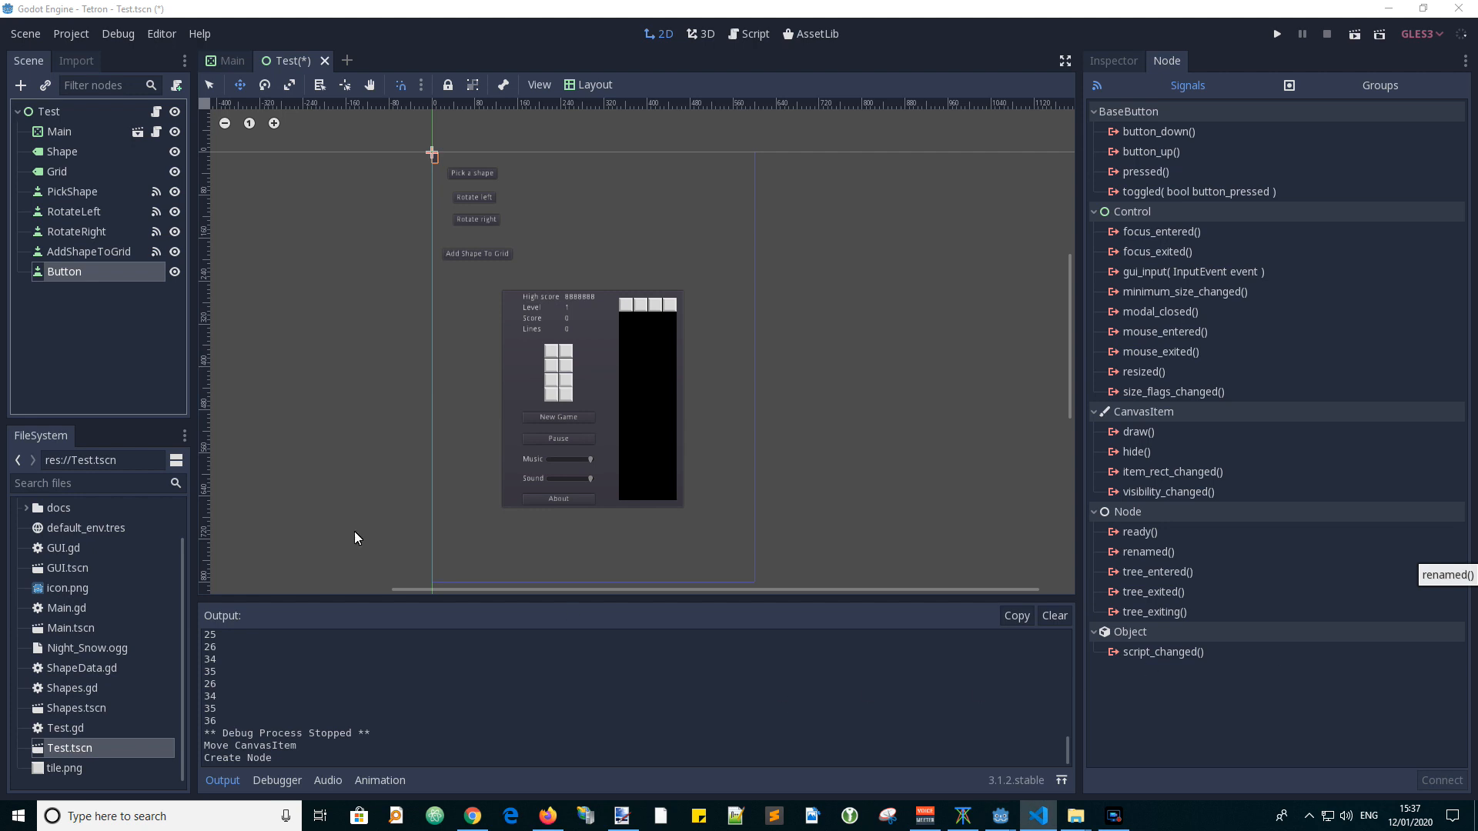
double_click(65, 271)
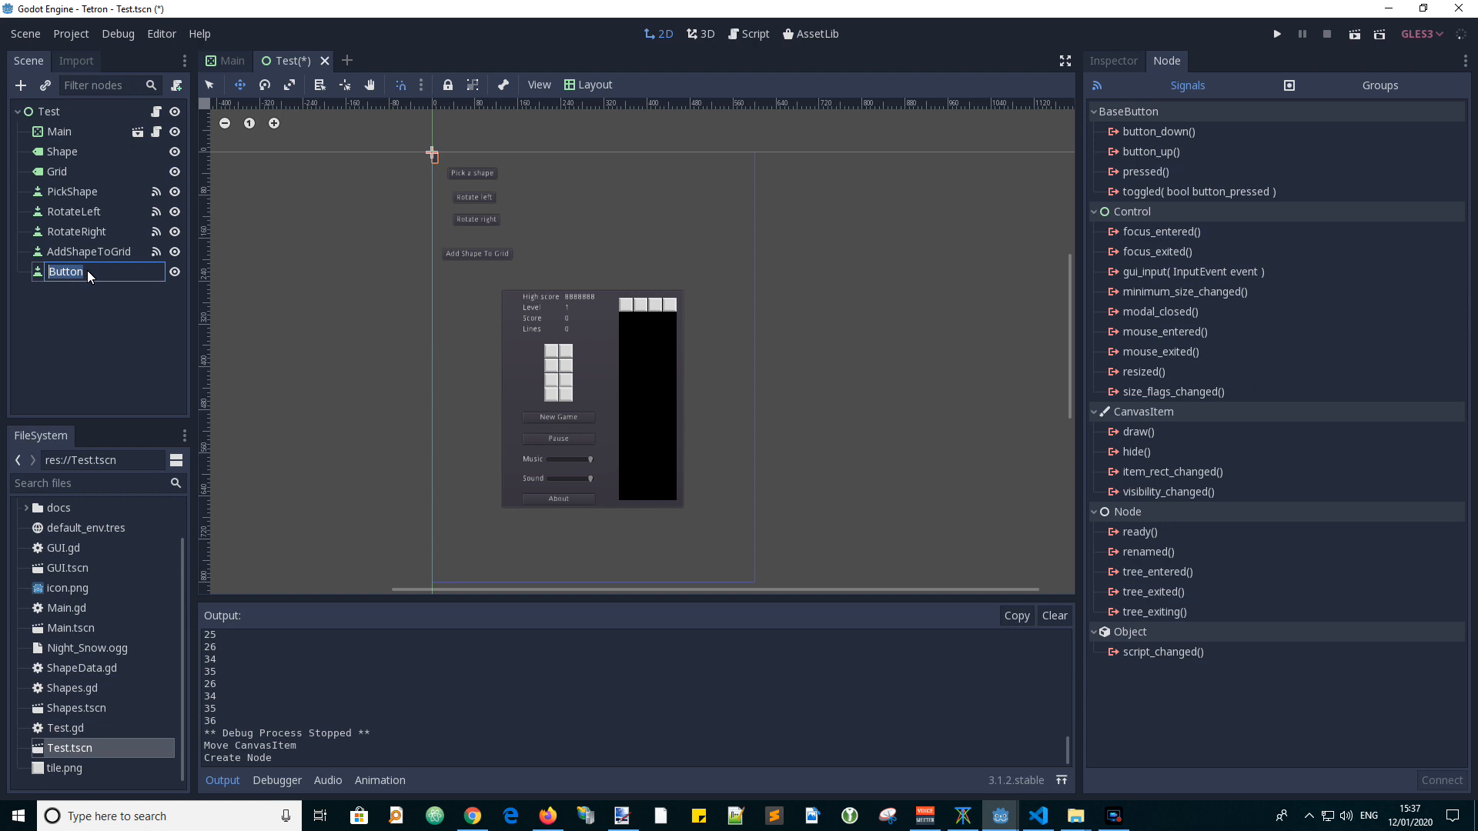
type("RemoveShapeFromGrid")
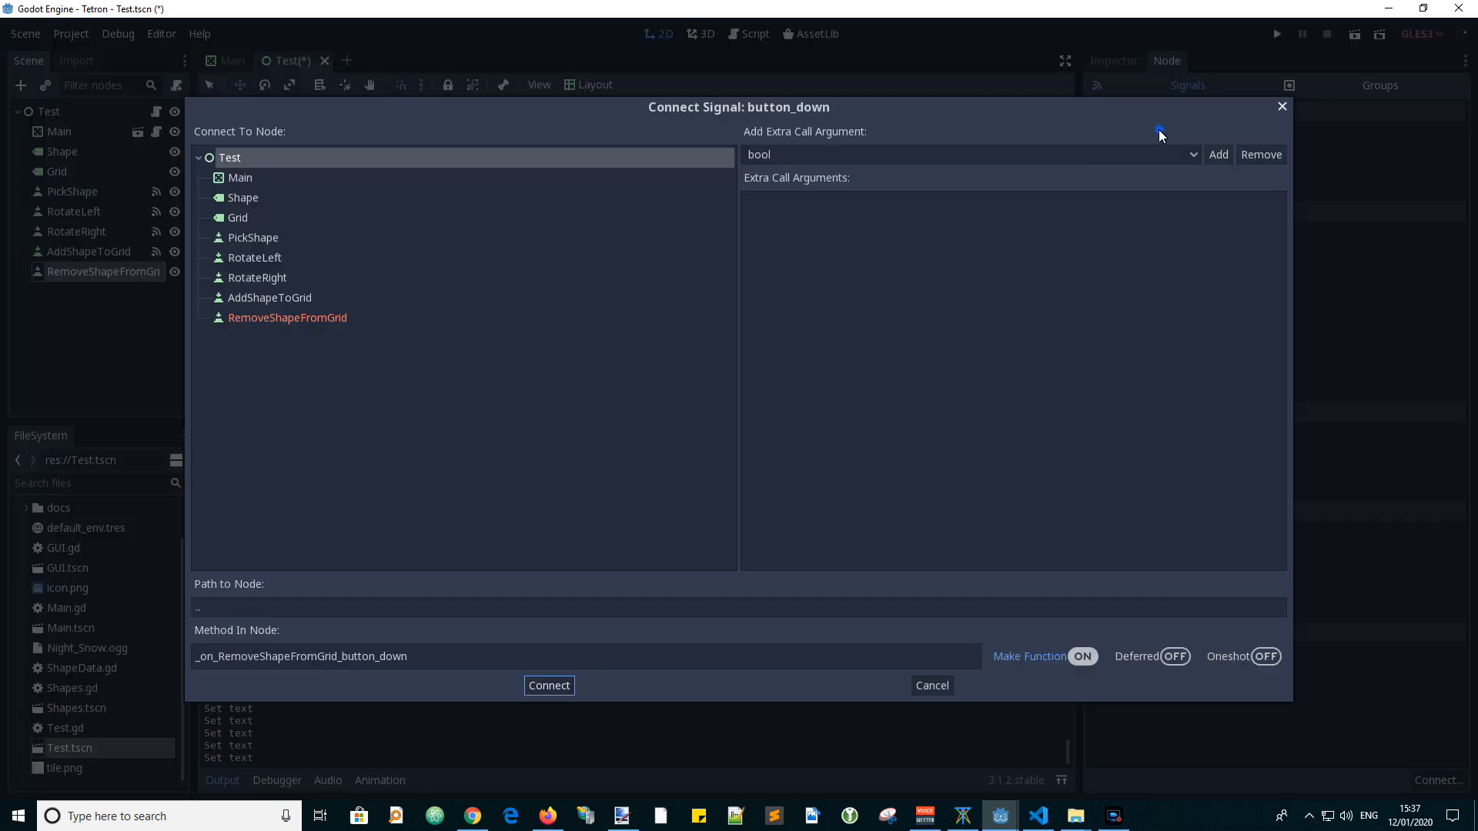
left_click(548, 685)
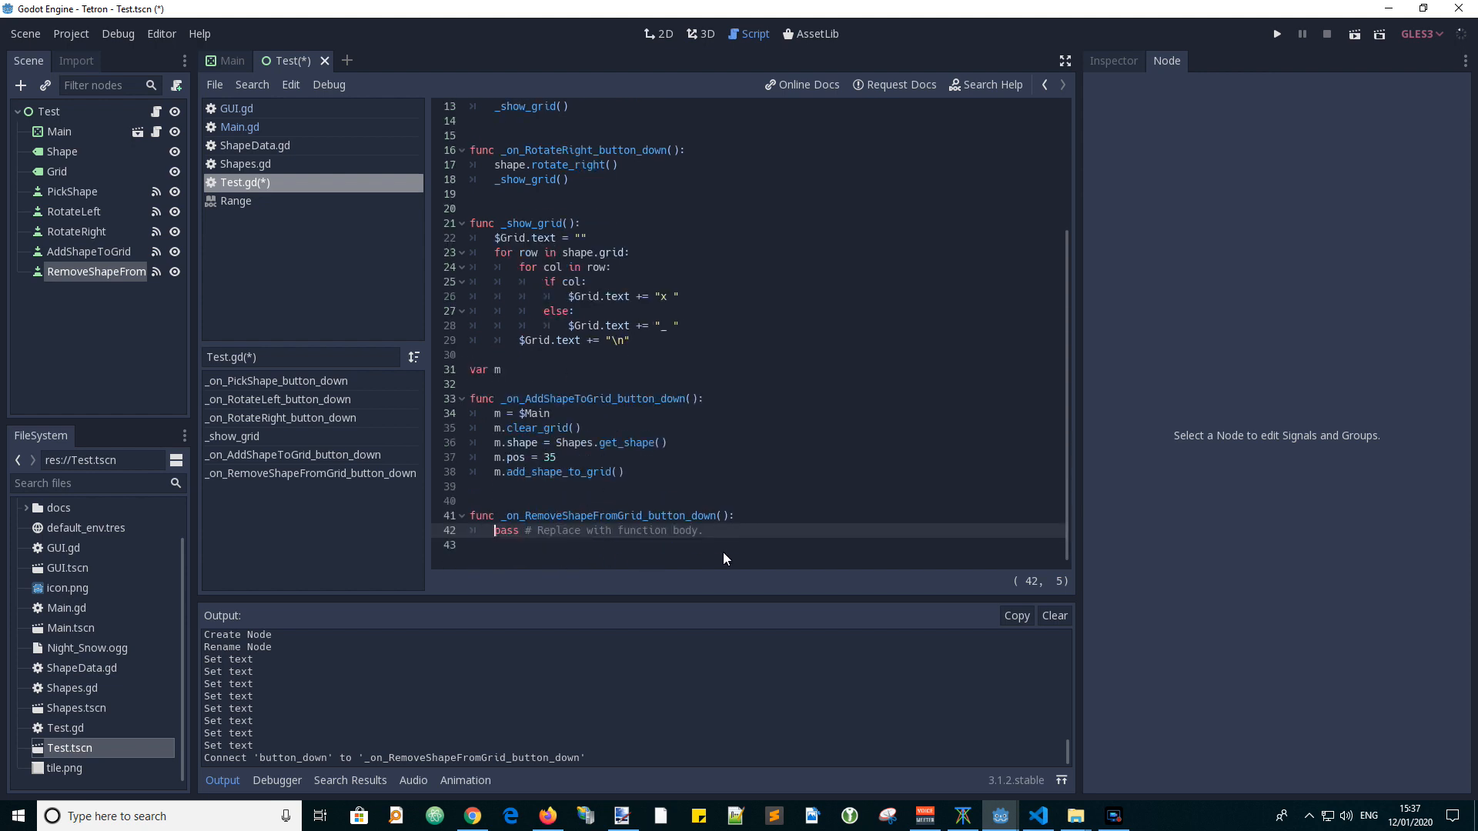
Make _on_RemoveShapeFromGrid_button_down call m.remove_shape_from_grid() and return to the 2D layout.
double_click(608, 515)
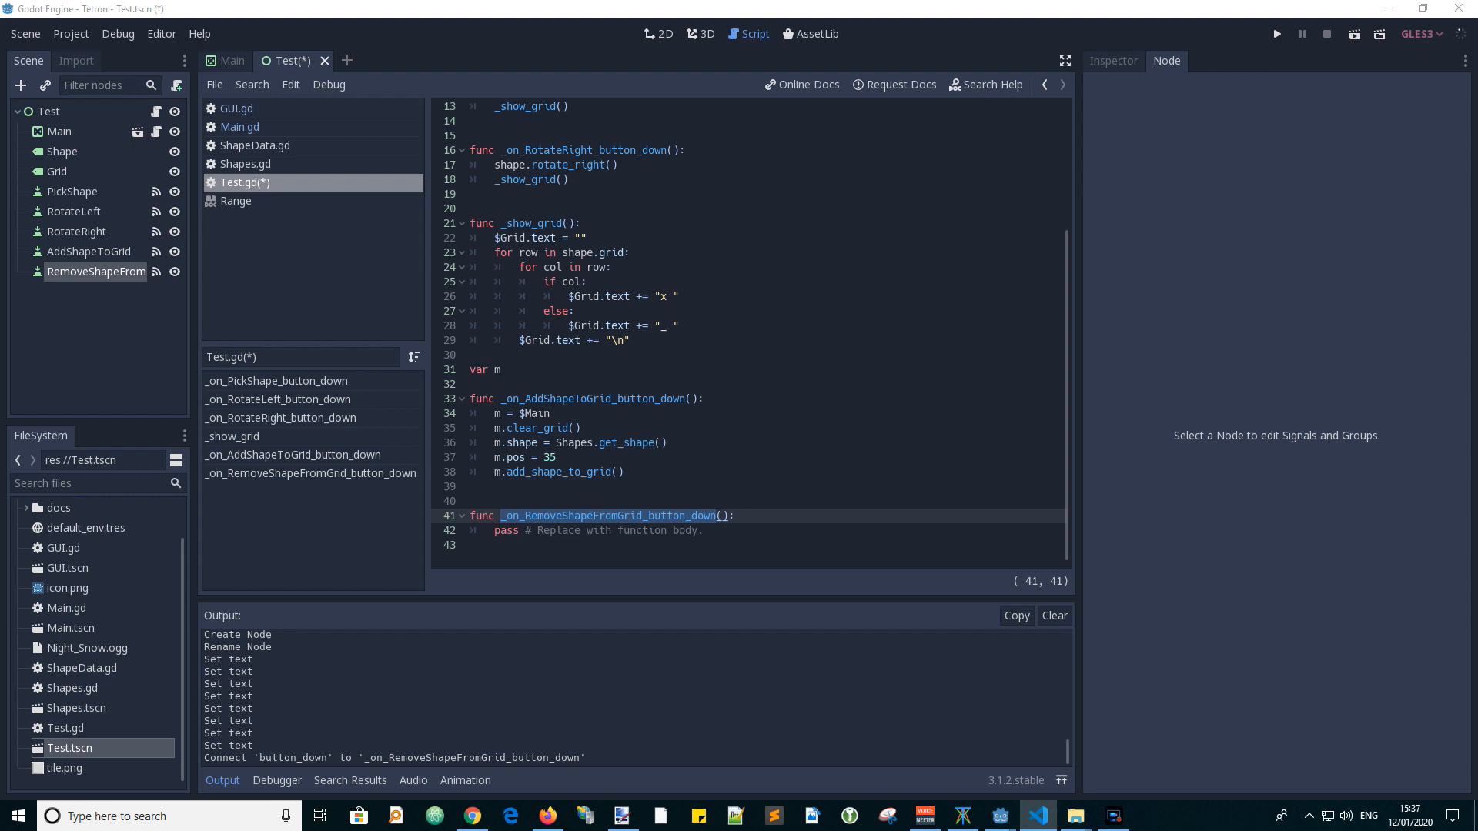
type("m.remove_shape_from_grid()")
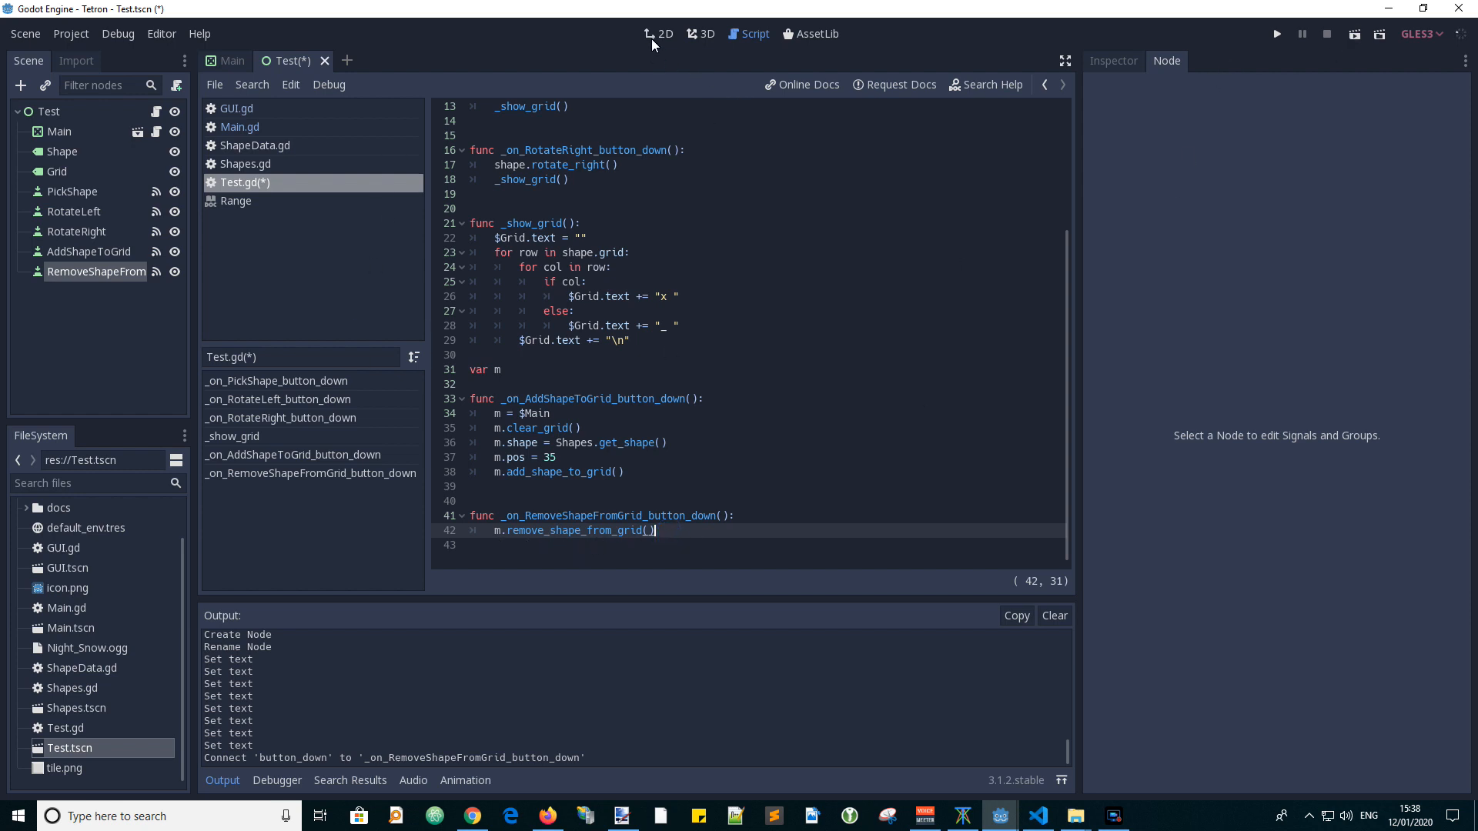
left_click(662, 34)
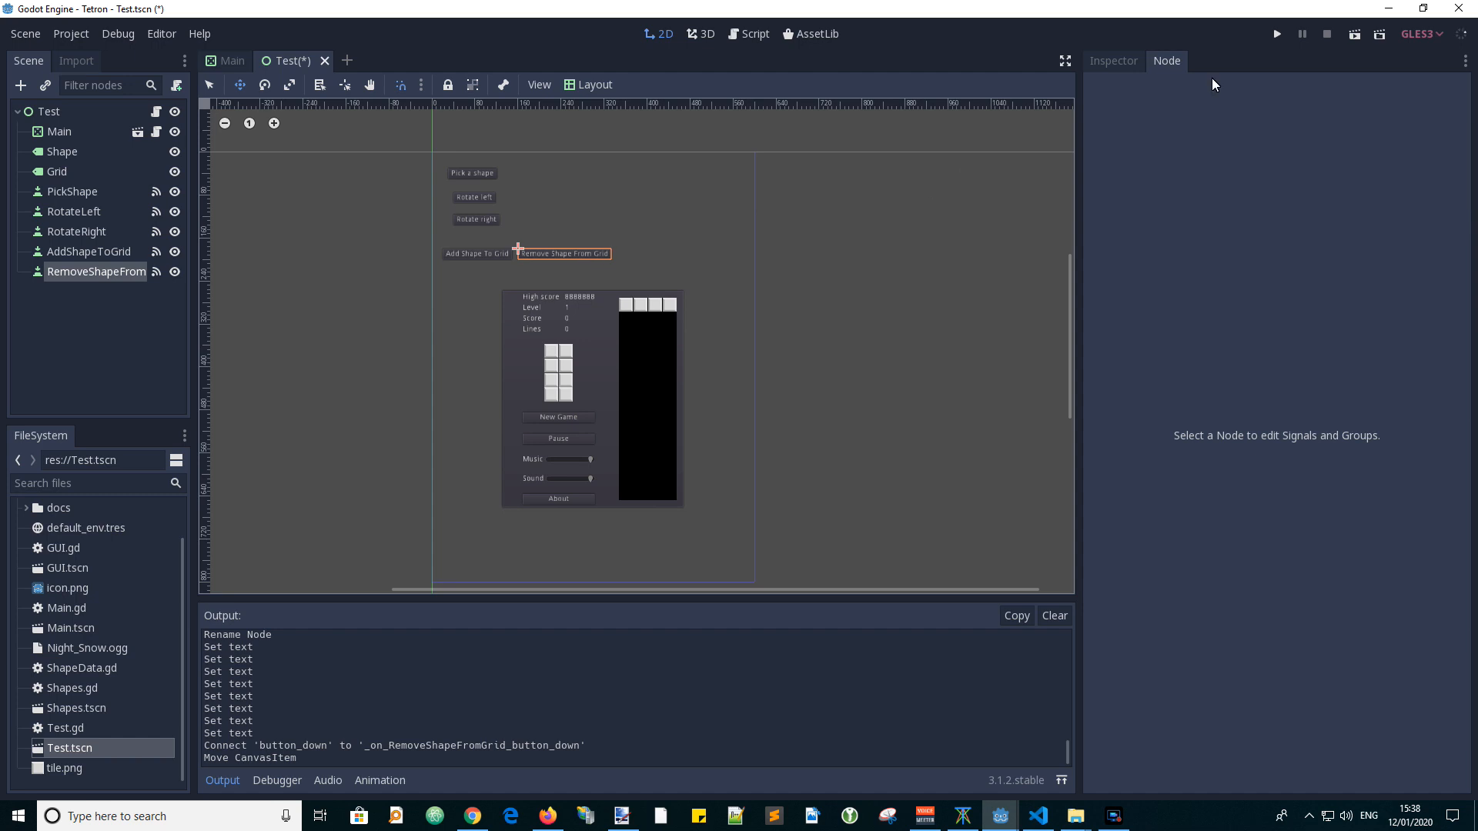
left_click(1275, 32)
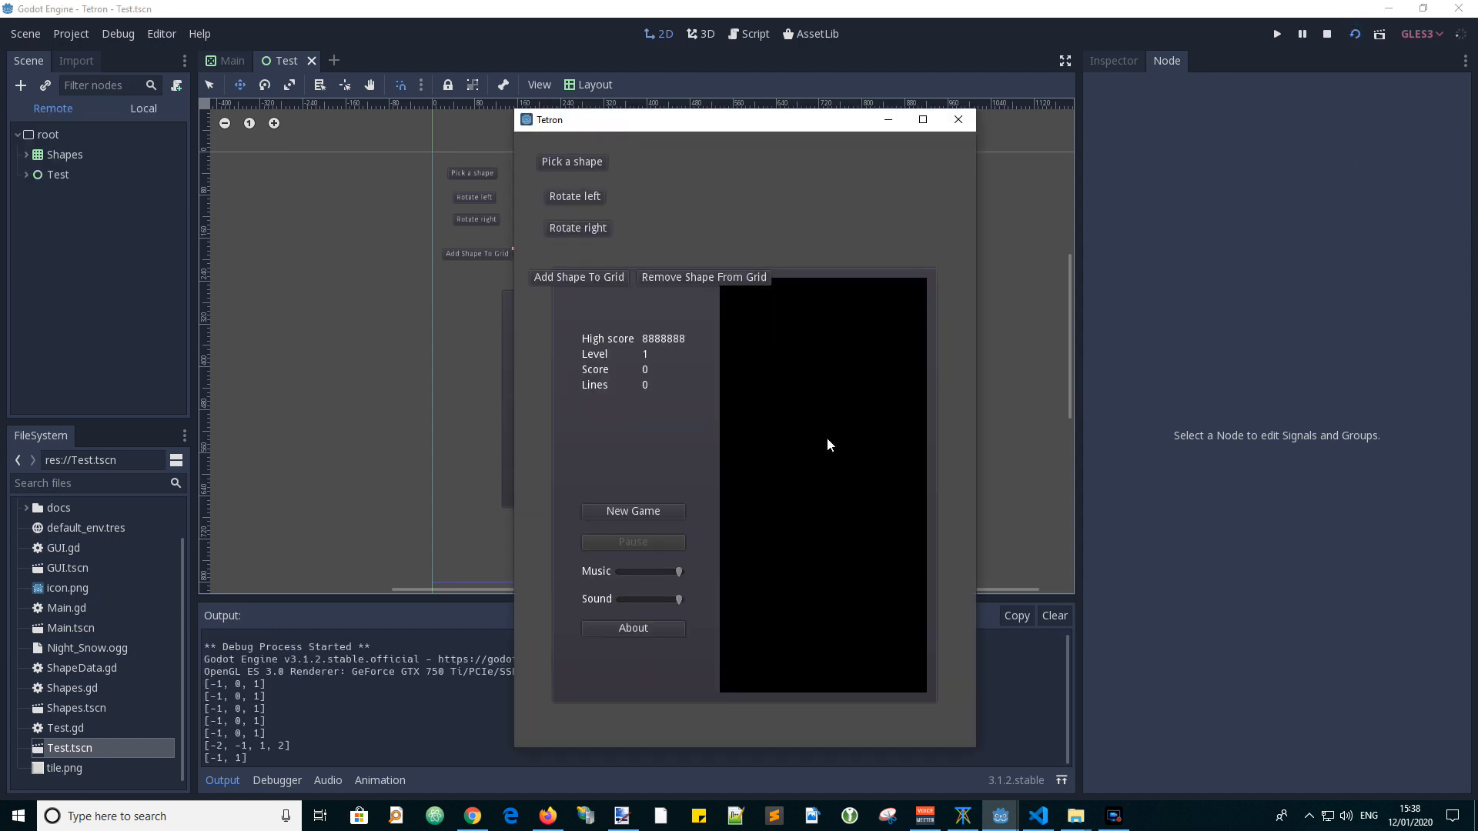
left_click(578, 276)
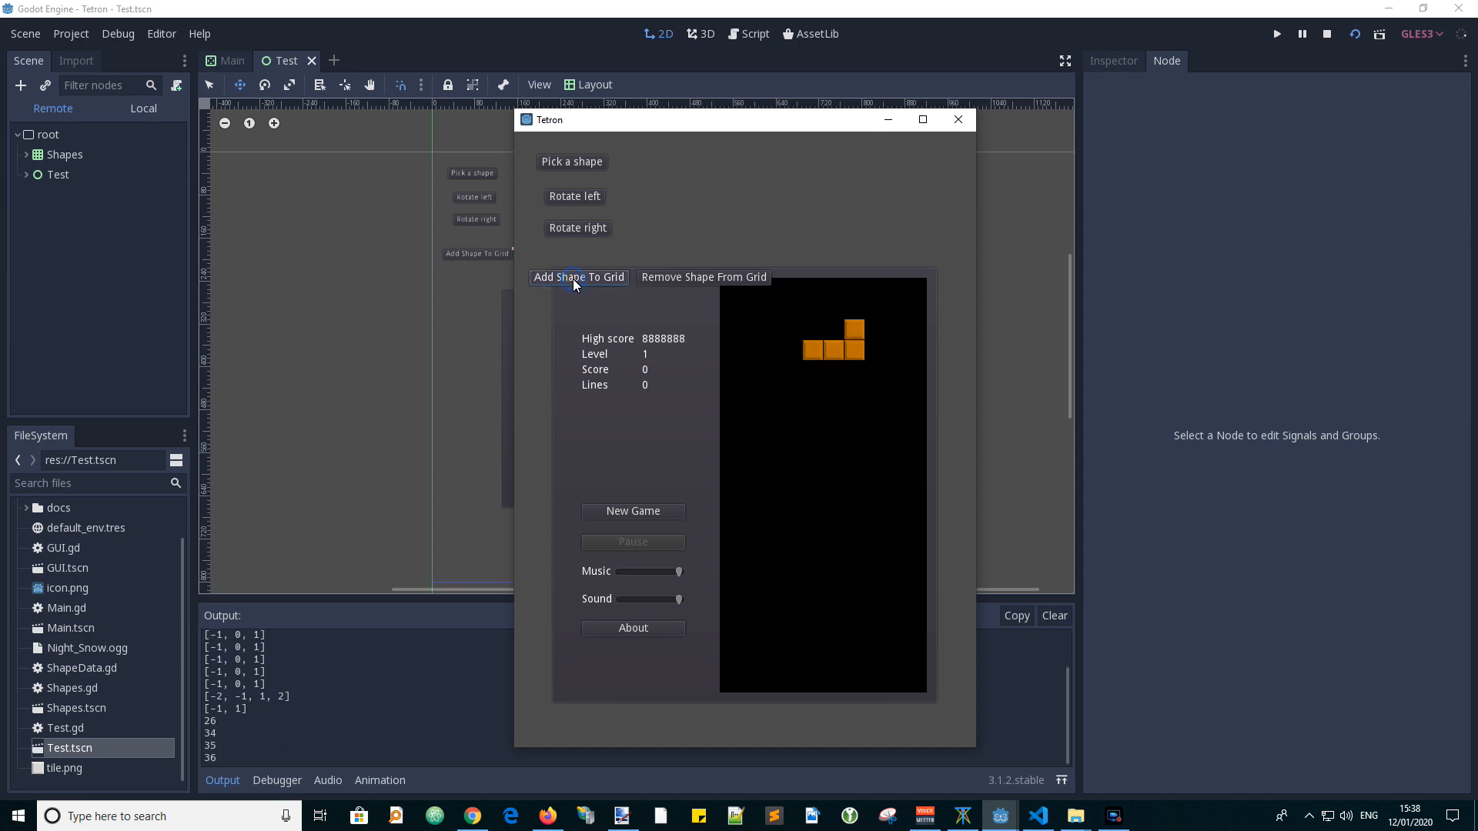
left_click(578, 278)
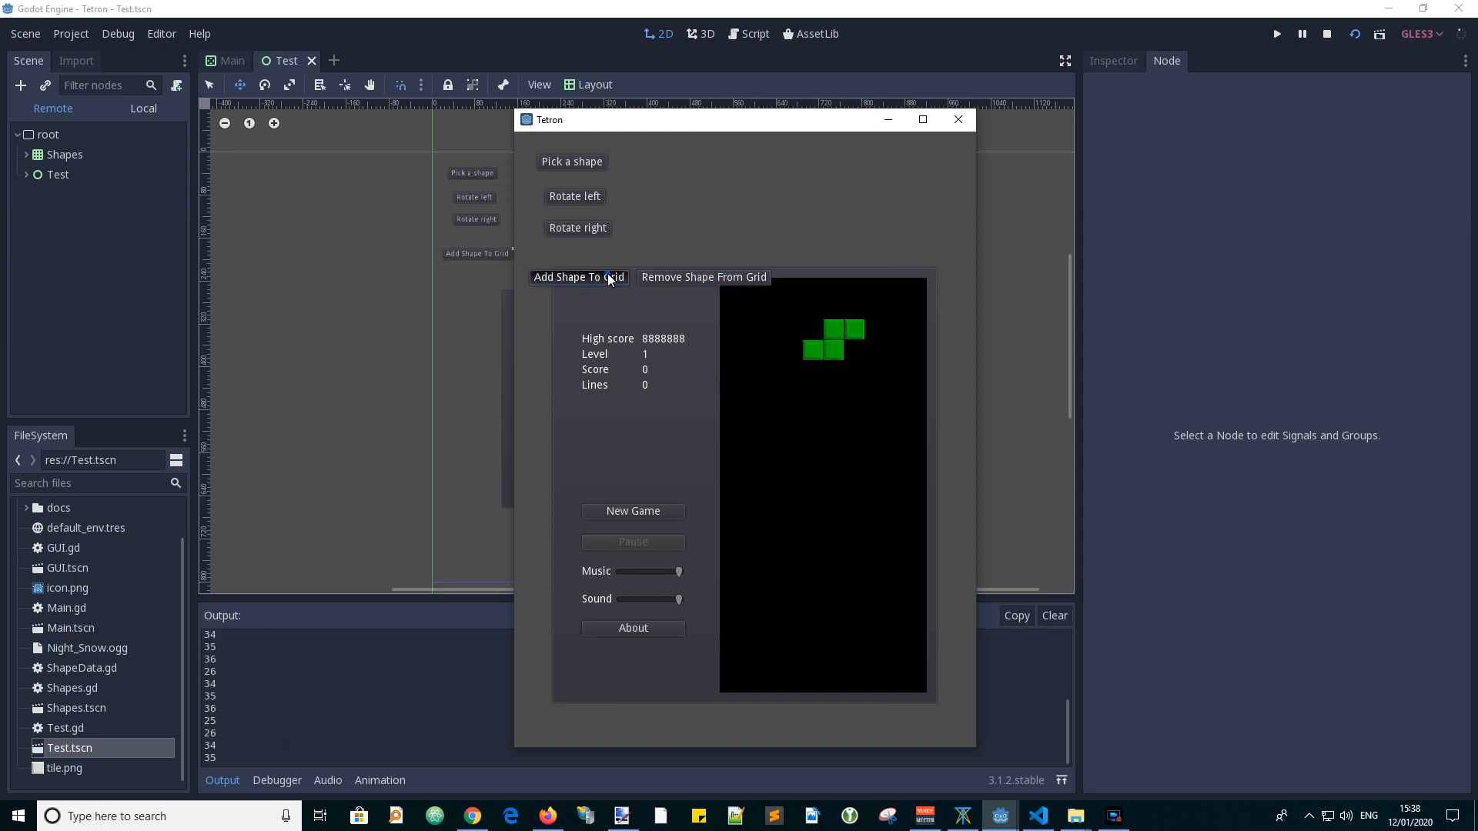
left_click(704, 278)
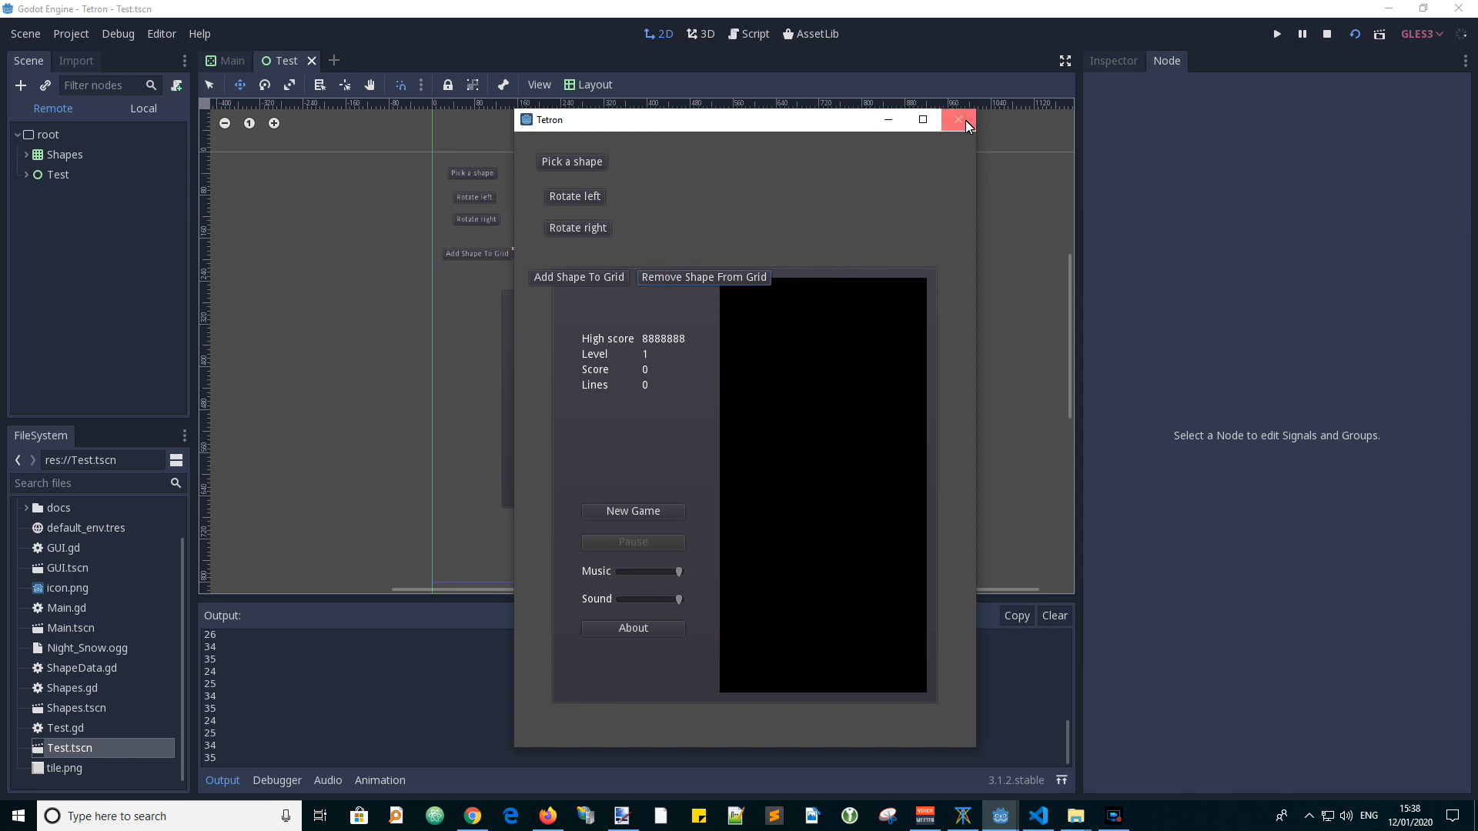
left_click(958, 120)
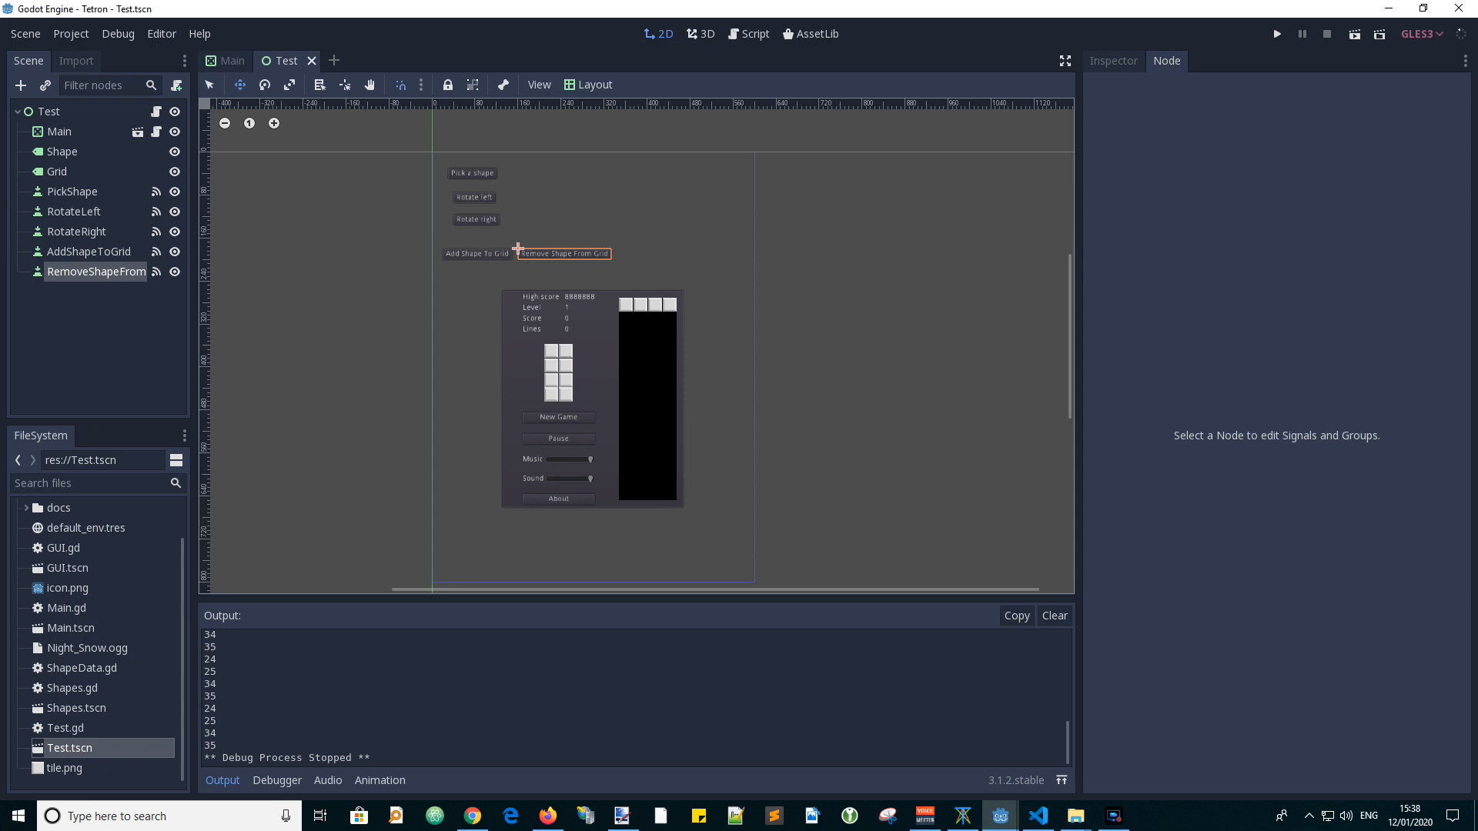
Add another Button under Test and rename it Lock.
left_click(46, 111)
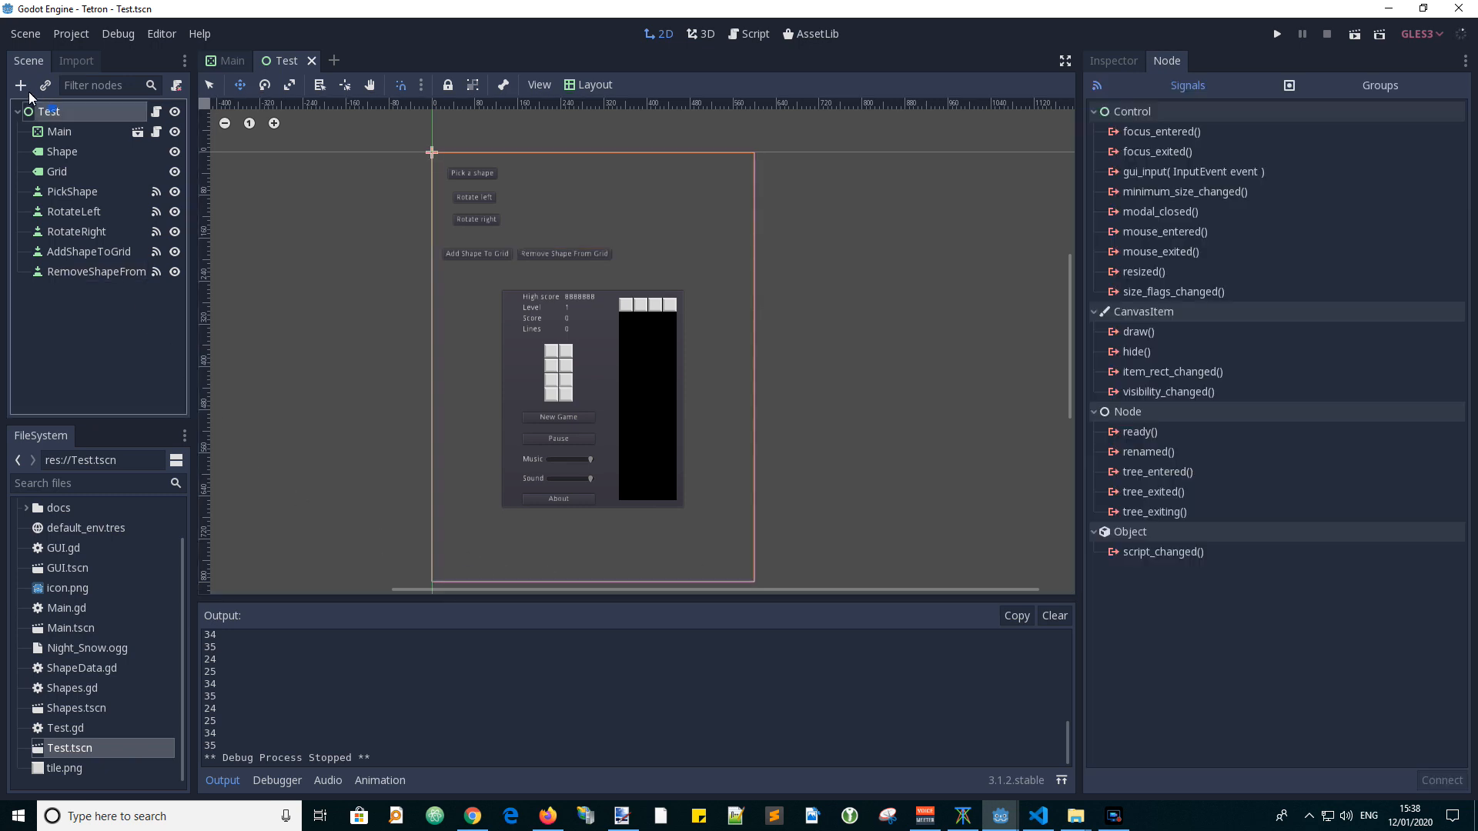
left_click(20, 85)
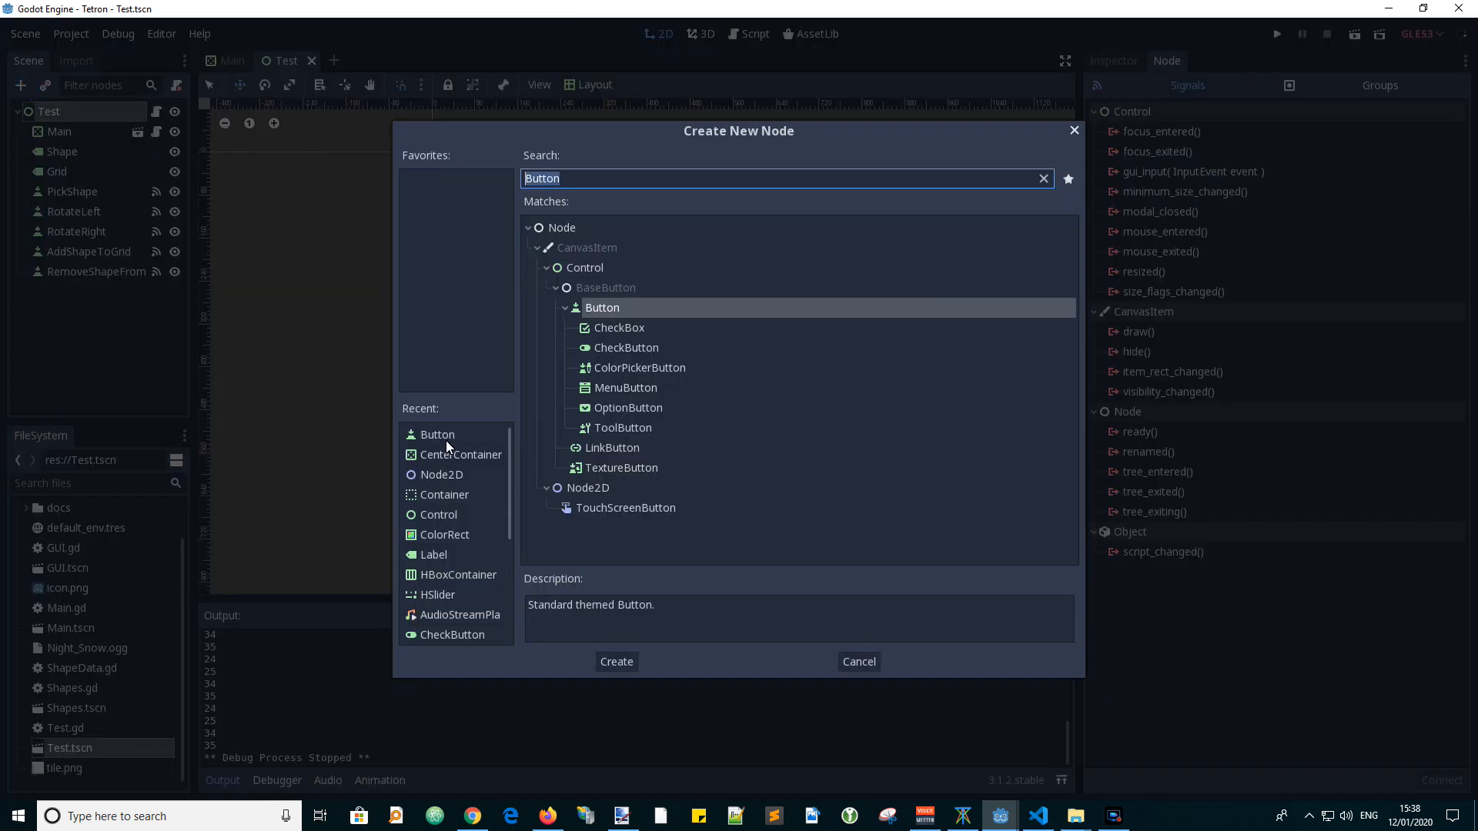
left_click(616, 661)
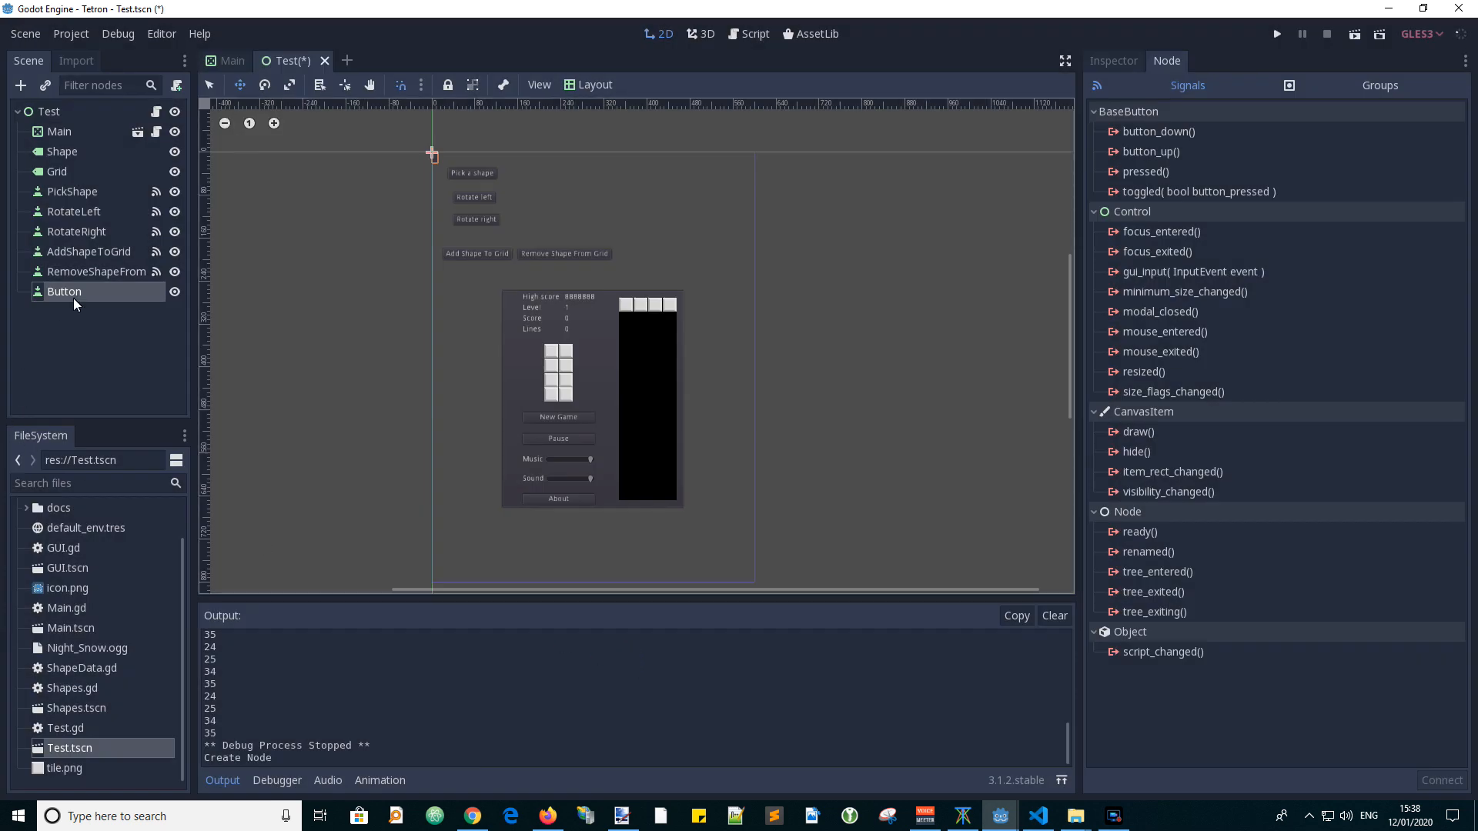
double_click(64, 291)
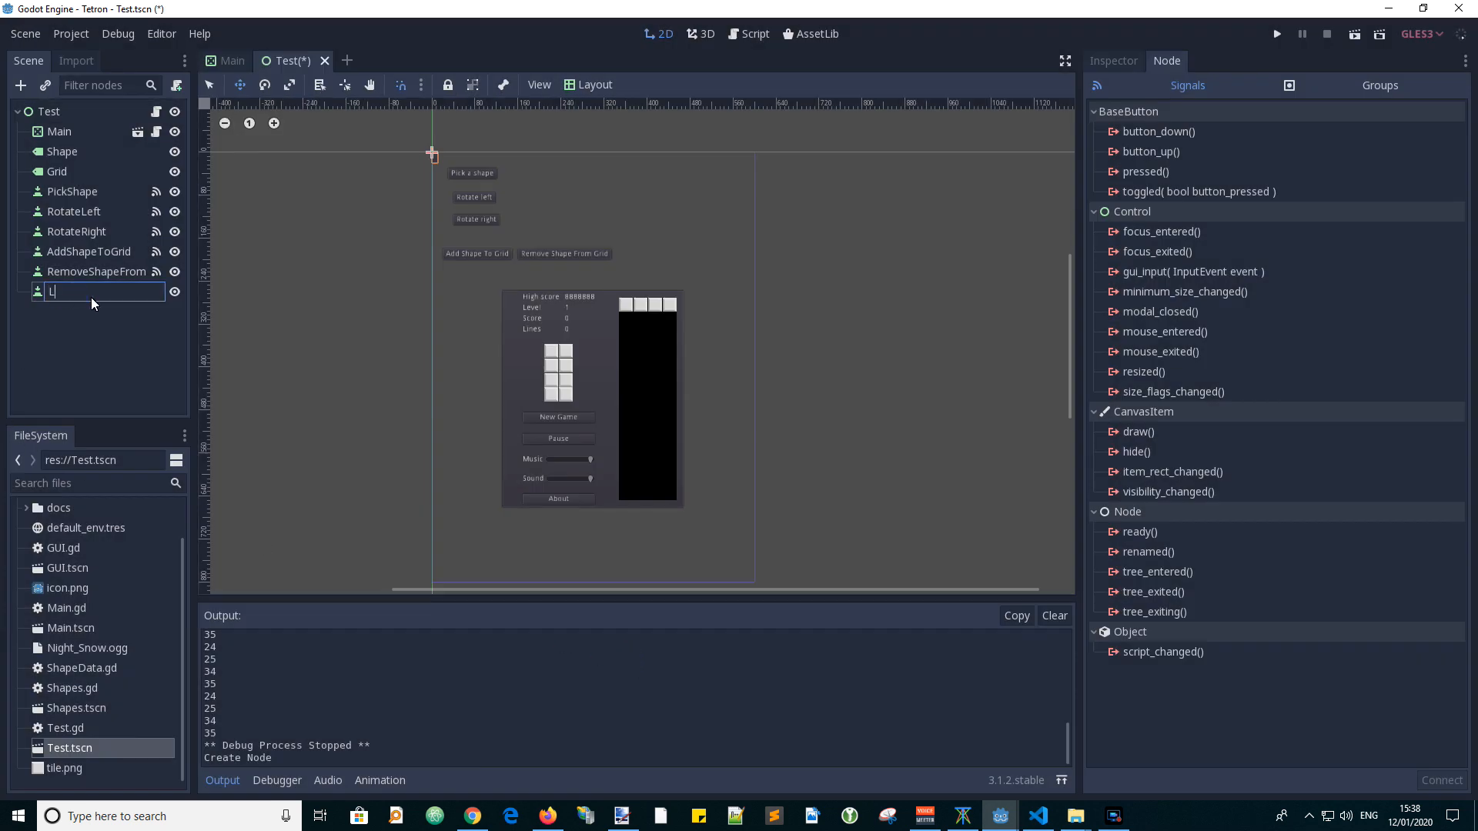
type("ock")
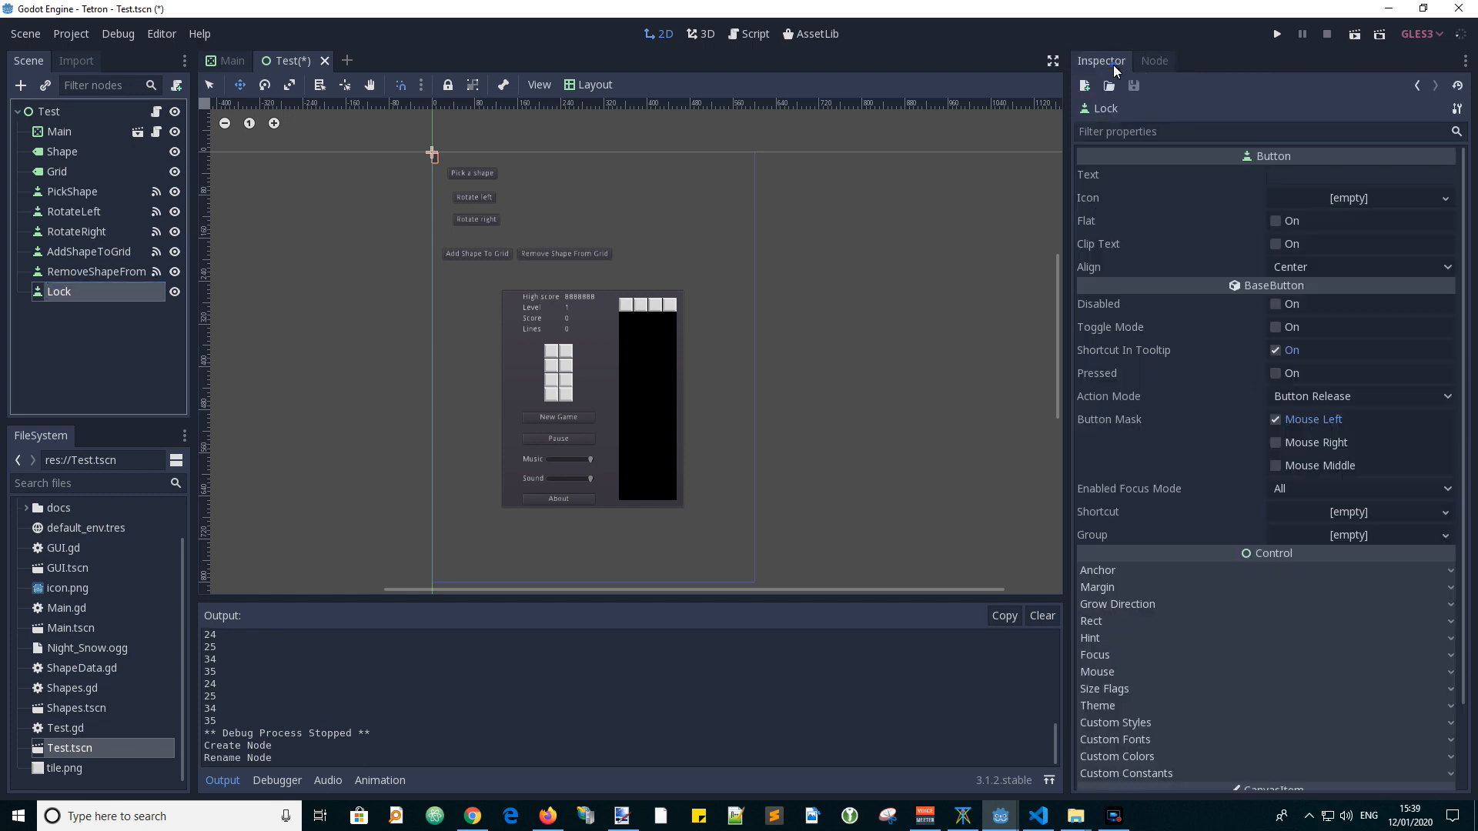
Select the Lock button and start editing its Text label in the Inspector.
left_click(1358, 174)
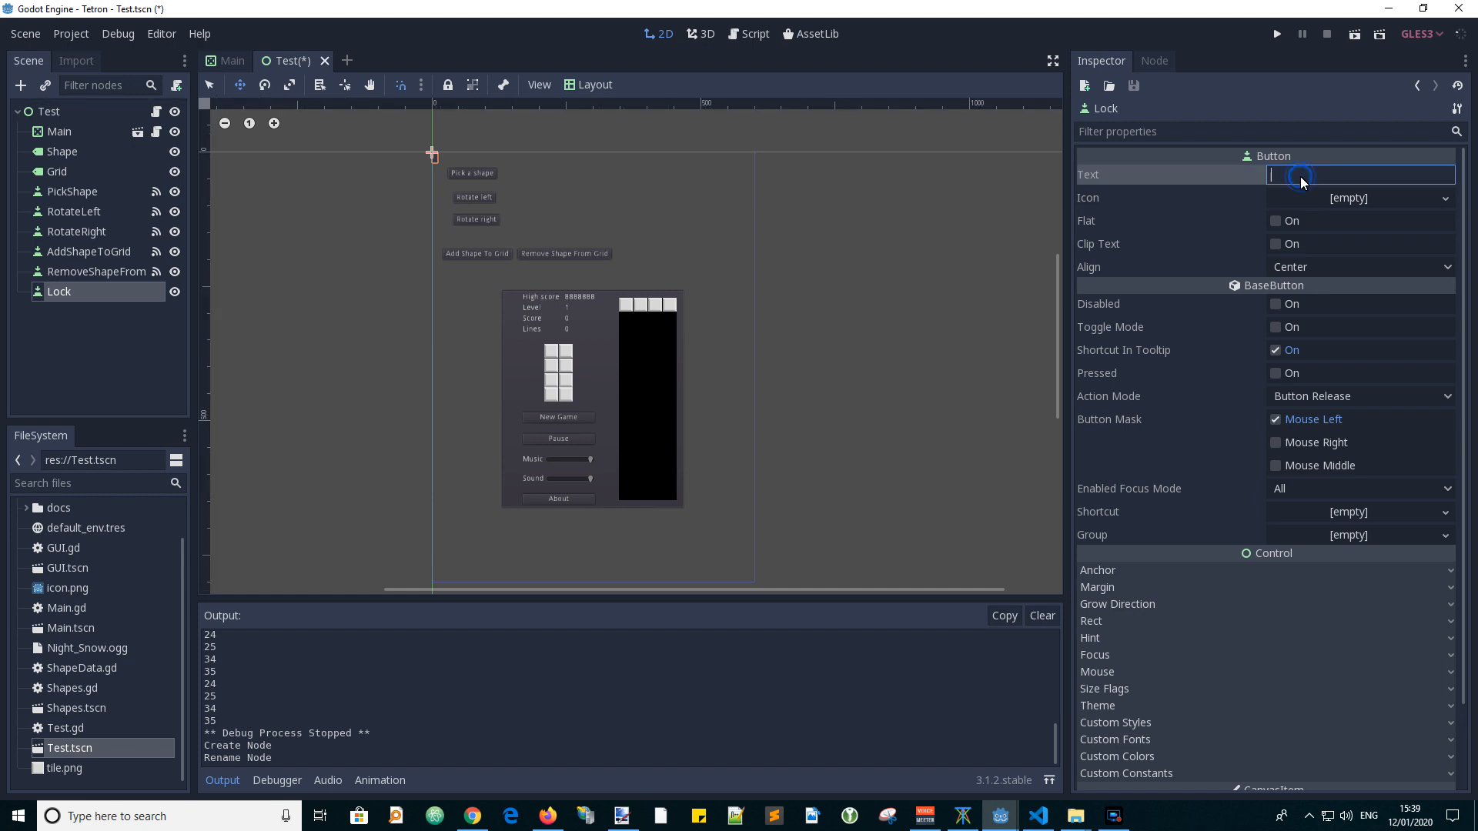
left_click(1168, 60)
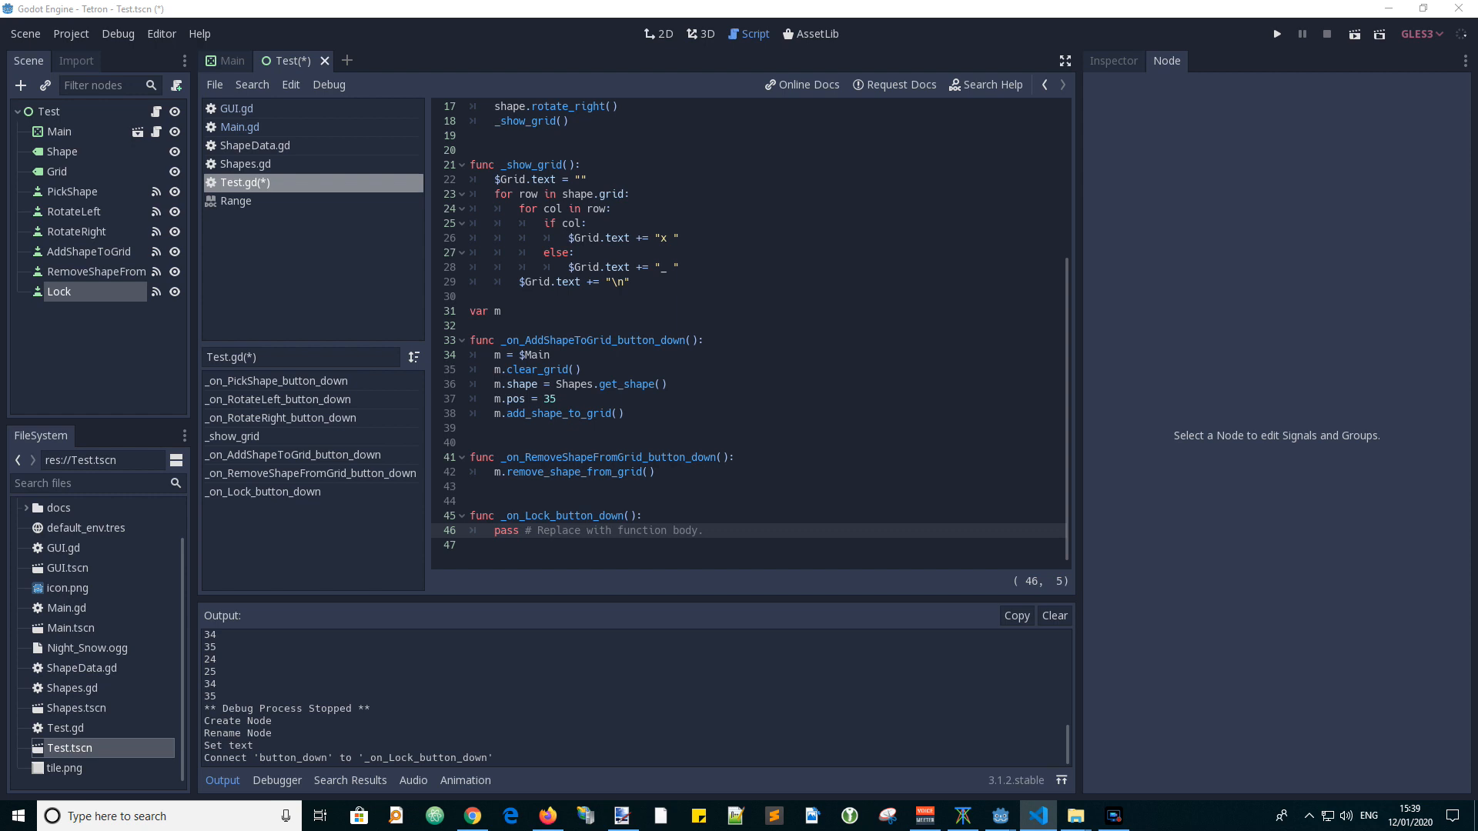
mouse_move(488, 553)
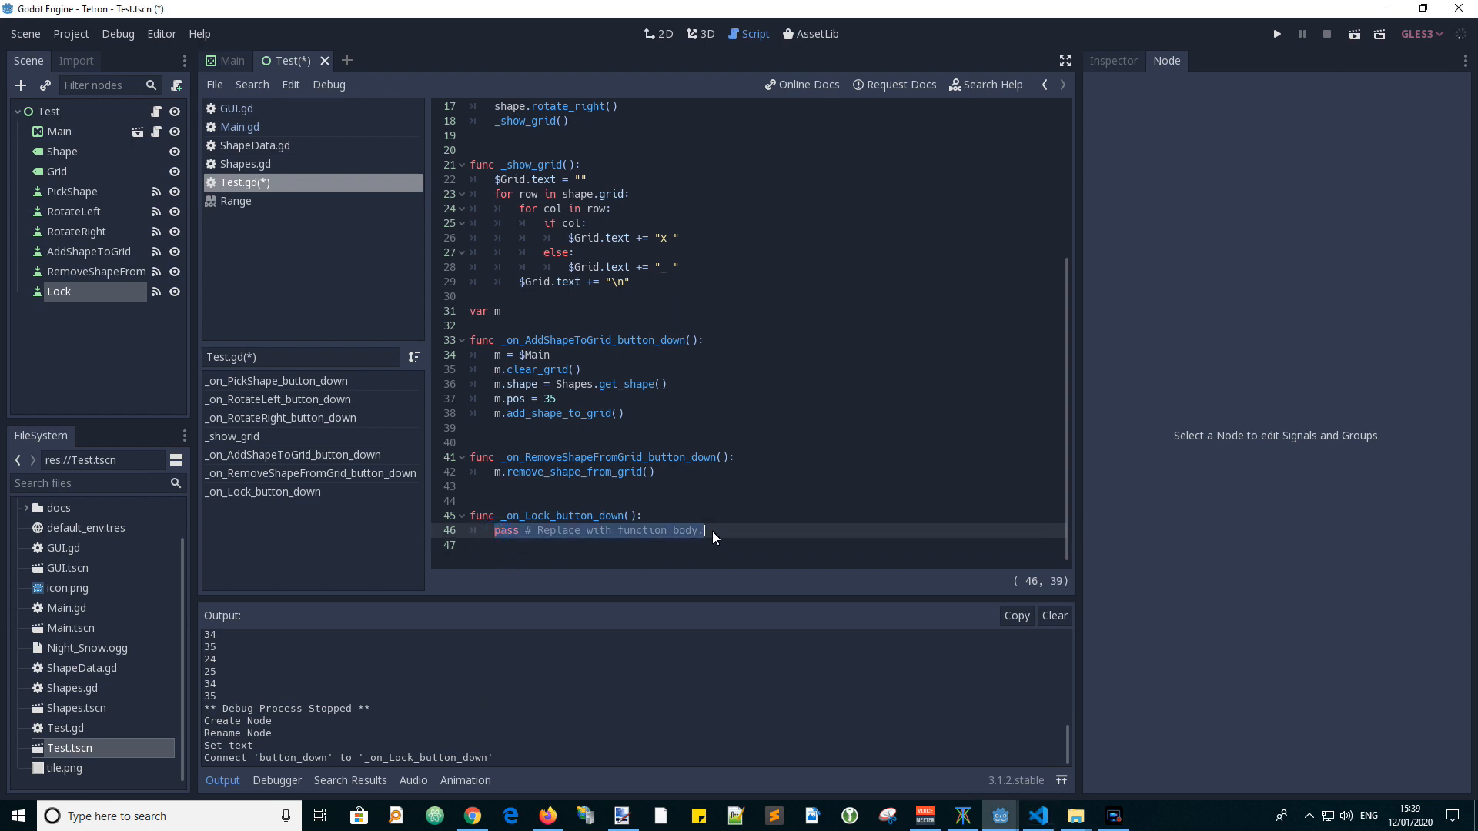
Replace pass in _on_Lock_button_down with m.lock_shape_to_grid().
type("m.lock_shape_to_grid()")
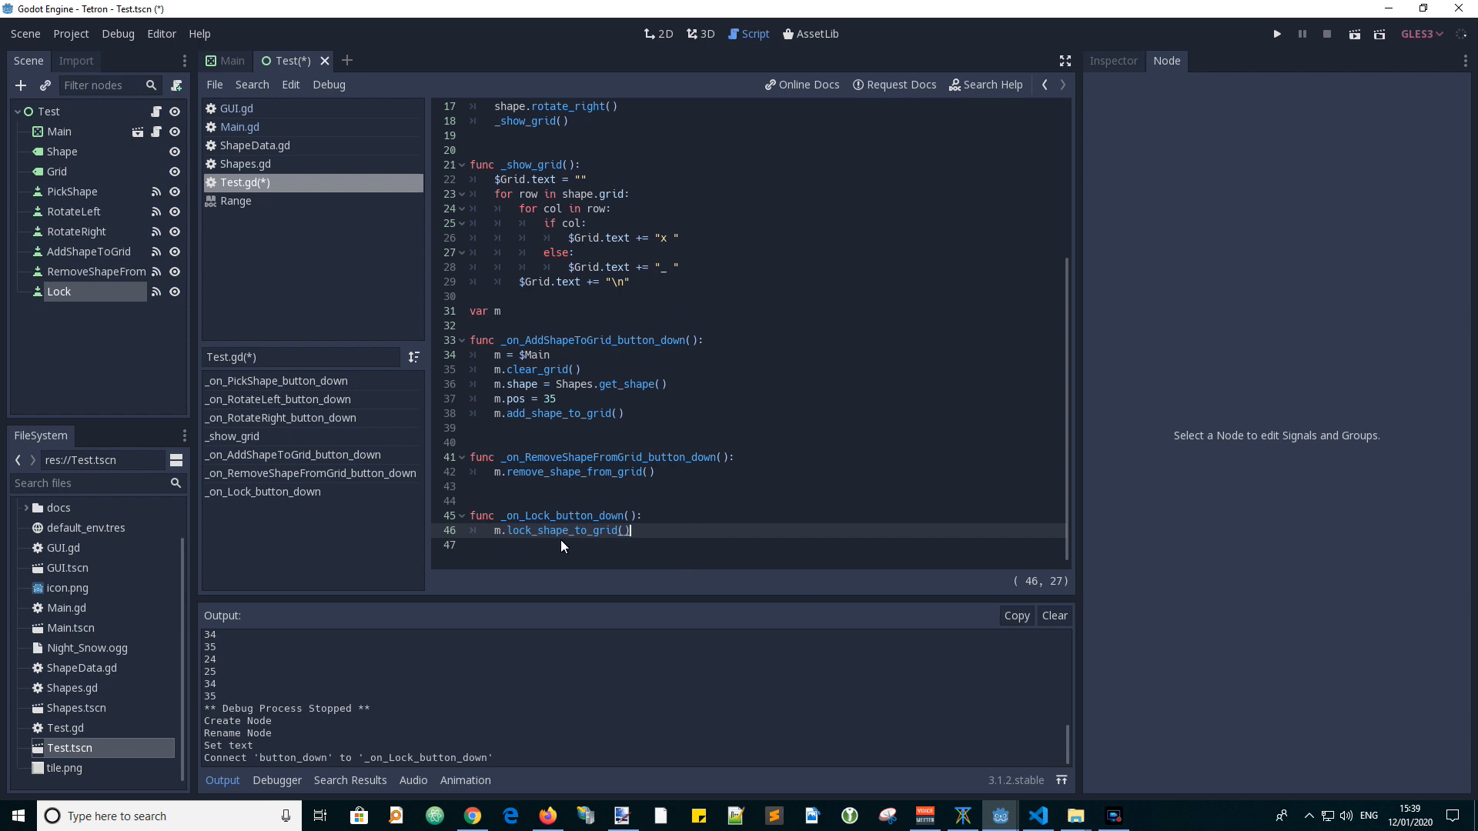
mouse_move(667, 552)
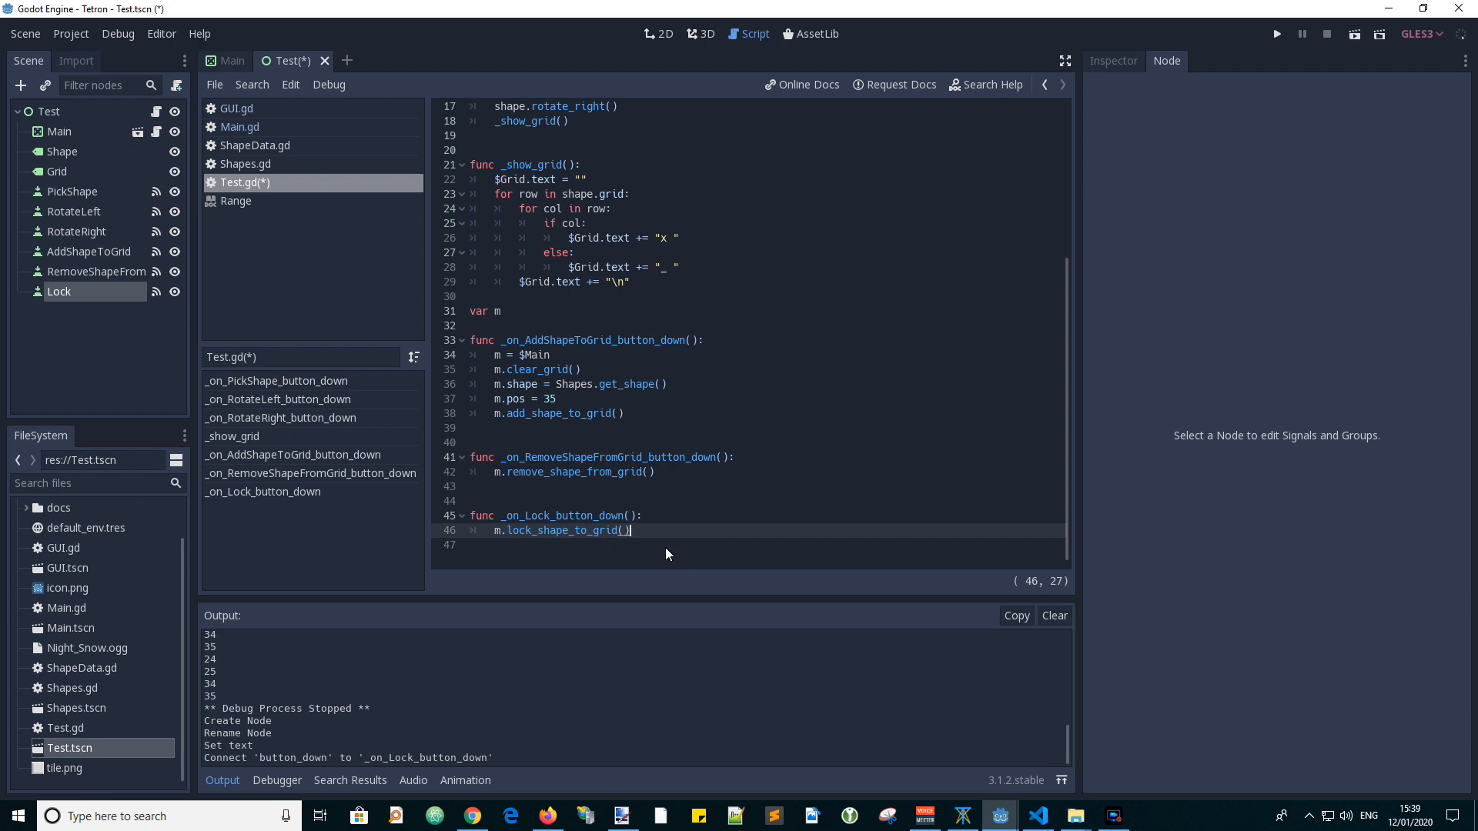
mouse_move(490, 377)
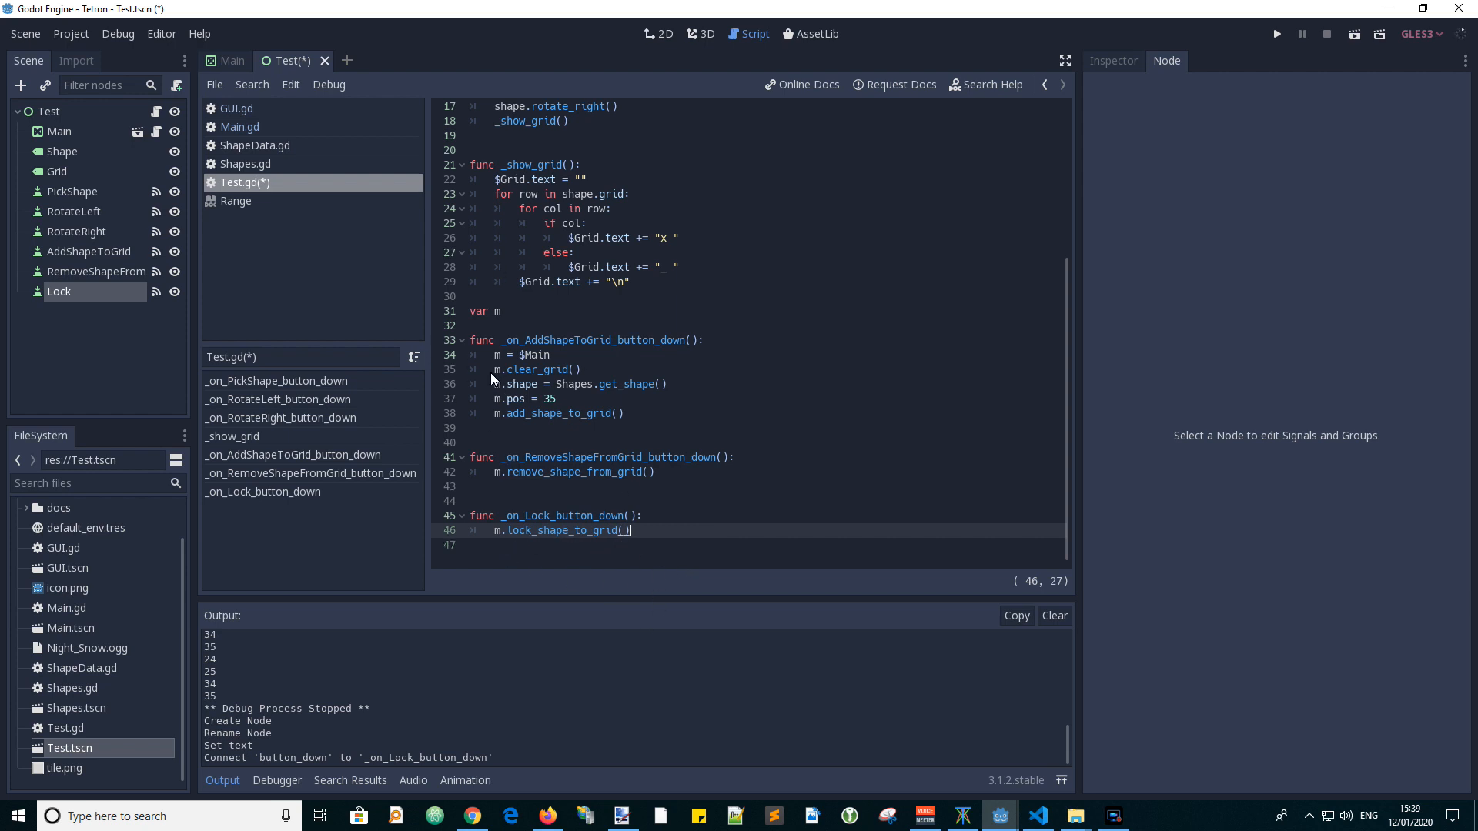
Save Test.gd, review grid_pos in Main.gd's place_shape, and clear the output log.
key("ctrl+s")
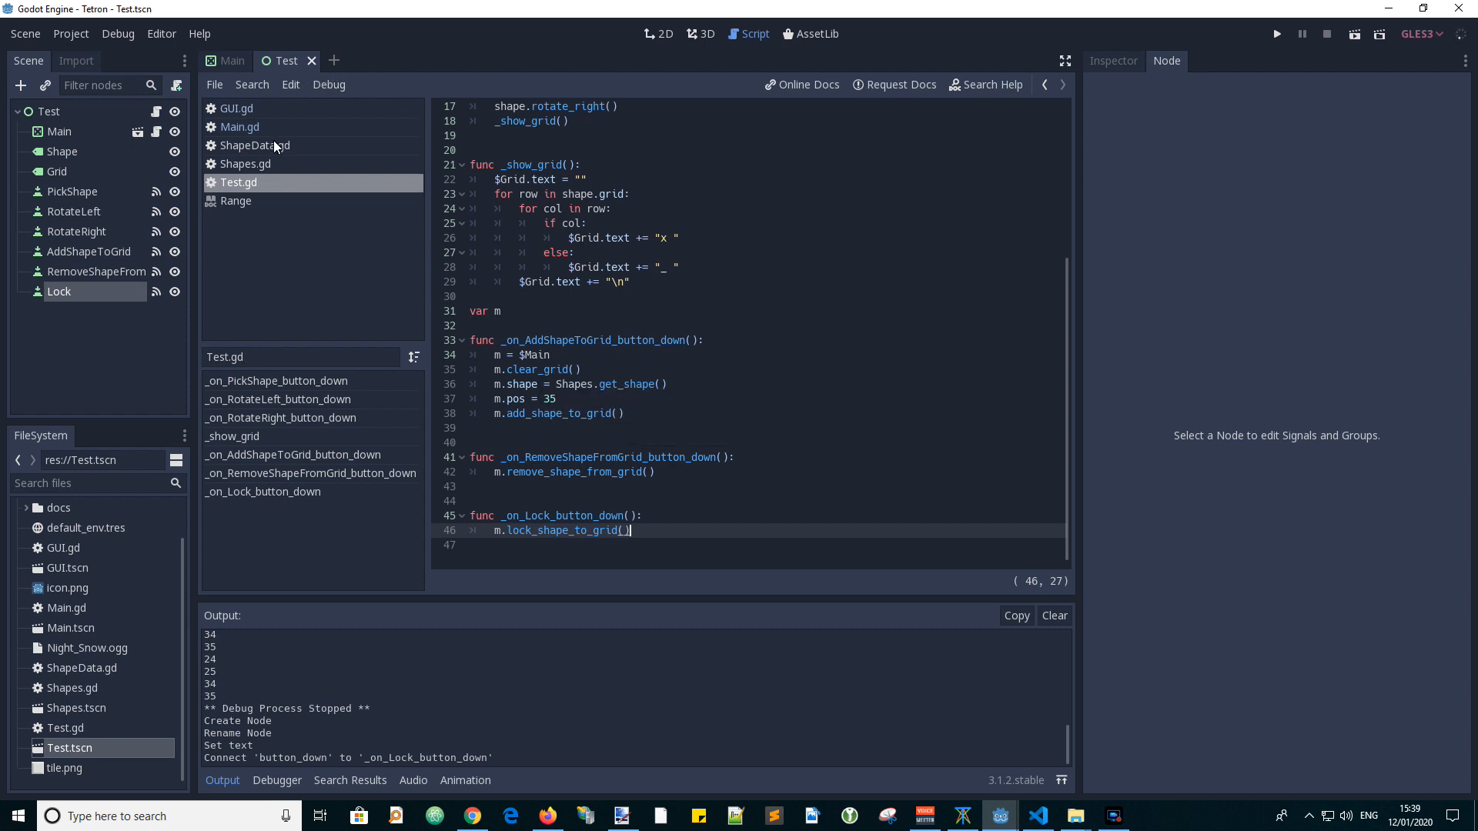
mouse_move(251, 111)
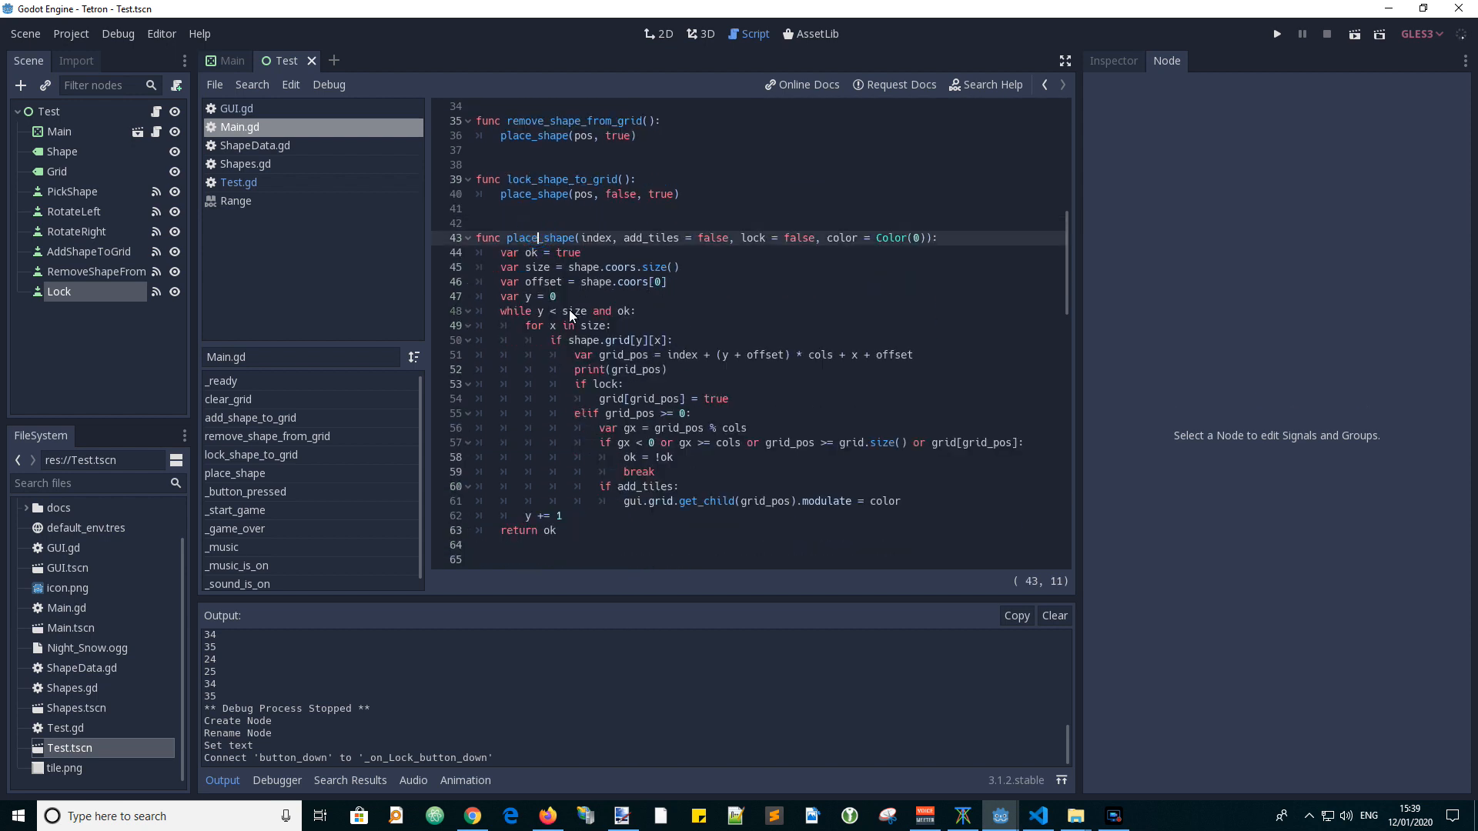
left_click(586, 368)
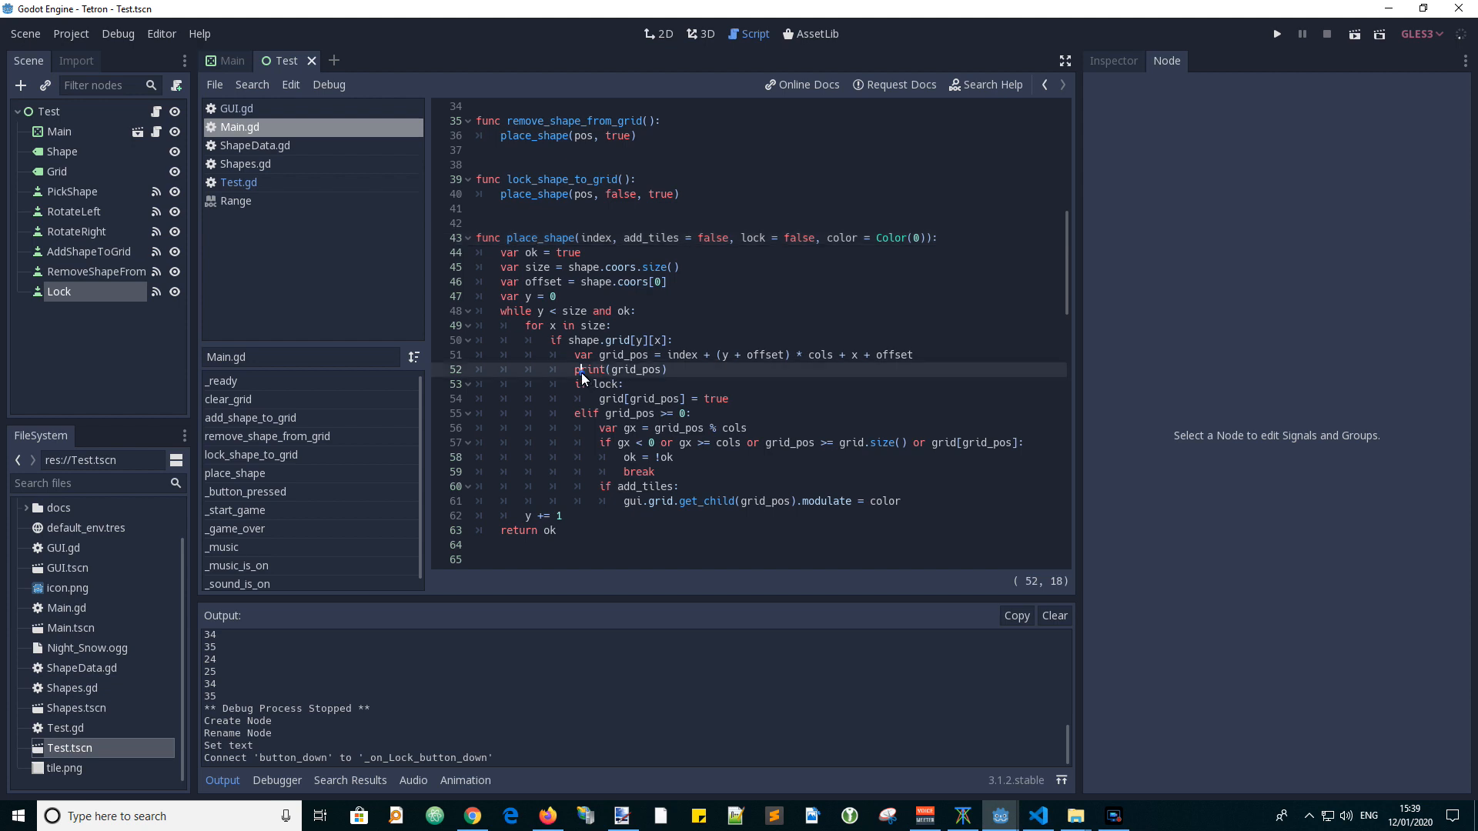
double_click(636, 368)
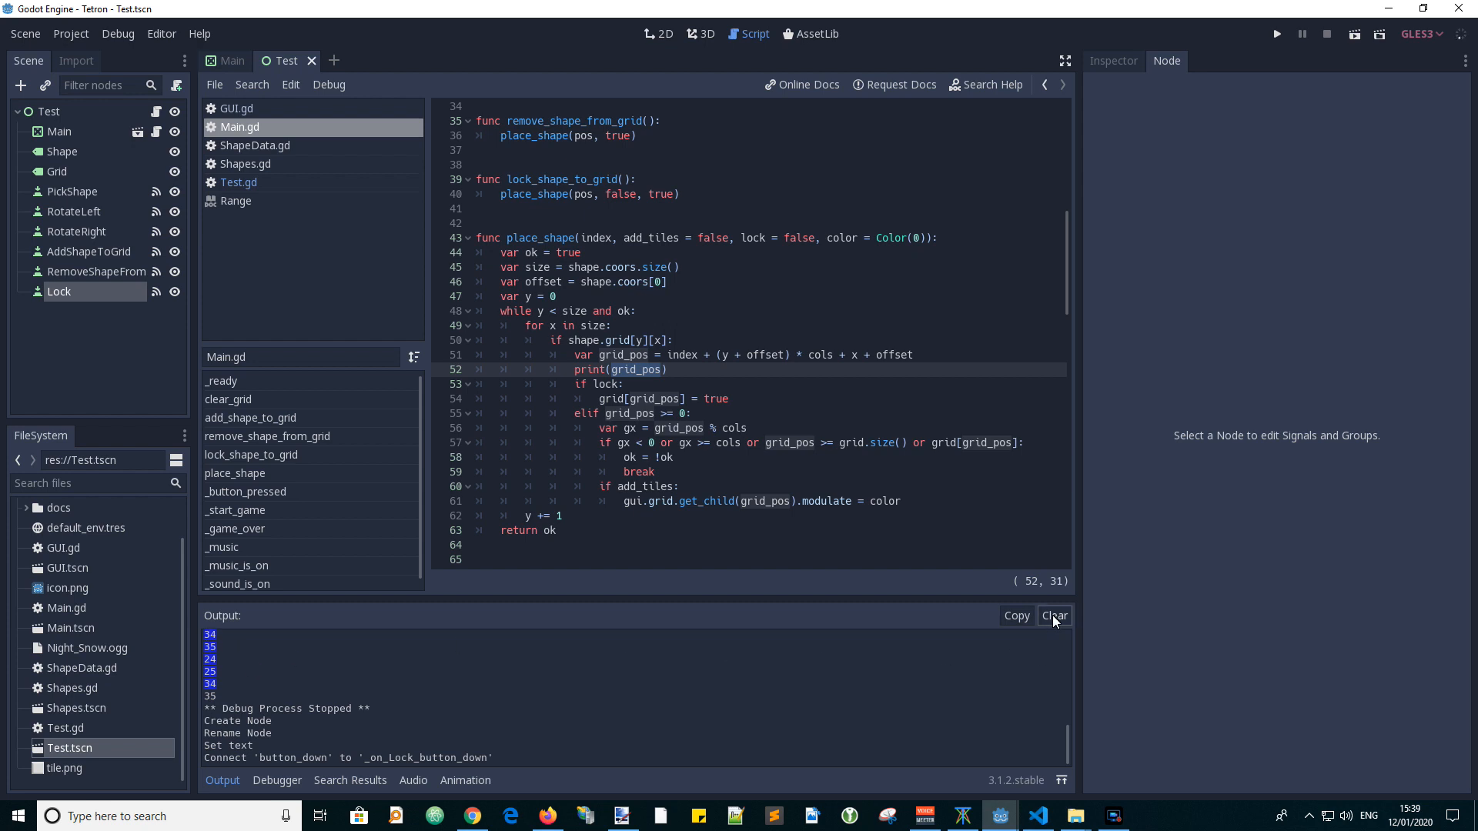
left_click(1053, 616)
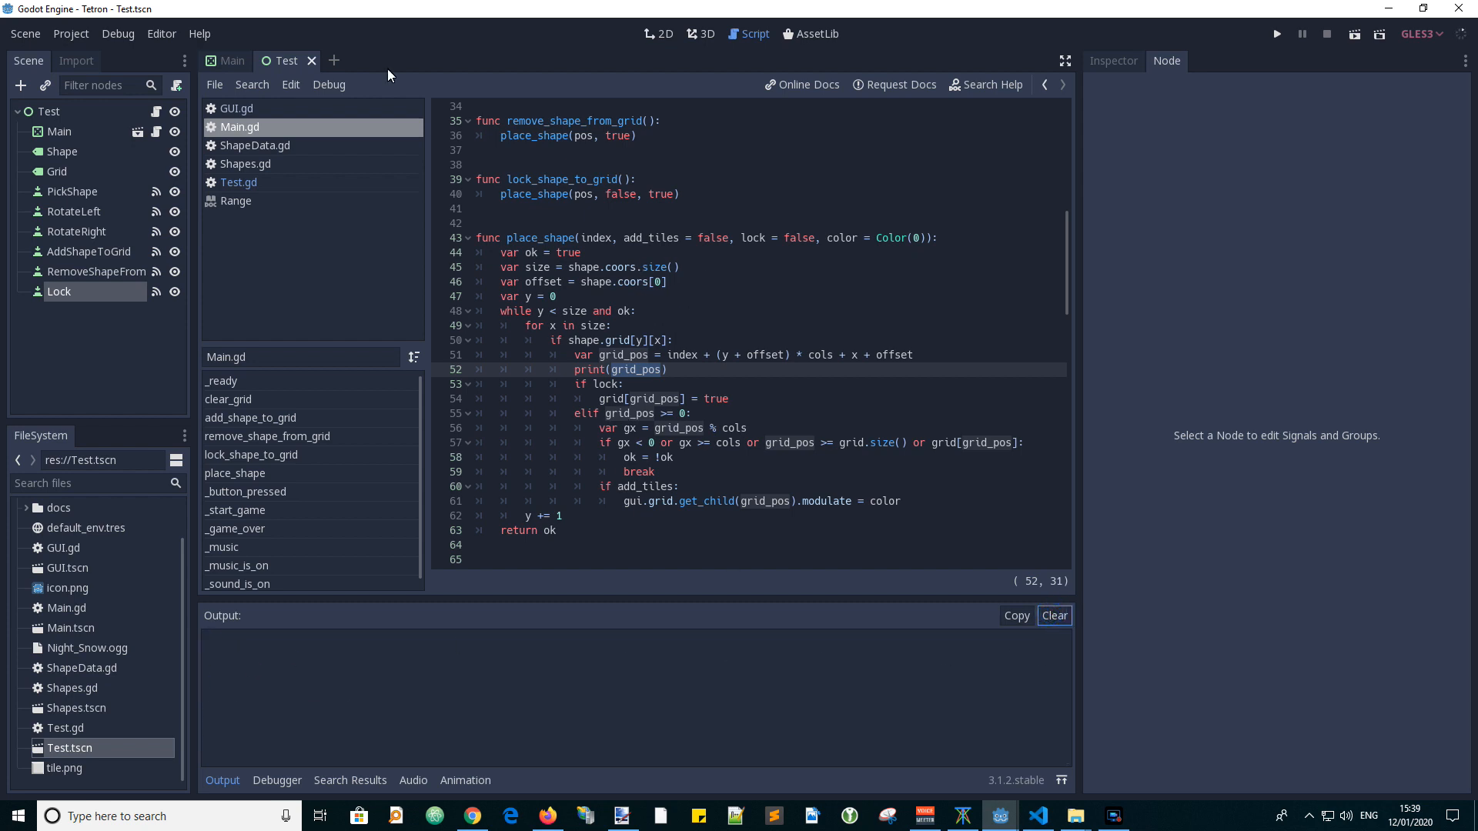
Move the Lock button beside Remove Shape From Grid in the 2D layout and run the Test scene.
left_click(657, 34)
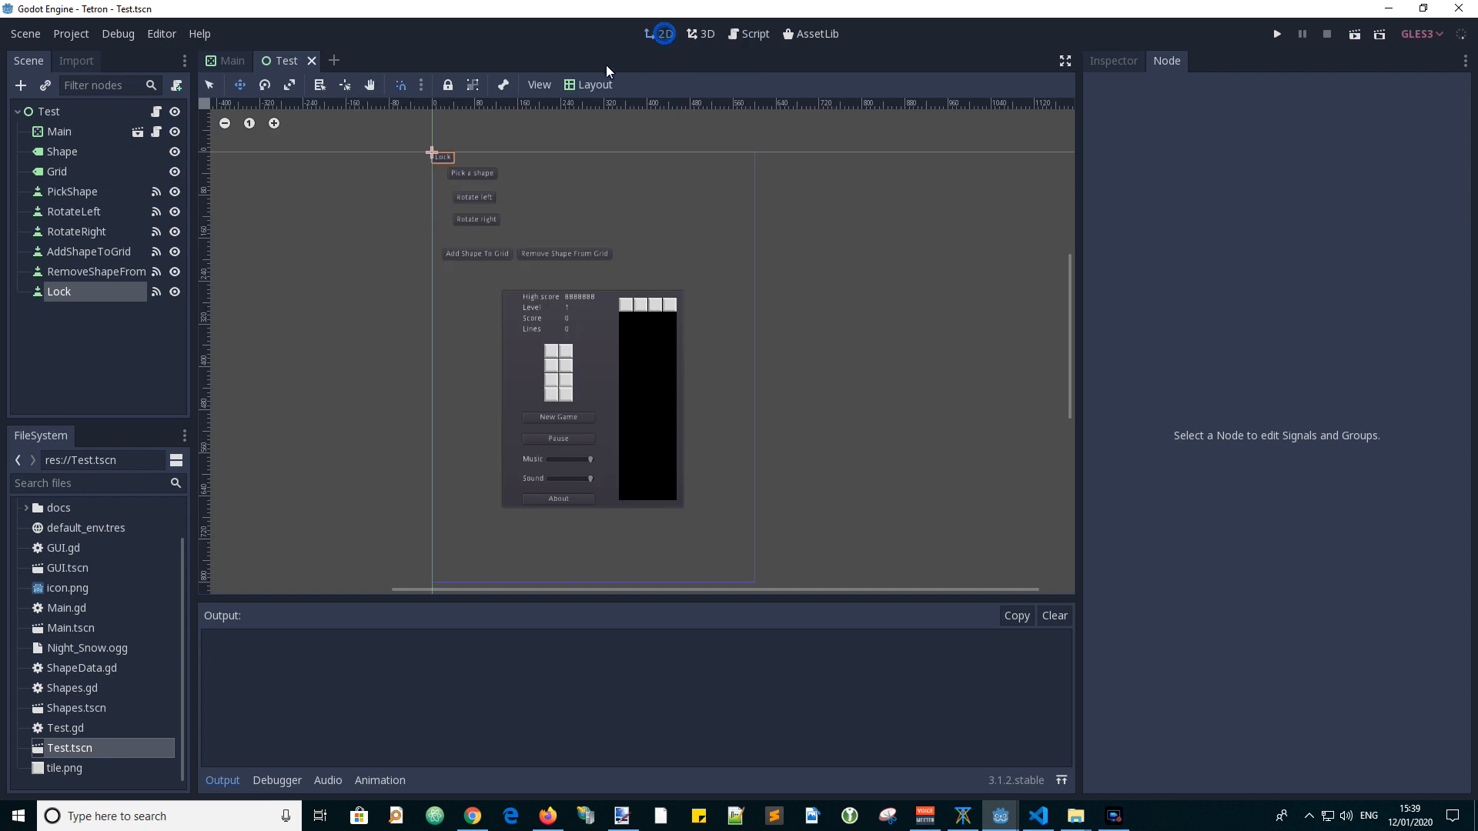
left_click_drag(439, 156, 633, 259)
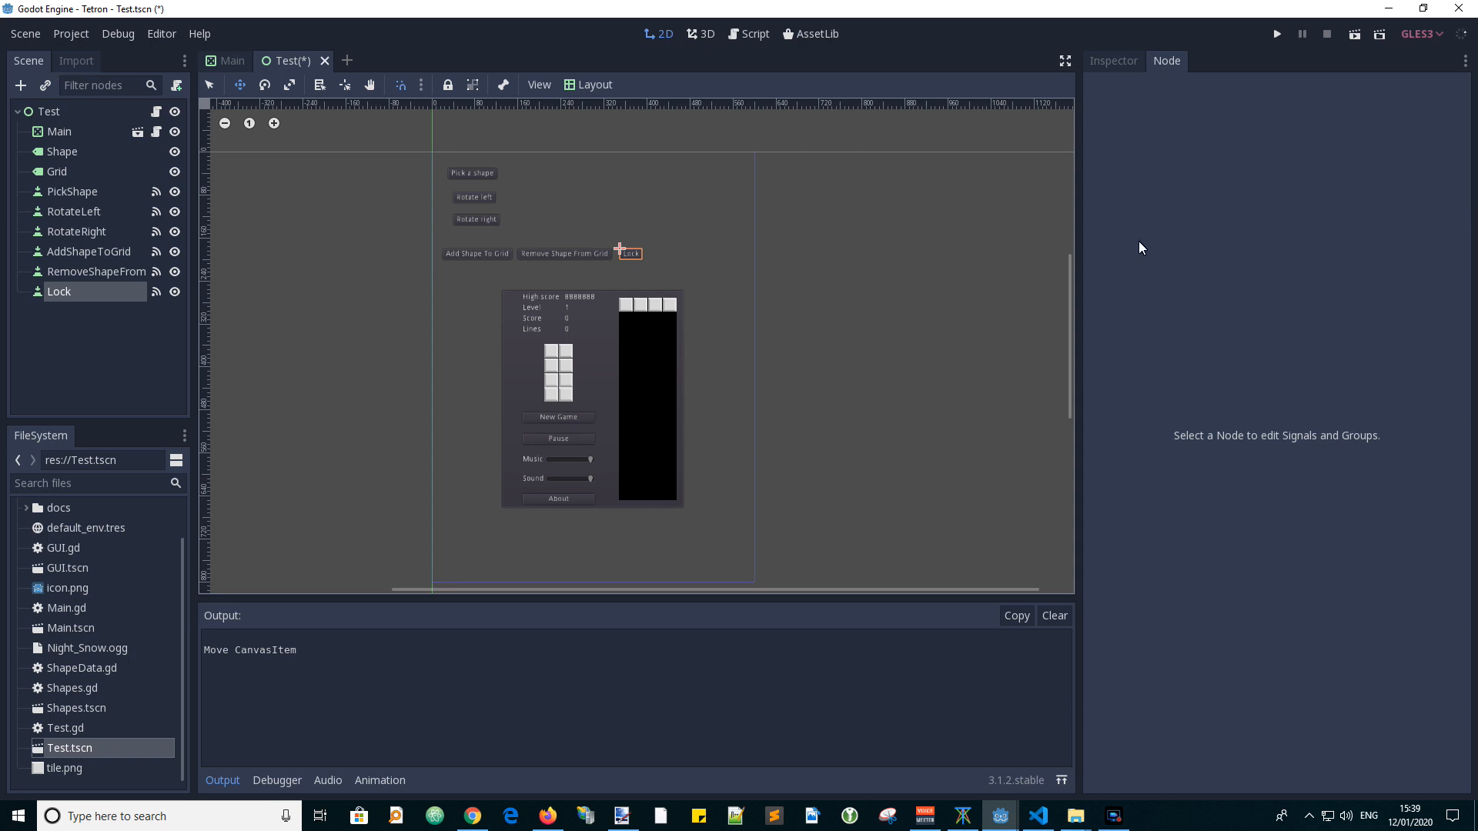
left_click(1275, 32)
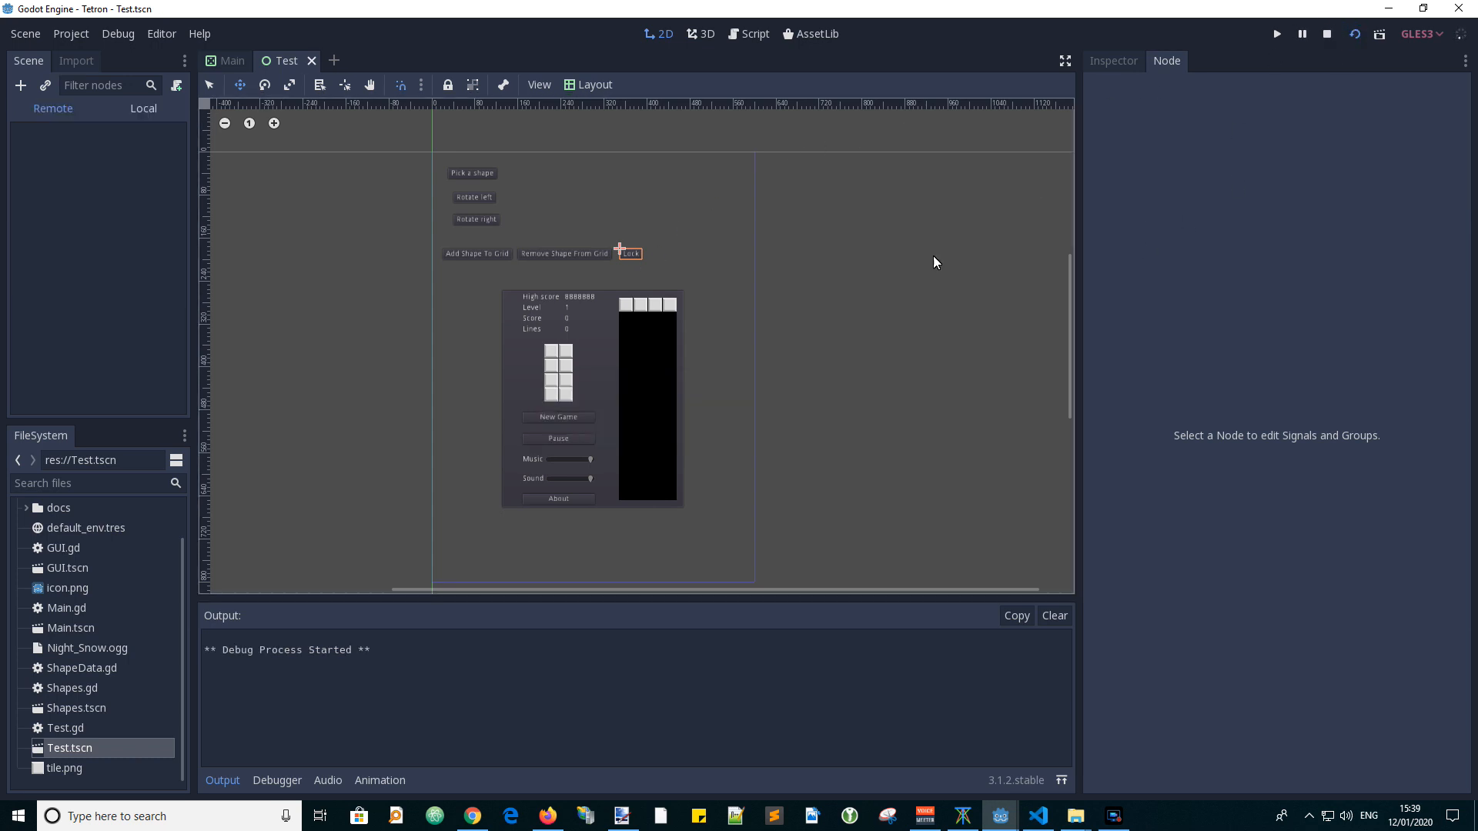
Add and lock the orange shape, then add and lock a green shape, clearing the output log between.
left_click(1275, 34)
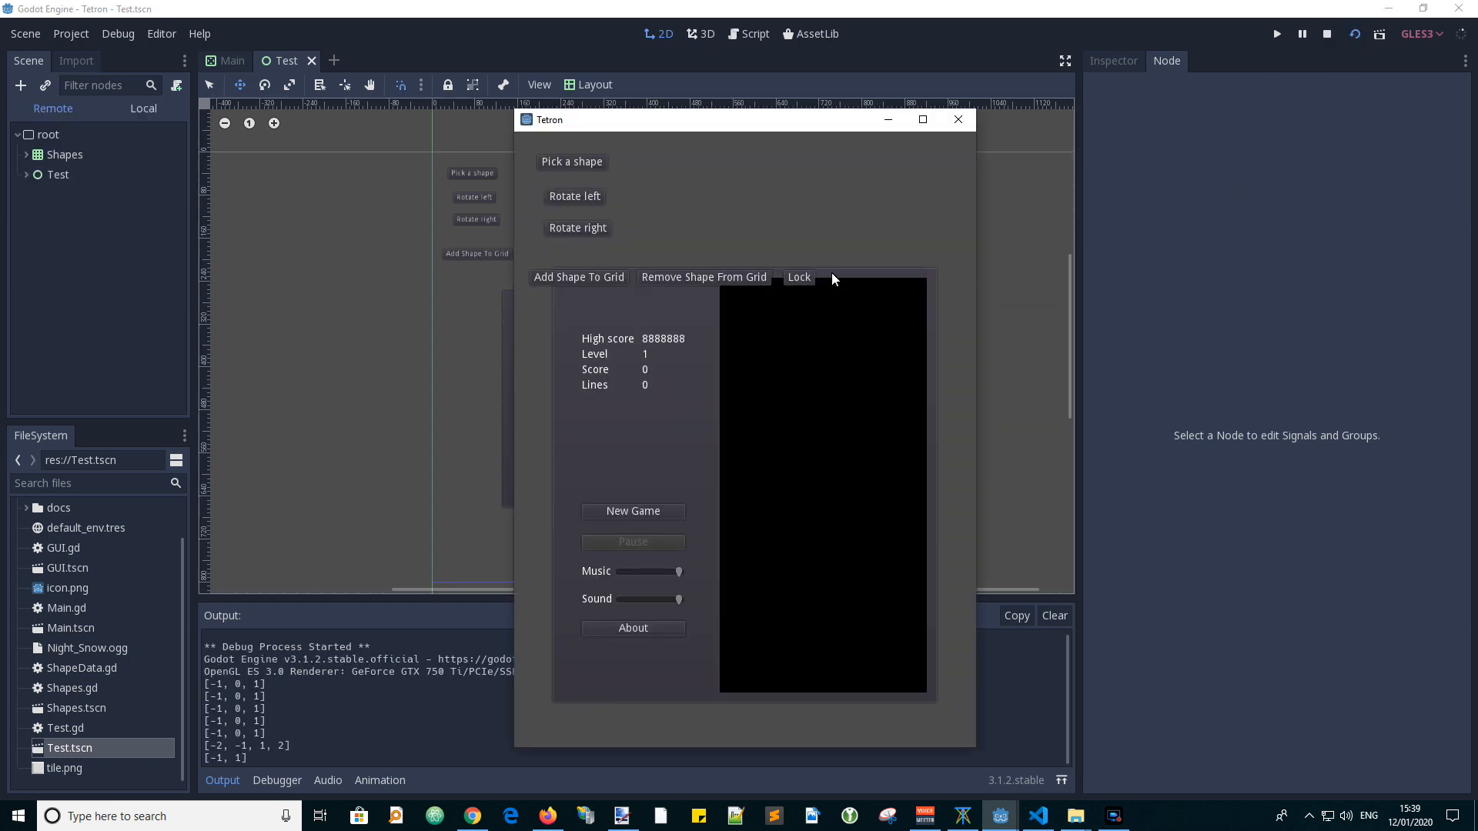
left_click(577, 275)
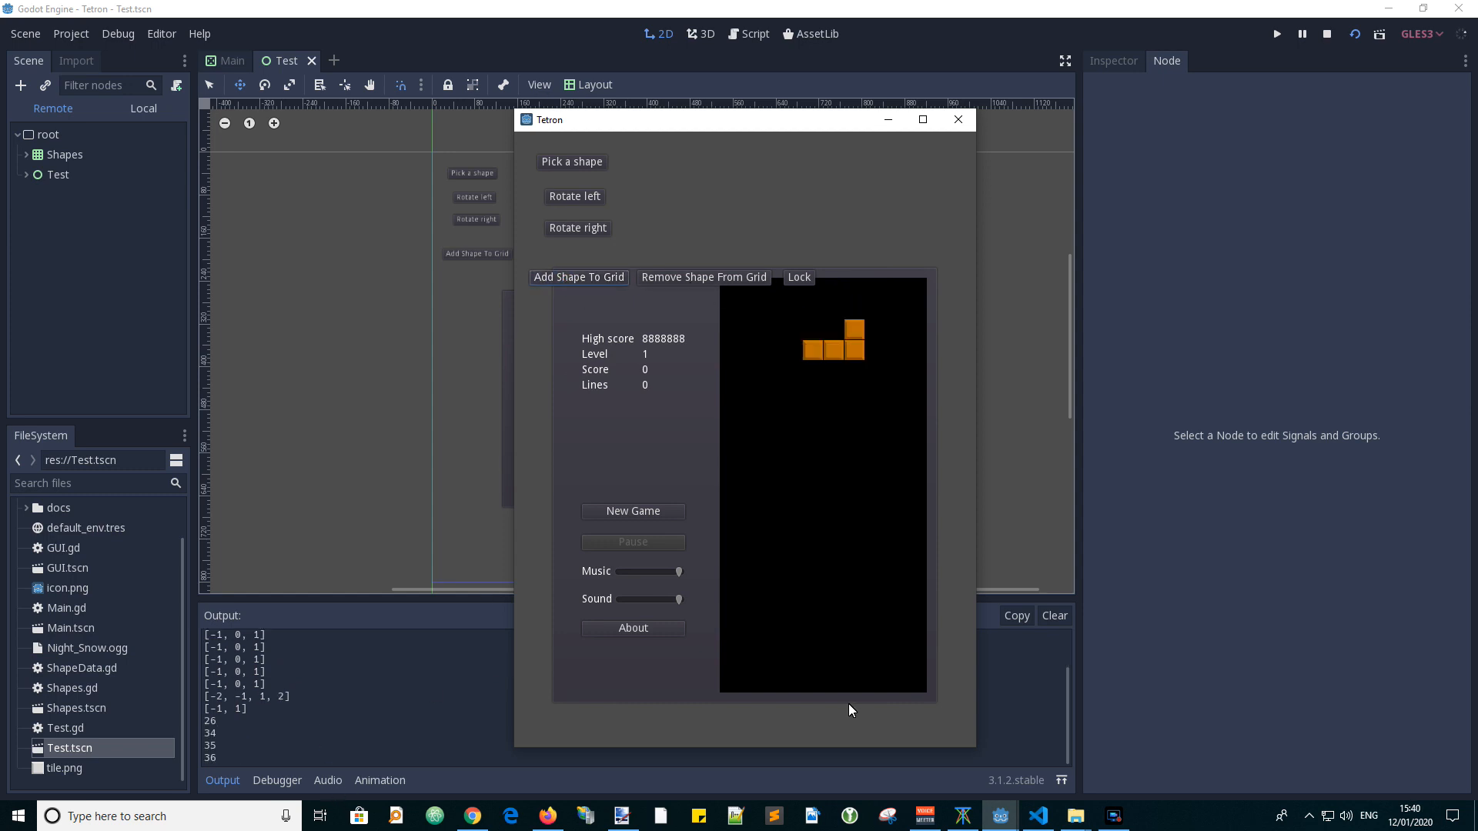
mouse_move(217, 742)
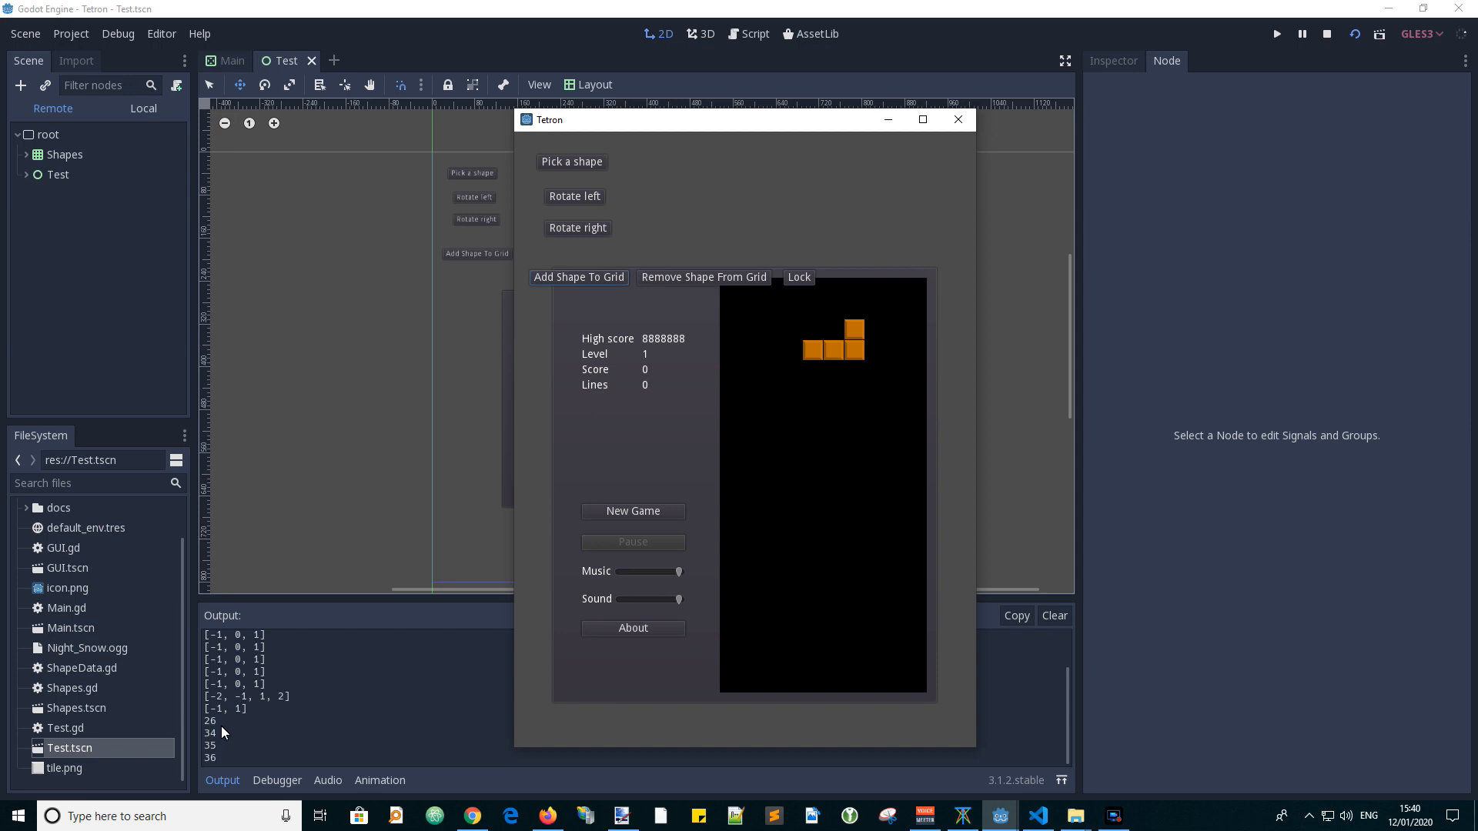
mouse_move(234, 730)
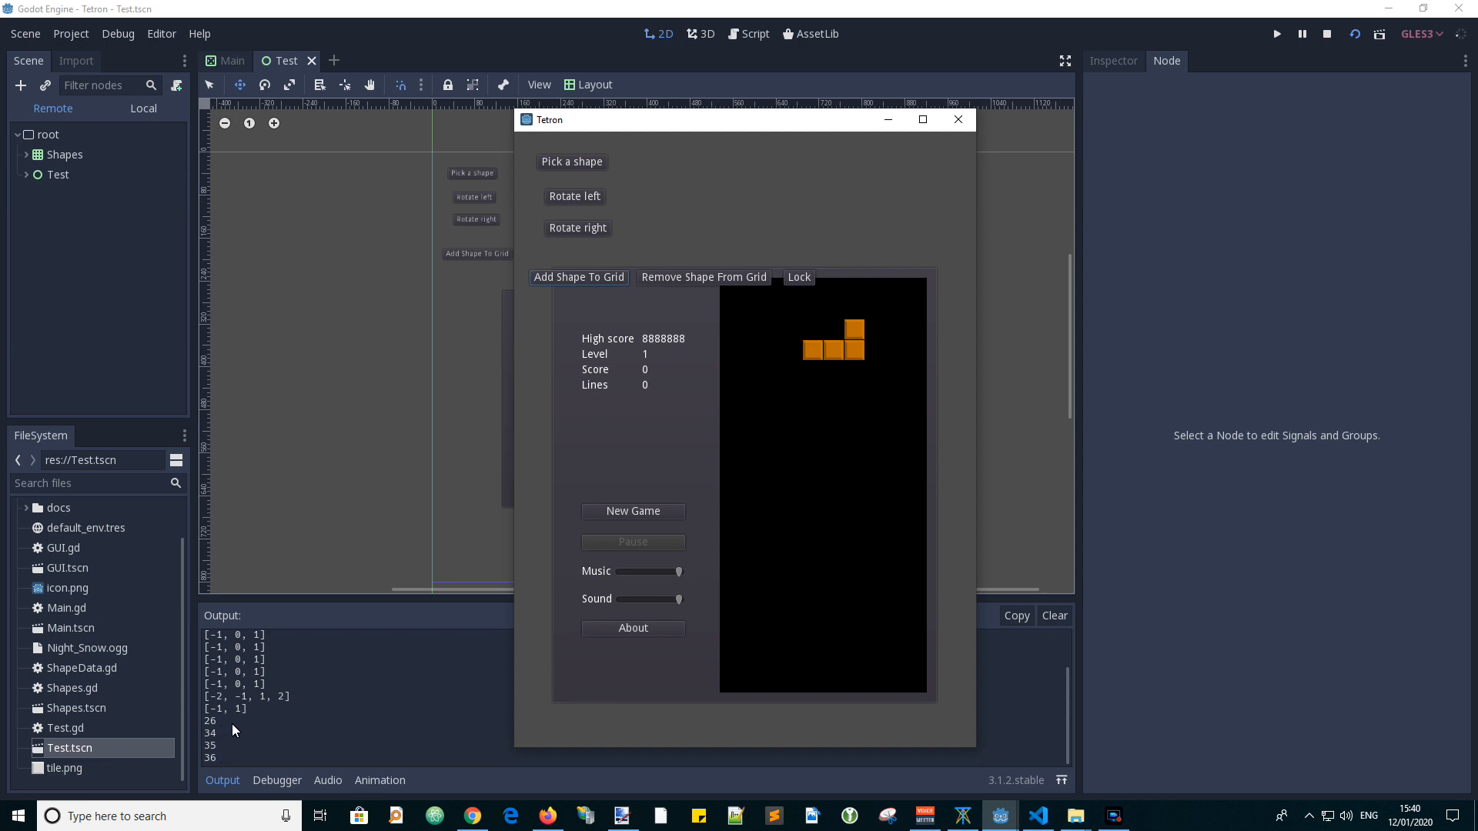
mouse_move(227, 731)
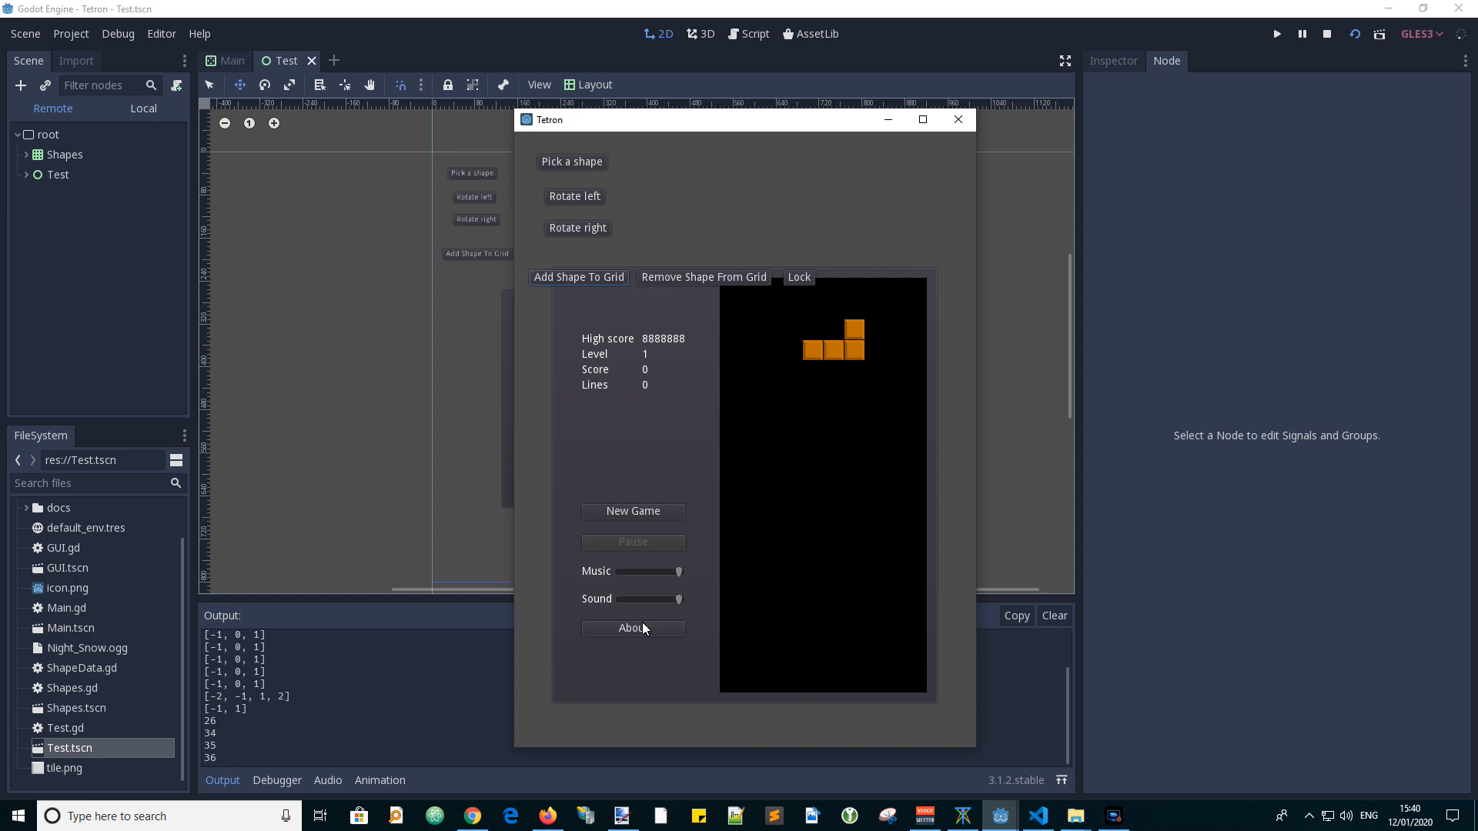
mouse_move(1110, 584)
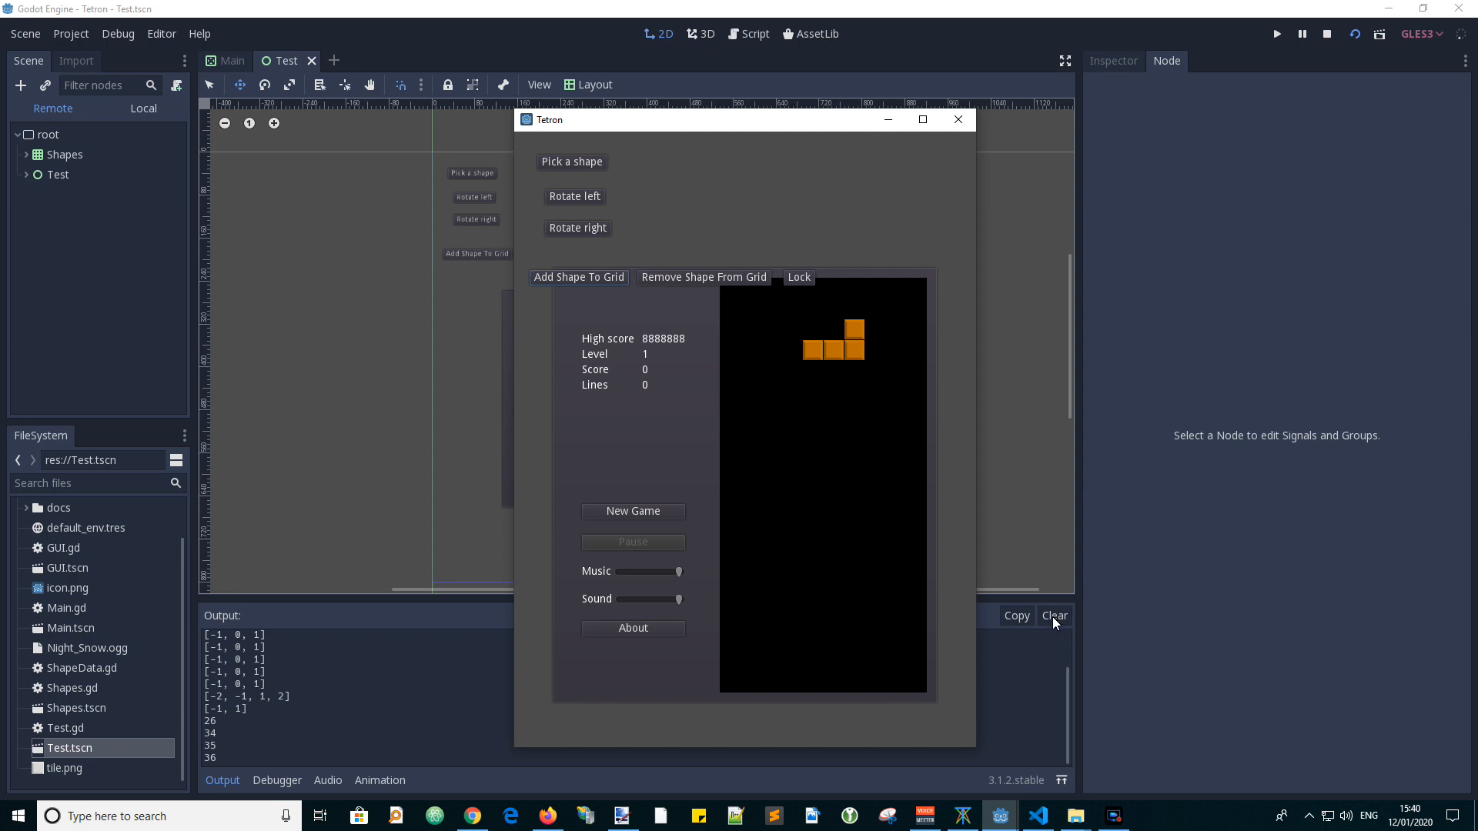
left_click(958, 120)
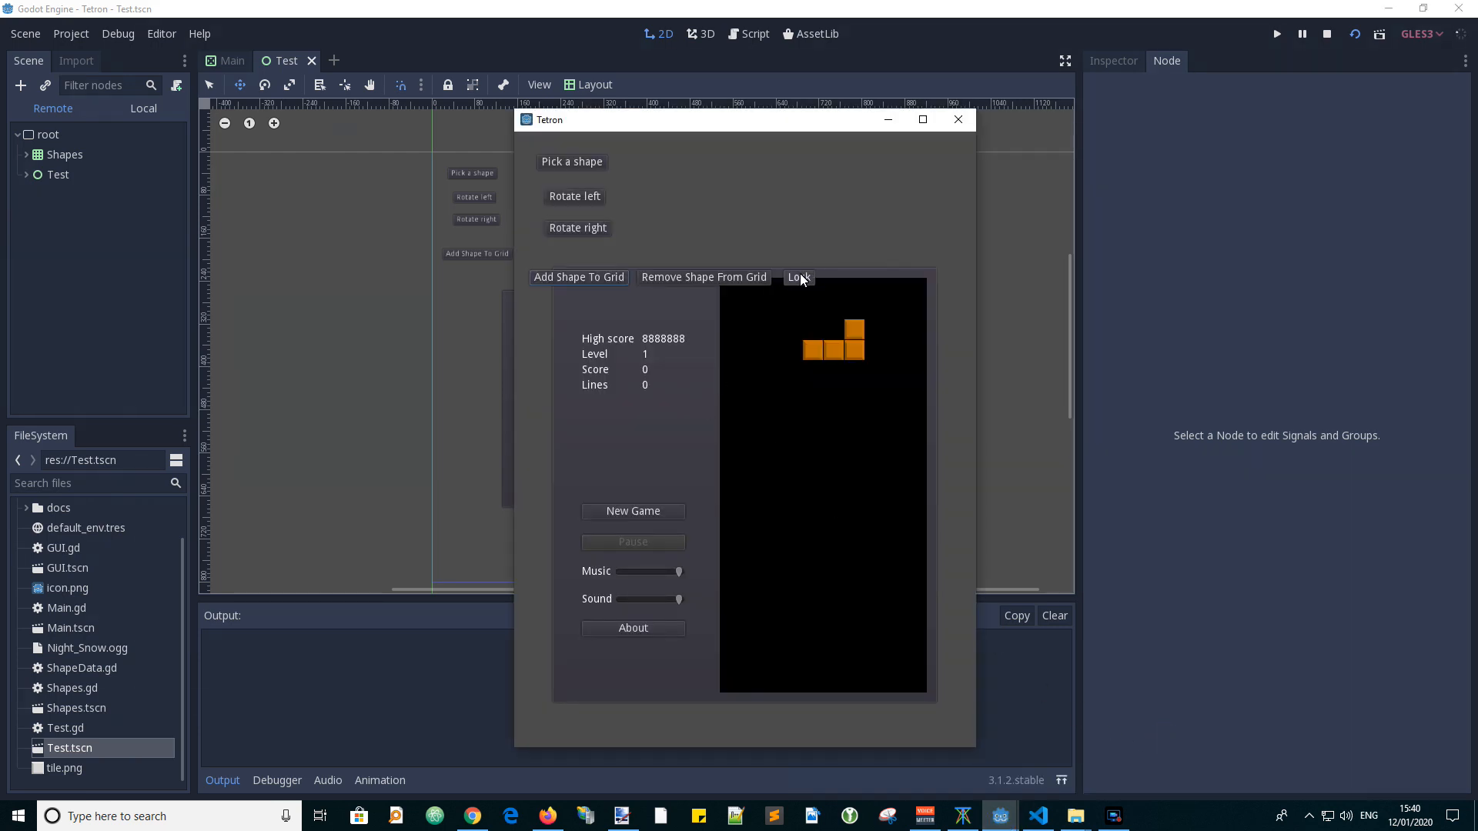
left_click(797, 276)
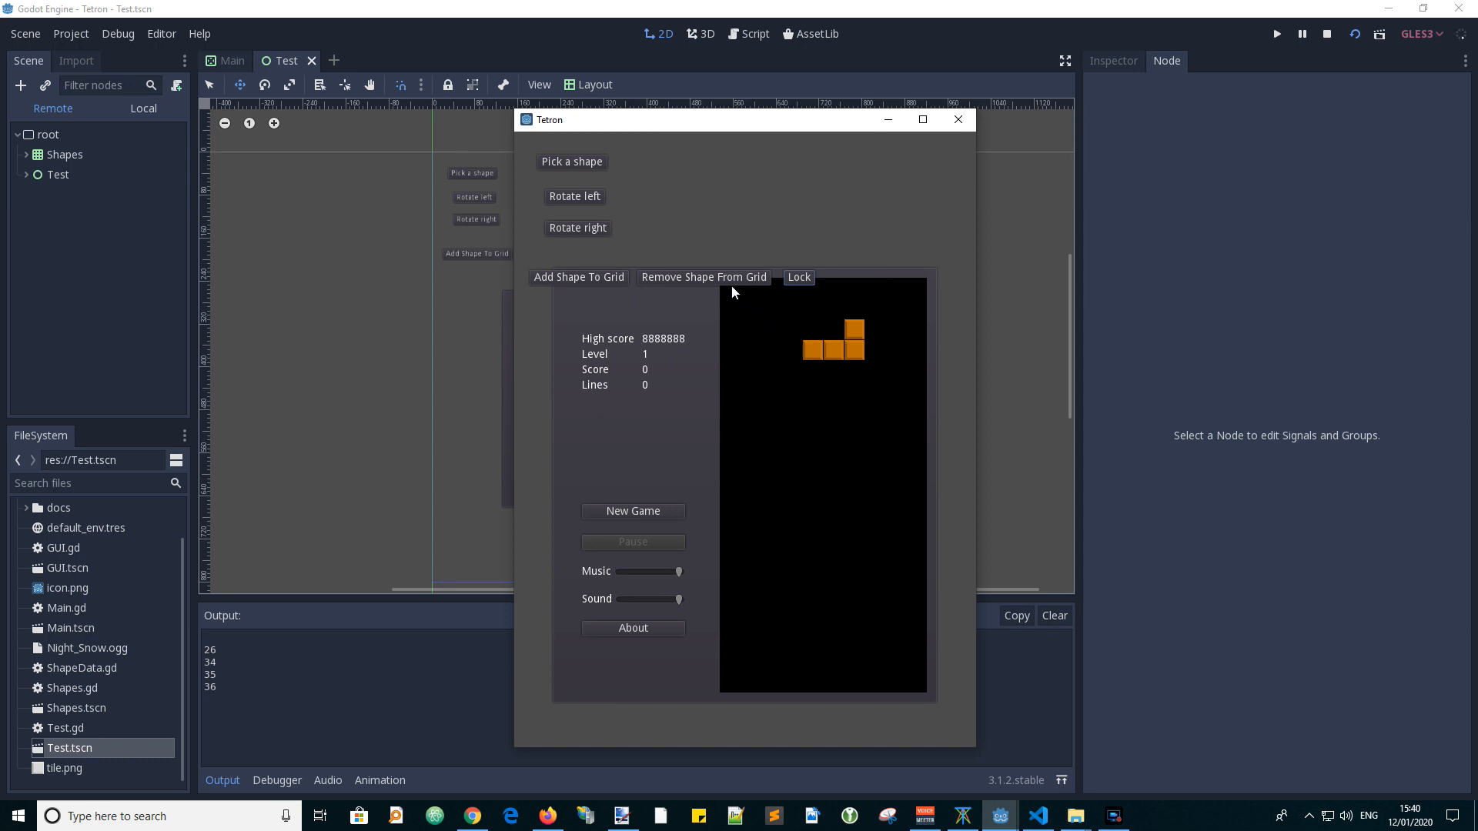
left_click(579, 276)
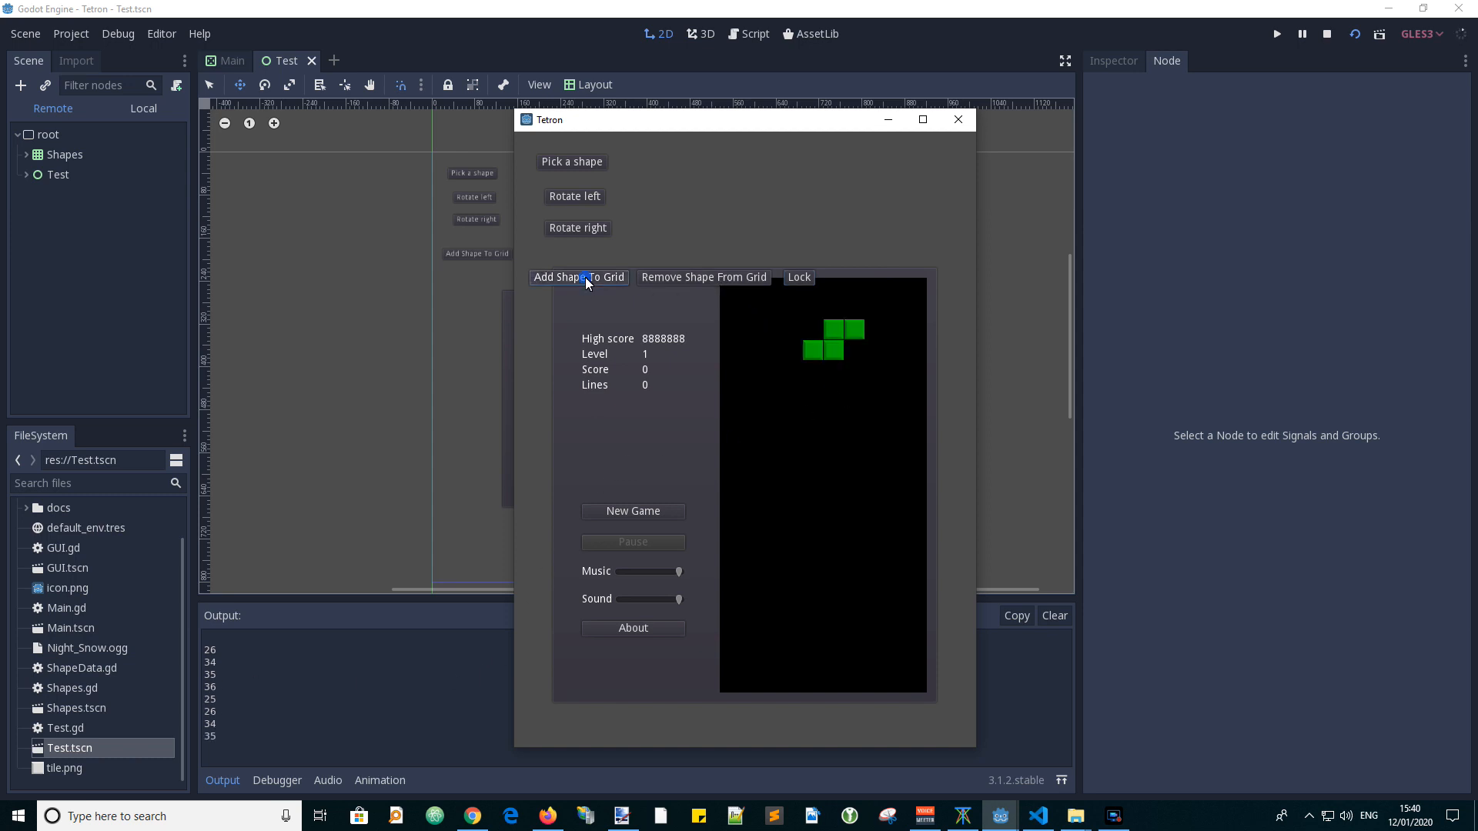
mouse_move(960, 608)
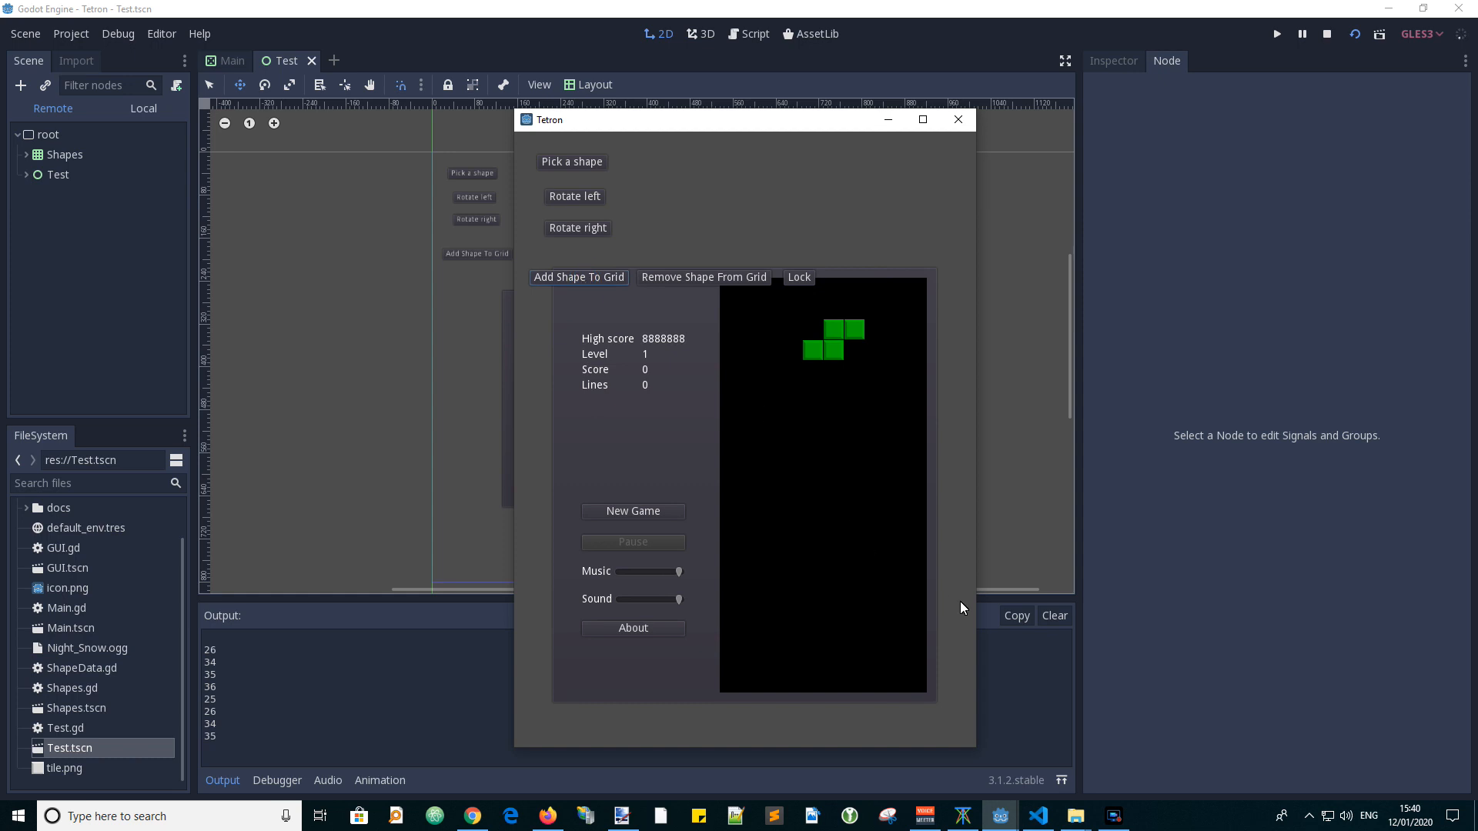
mouse_move(222, 713)
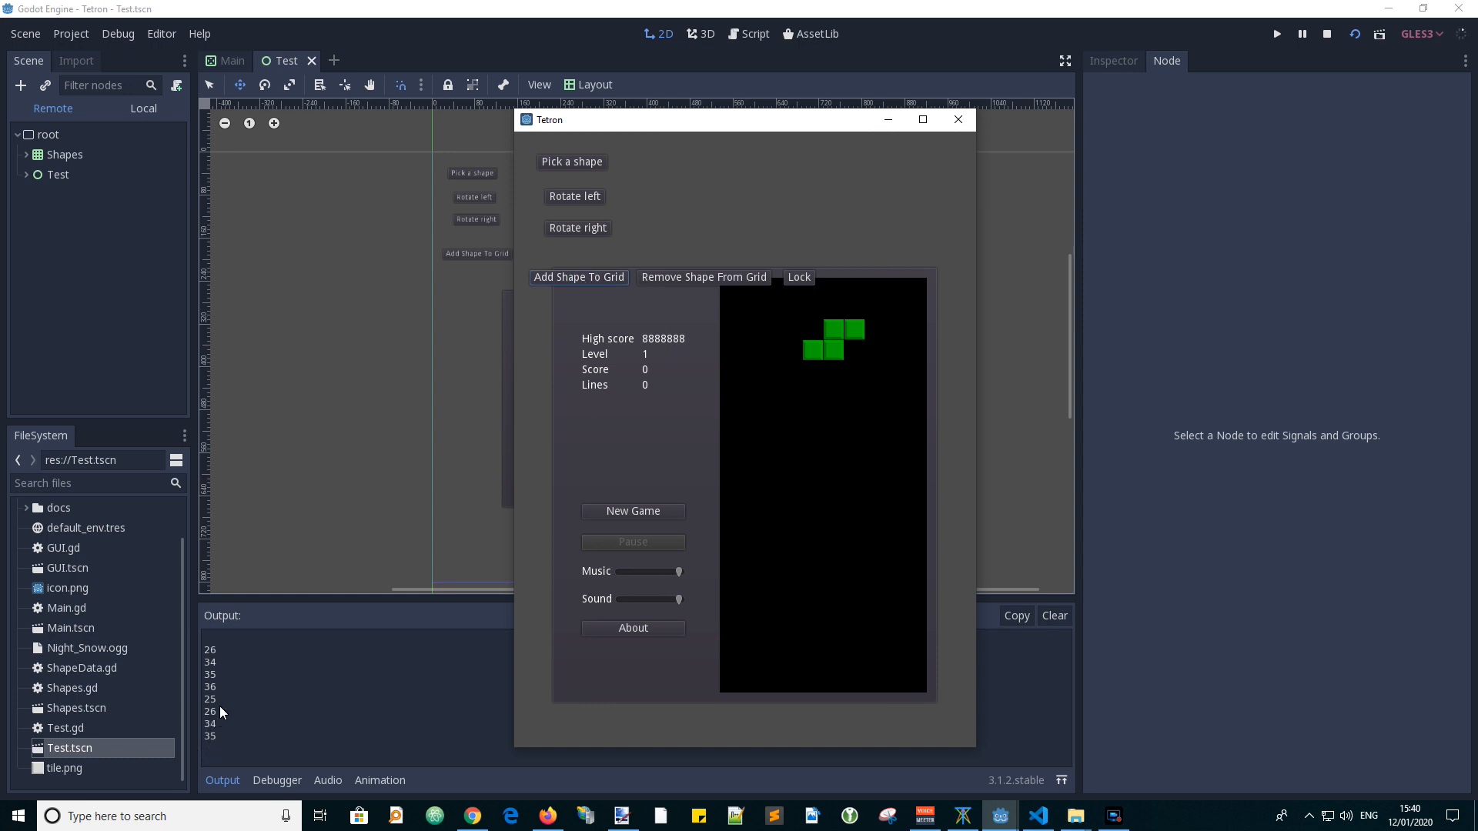
mouse_move(219, 742)
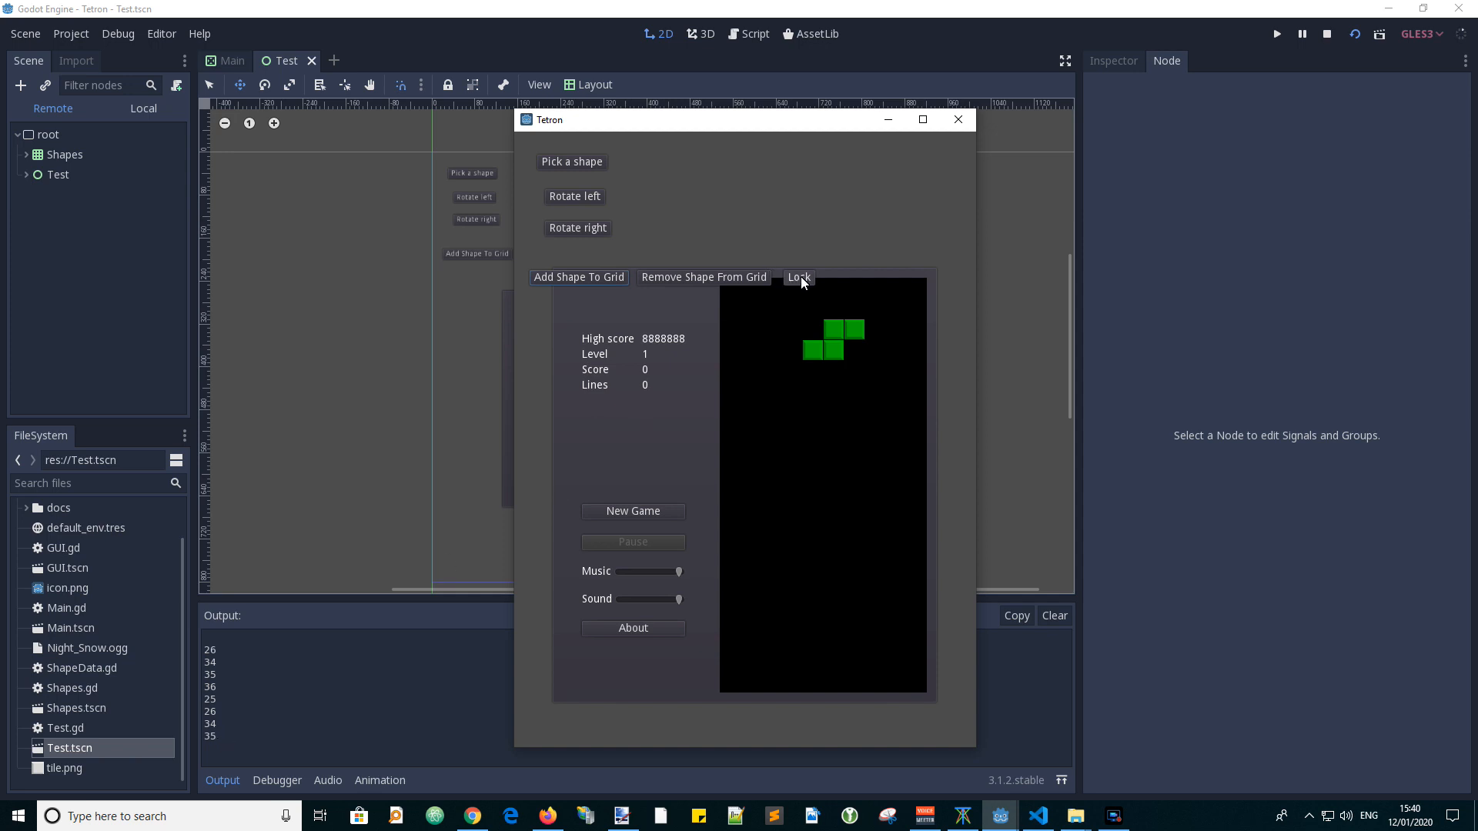
left_click(799, 276)
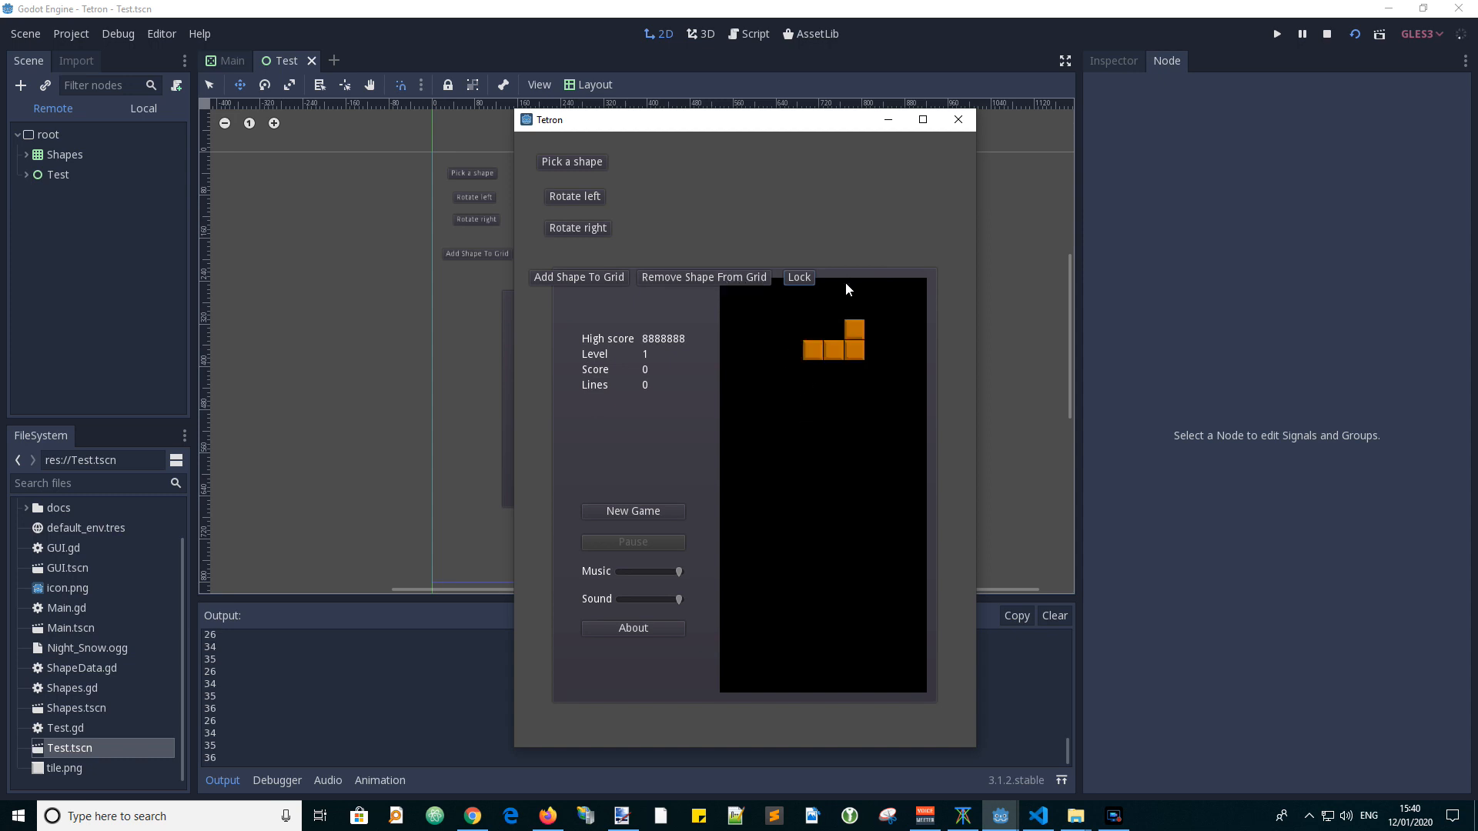
mouse_move(813, 373)
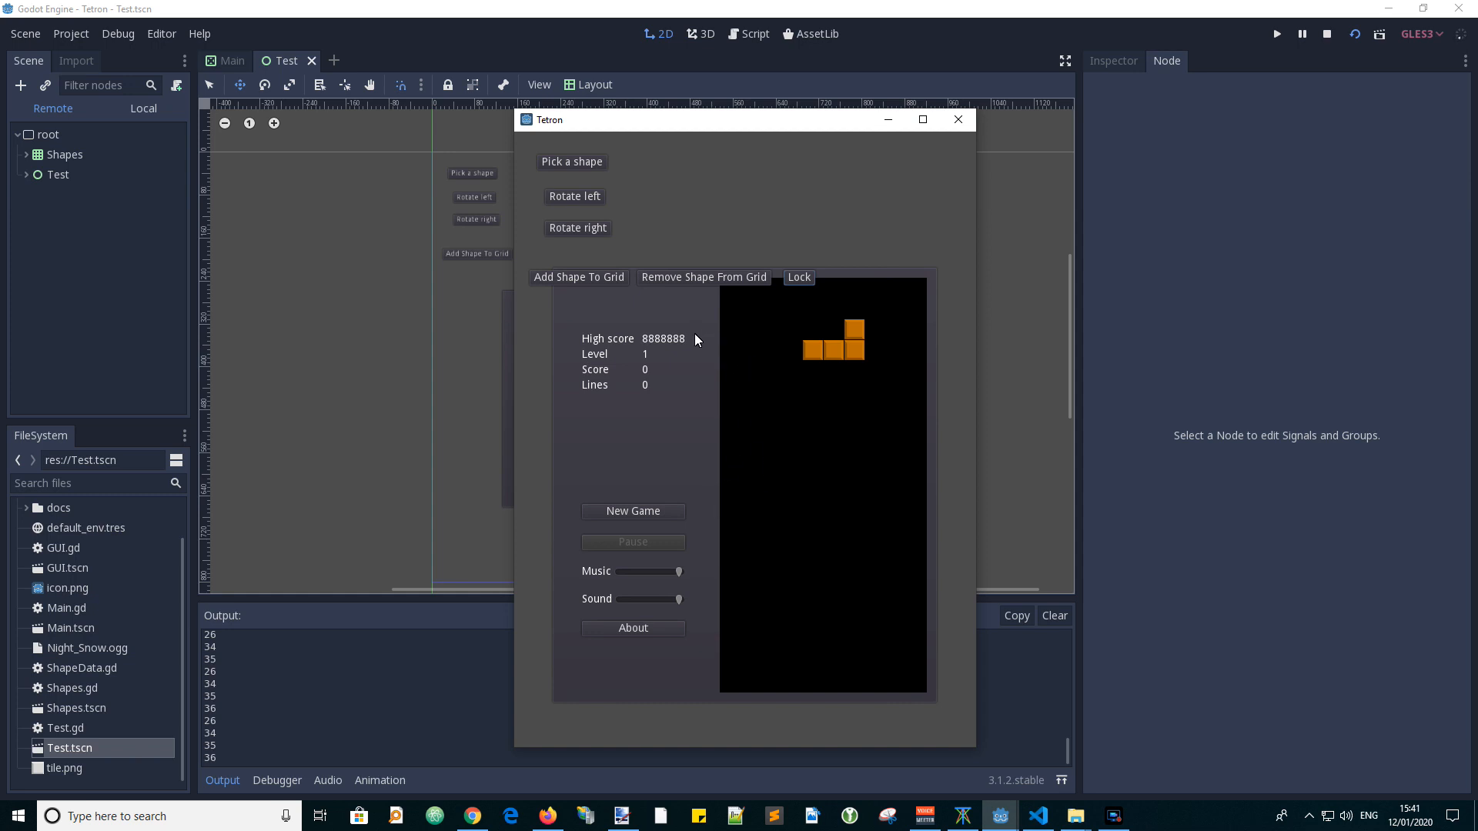
mouse_move(911, 380)
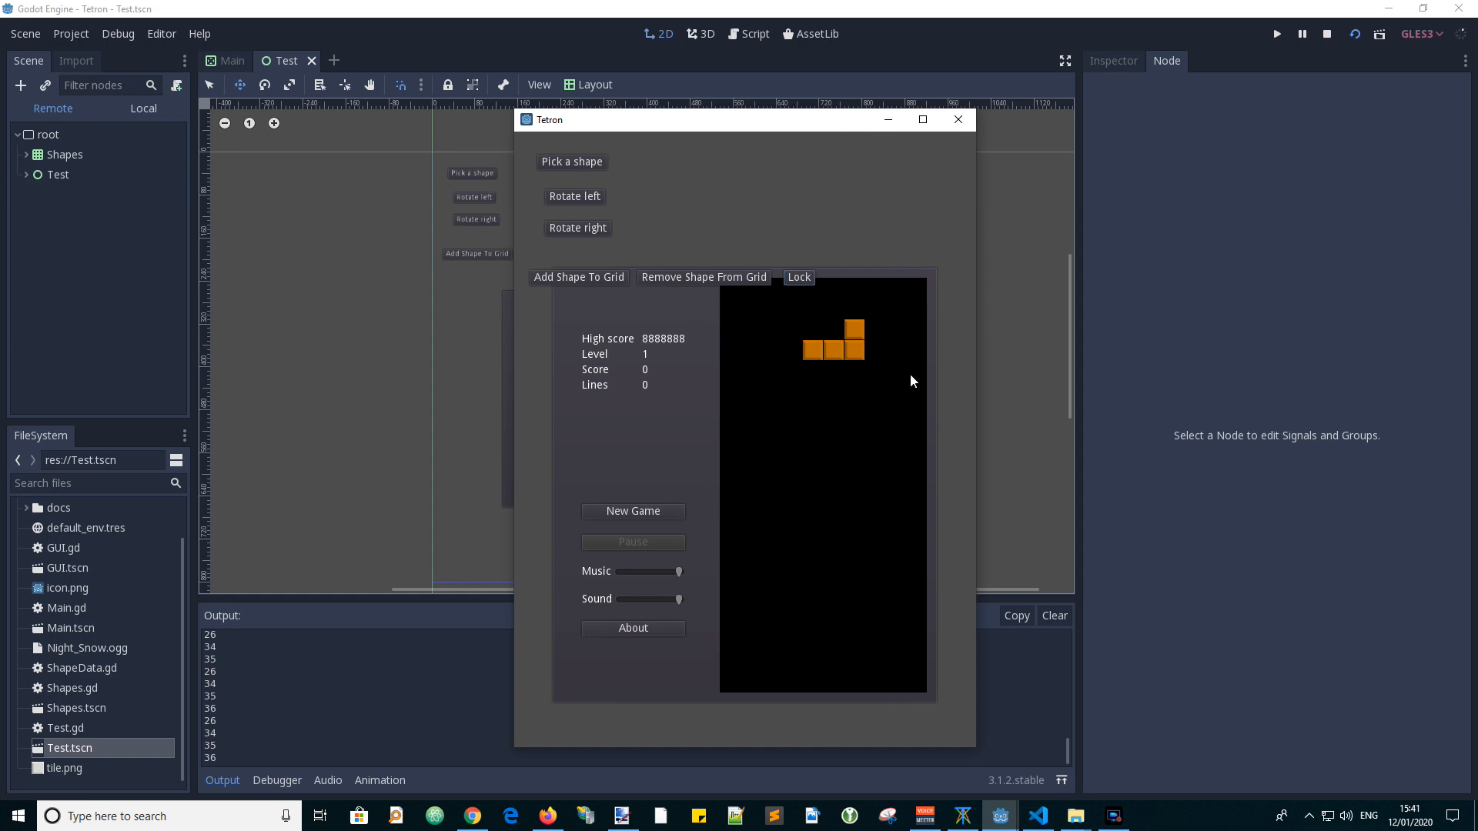
mouse_move(959, 120)
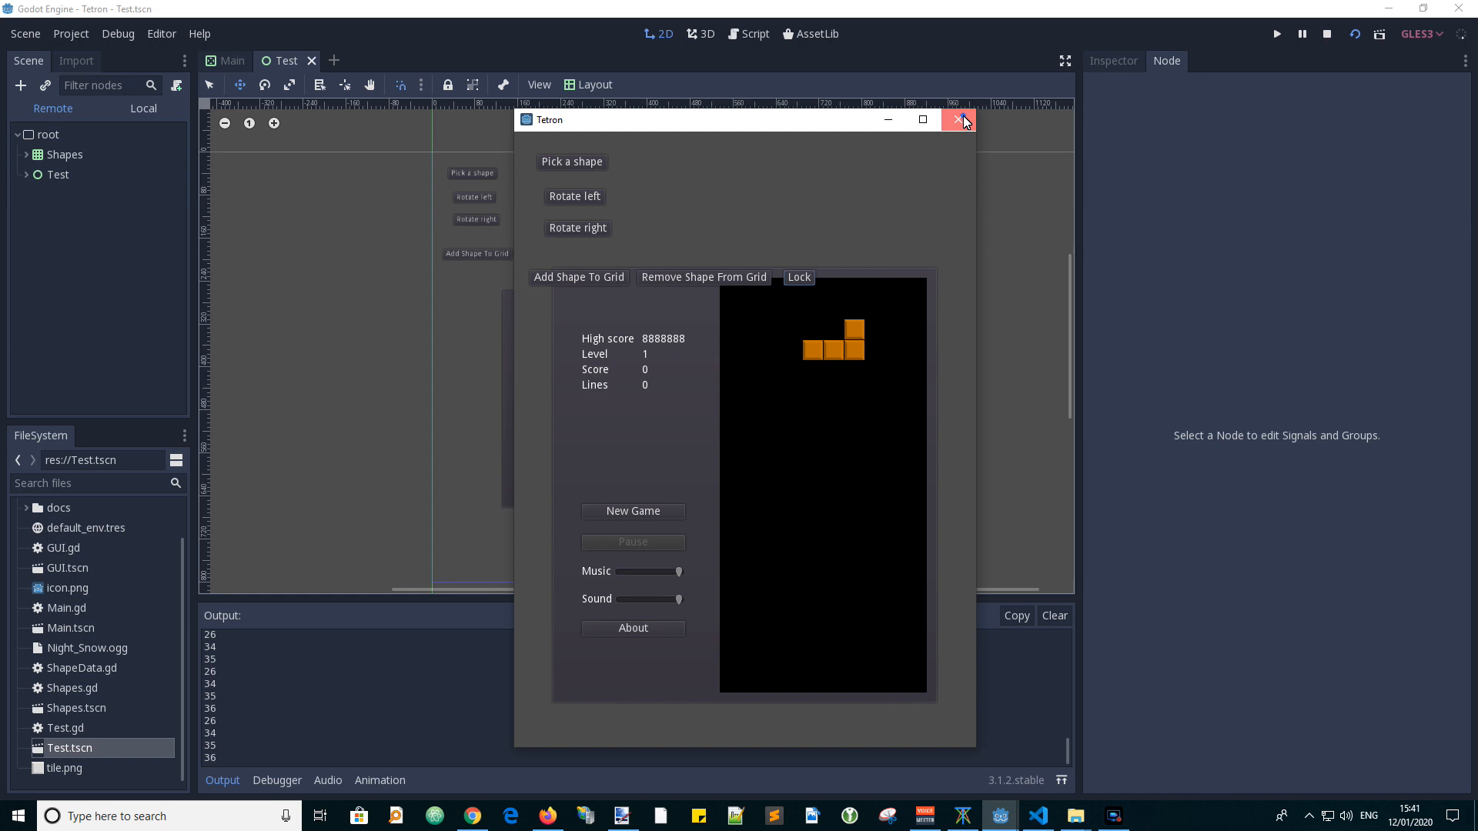
Stop the game and add a SpinBox child node found by searching 'spin'.
left_click(963, 120)
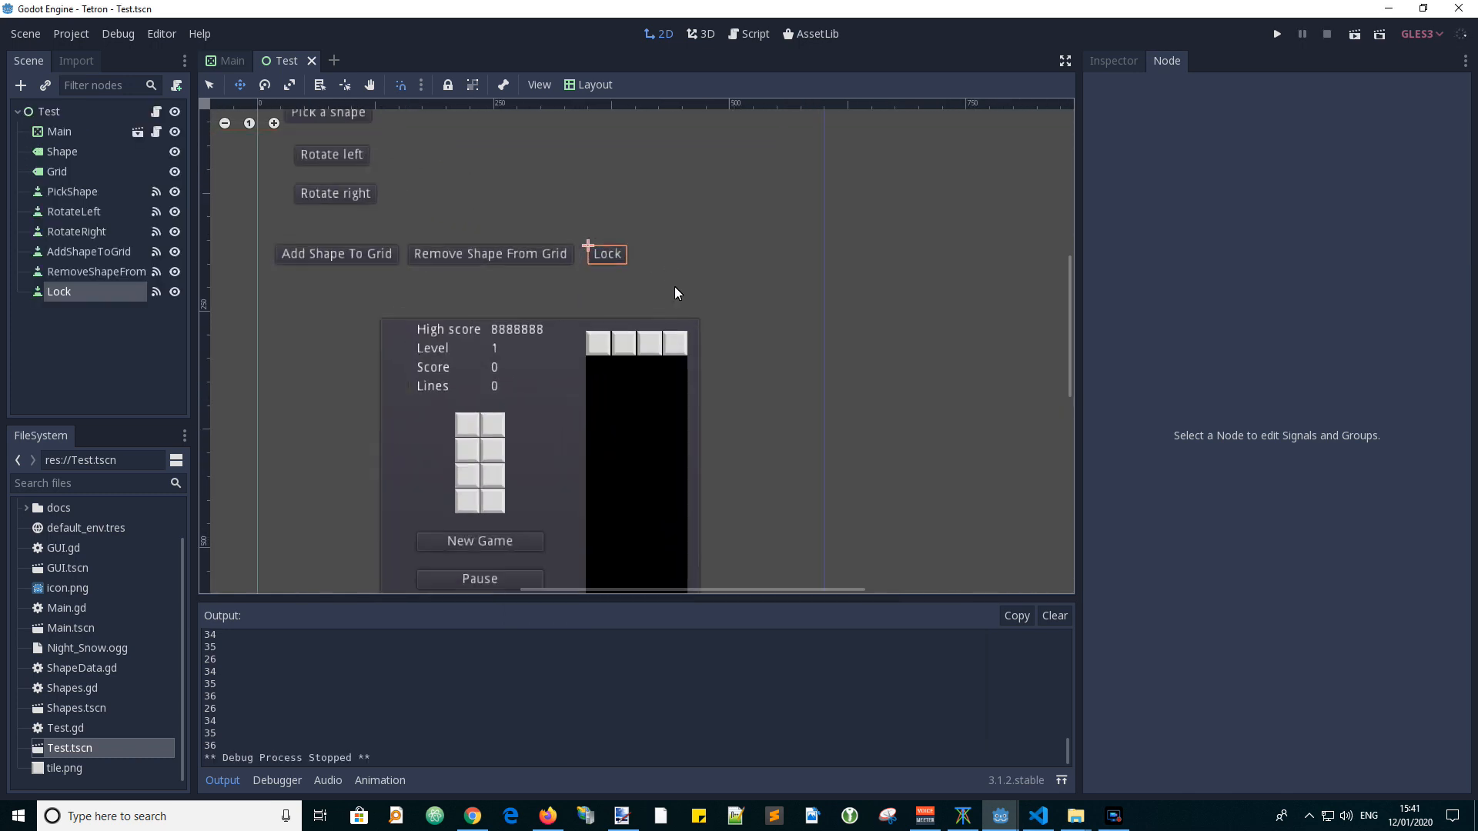
type("spin")
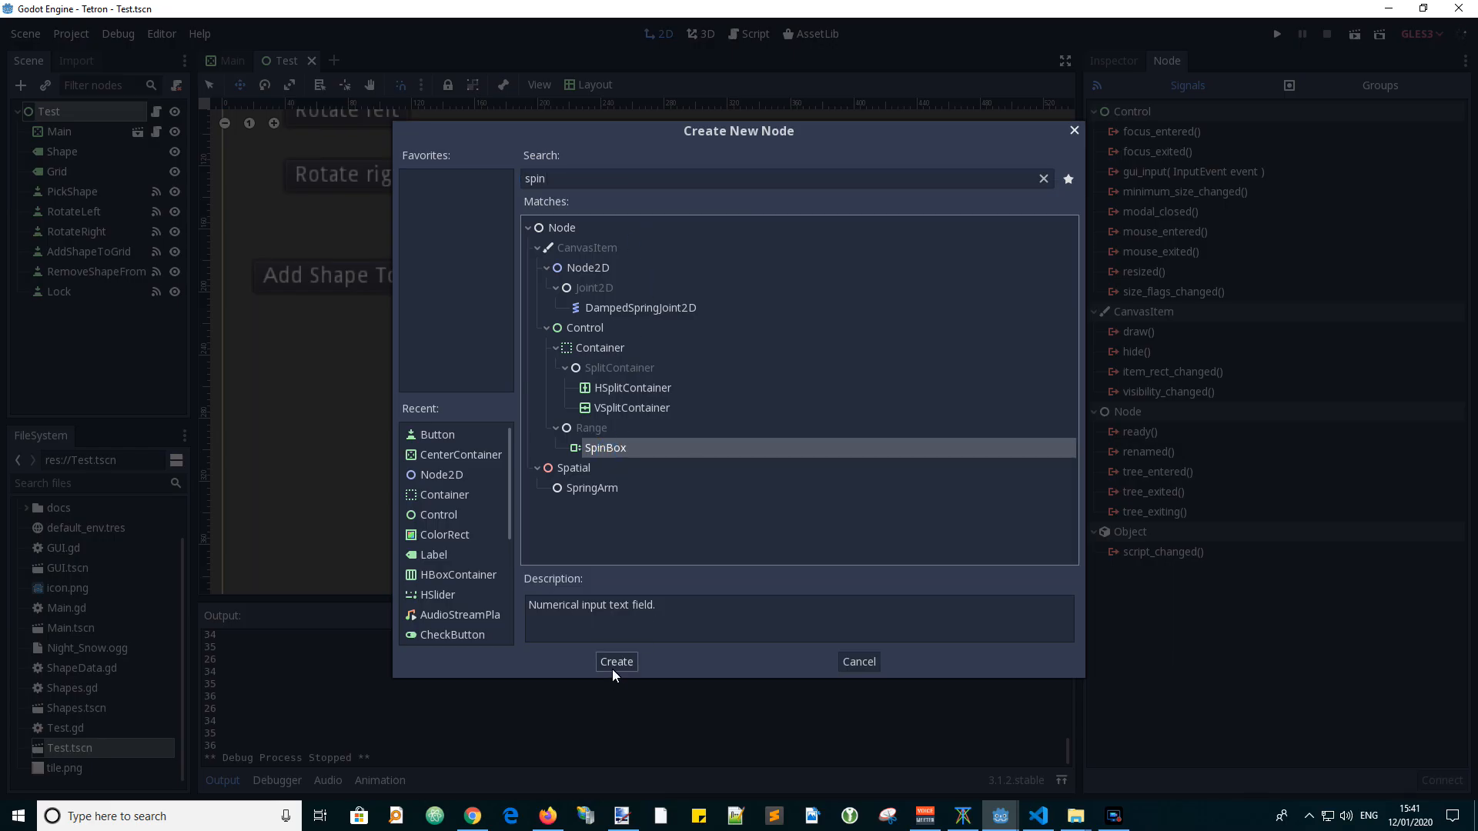
left_click(616, 660)
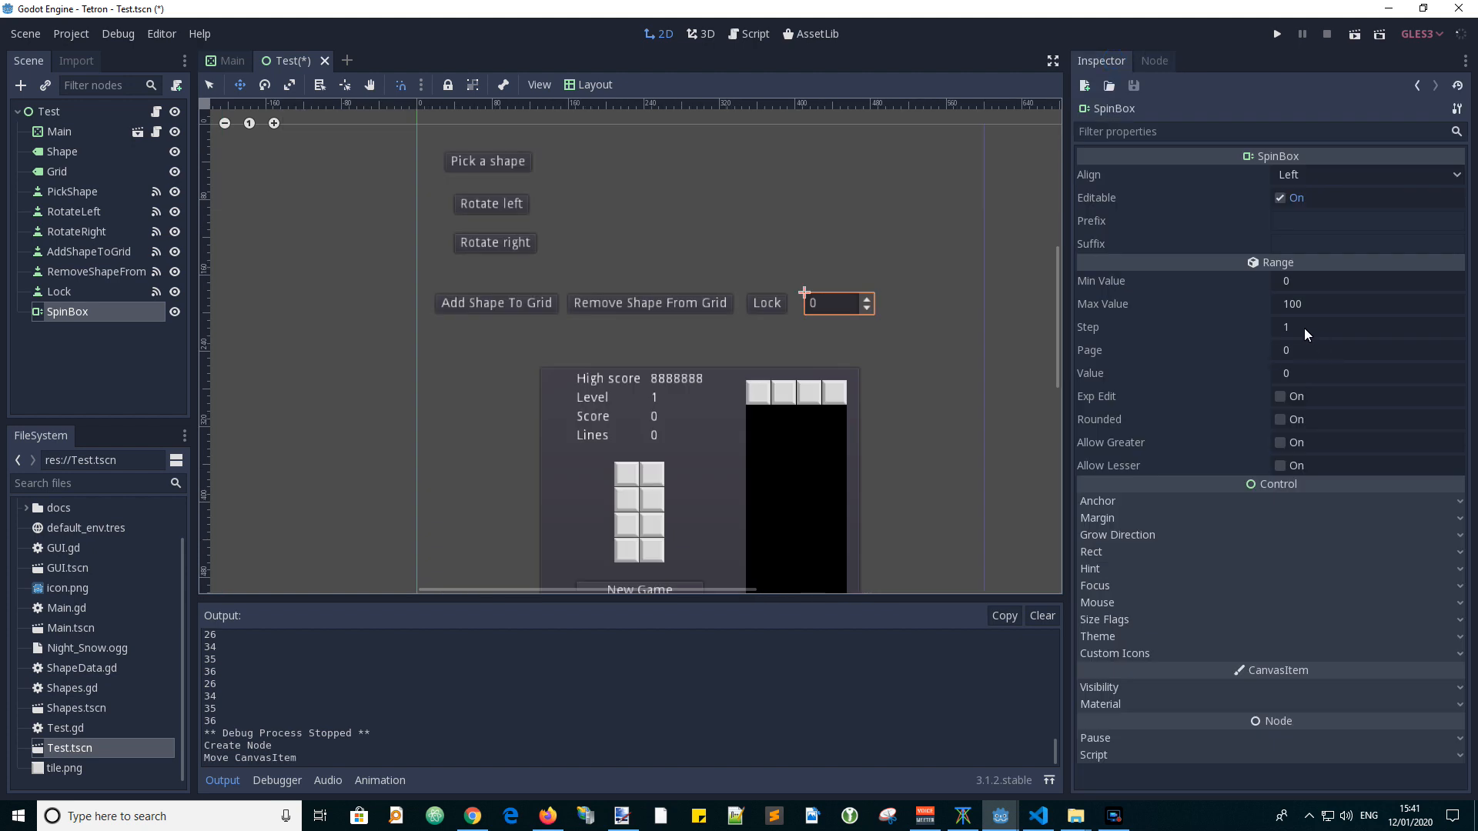
mouse_move(1265, 368)
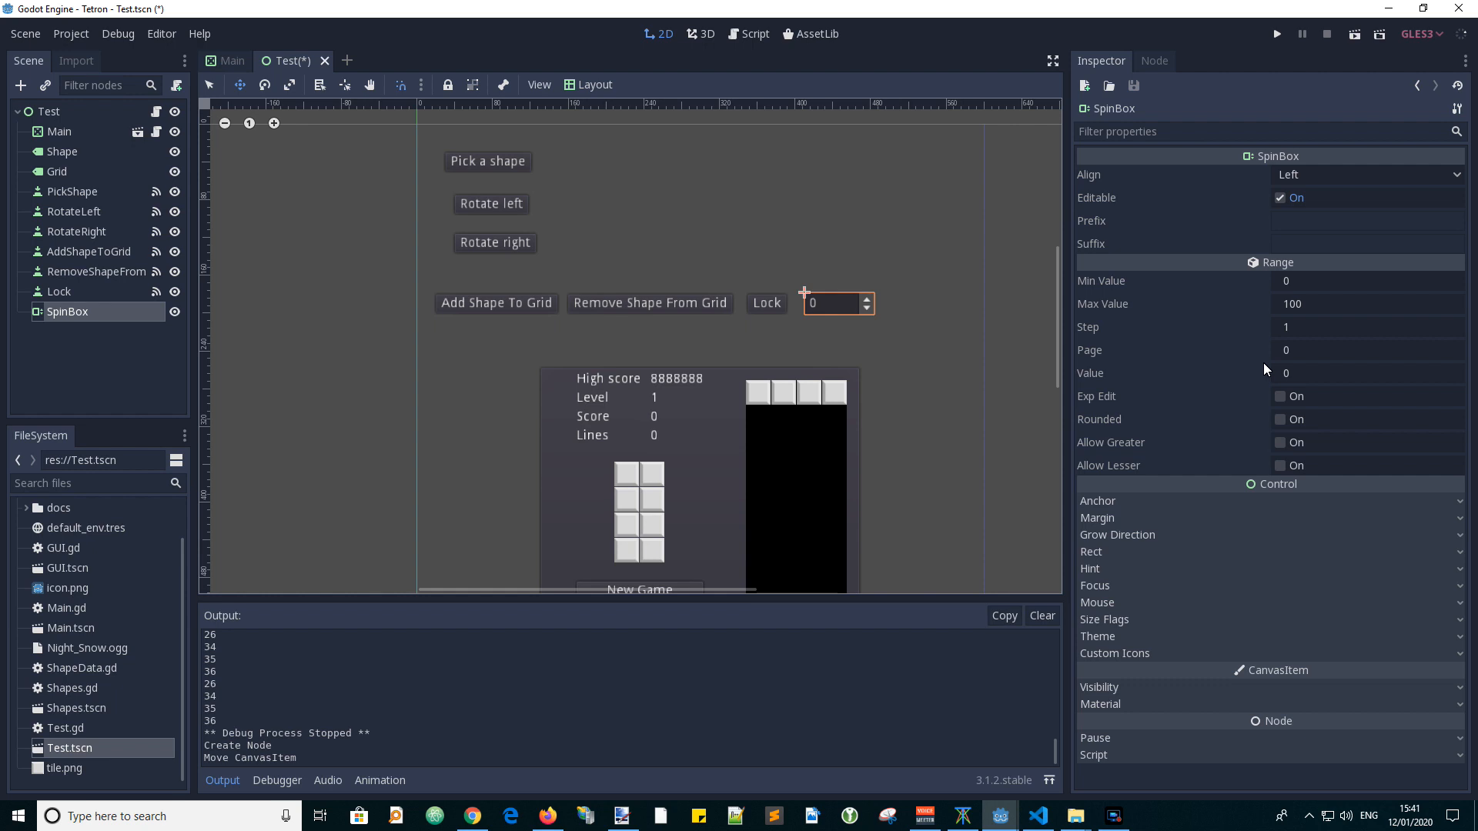
mouse_move(1303, 286)
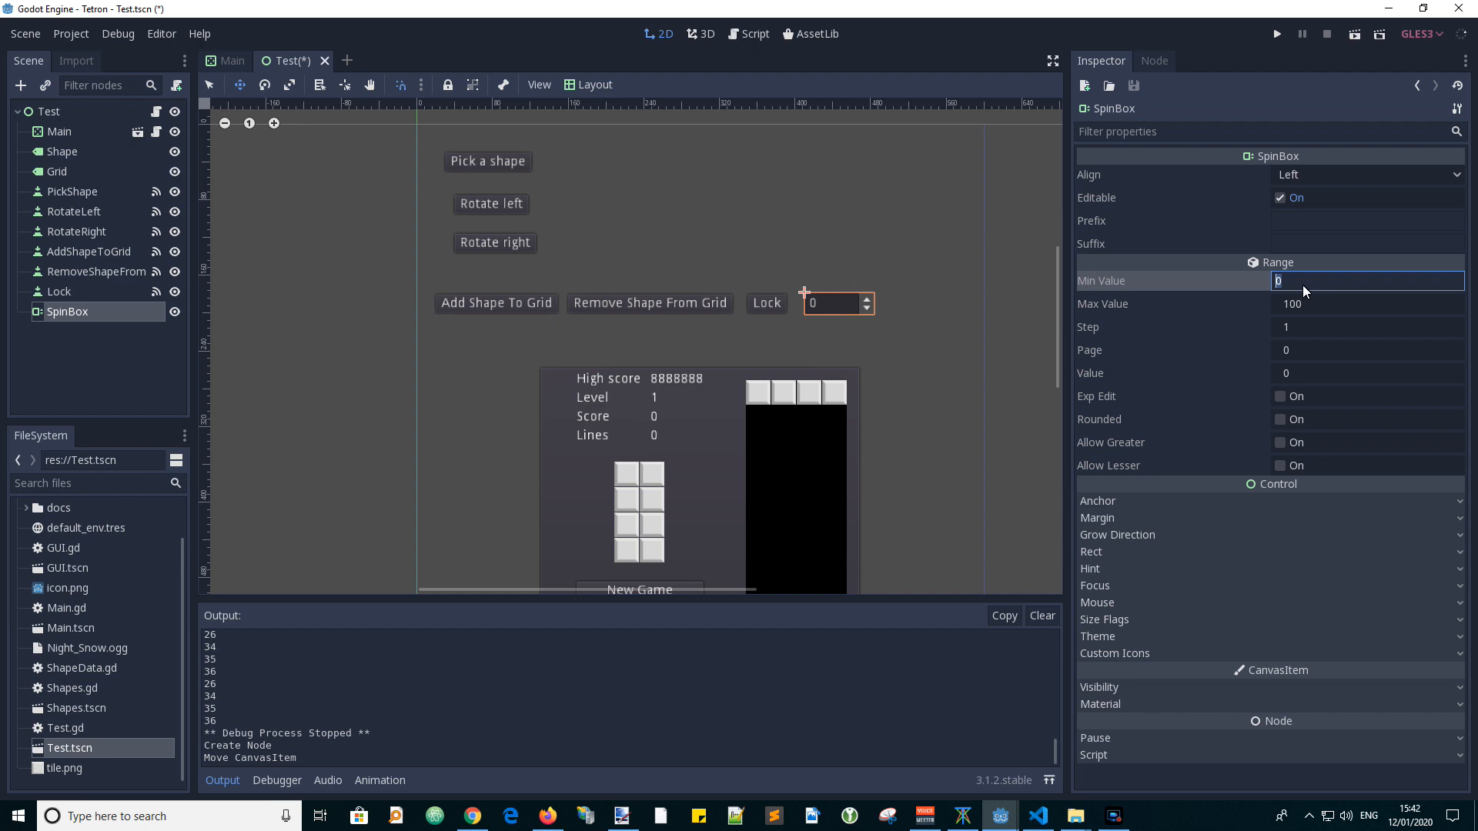
Set the SpinBox range Min Value -10, Max Value 210 and Value 35 in the Inspector.
type("-")
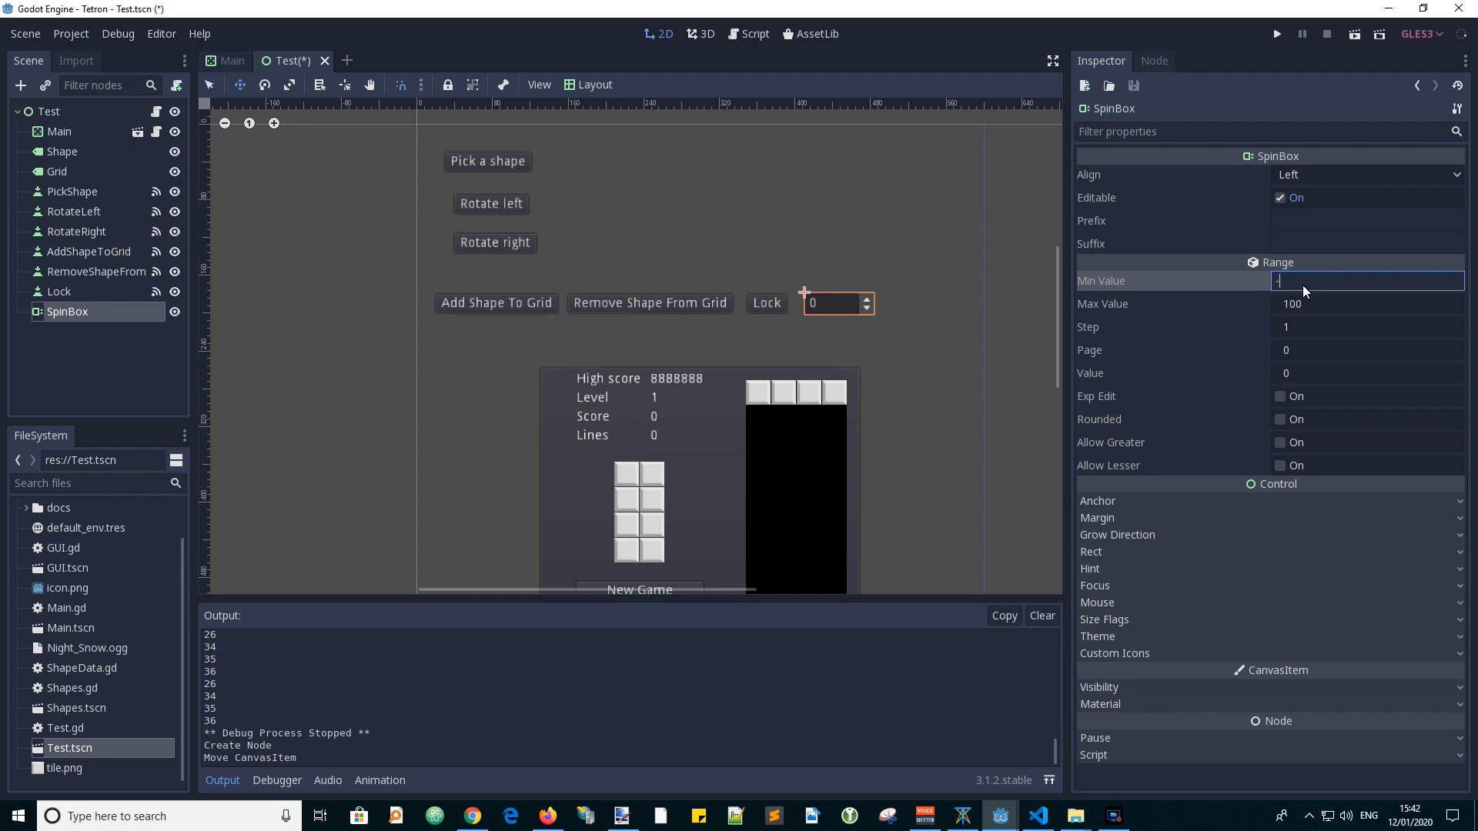
type("-10")
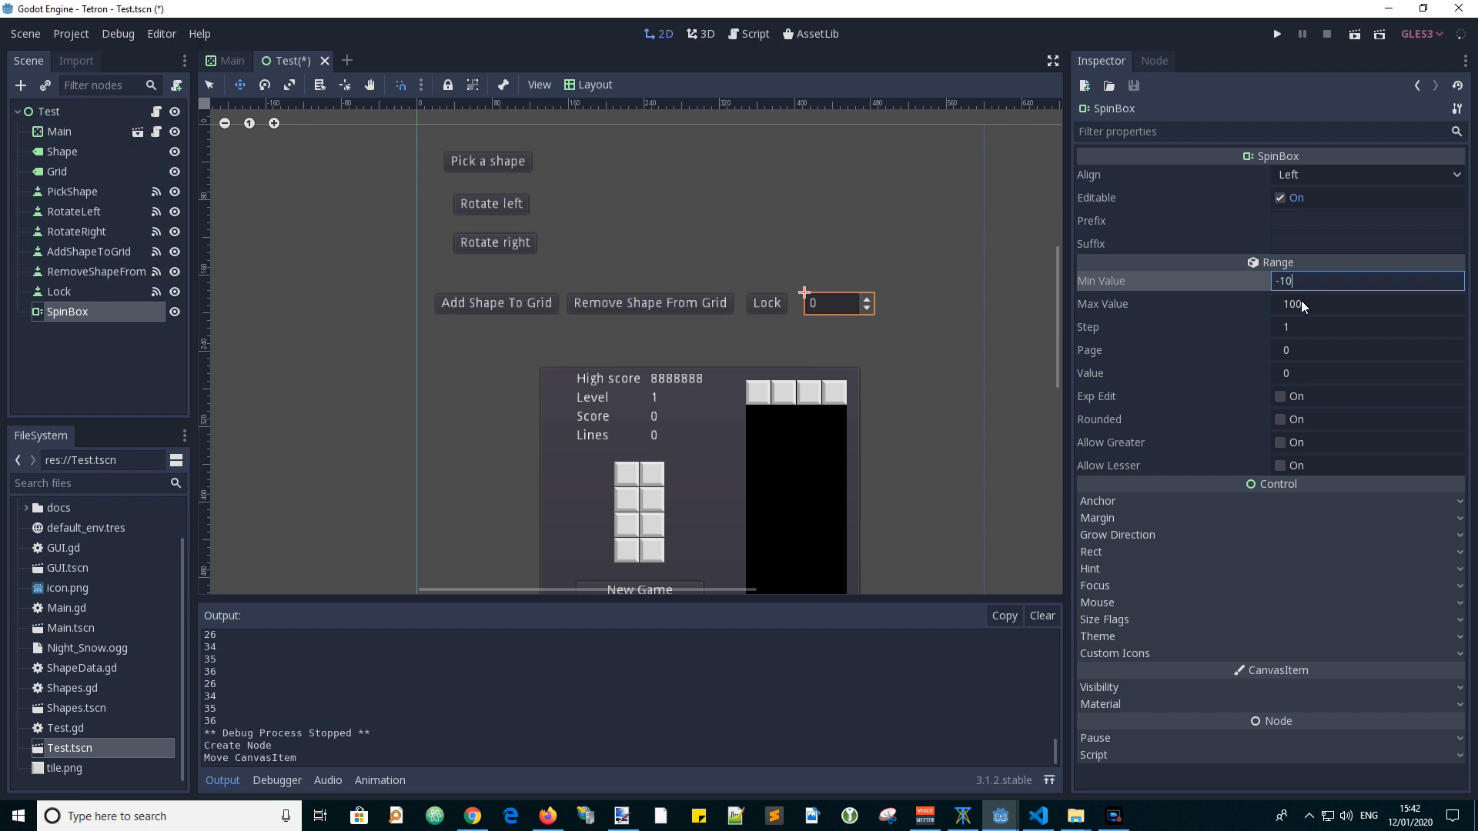
left_click(1367, 303)
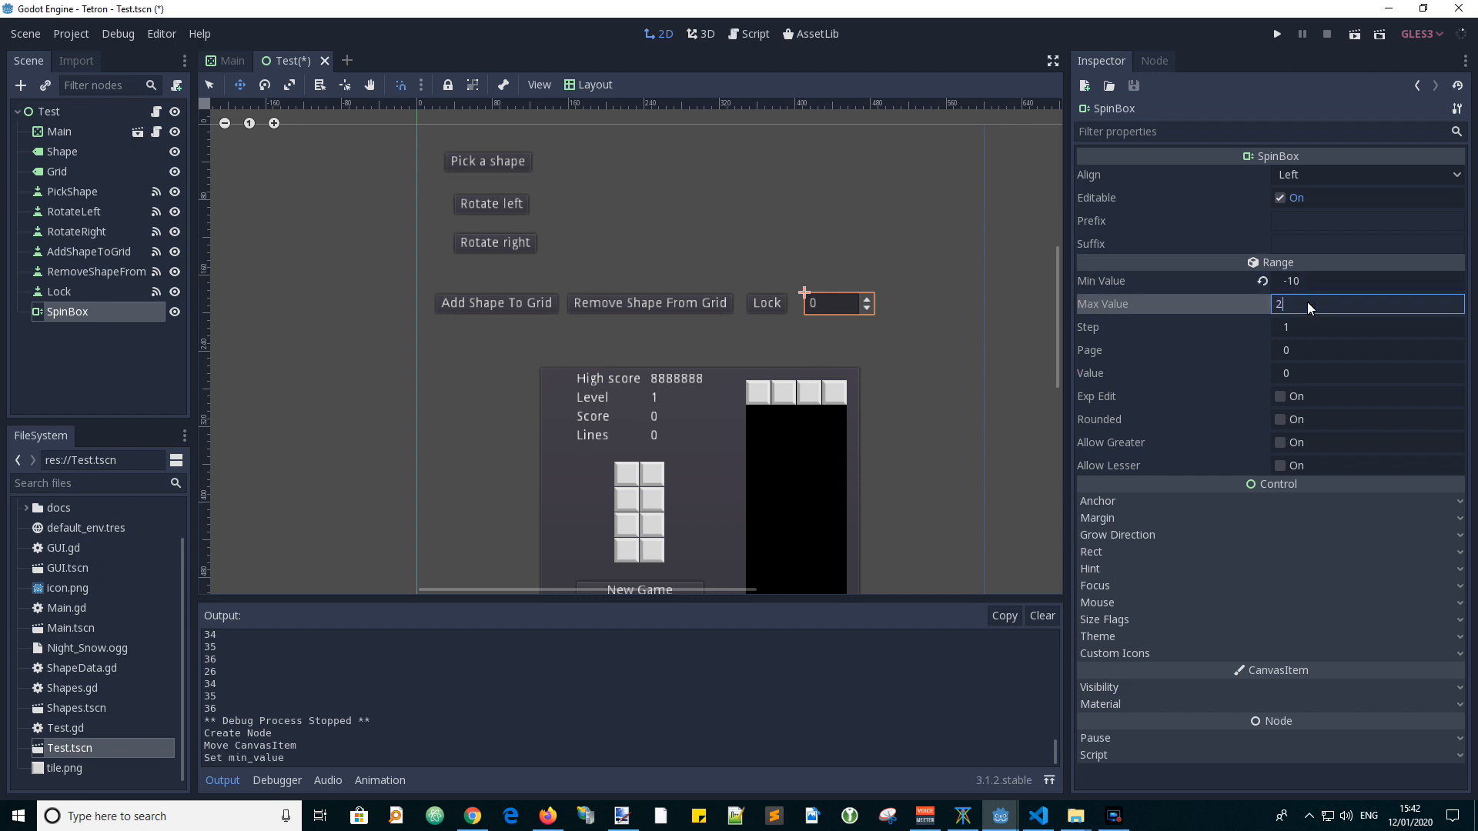
type("10")
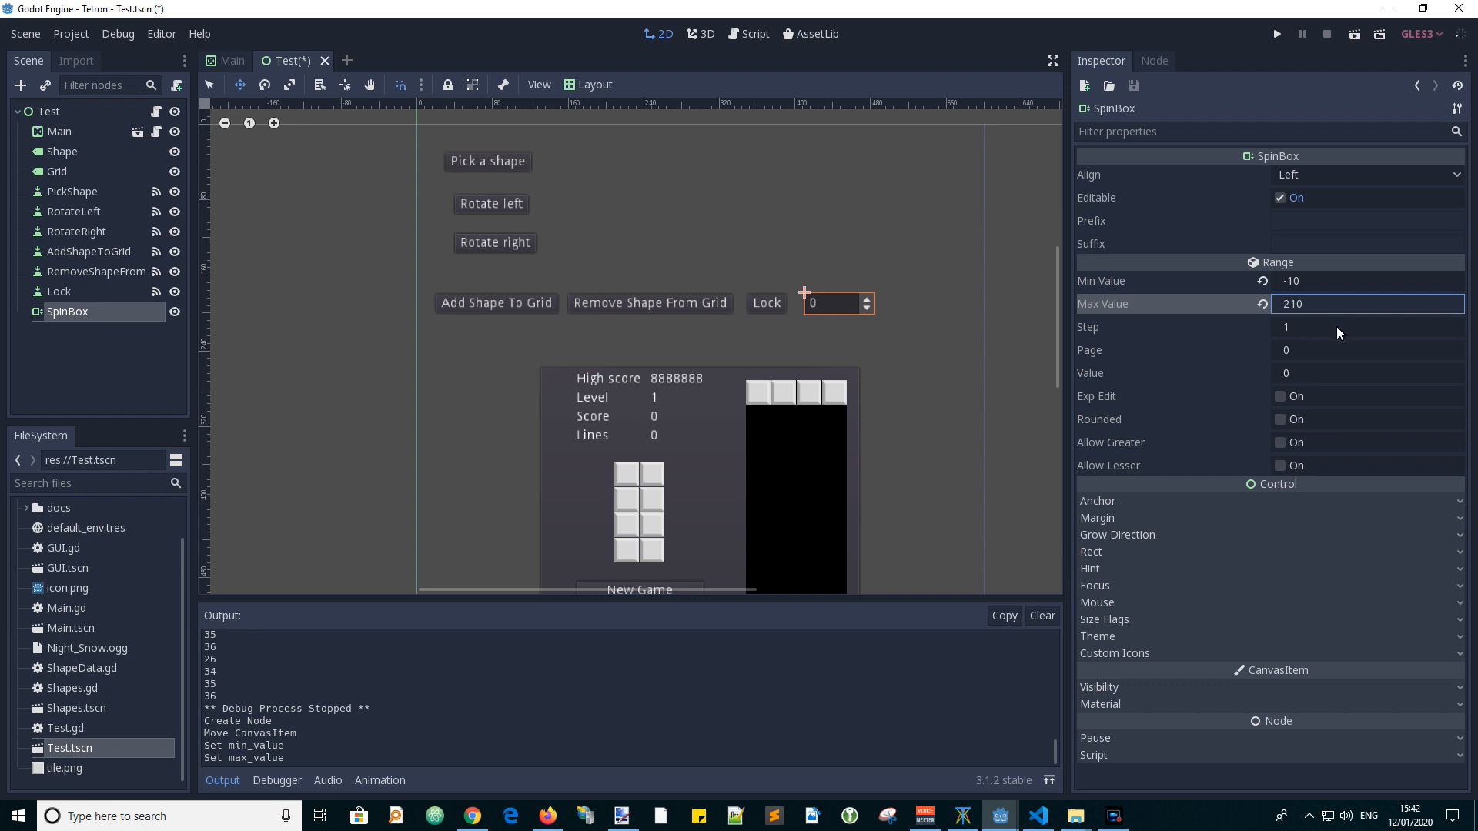
mouse_move(1300, 334)
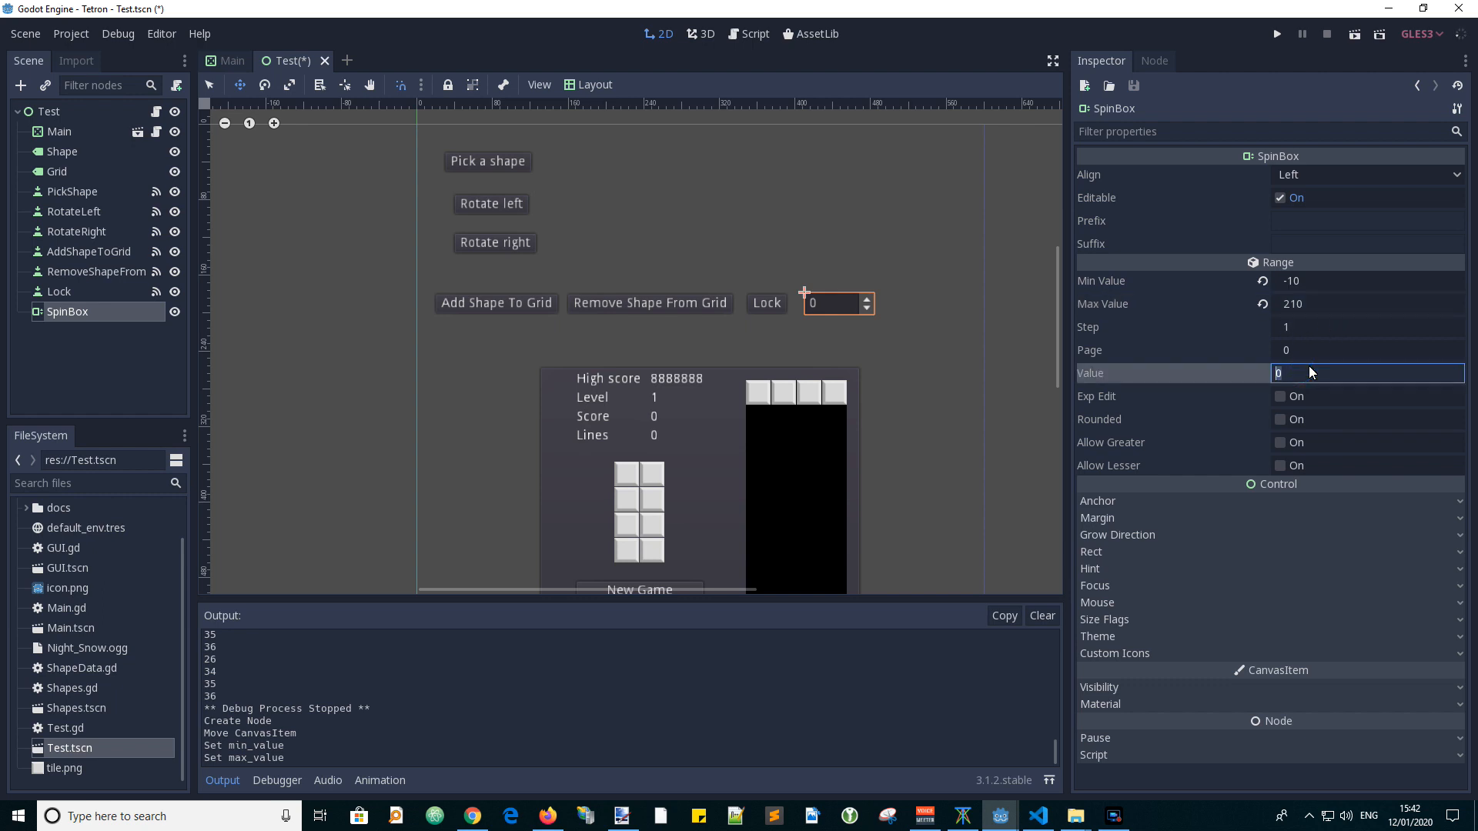
type("35")
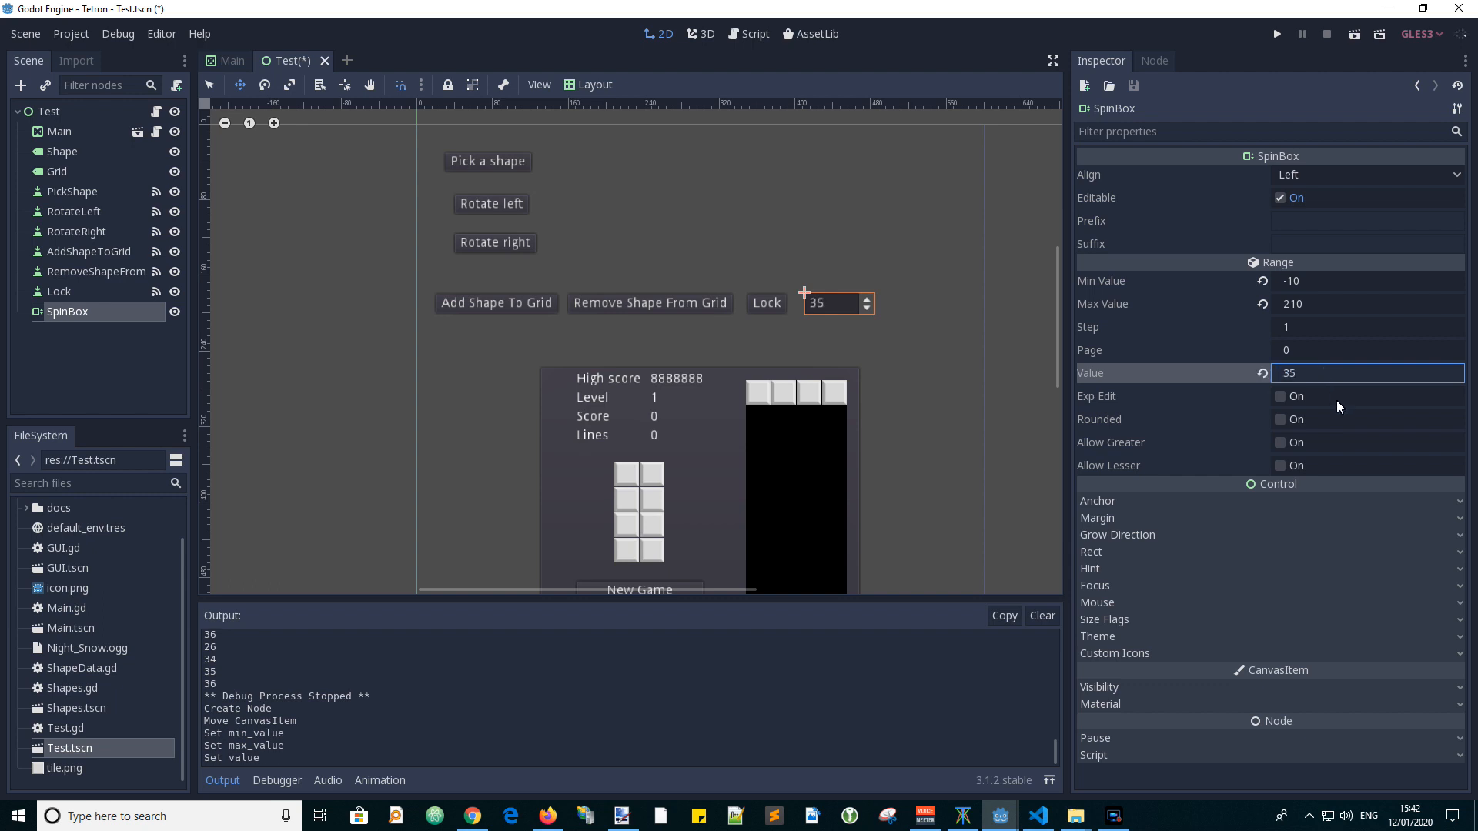
mouse_move(94, 317)
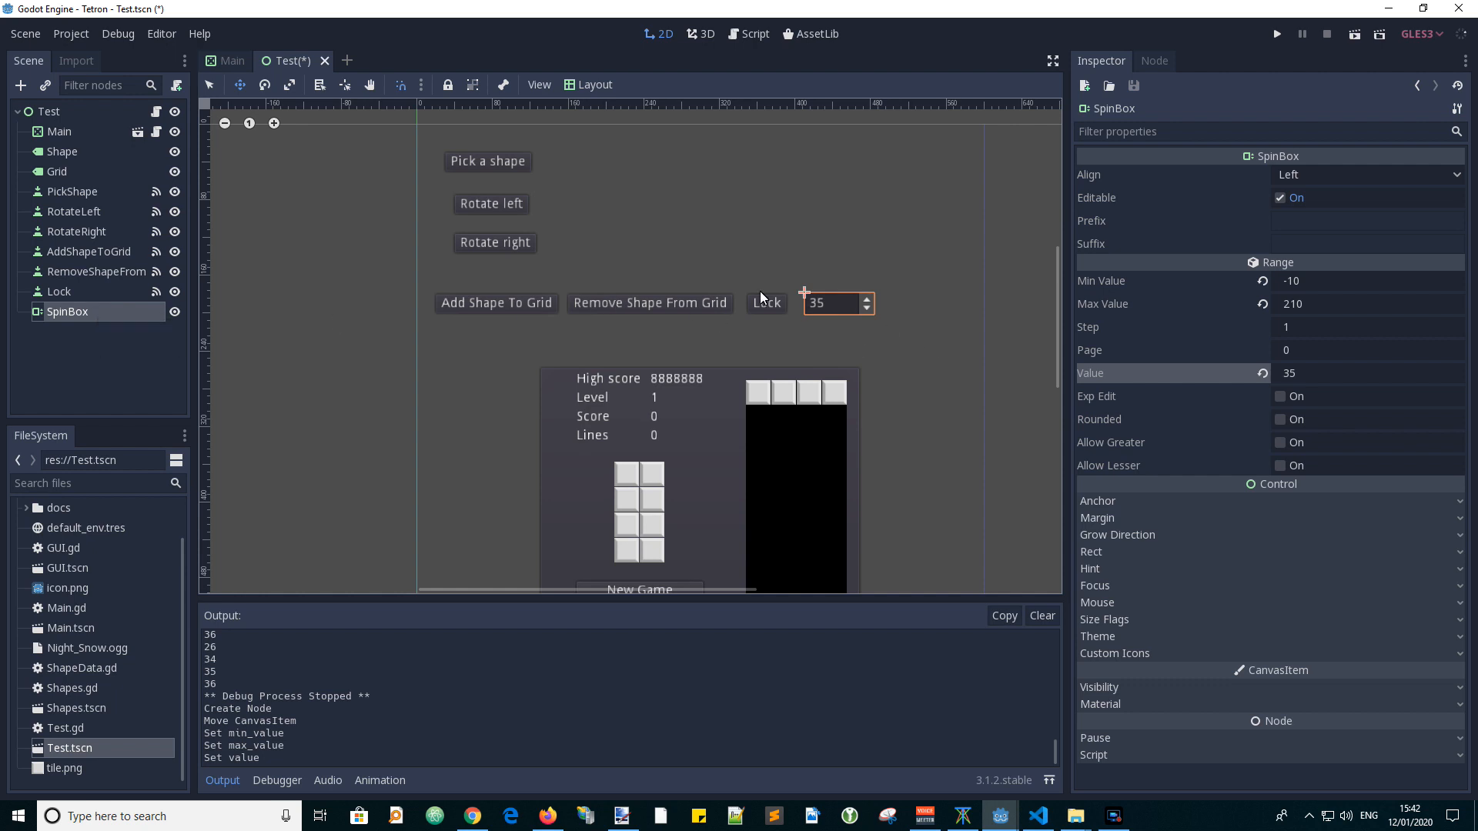
mouse_move(1078, 356)
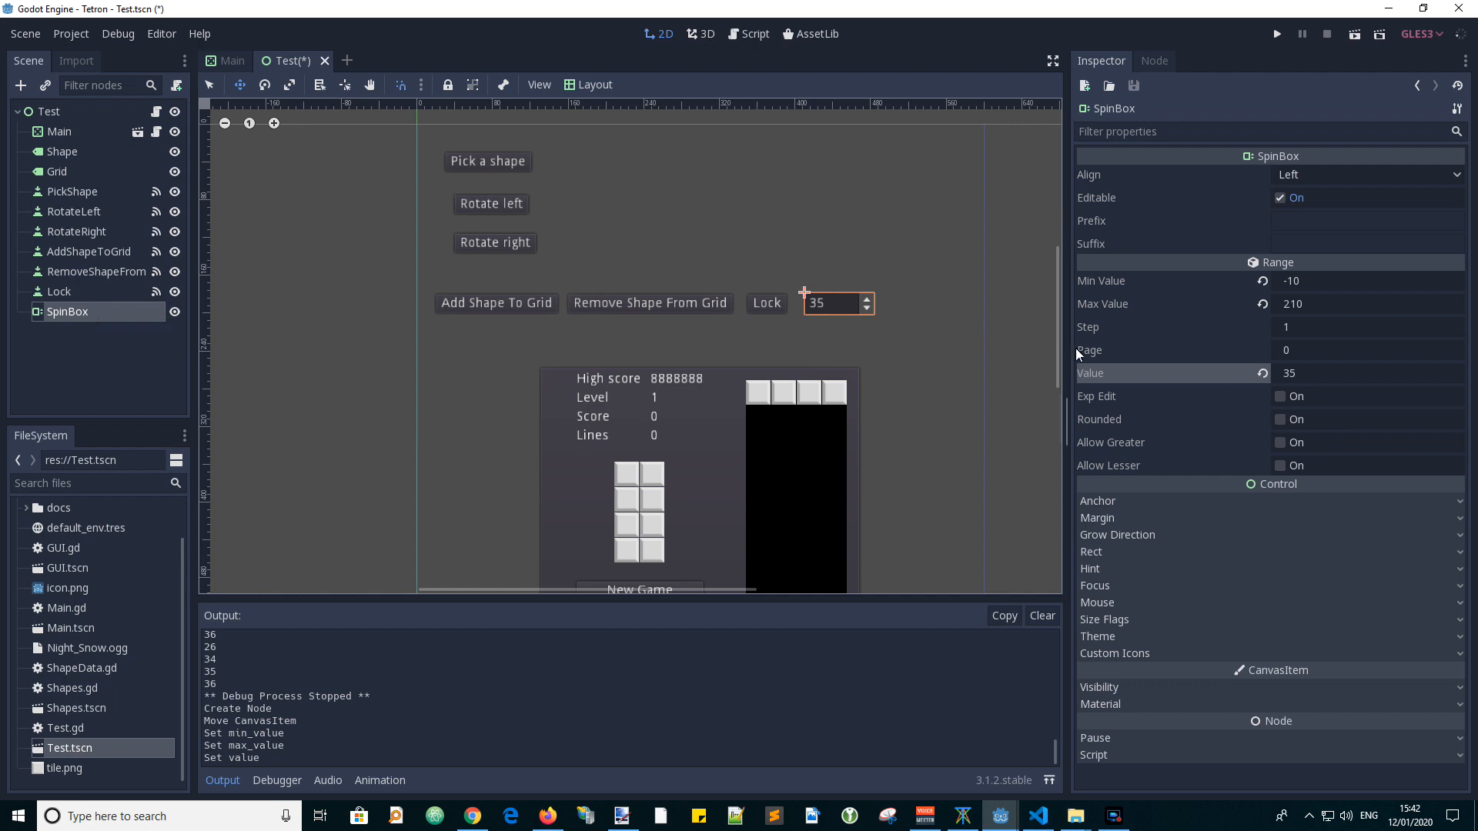
mouse_move(1093, 373)
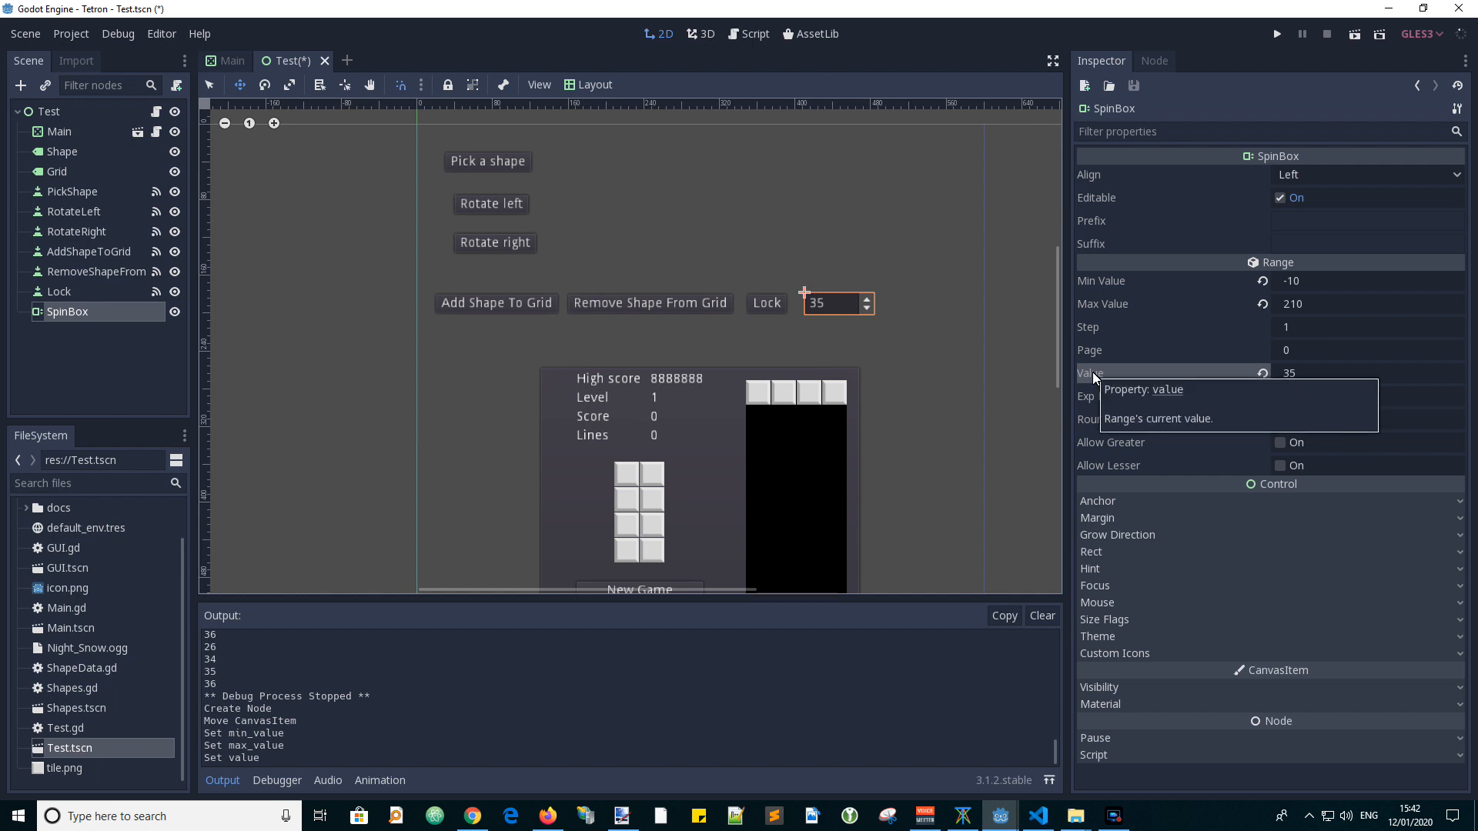
mouse_move(90, 317)
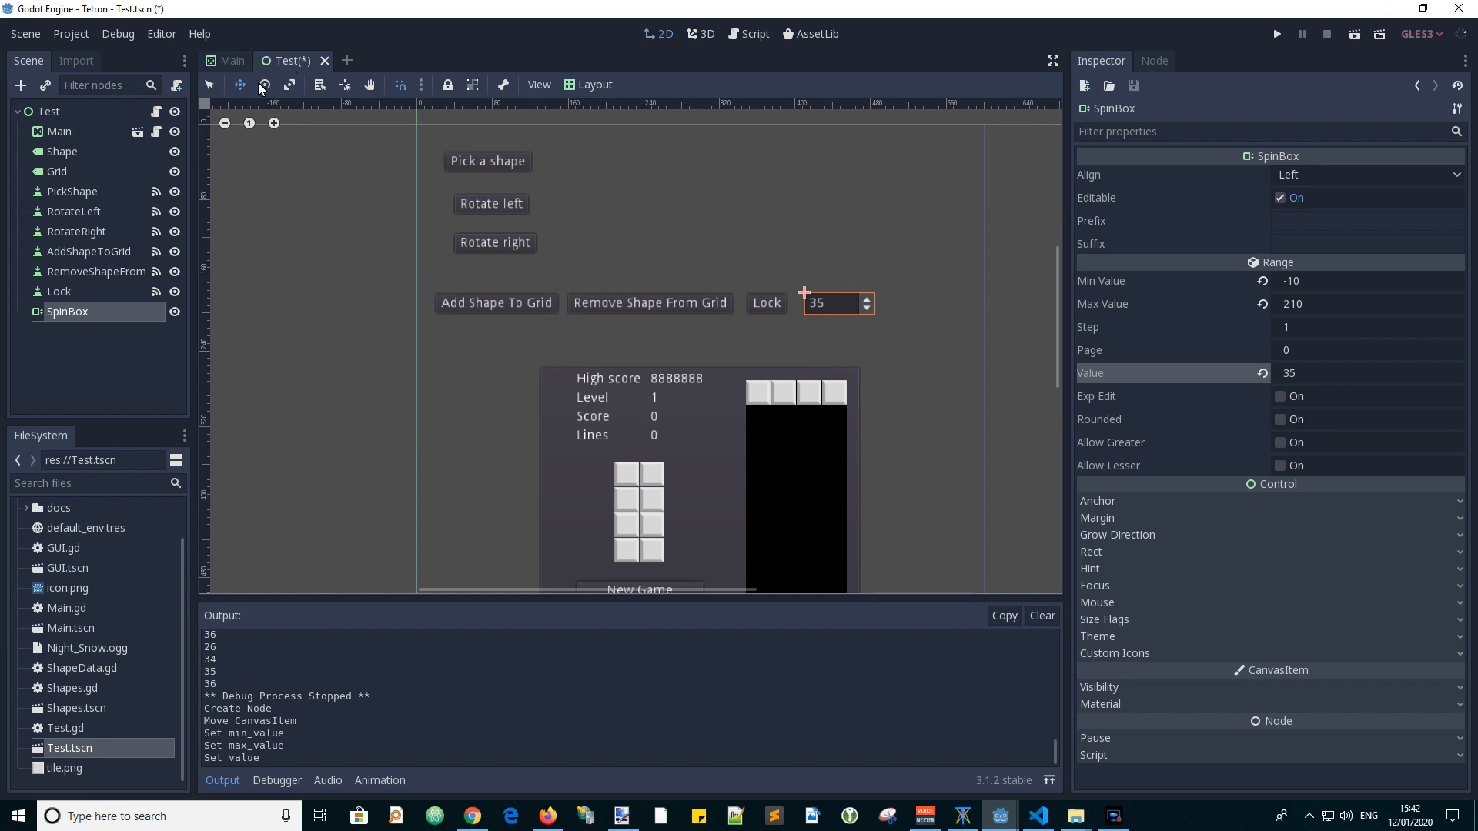
In Test.gd line 37, replace the hard-coded 35 with $SpinBox.value.
left_click(748, 32)
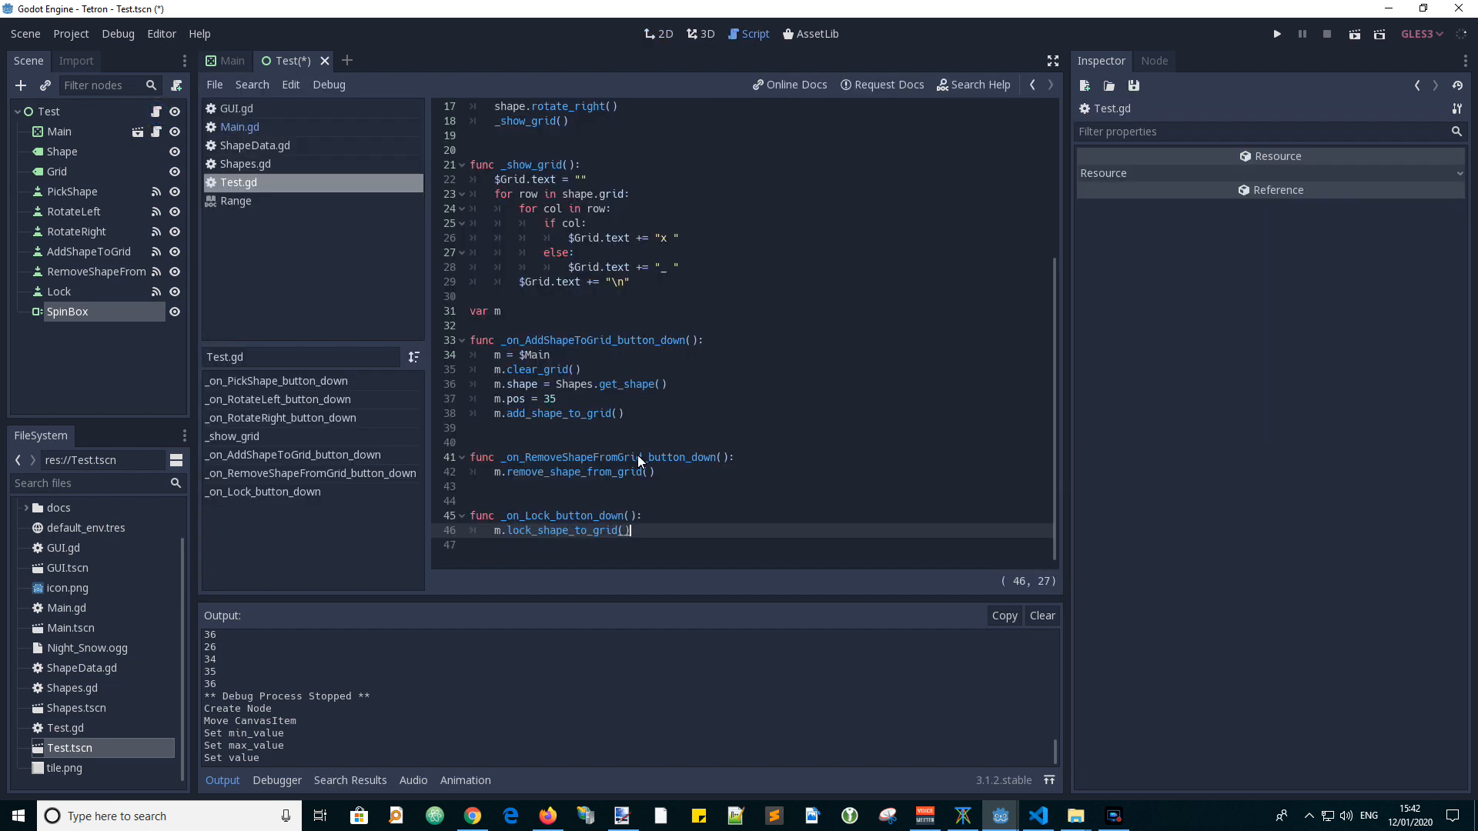
mouse_move(530, 408)
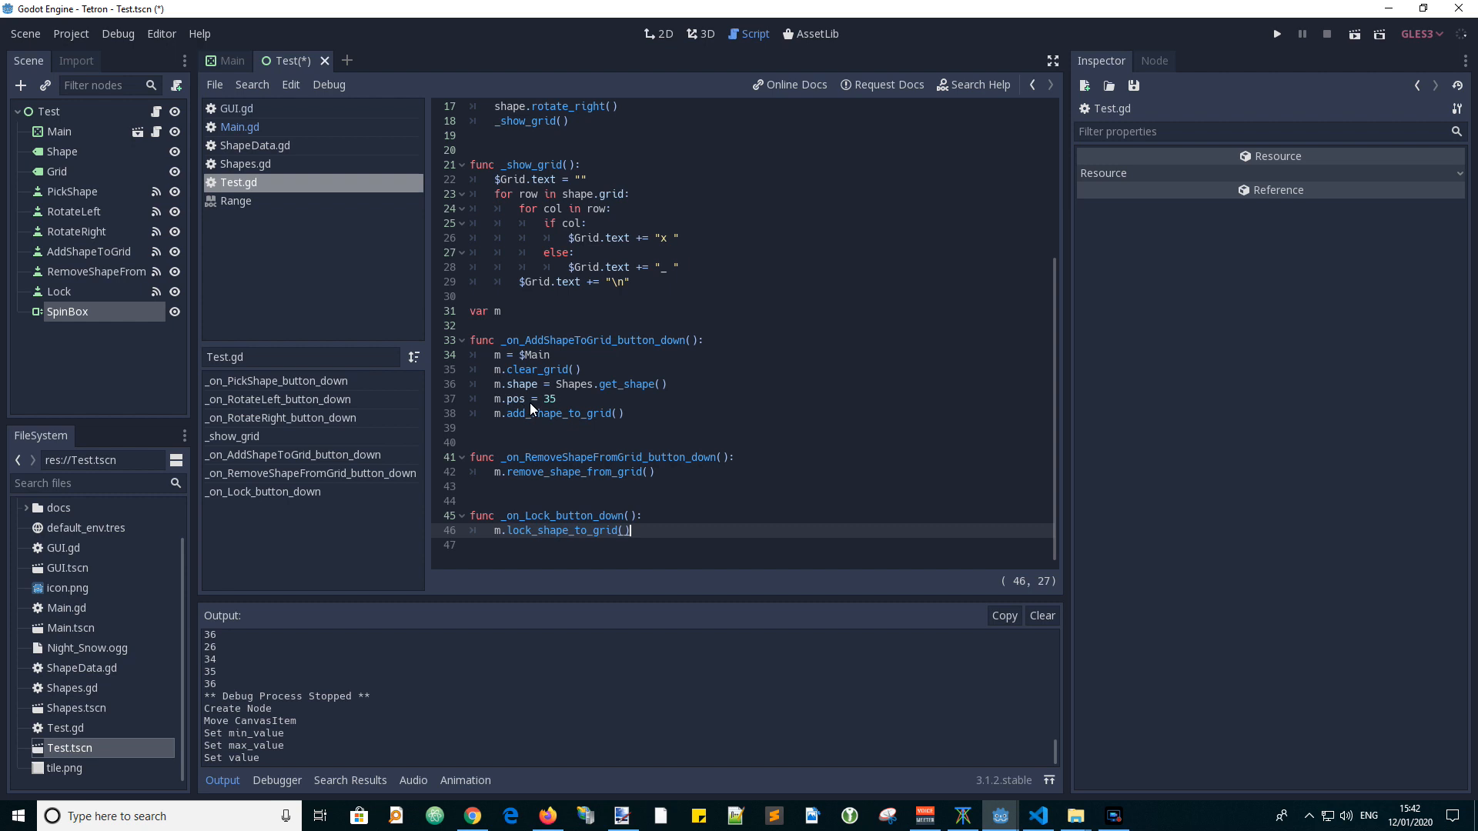
left_click(558, 397)
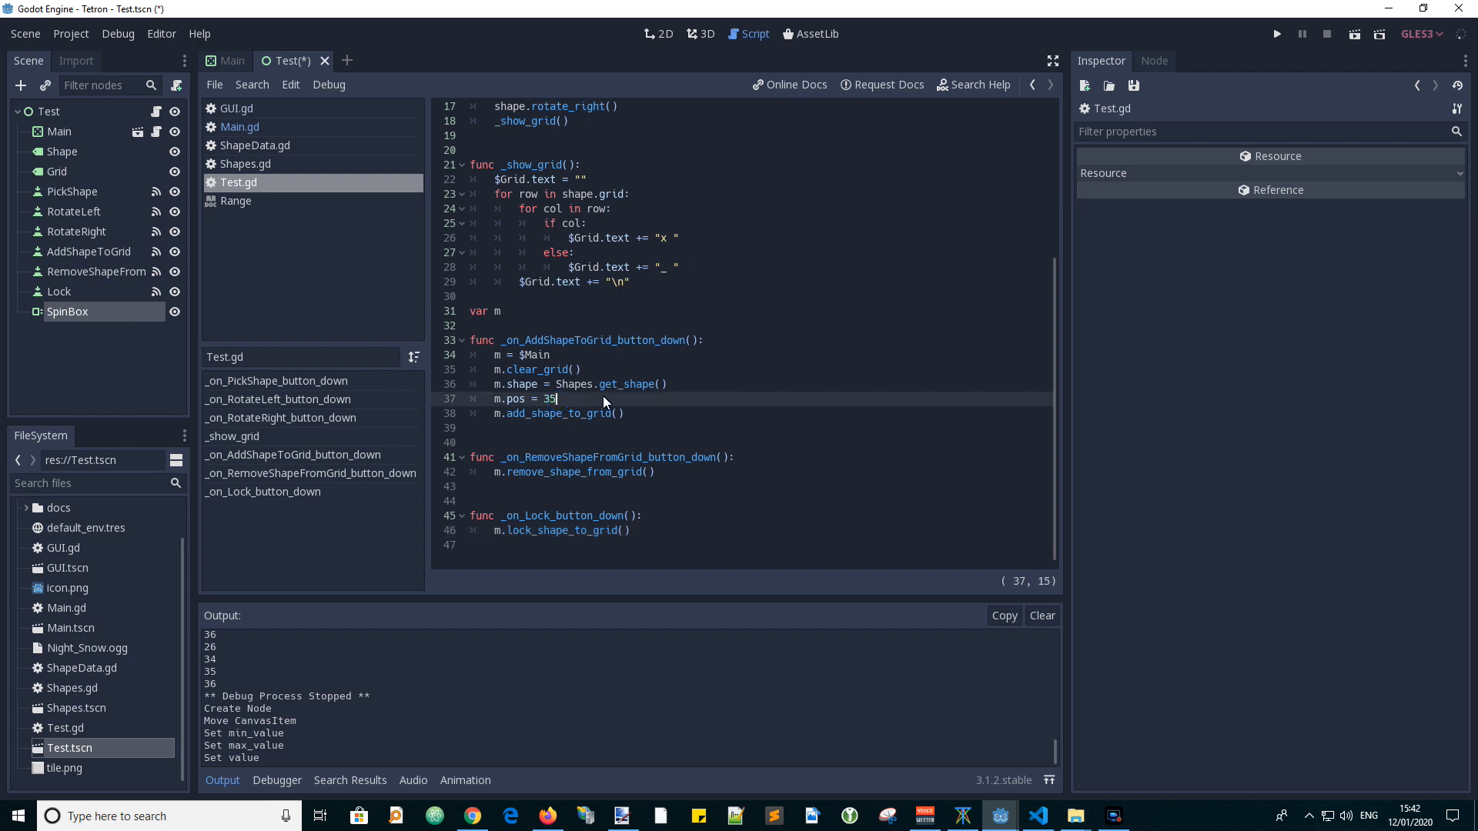
key("Backspace")
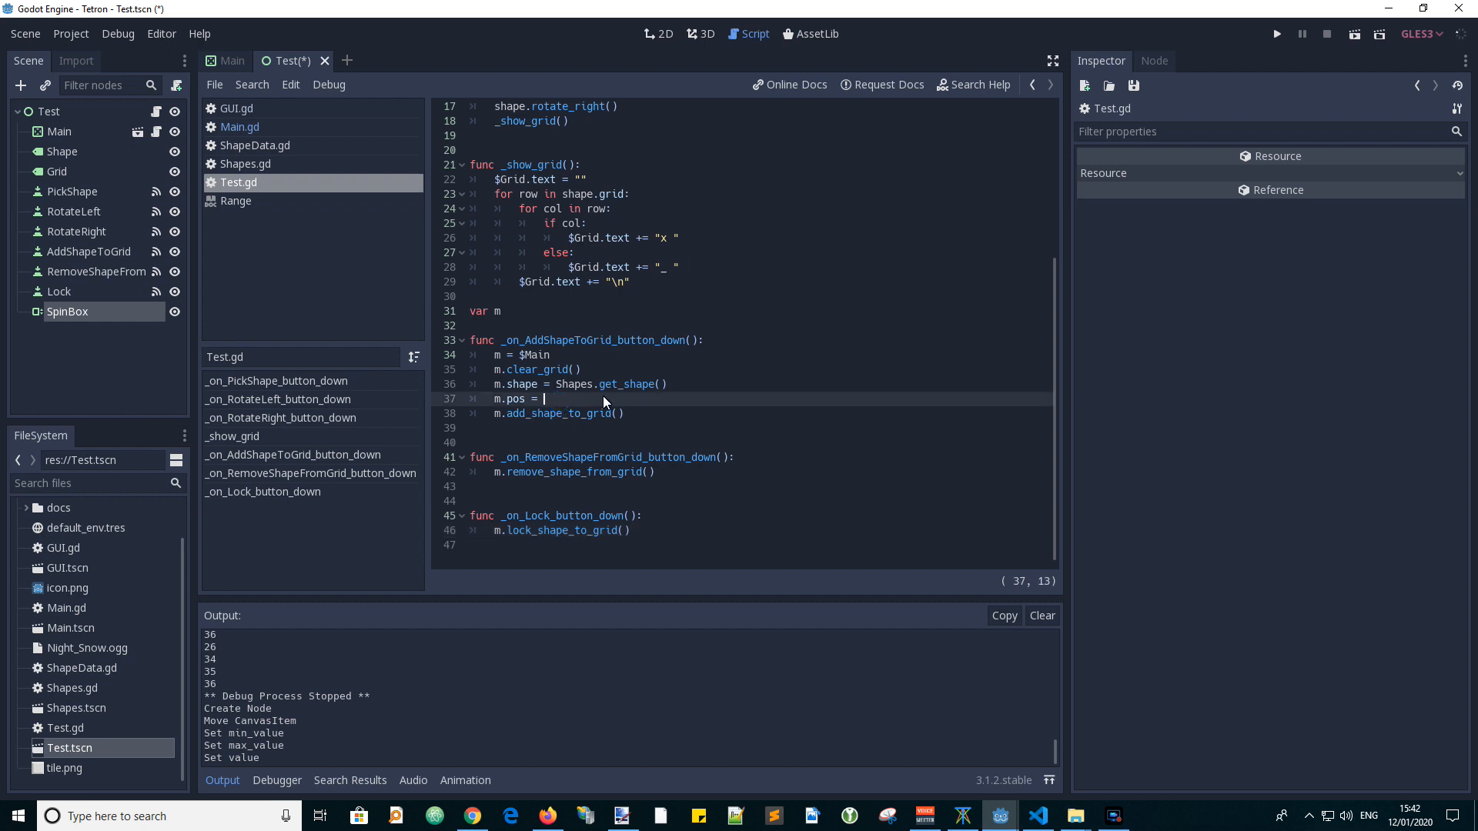
type("$SpinBox.")
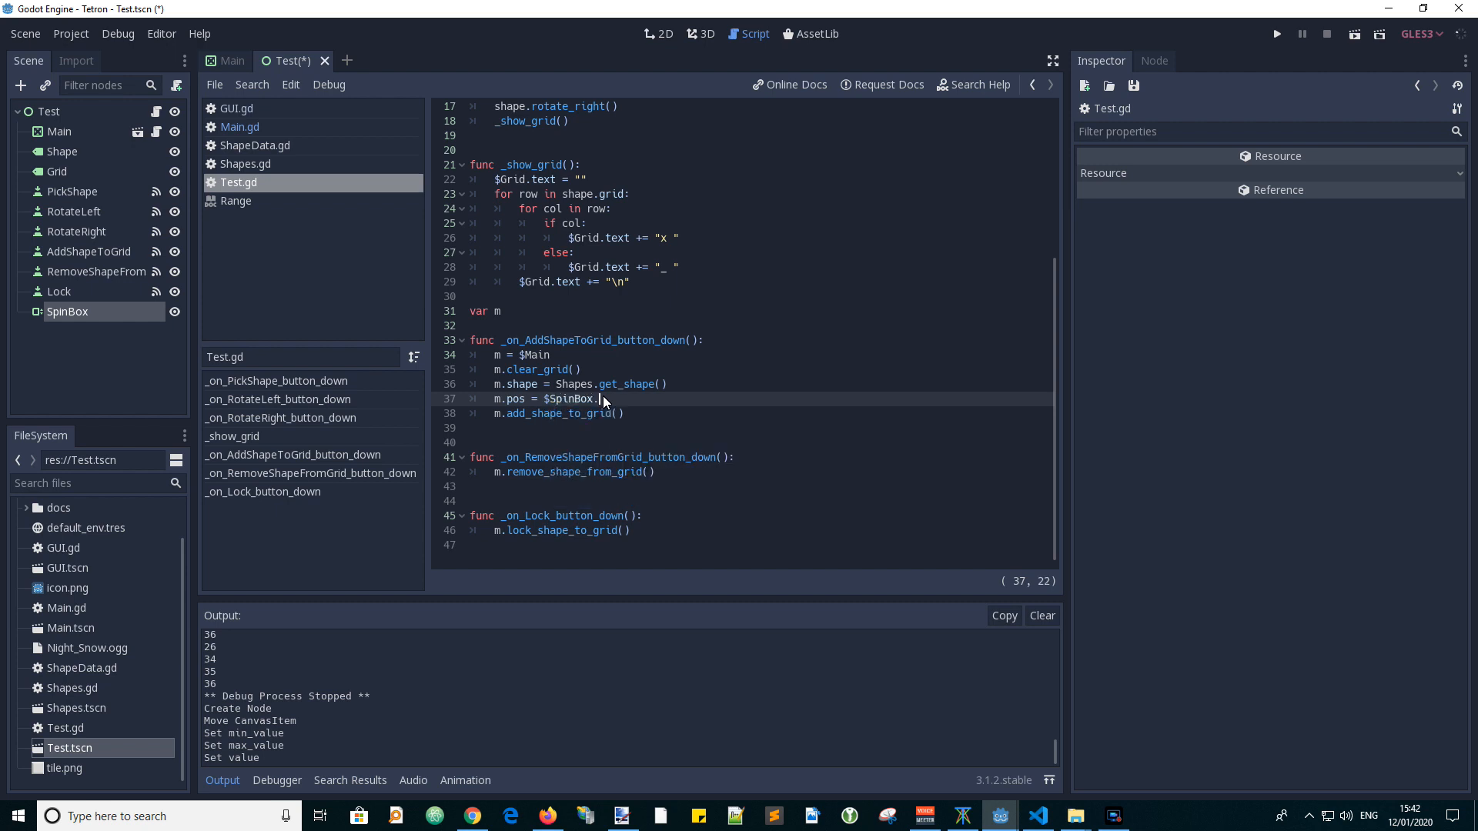
type("value")
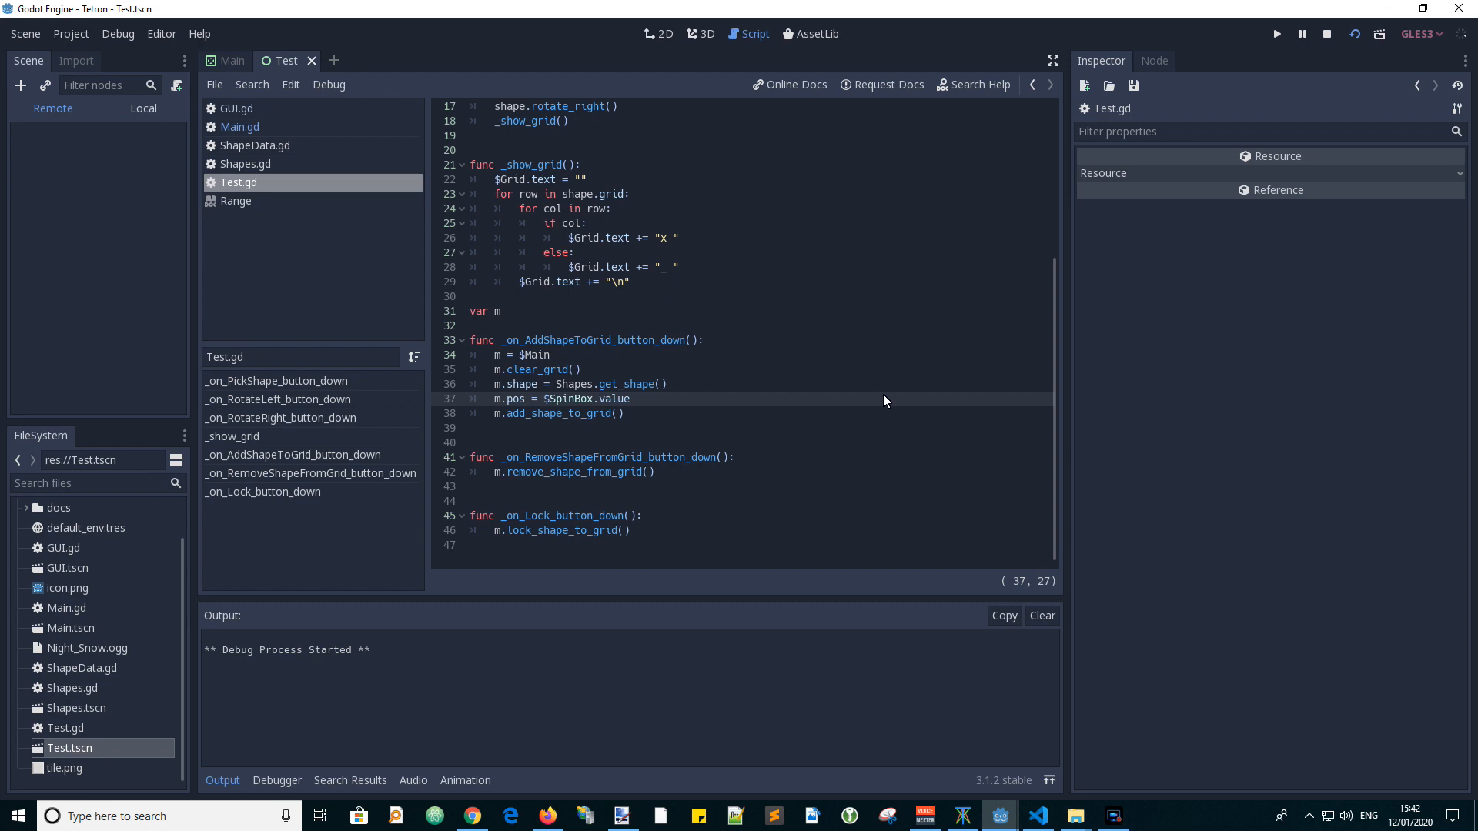
Run the Test scene at position 50, hit the float-int modulo error, and stop the game.
left_click(1276, 34)
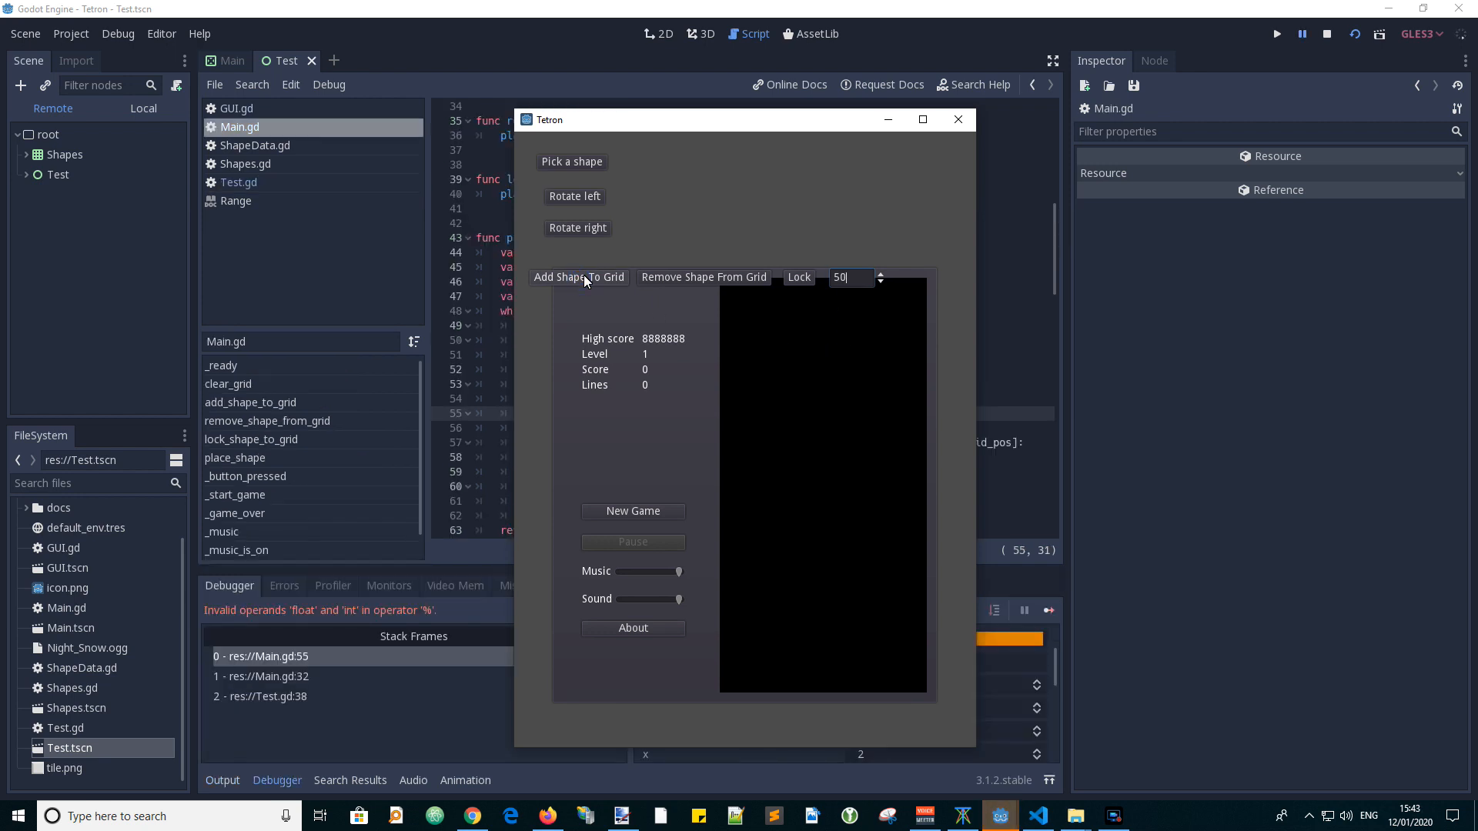
mouse_move(494, 523)
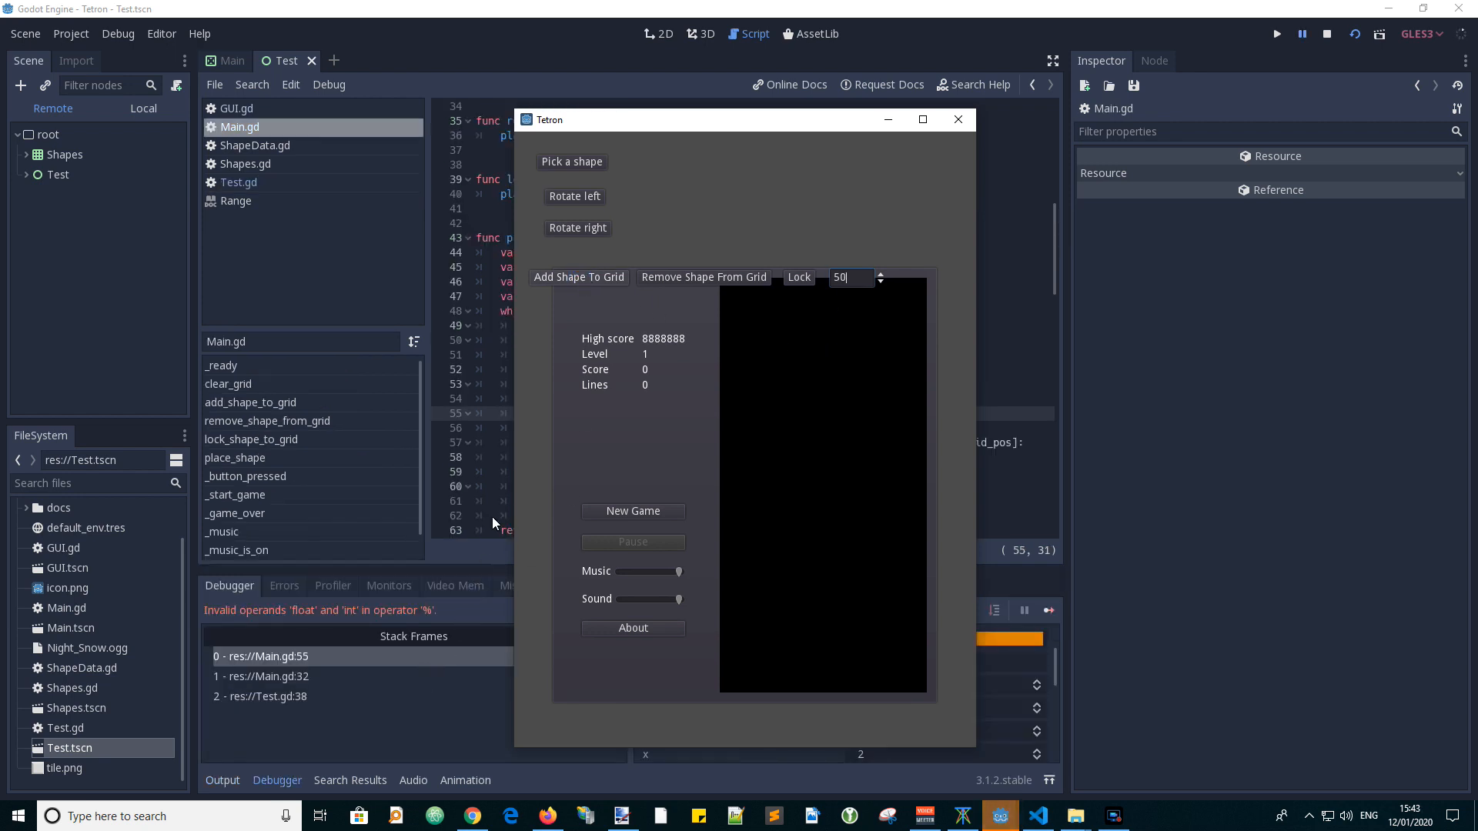
left_click(958, 120)
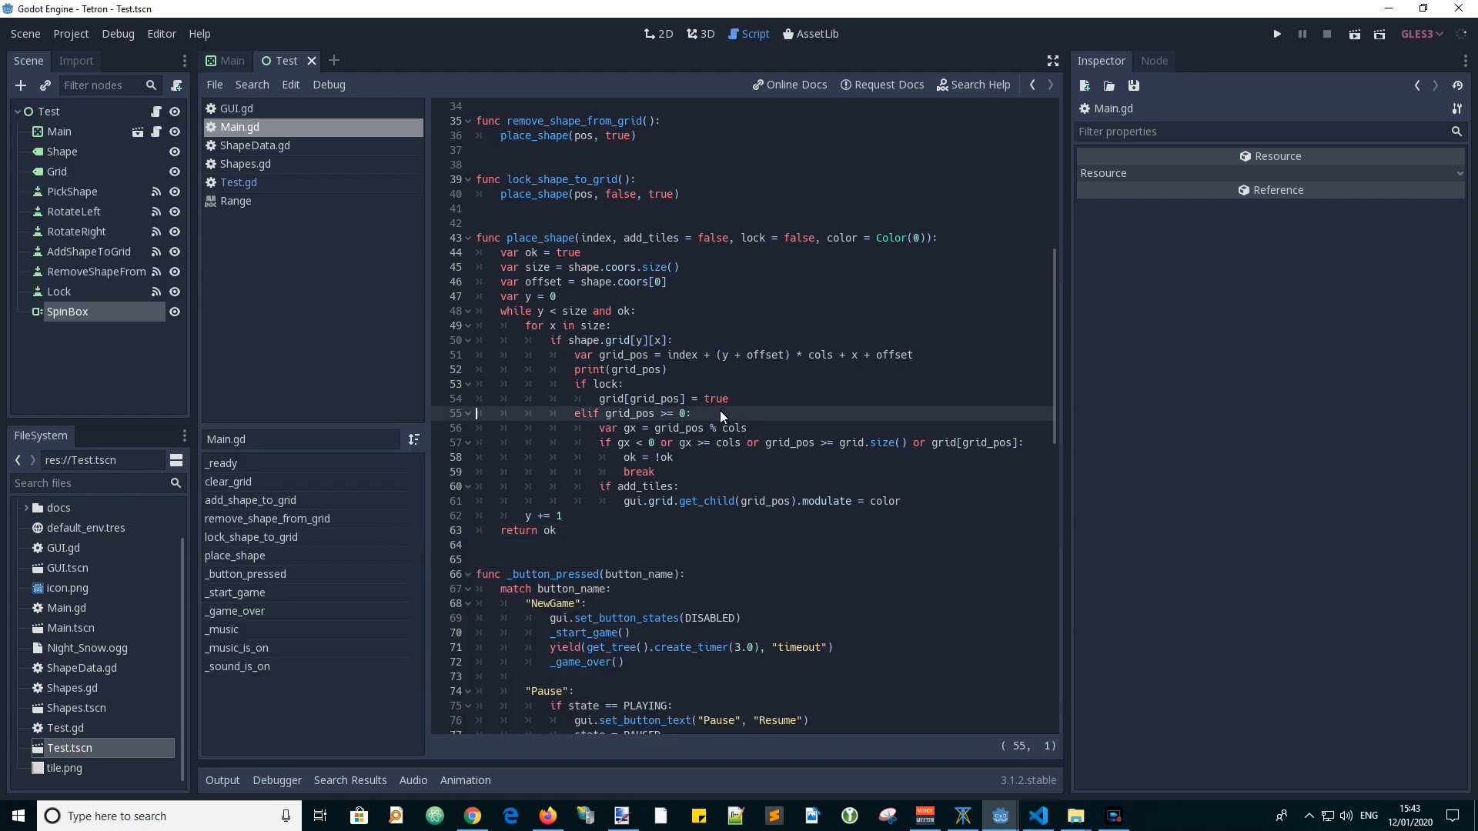
Wrap $SpinBox.value in int() on Test.gd line 37 and rerun the test.
left_click(237, 182)
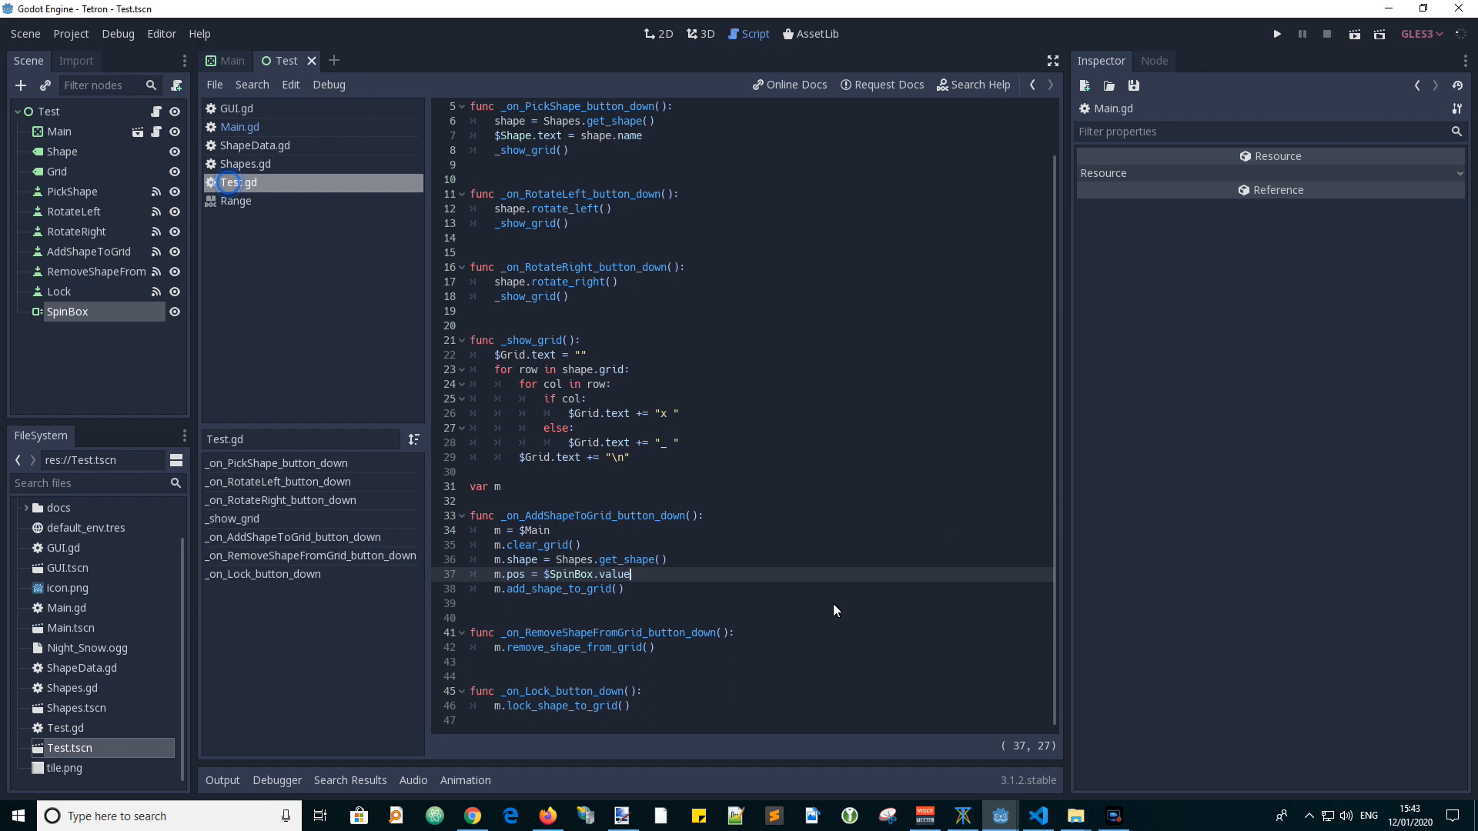
mouse_move(573, 582)
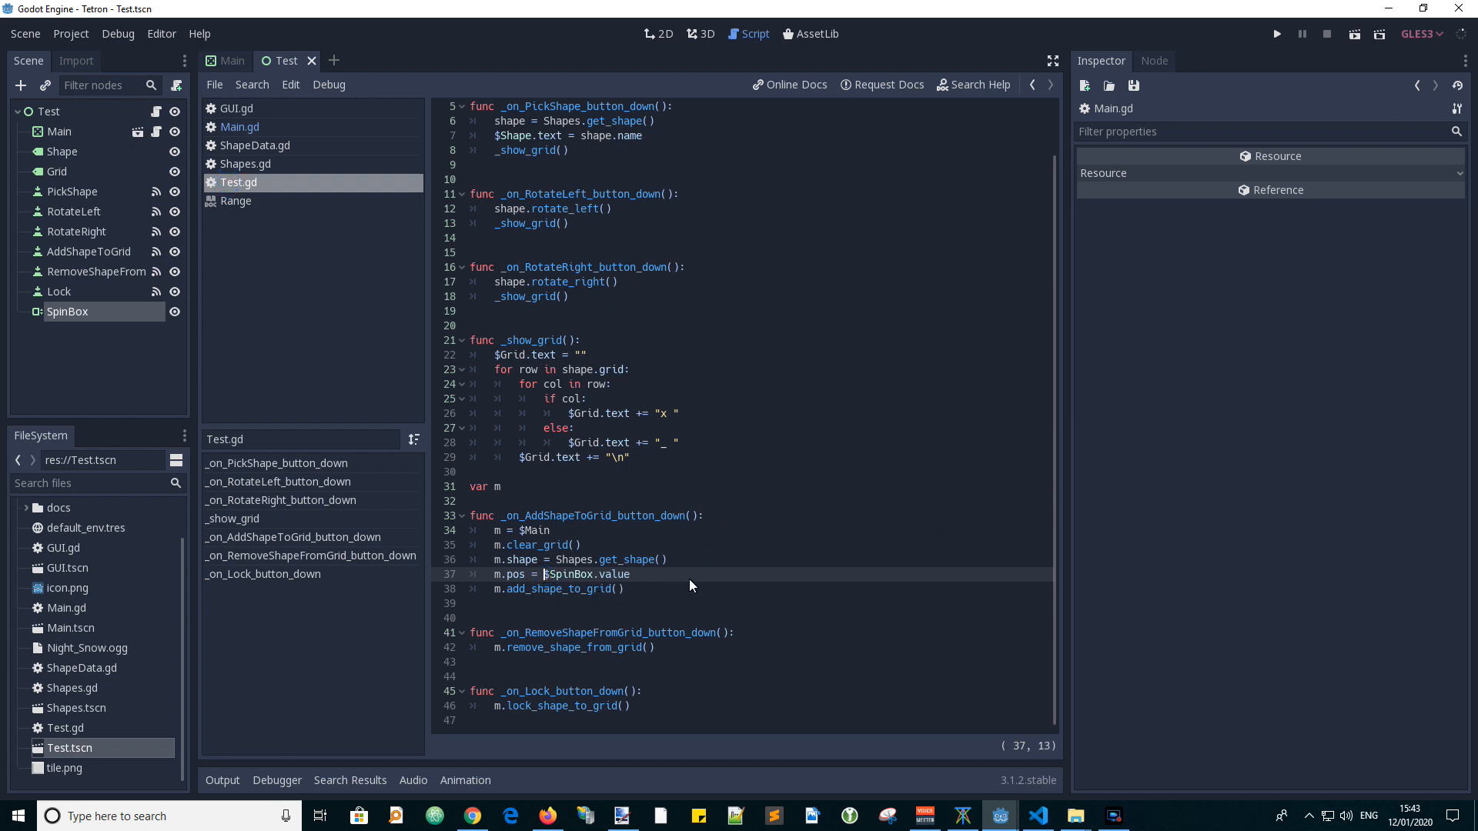
type("int(")
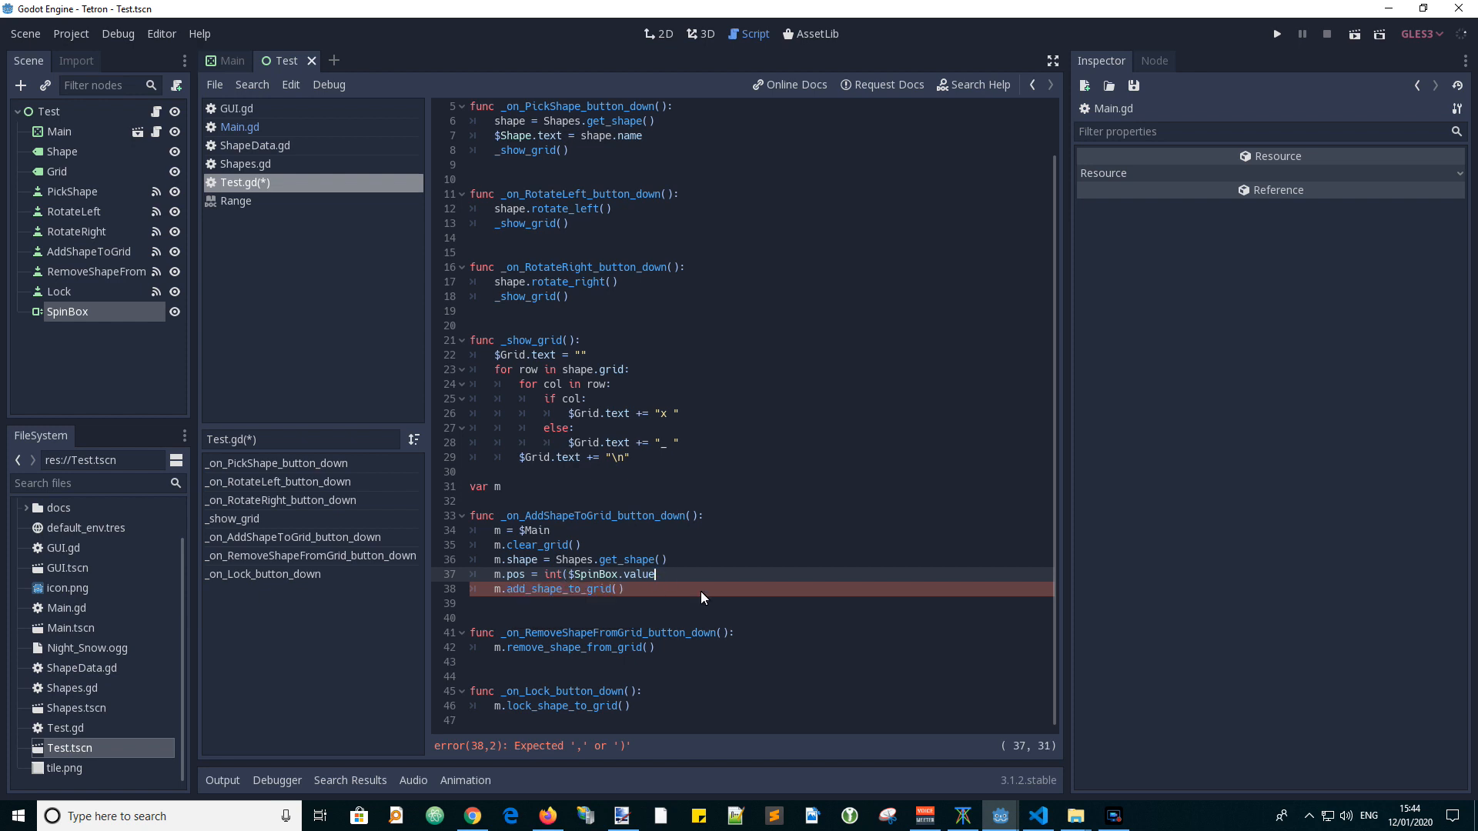
type(")")
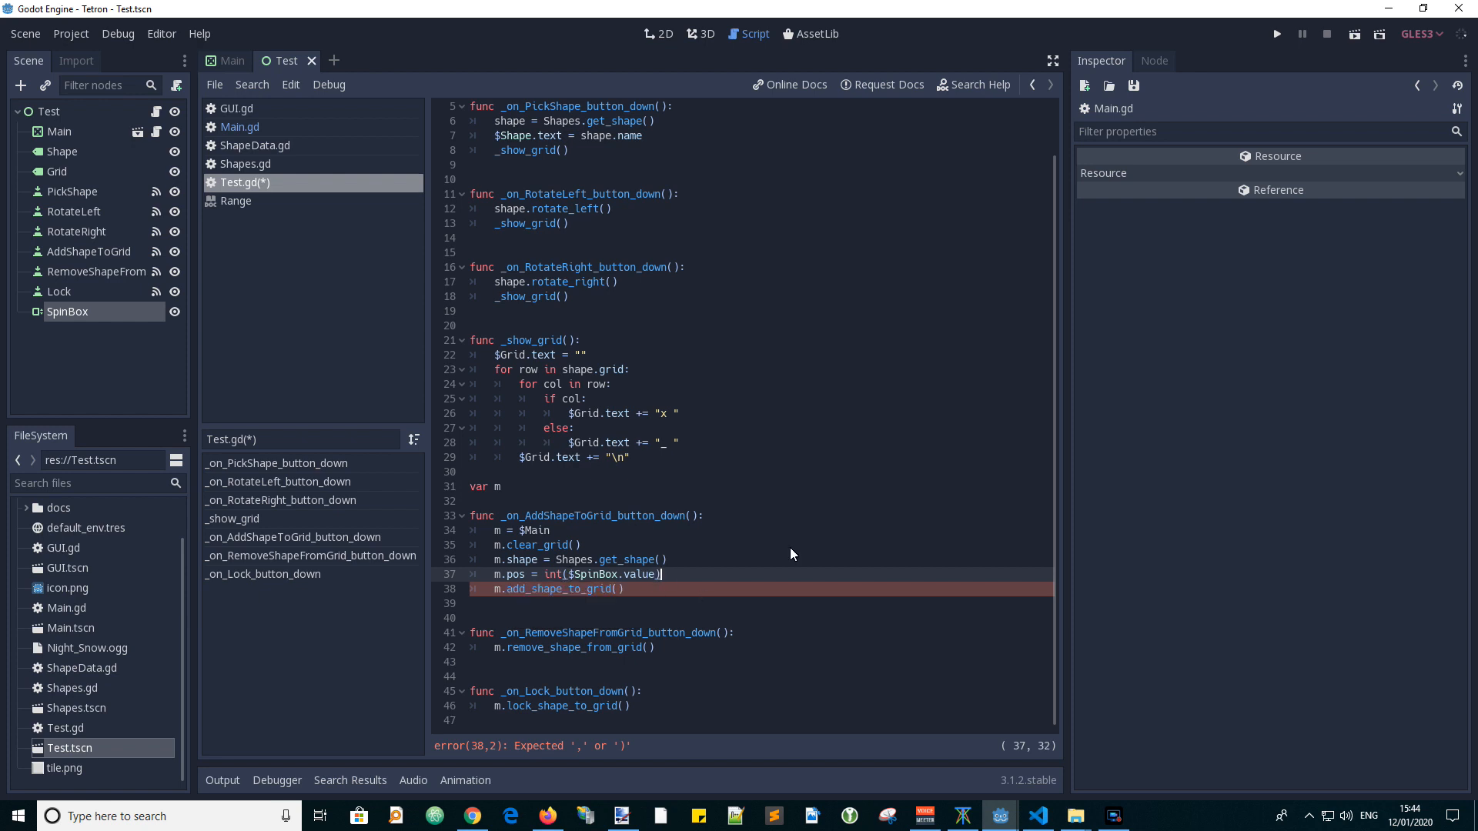
left_click(1276, 34)
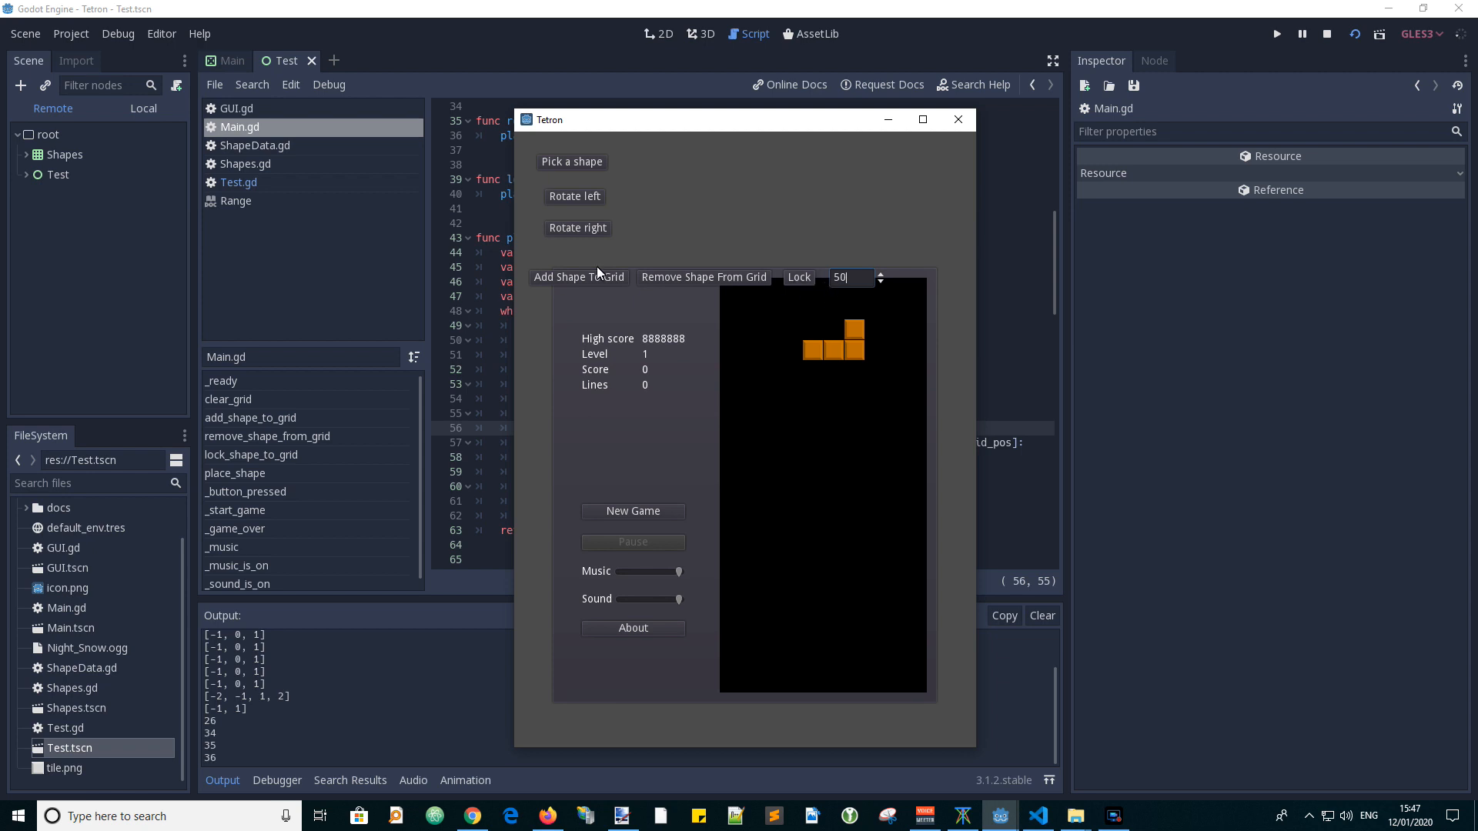
left_click(579, 275)
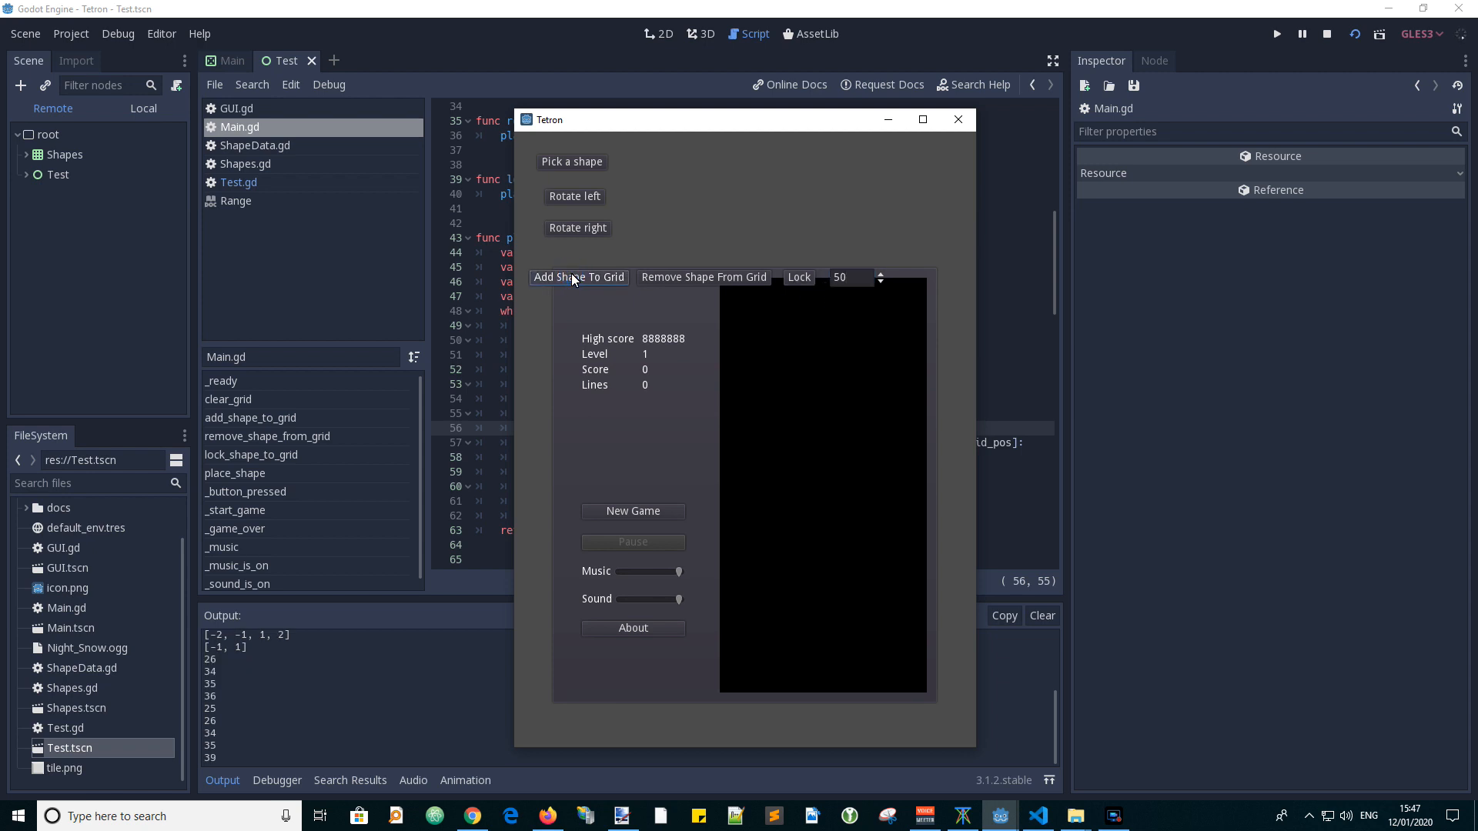
left_click(578, 275)
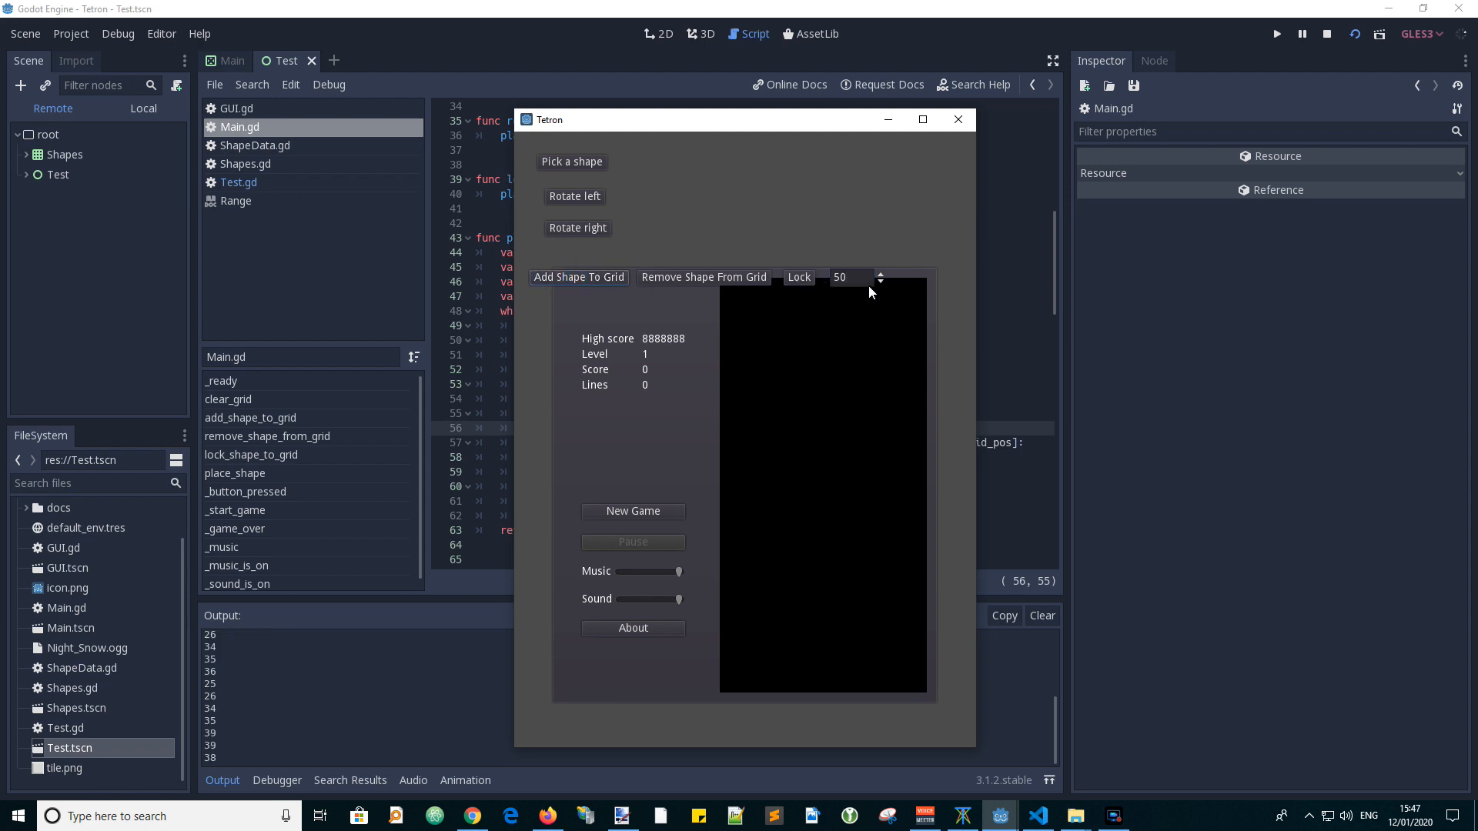
left_click(881, 274)
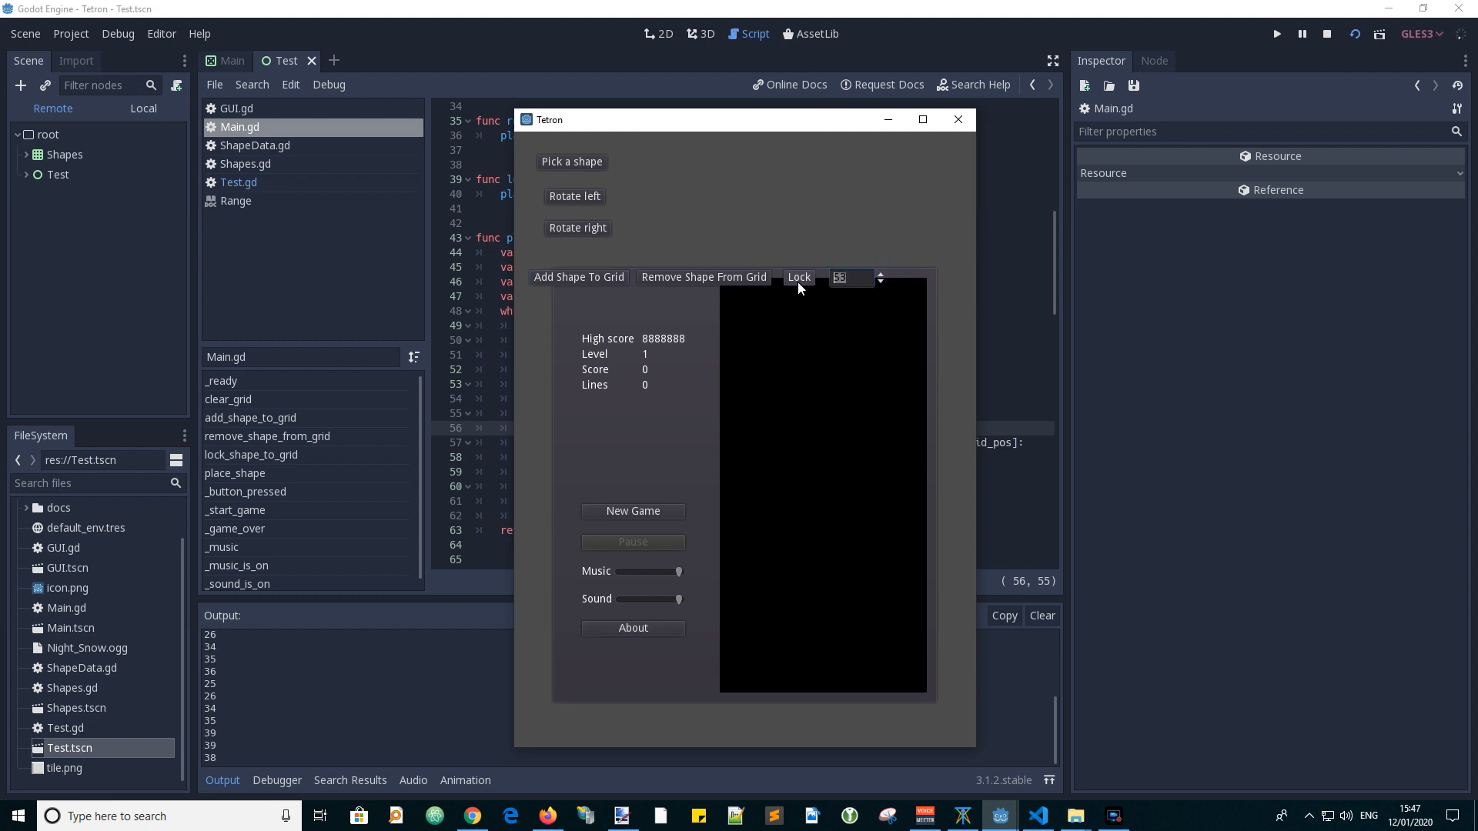
left_click(579, 275)
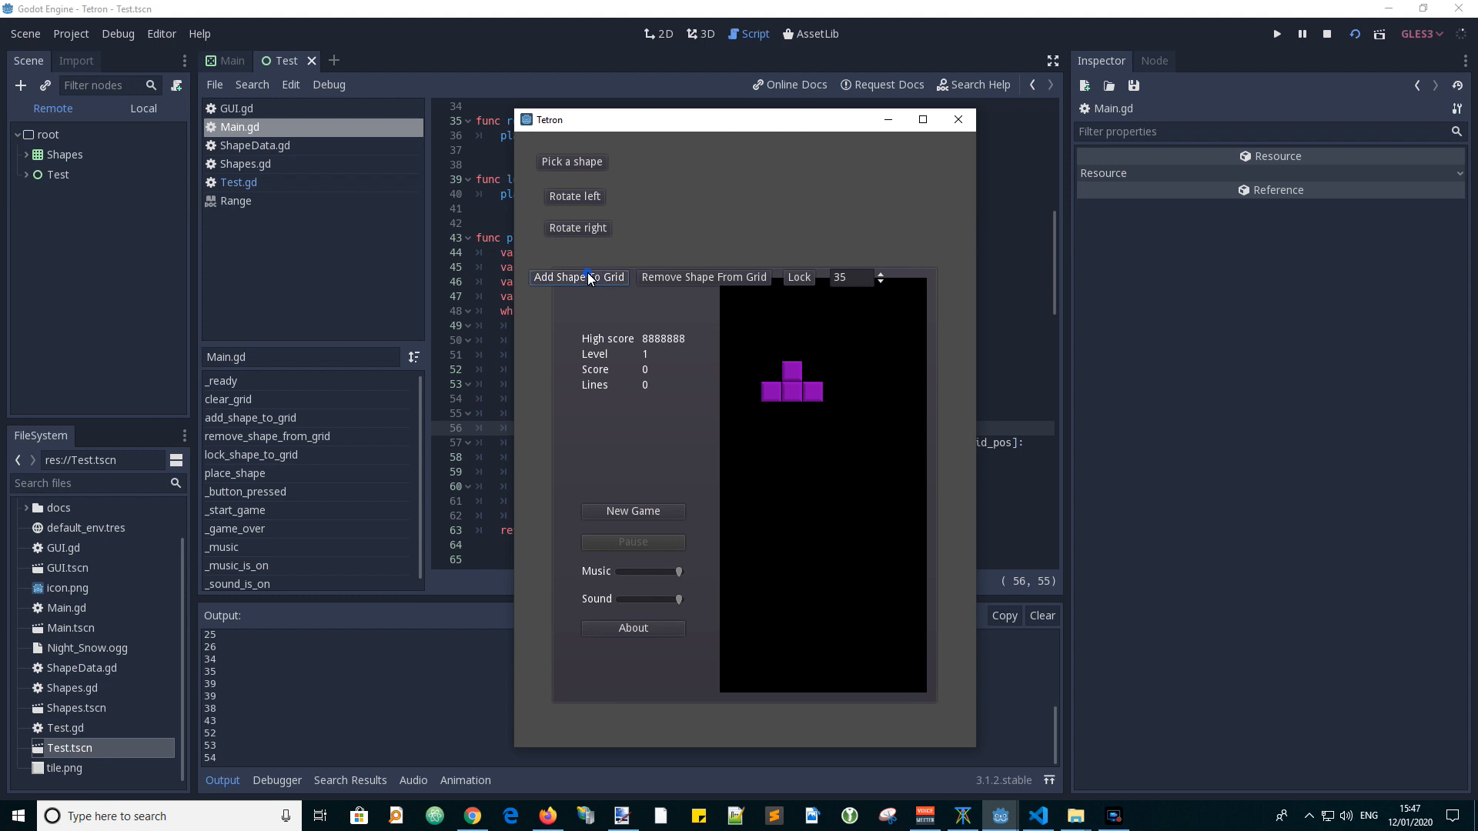
left_click(578, 278)
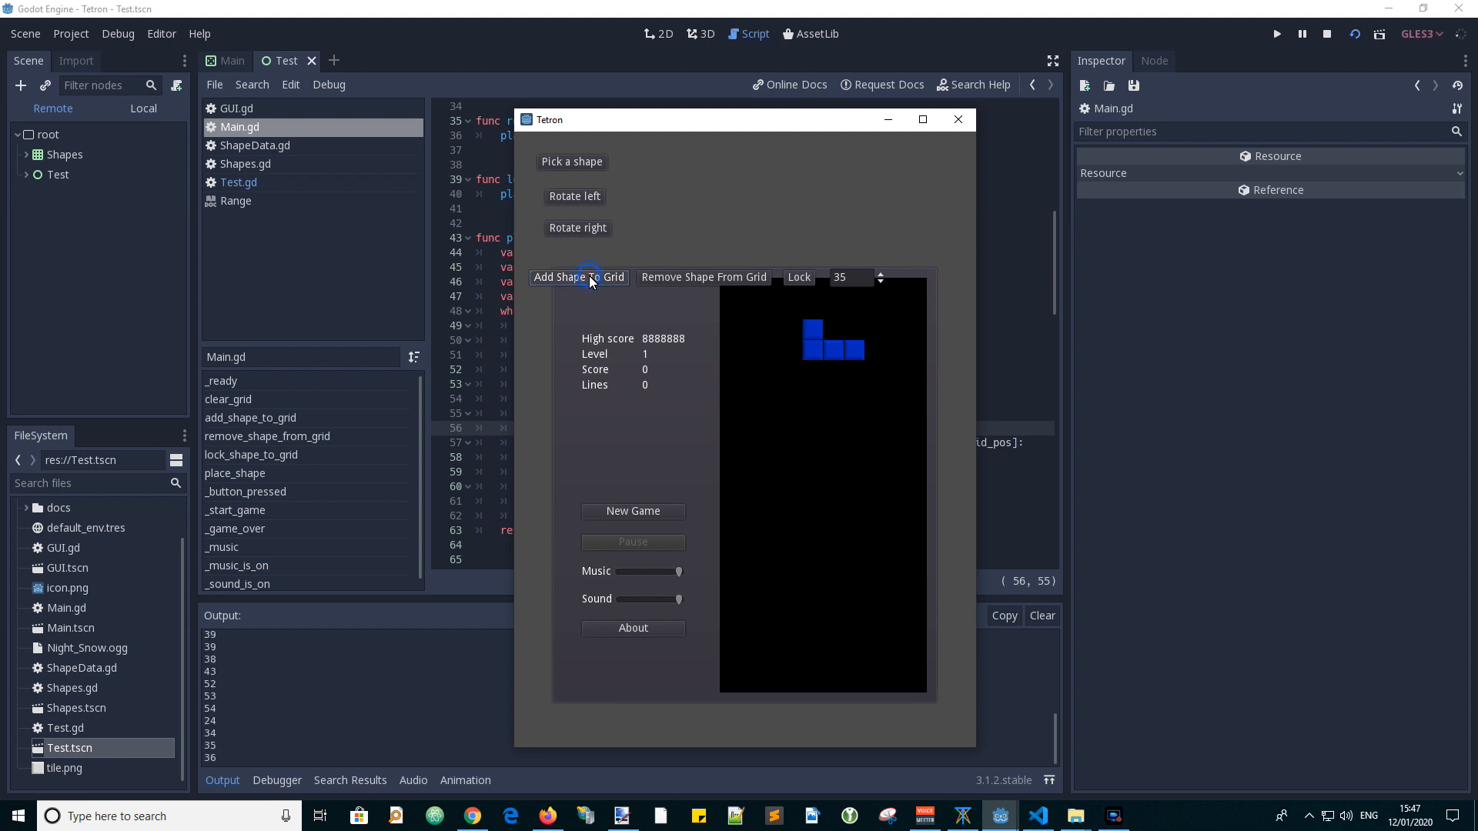
left_click(579, 276)
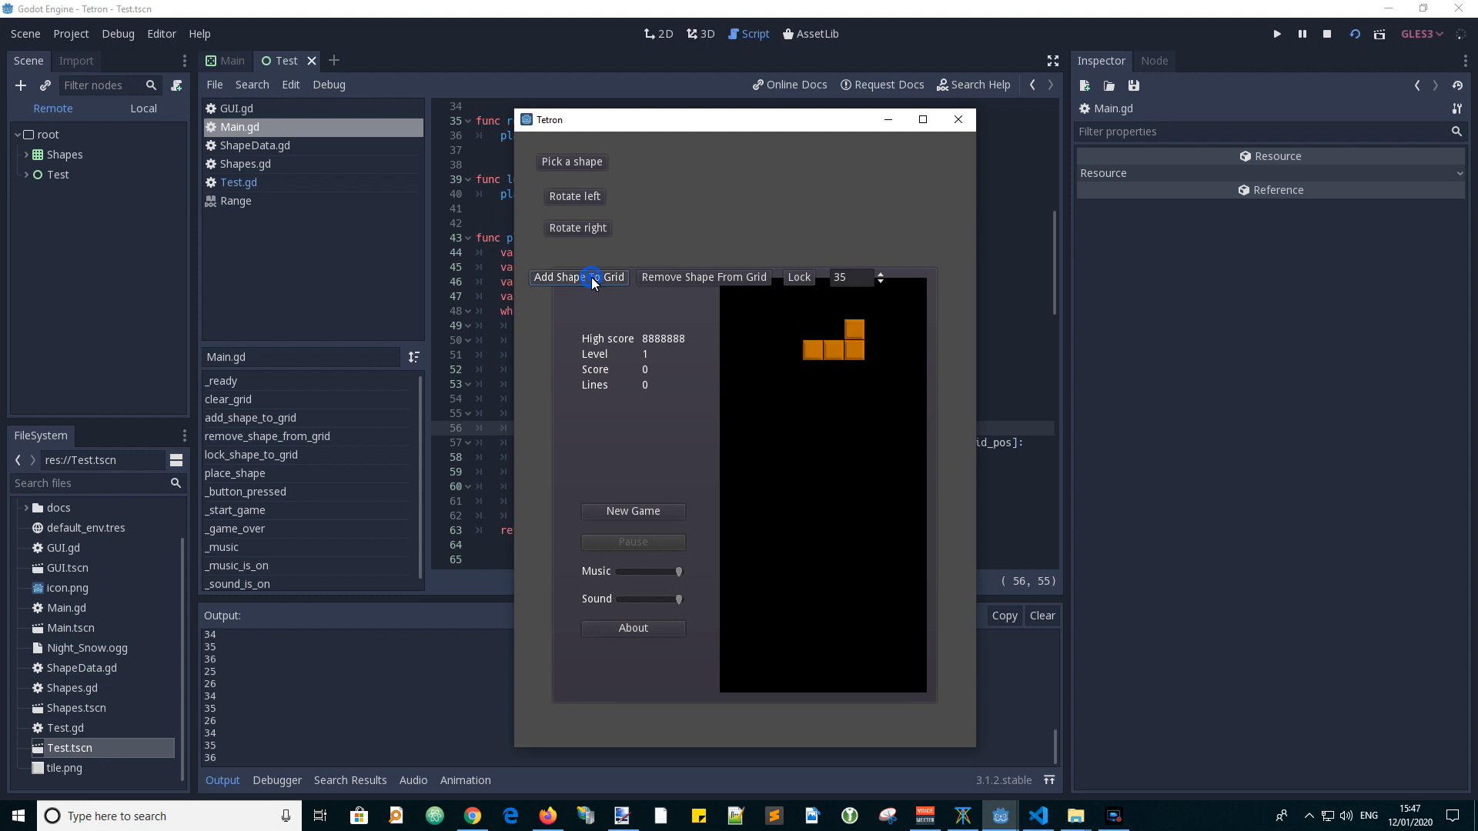
mouse_move(881, 275)
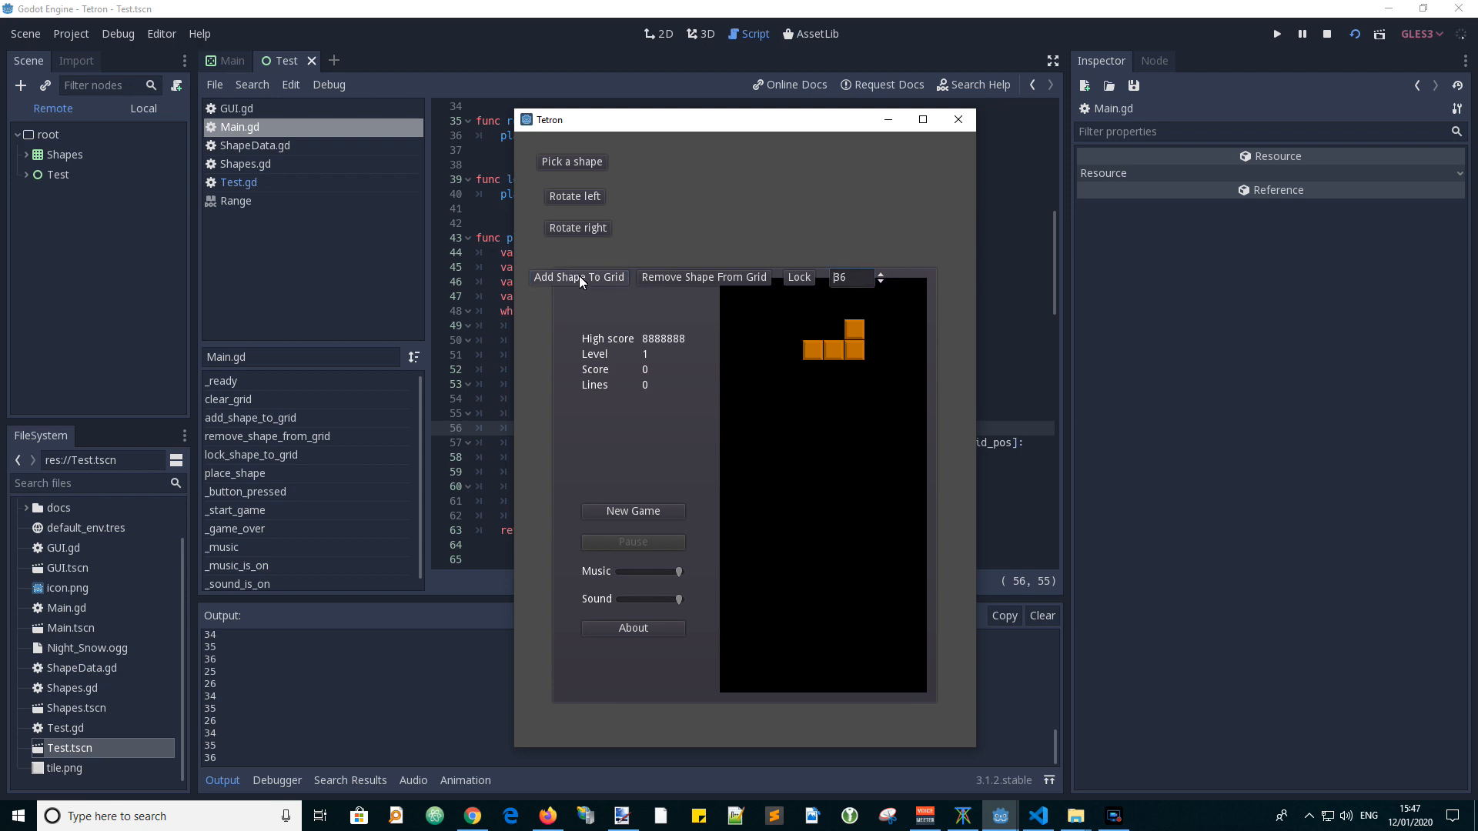
left_click(579, 276)
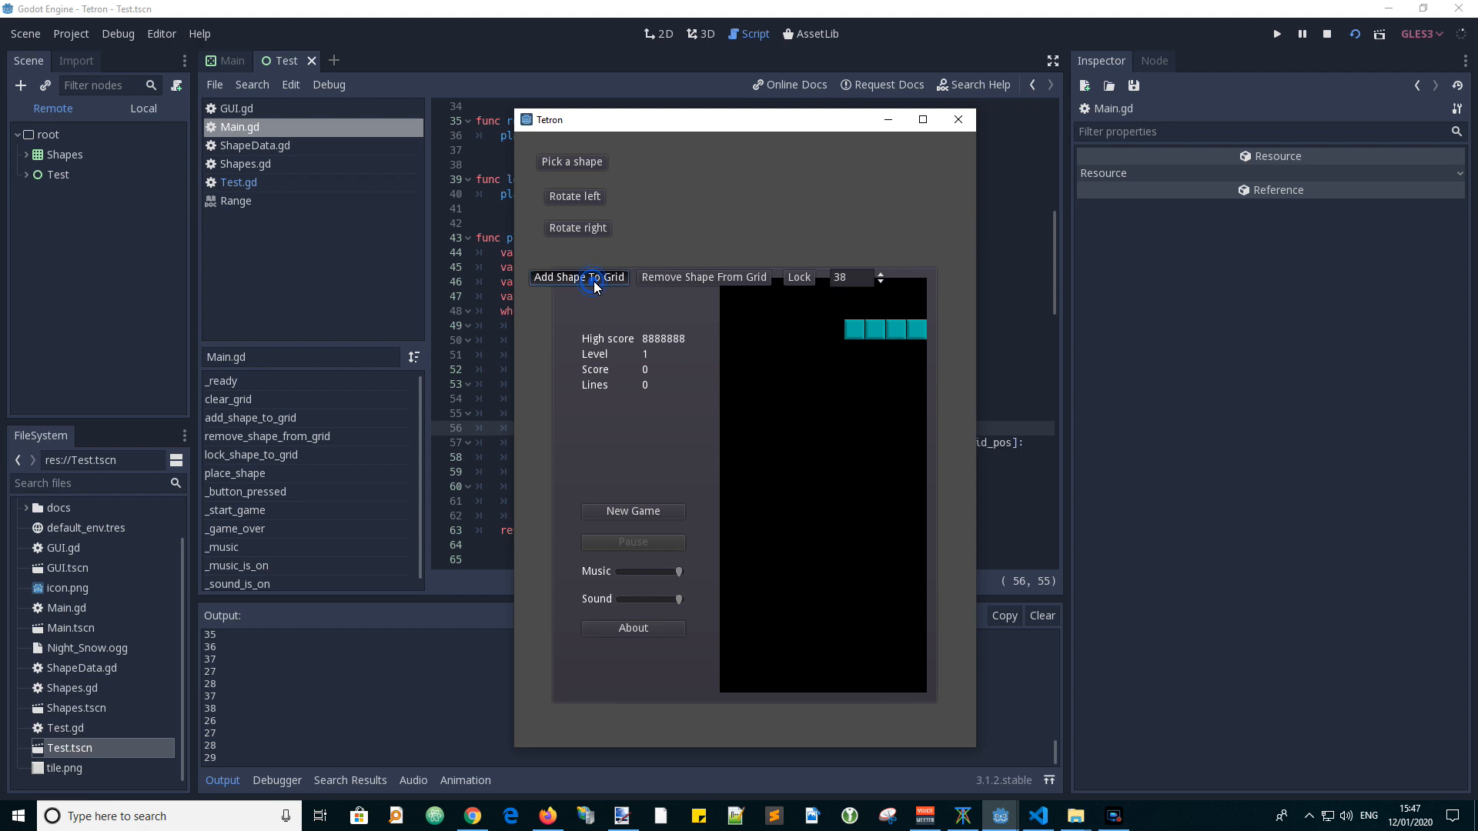
left_click(579, 276)
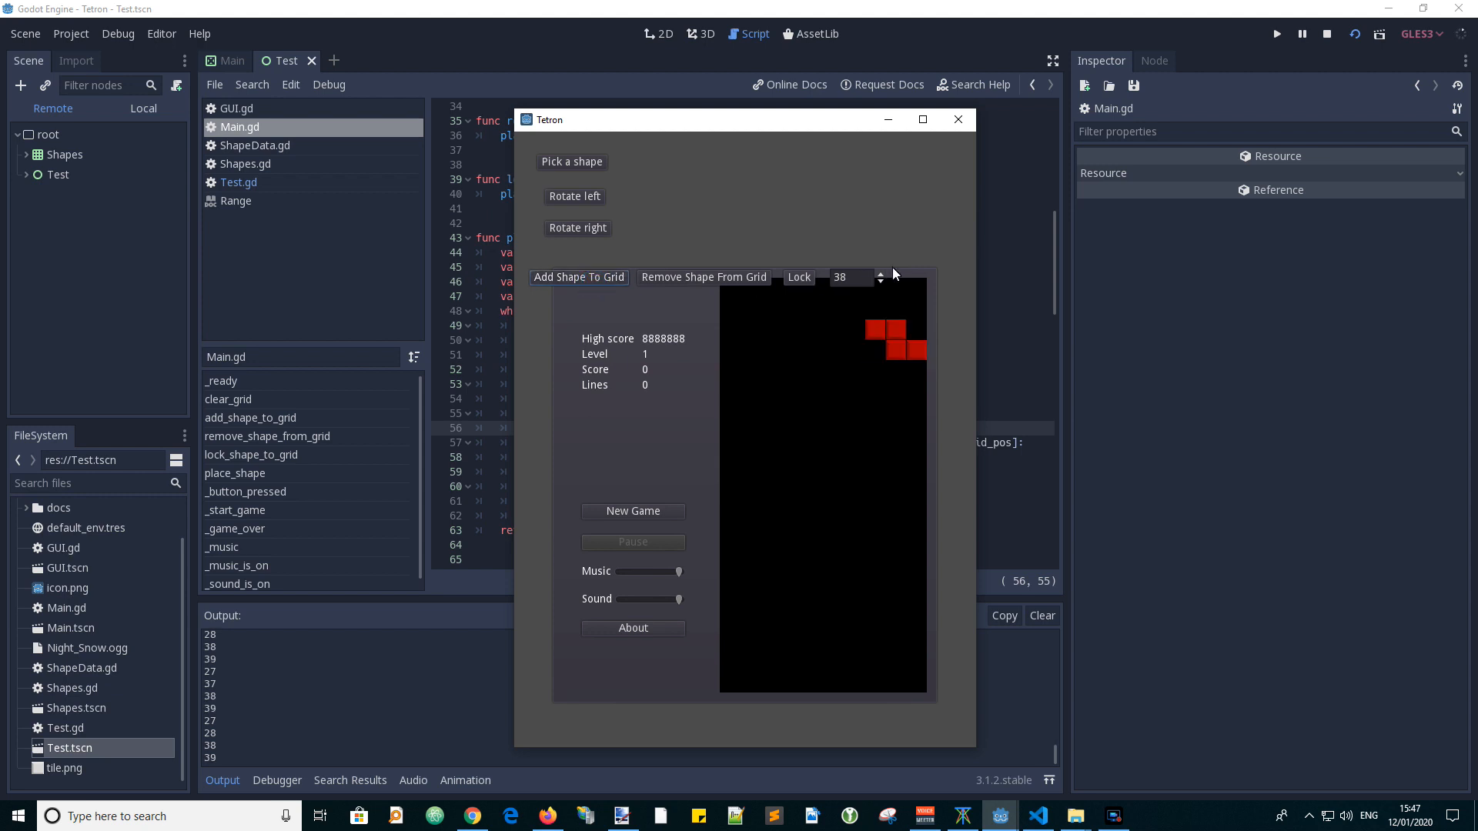
left_click(579, 276)
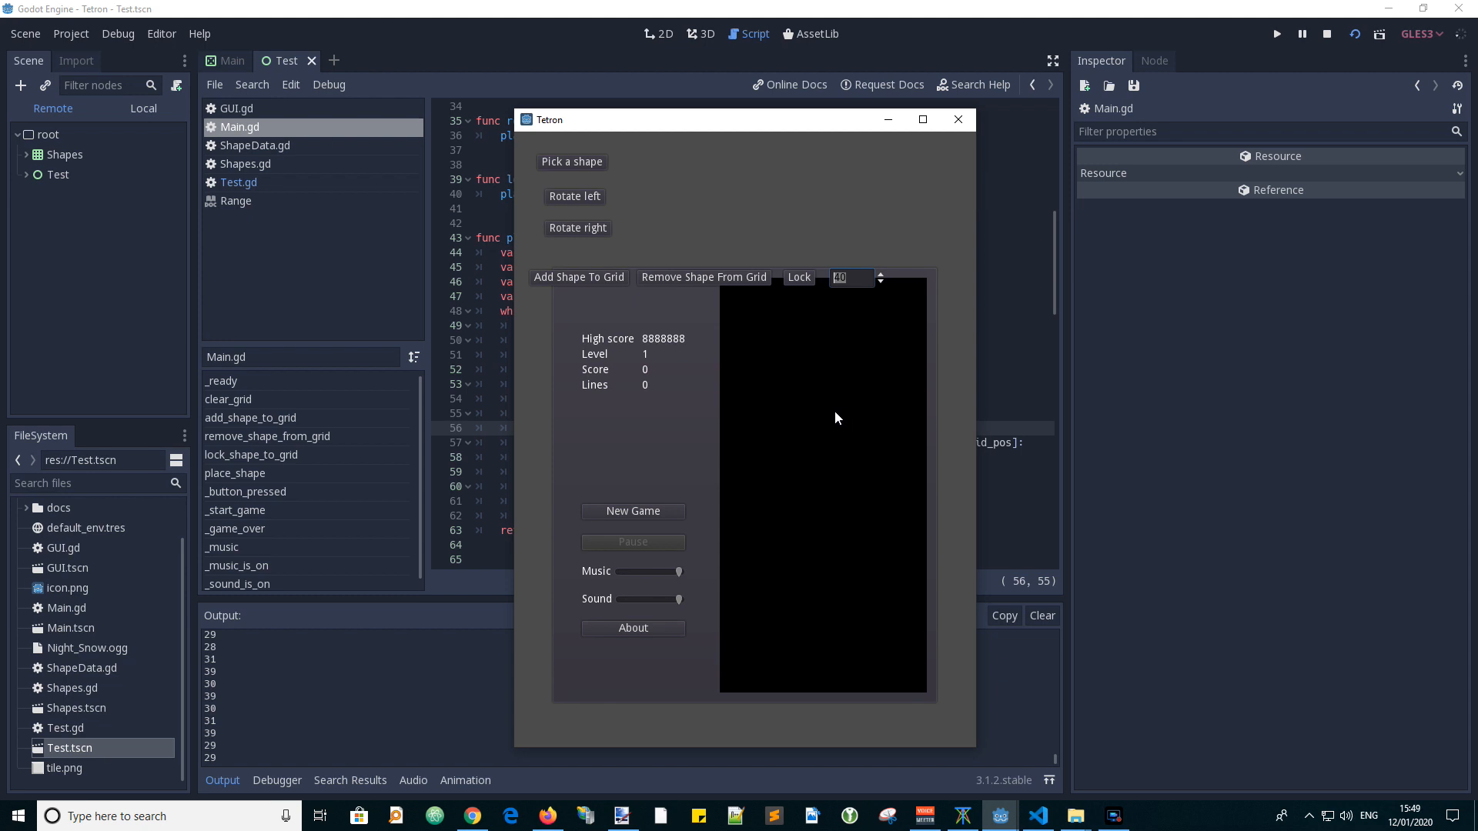
mouse_move(542, 479)
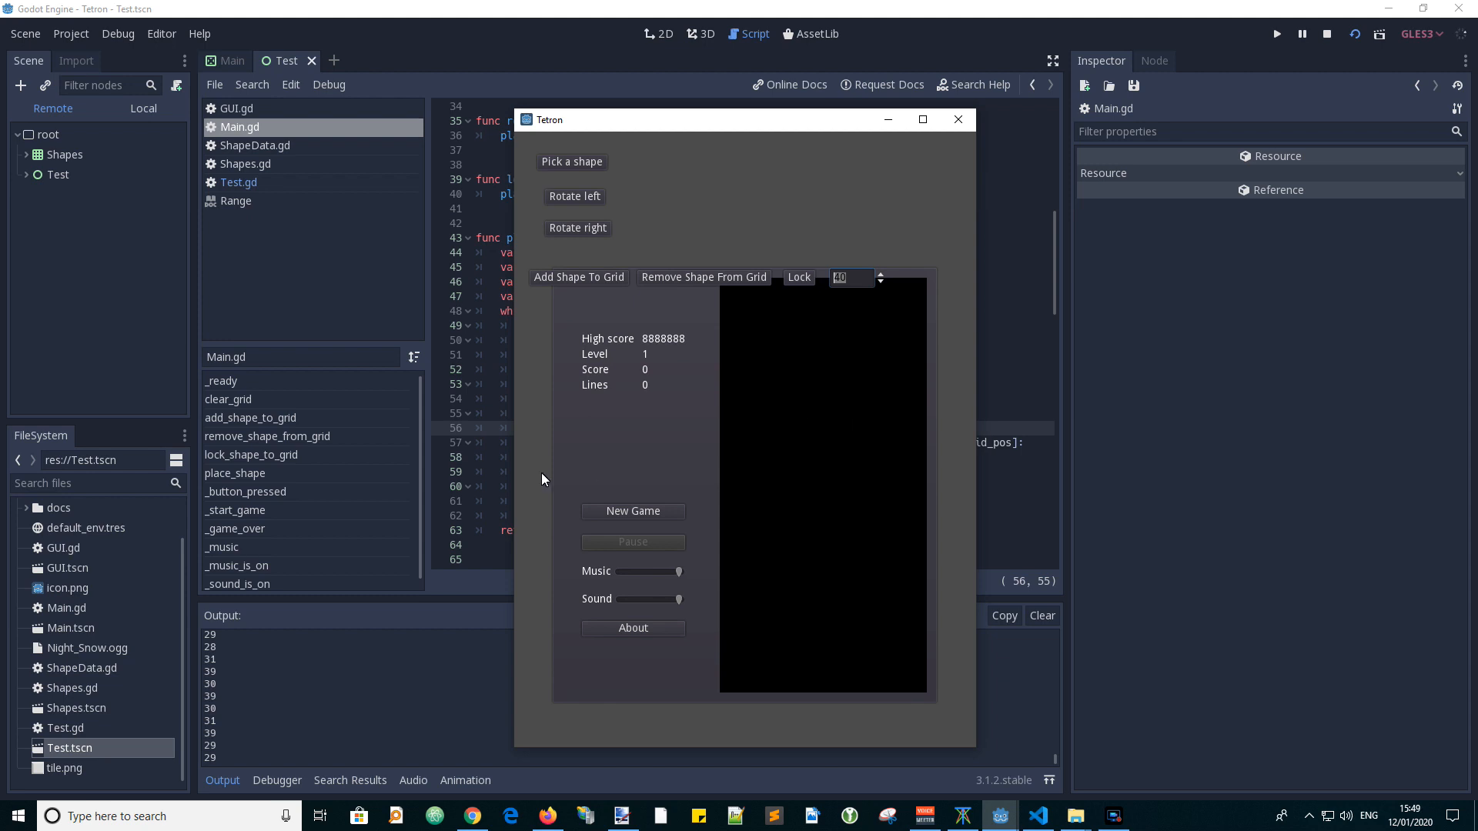
Enter 190 and add shapes at positions 190, 195, 198, 199 and 201 along the bottom rows.
type("190")
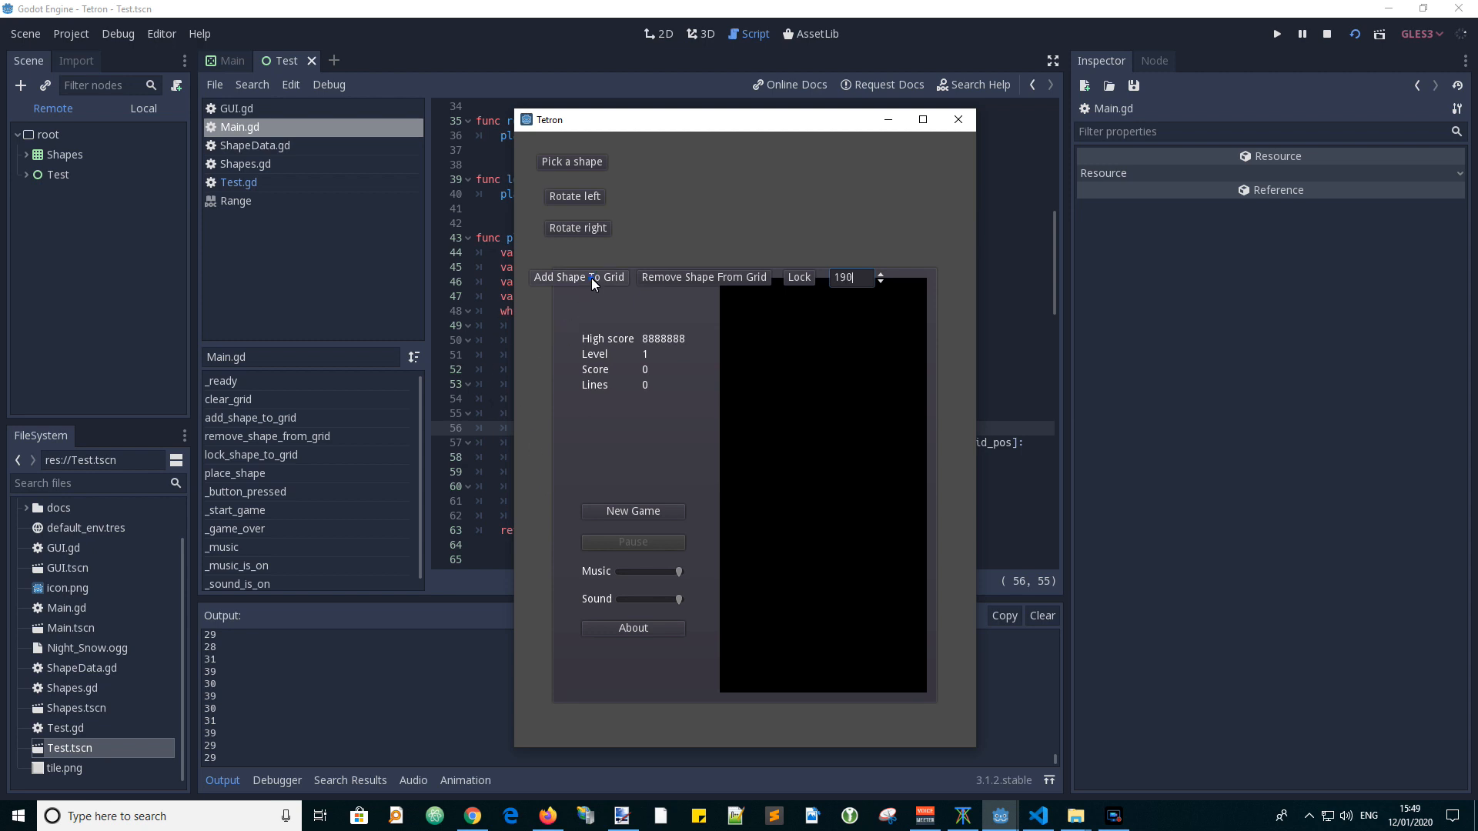
left_click(579, 277)
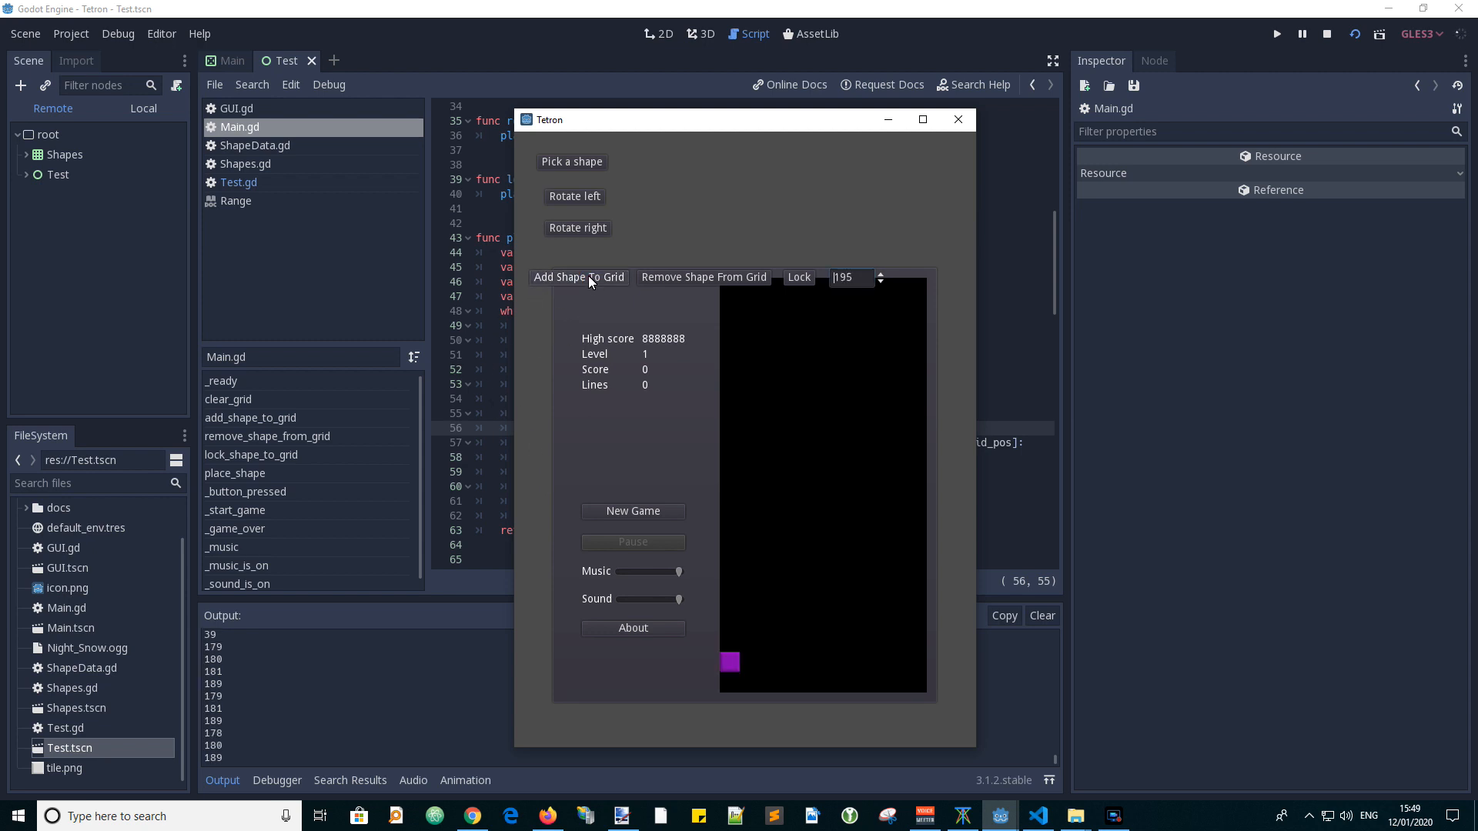
left_click(579, 277)
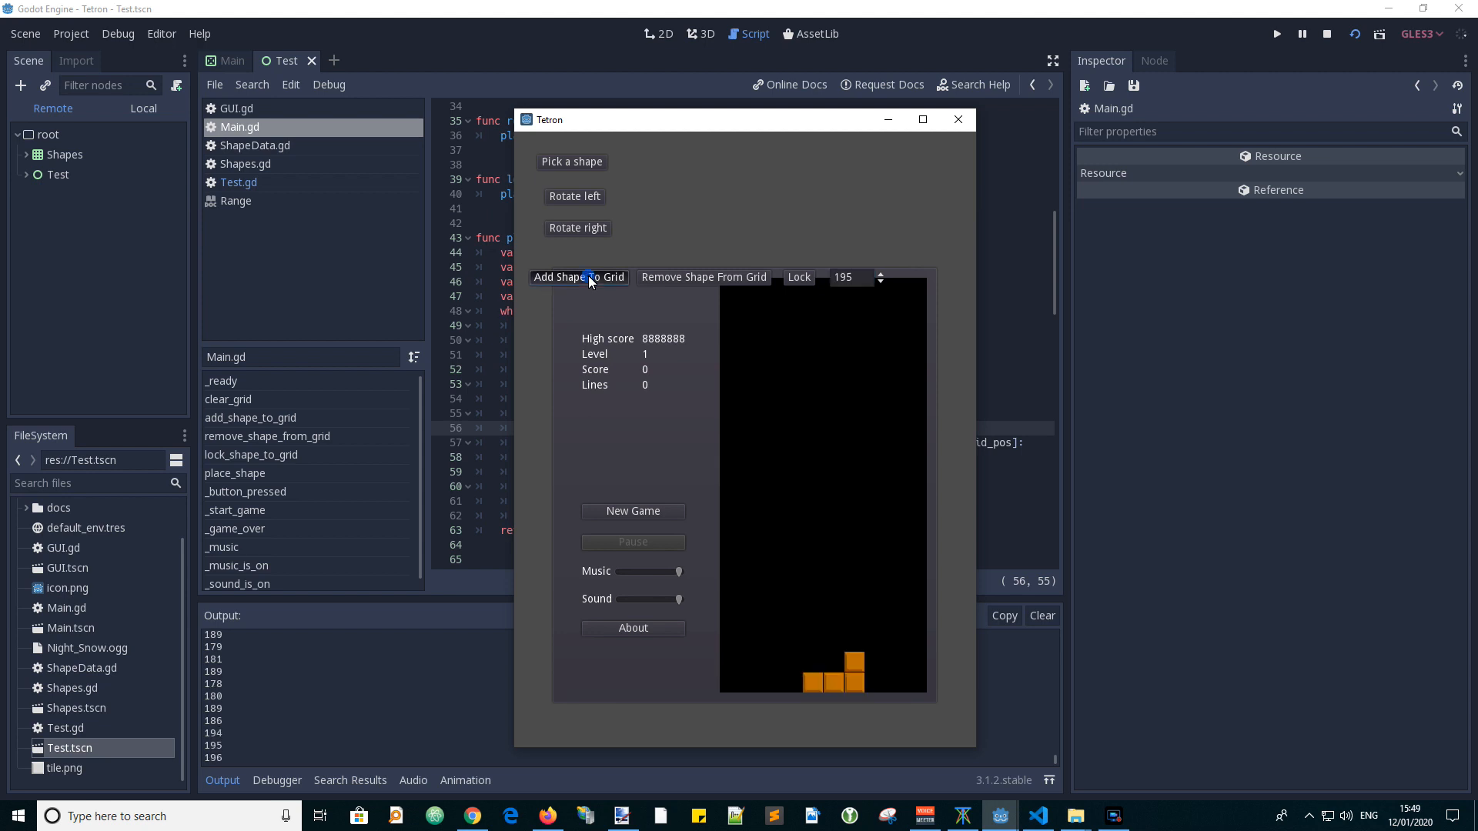
left_click(579, 276)
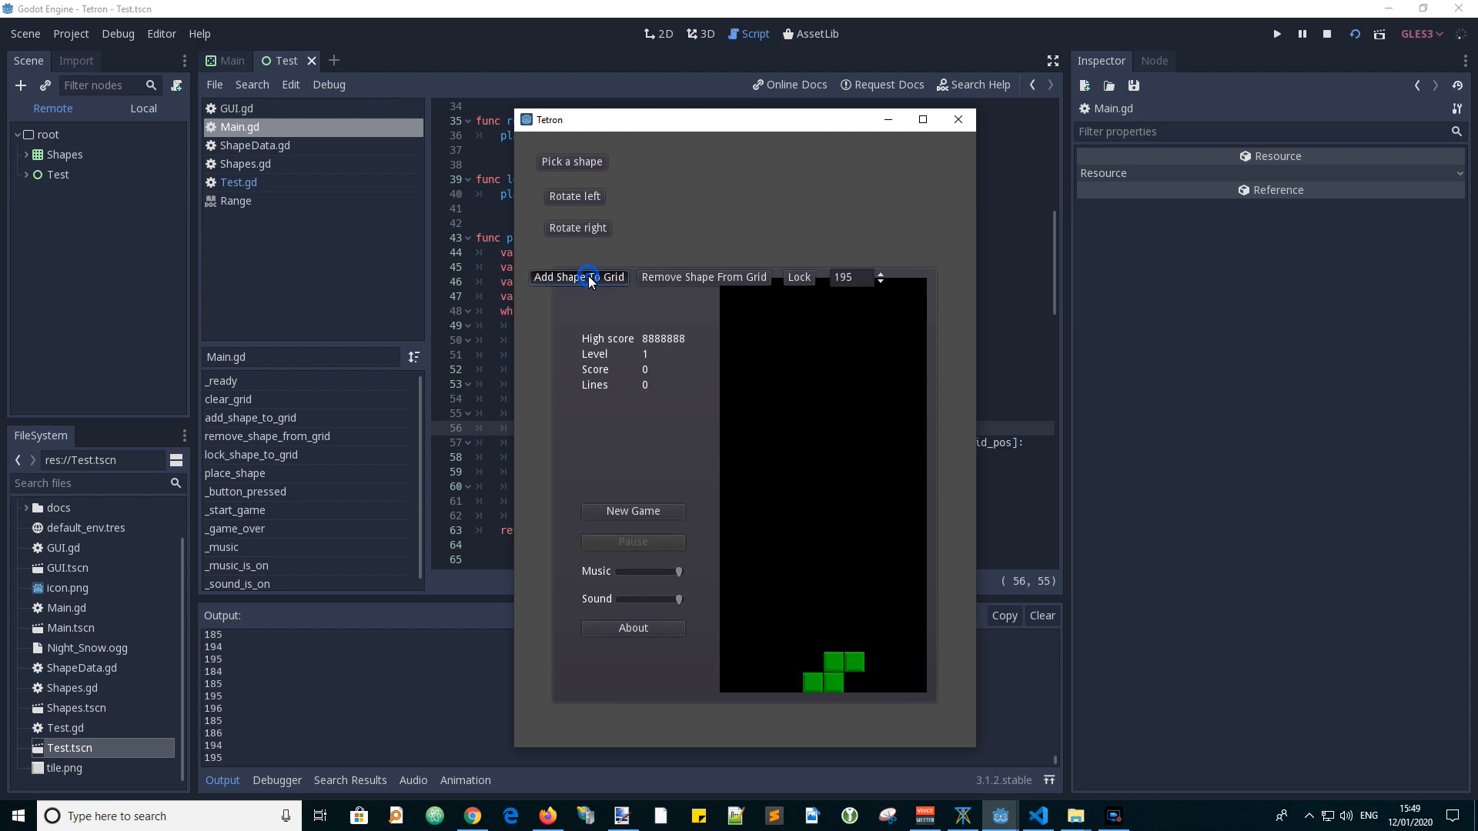
left_click(579, 276)
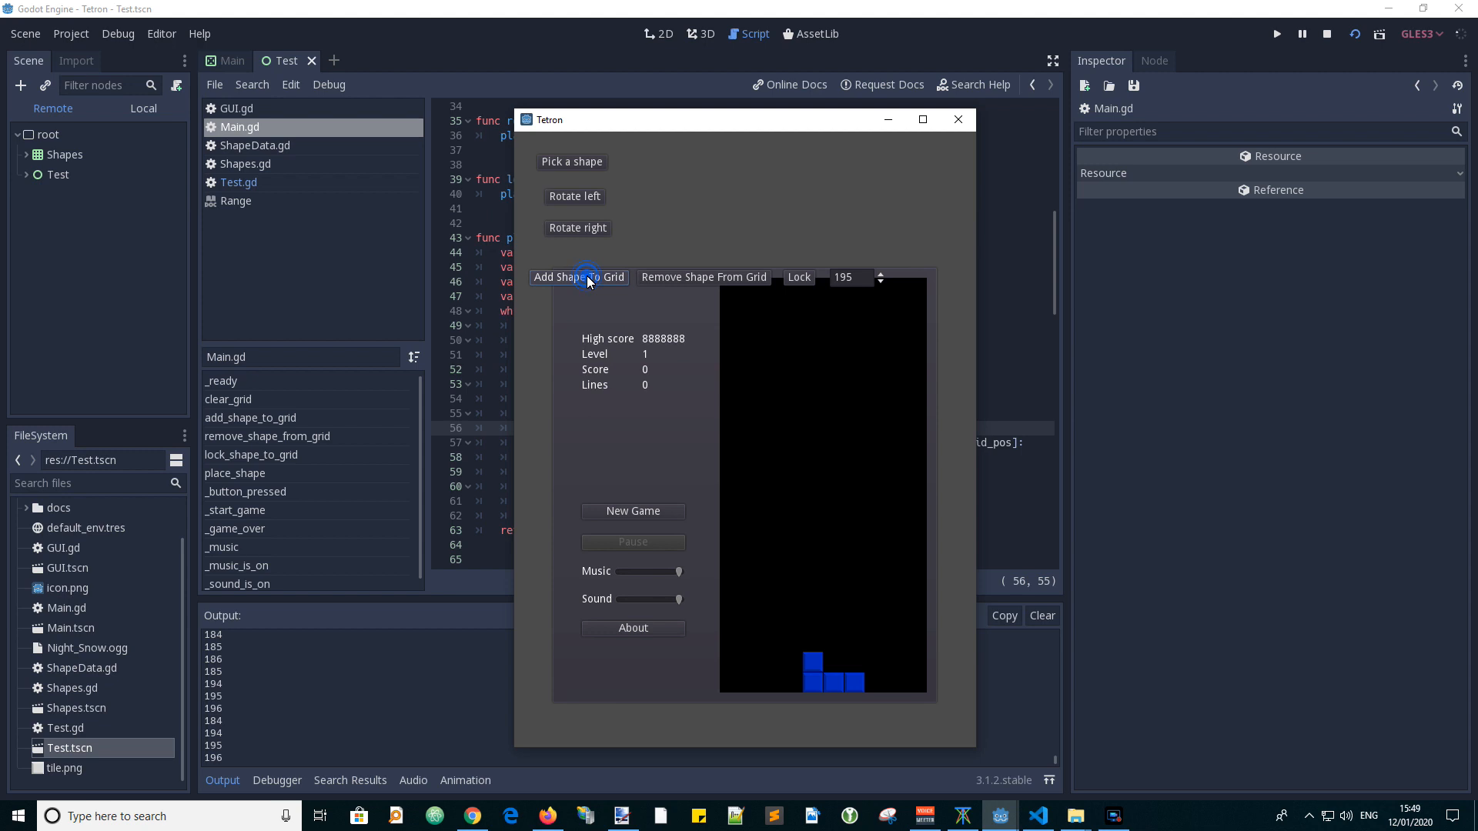
left_click(578, 276)
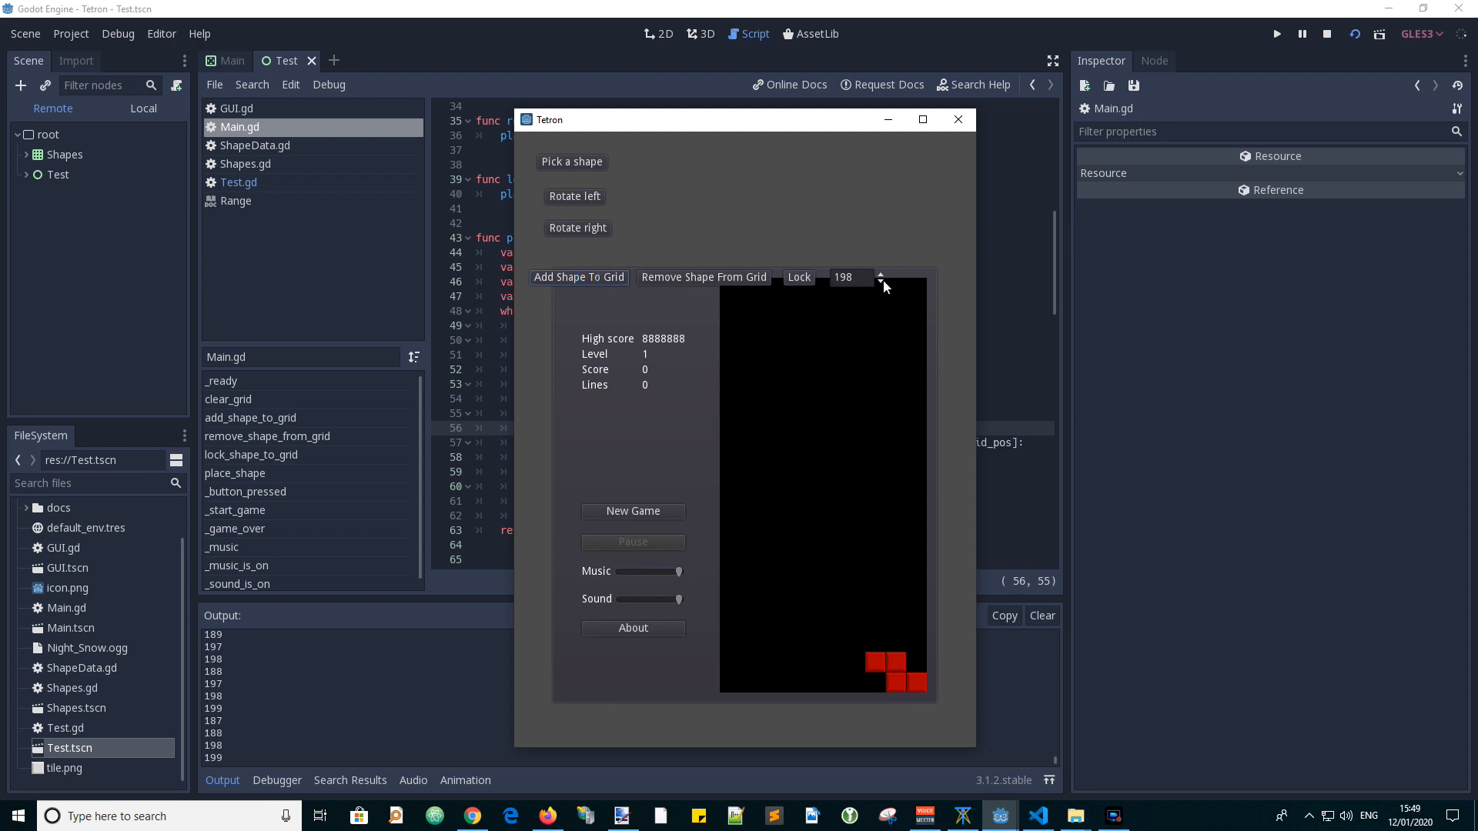
left_click(579, 275)
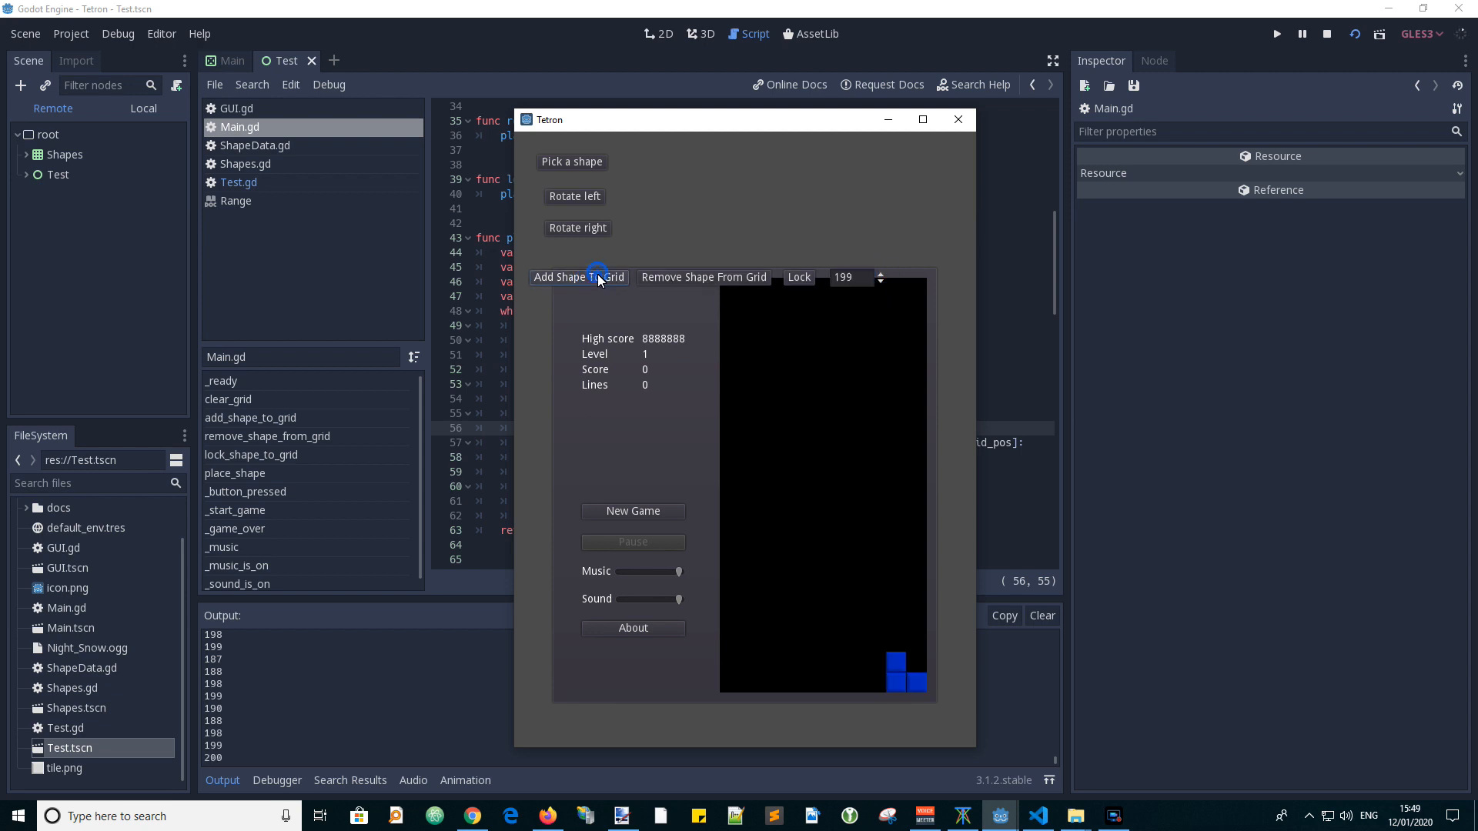
left_click(579, 278)
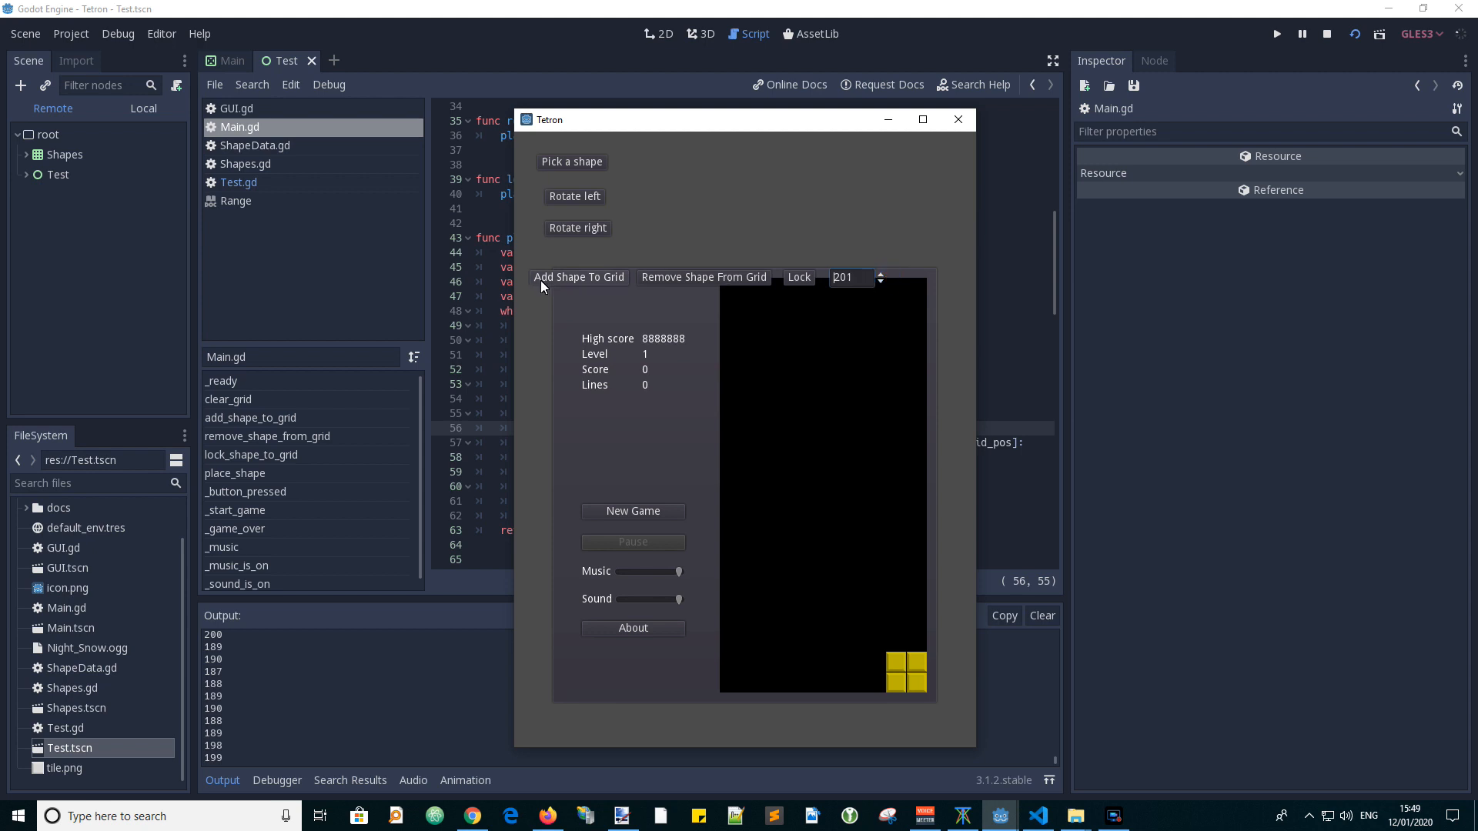
left_click(579, 277)
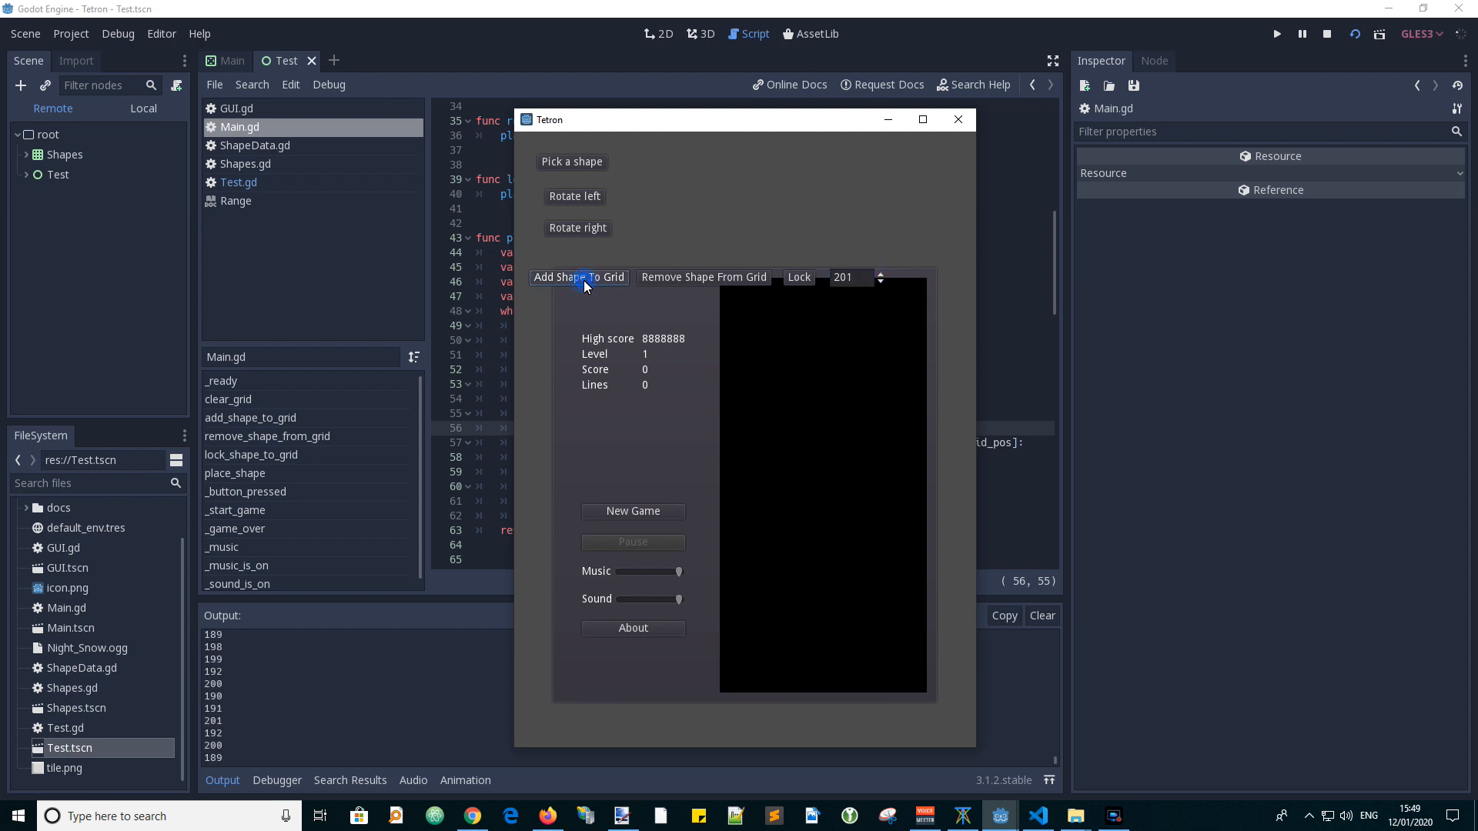
left_click(579, 277)
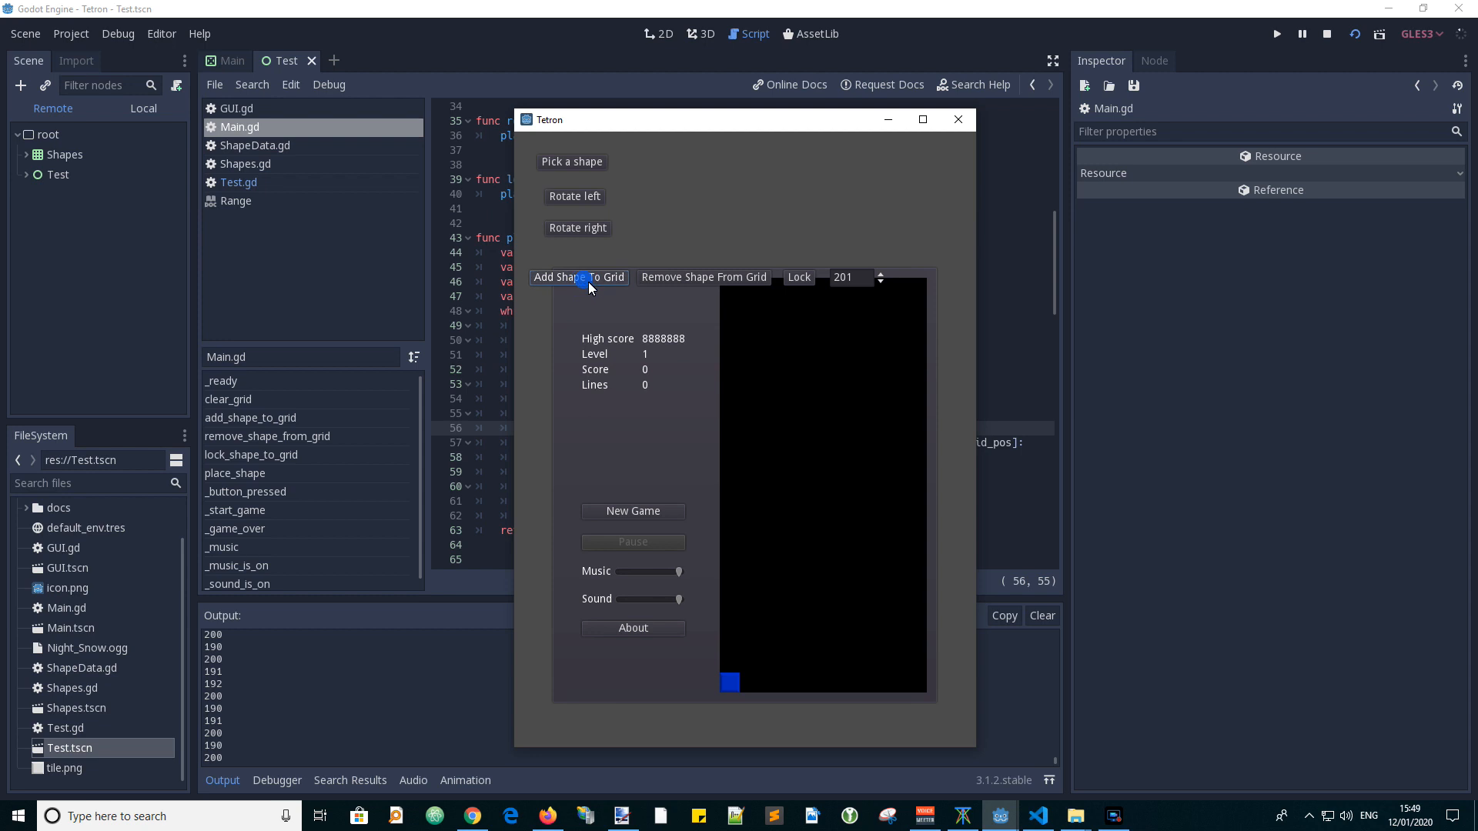
left_click(579, 275)
type("55")
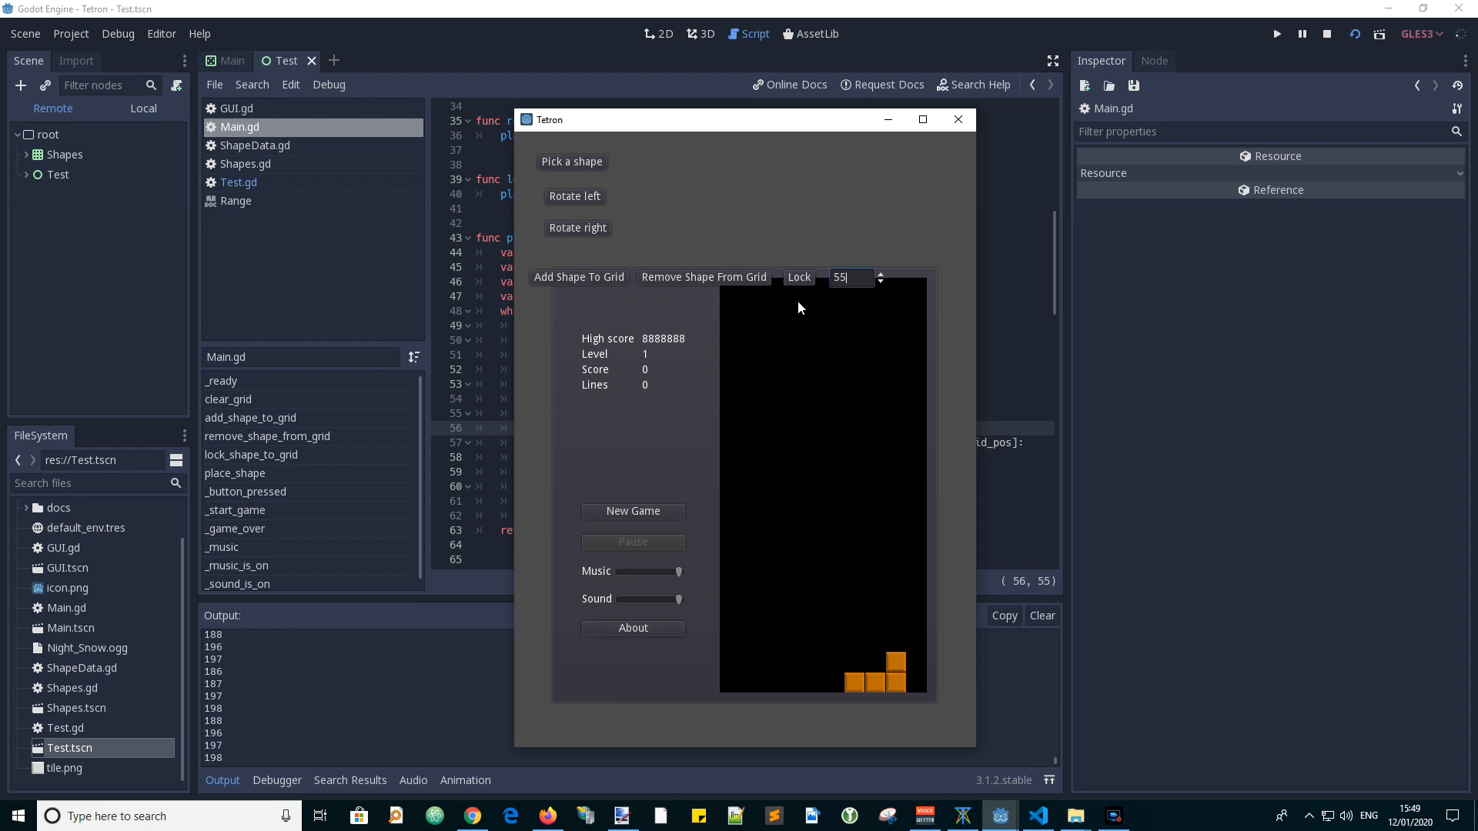
At position 55, add a shape, remove it, then add twice, leaving a blue J shape top-middle.
left_click(579, 275)
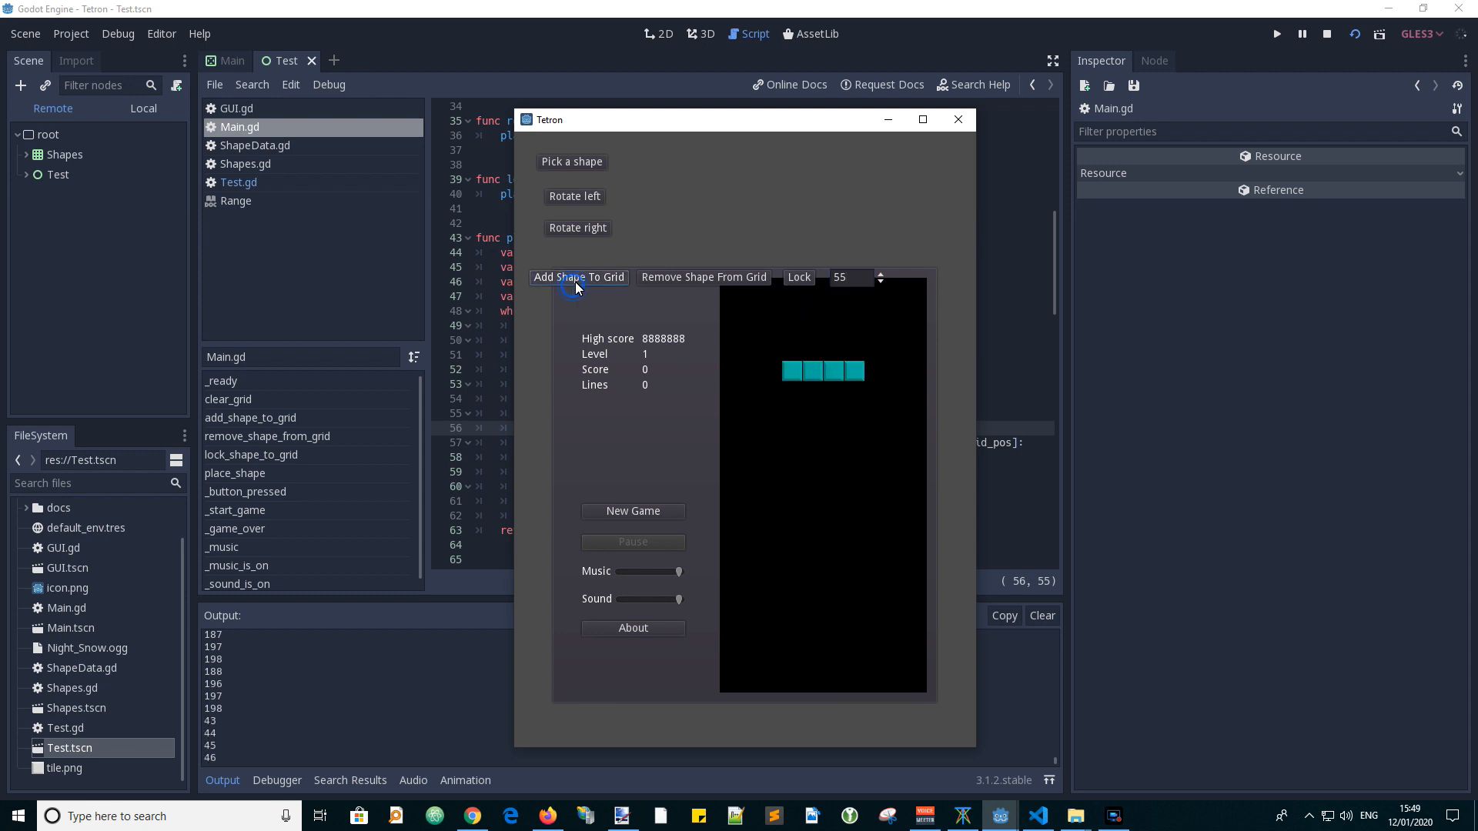
left_click(579, 278)
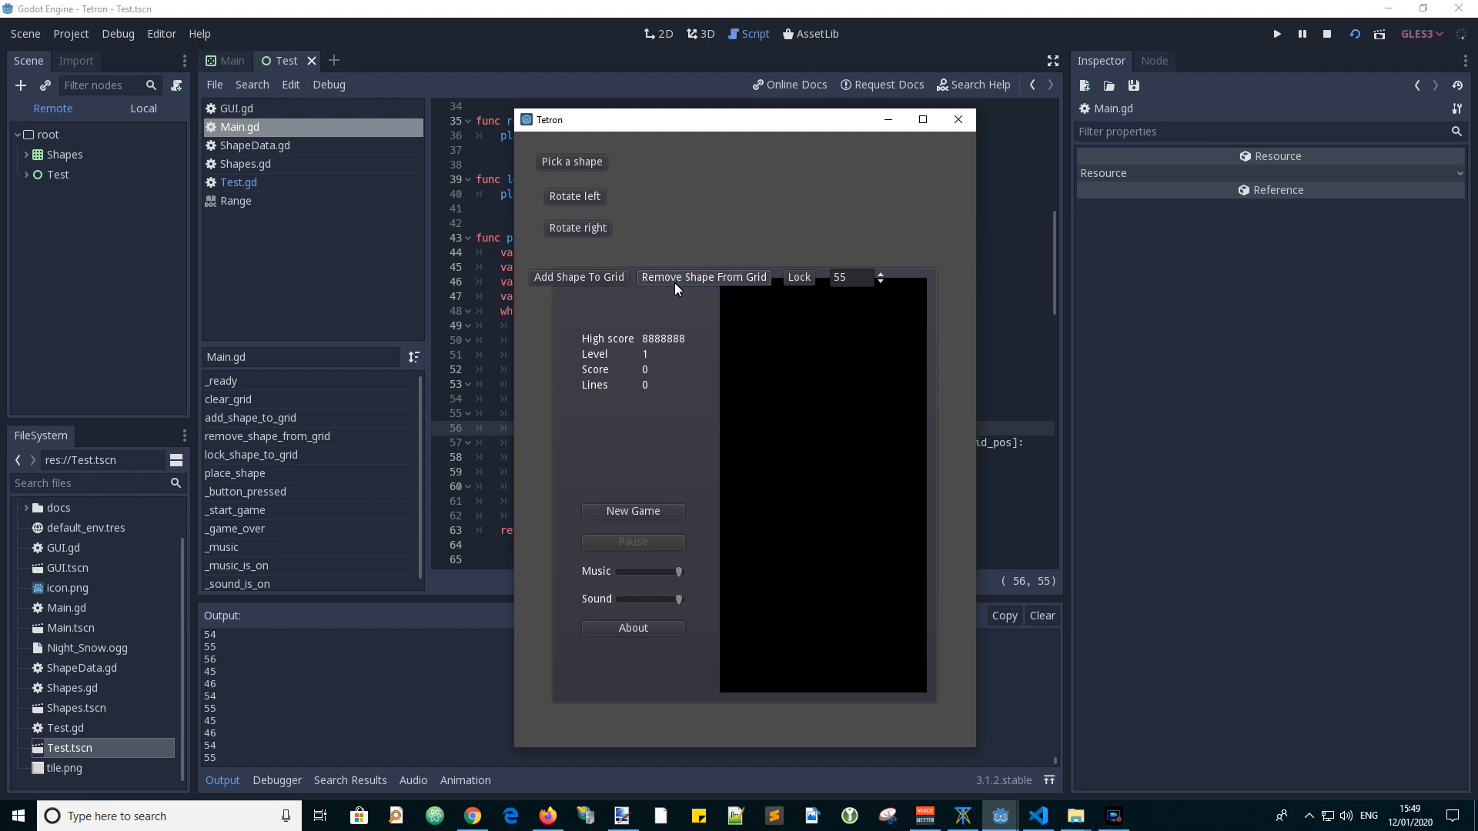
left_click(579, 277)
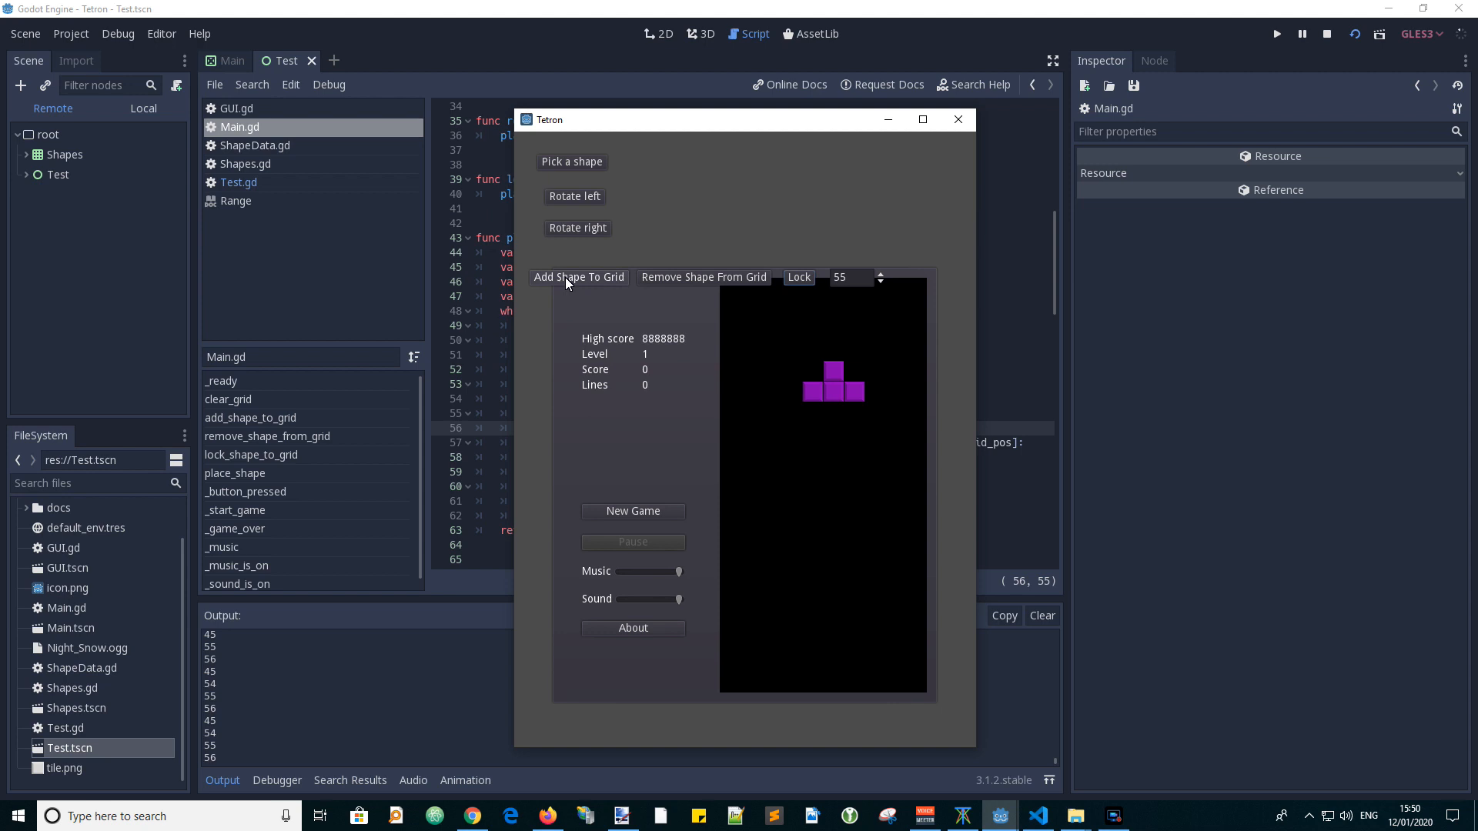
left_click(579, 276)
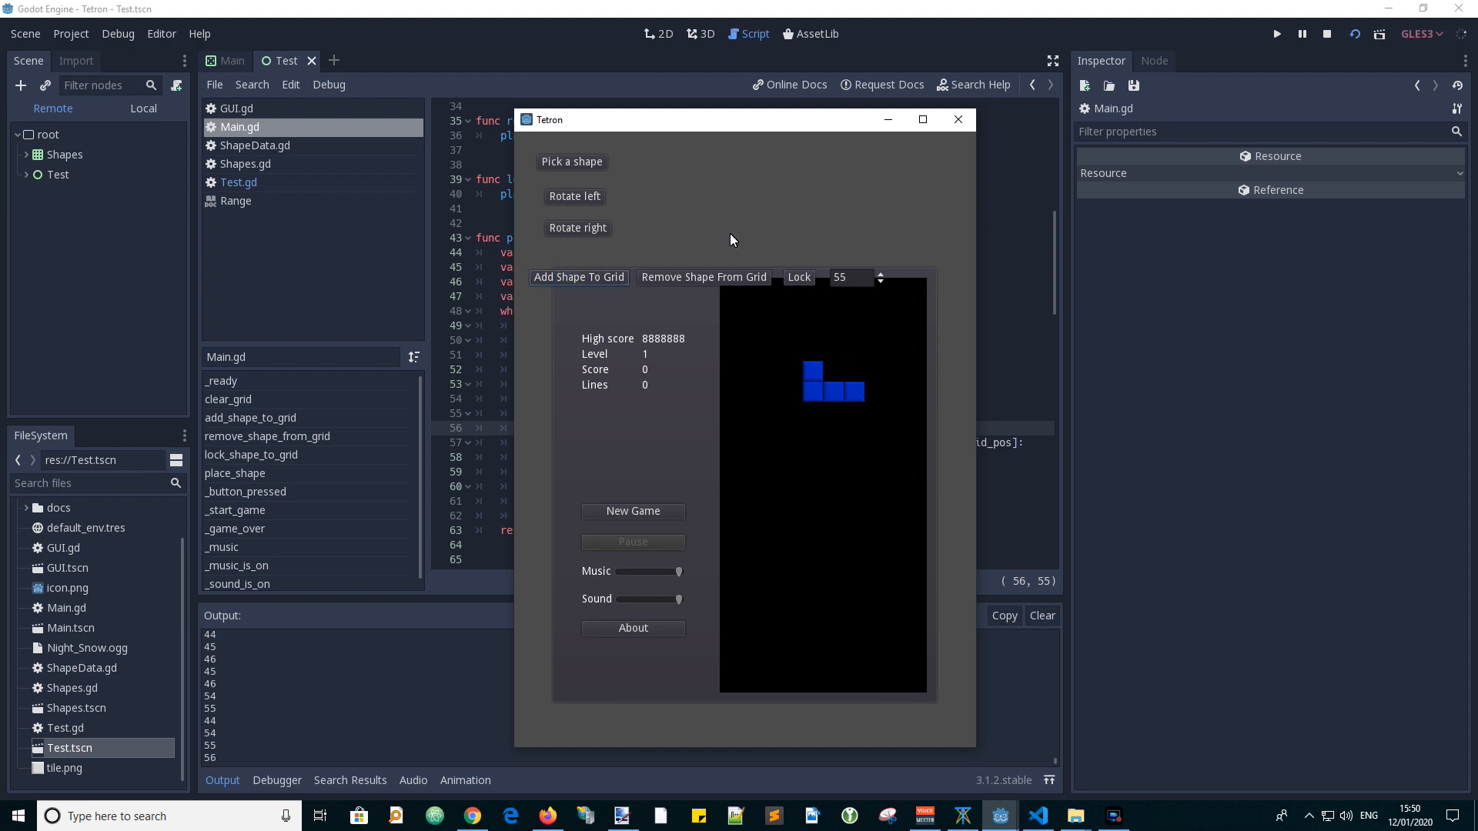